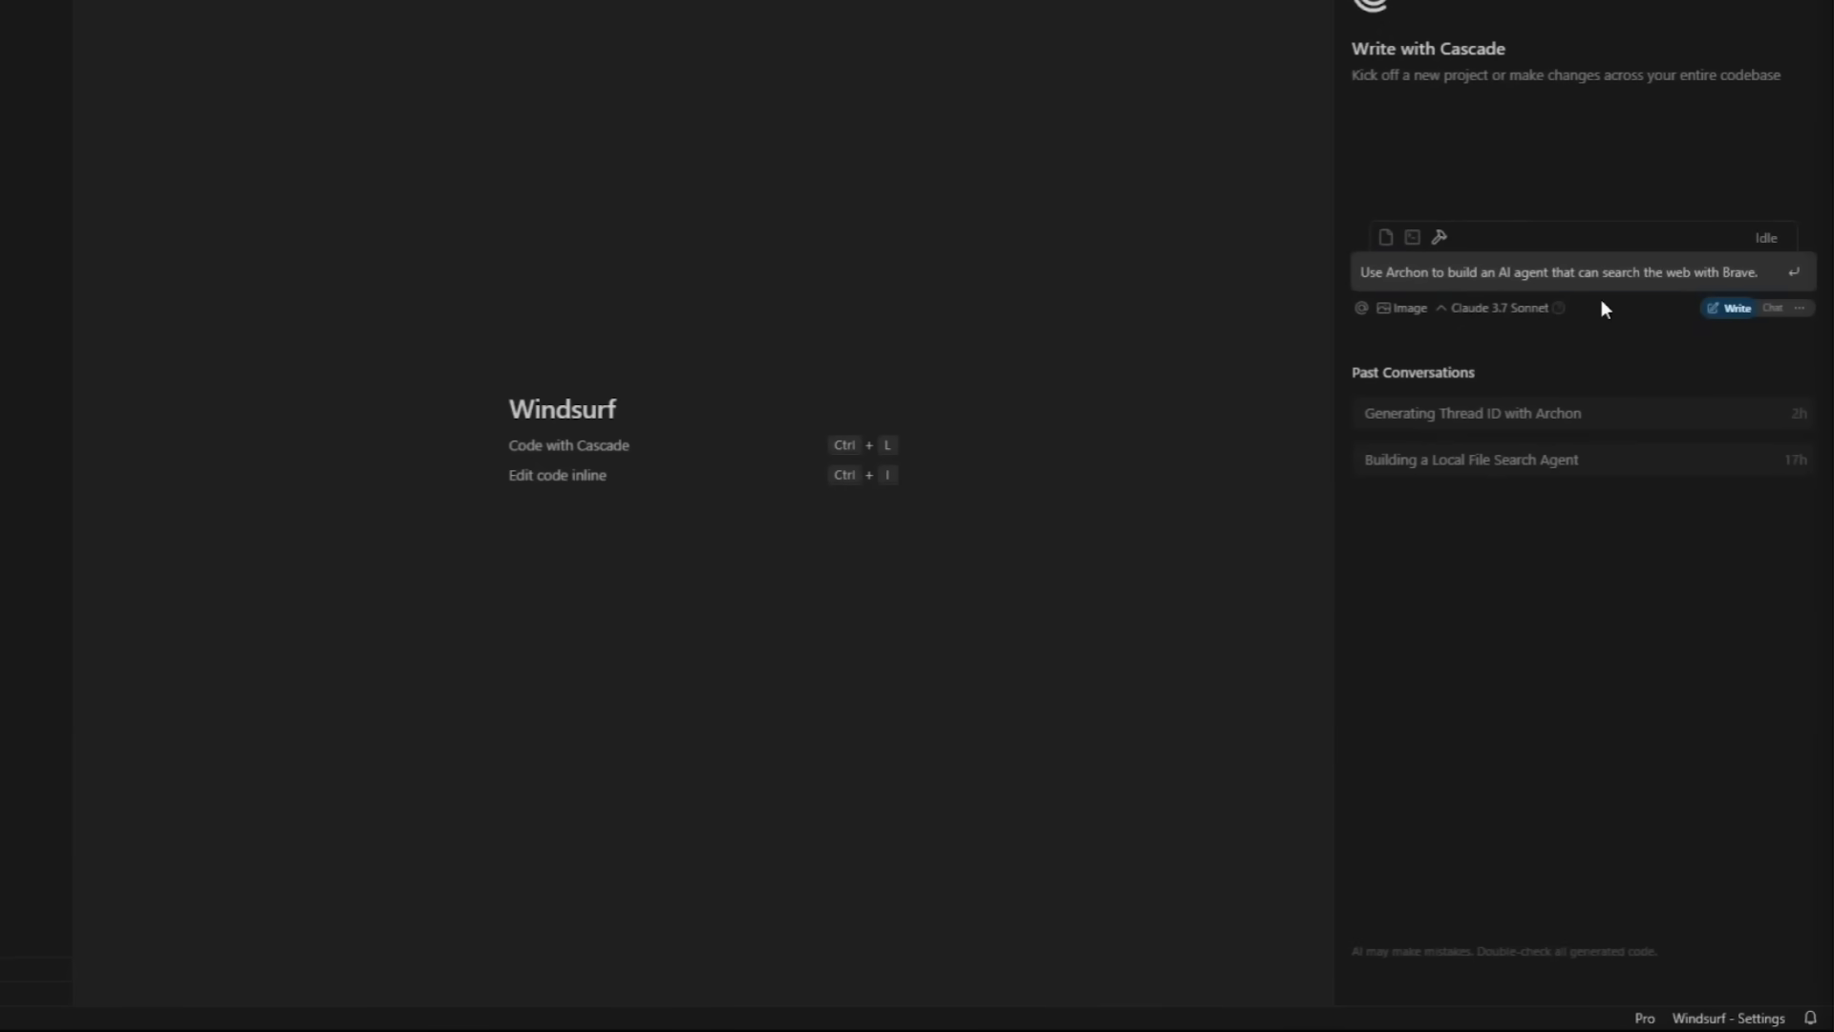
- Submit the request to Cascade to build a Brave web-search agent with Archon
{"action": "left_click", "coordinate": [1562, 273]}
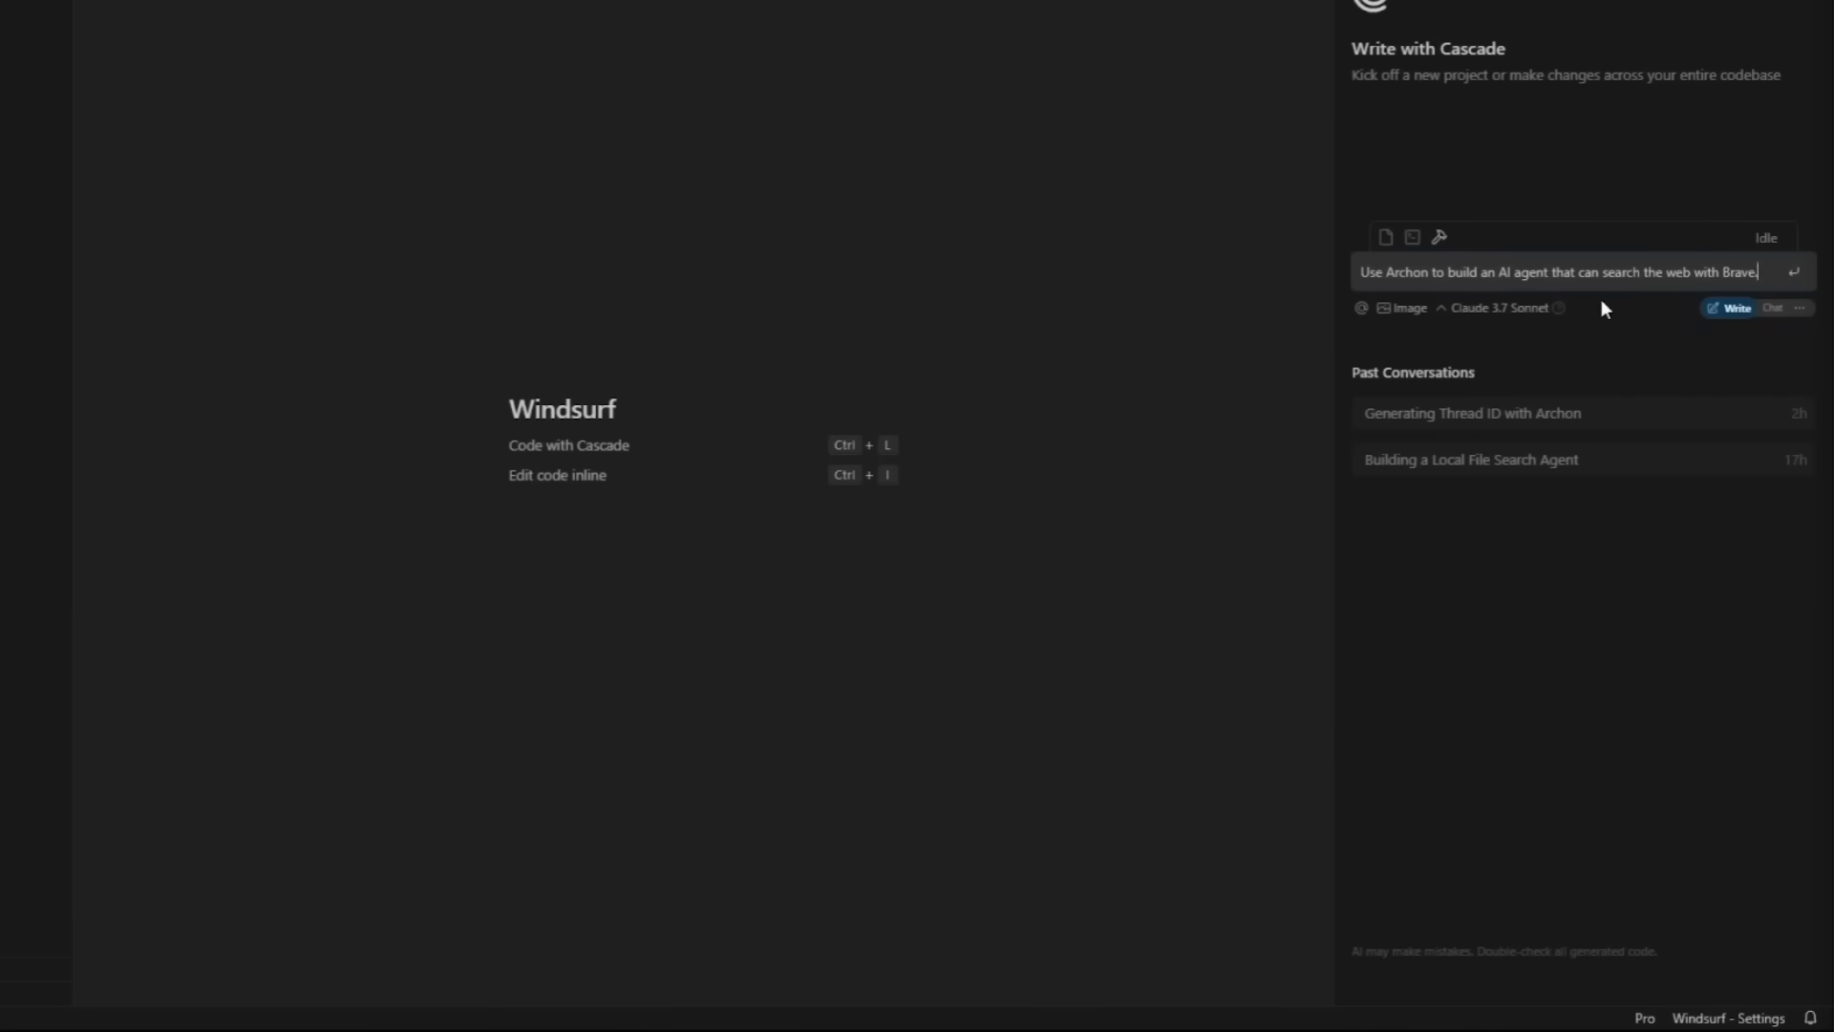
{"action": "key", "text": "Return"}
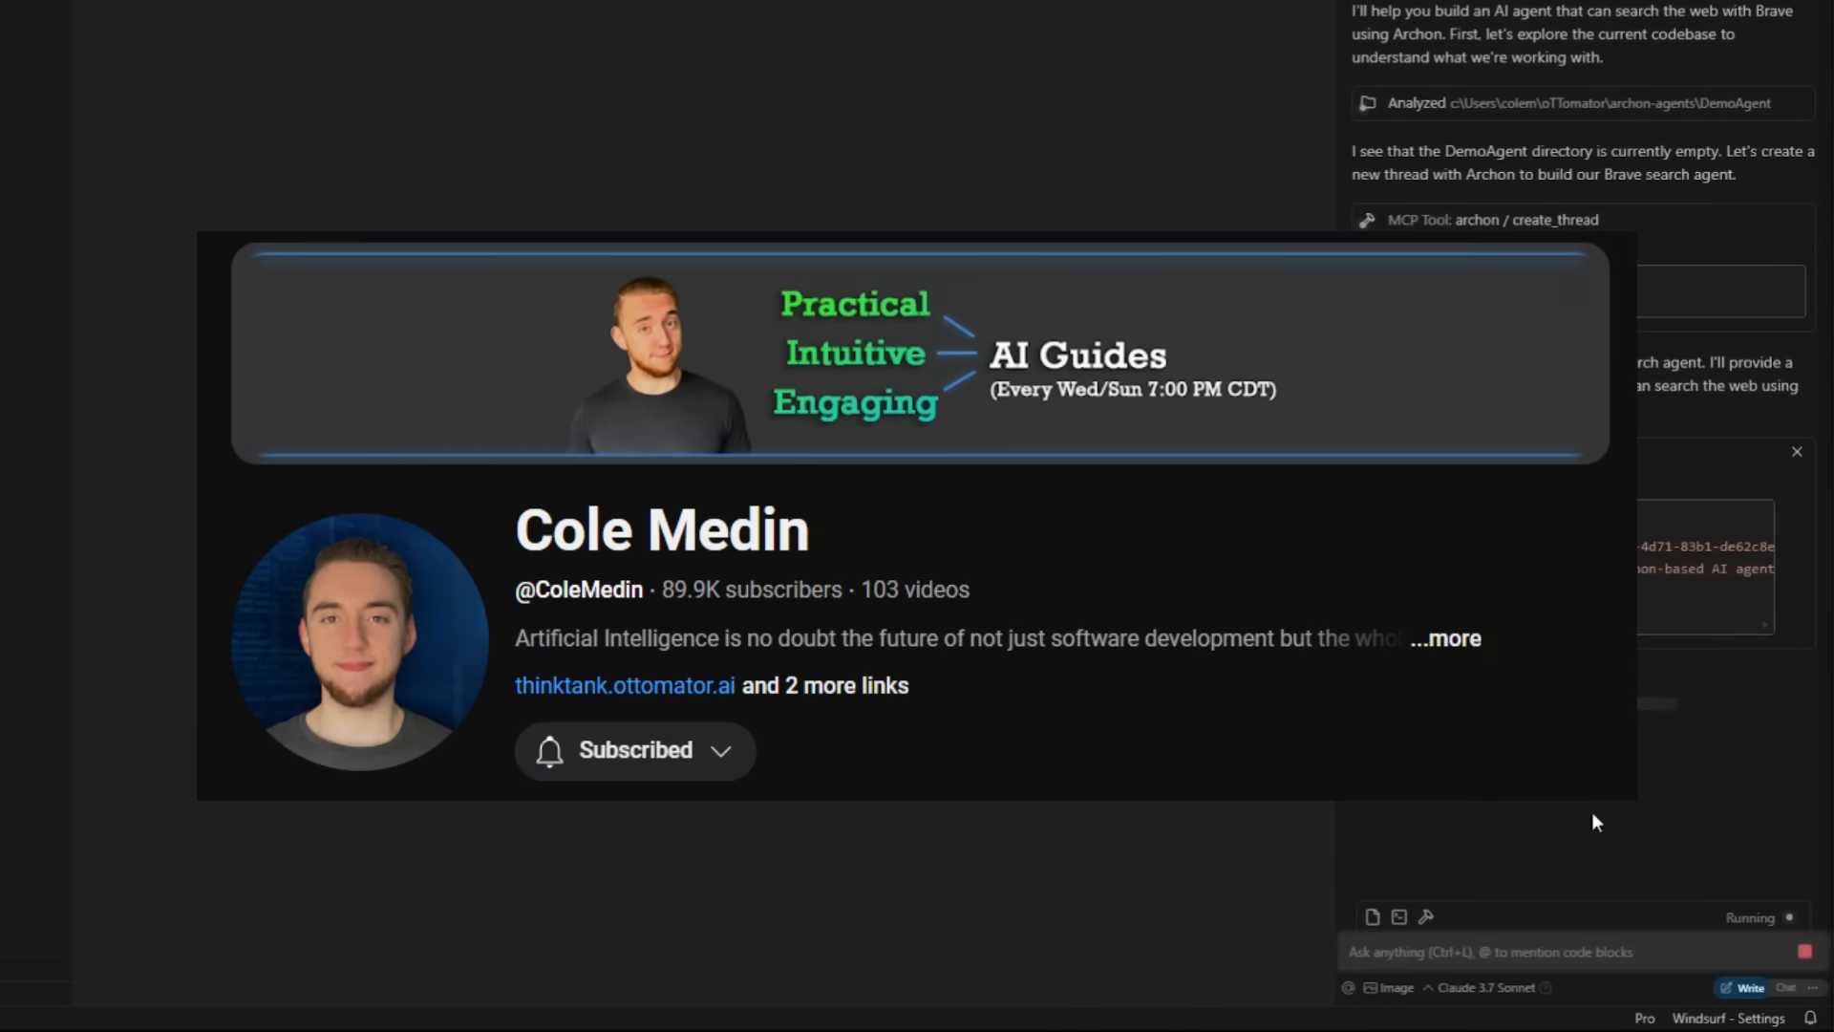
{"action": "type", "text": "@pyda"}
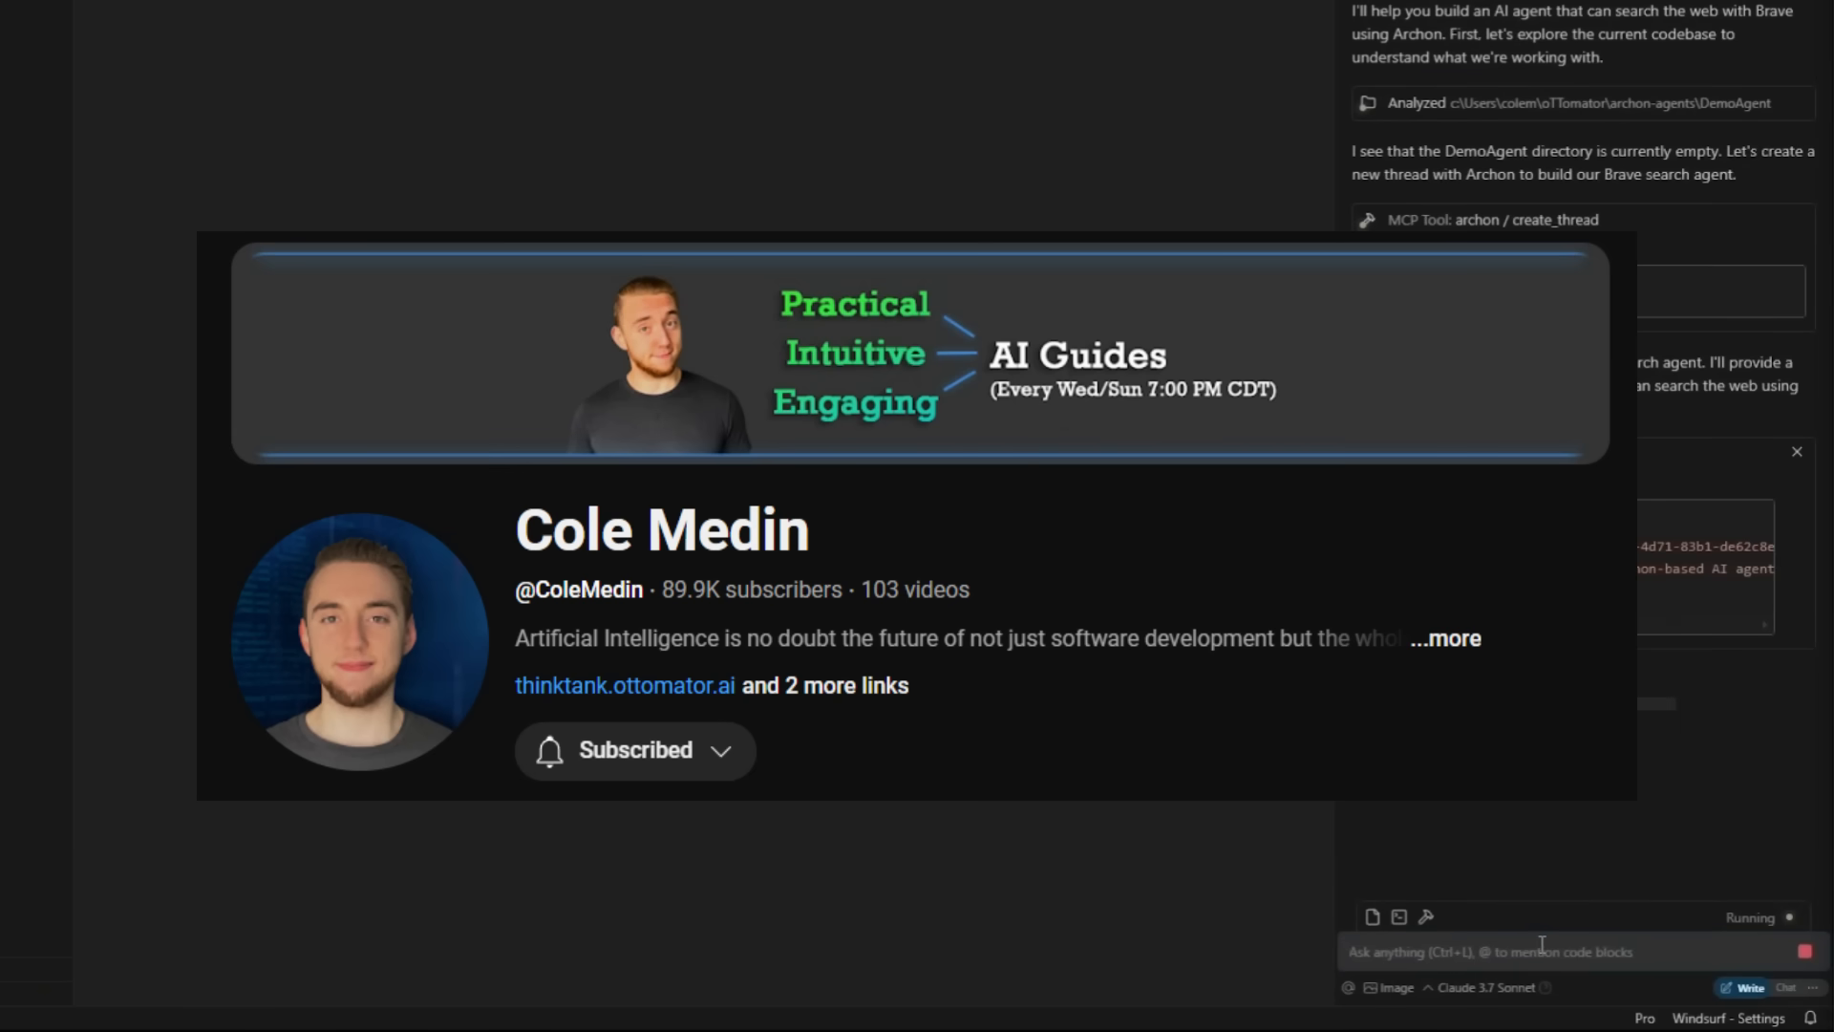
{"action": "mouse_move", "coordinate": [1506, 894]}
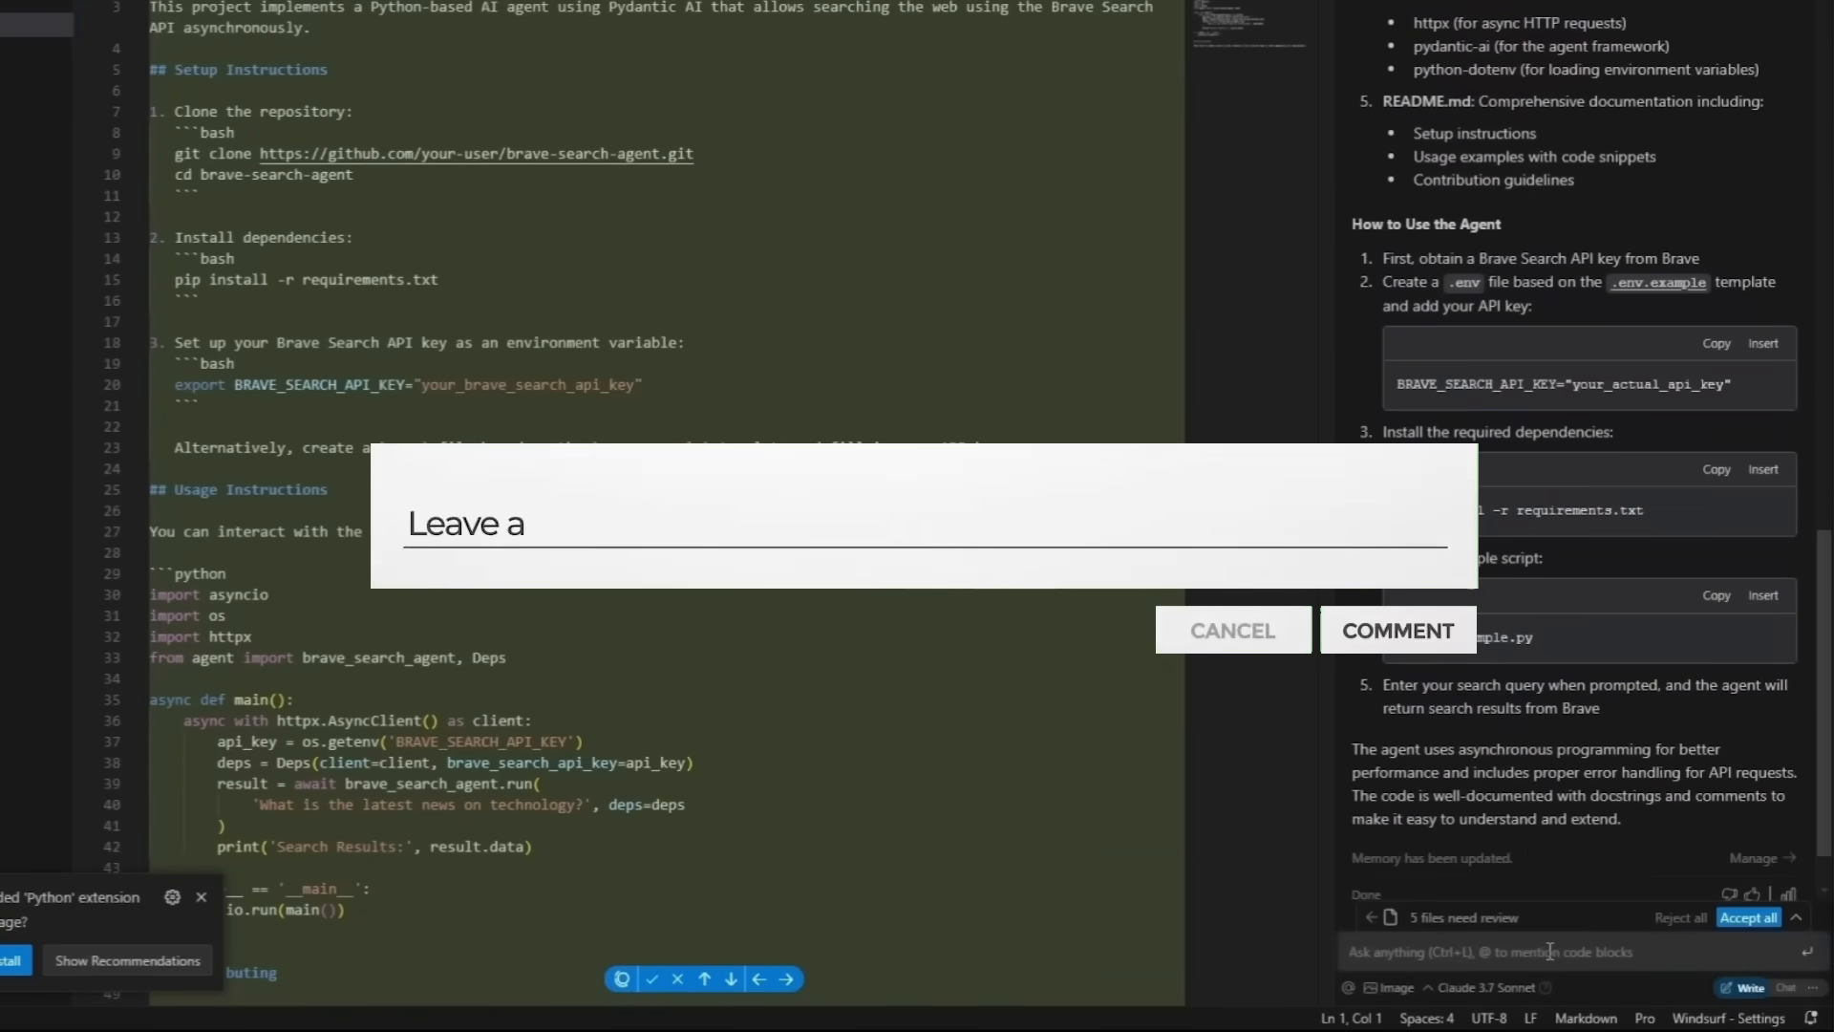
{"action": "left_click", "coordinate": [1231, 629]}
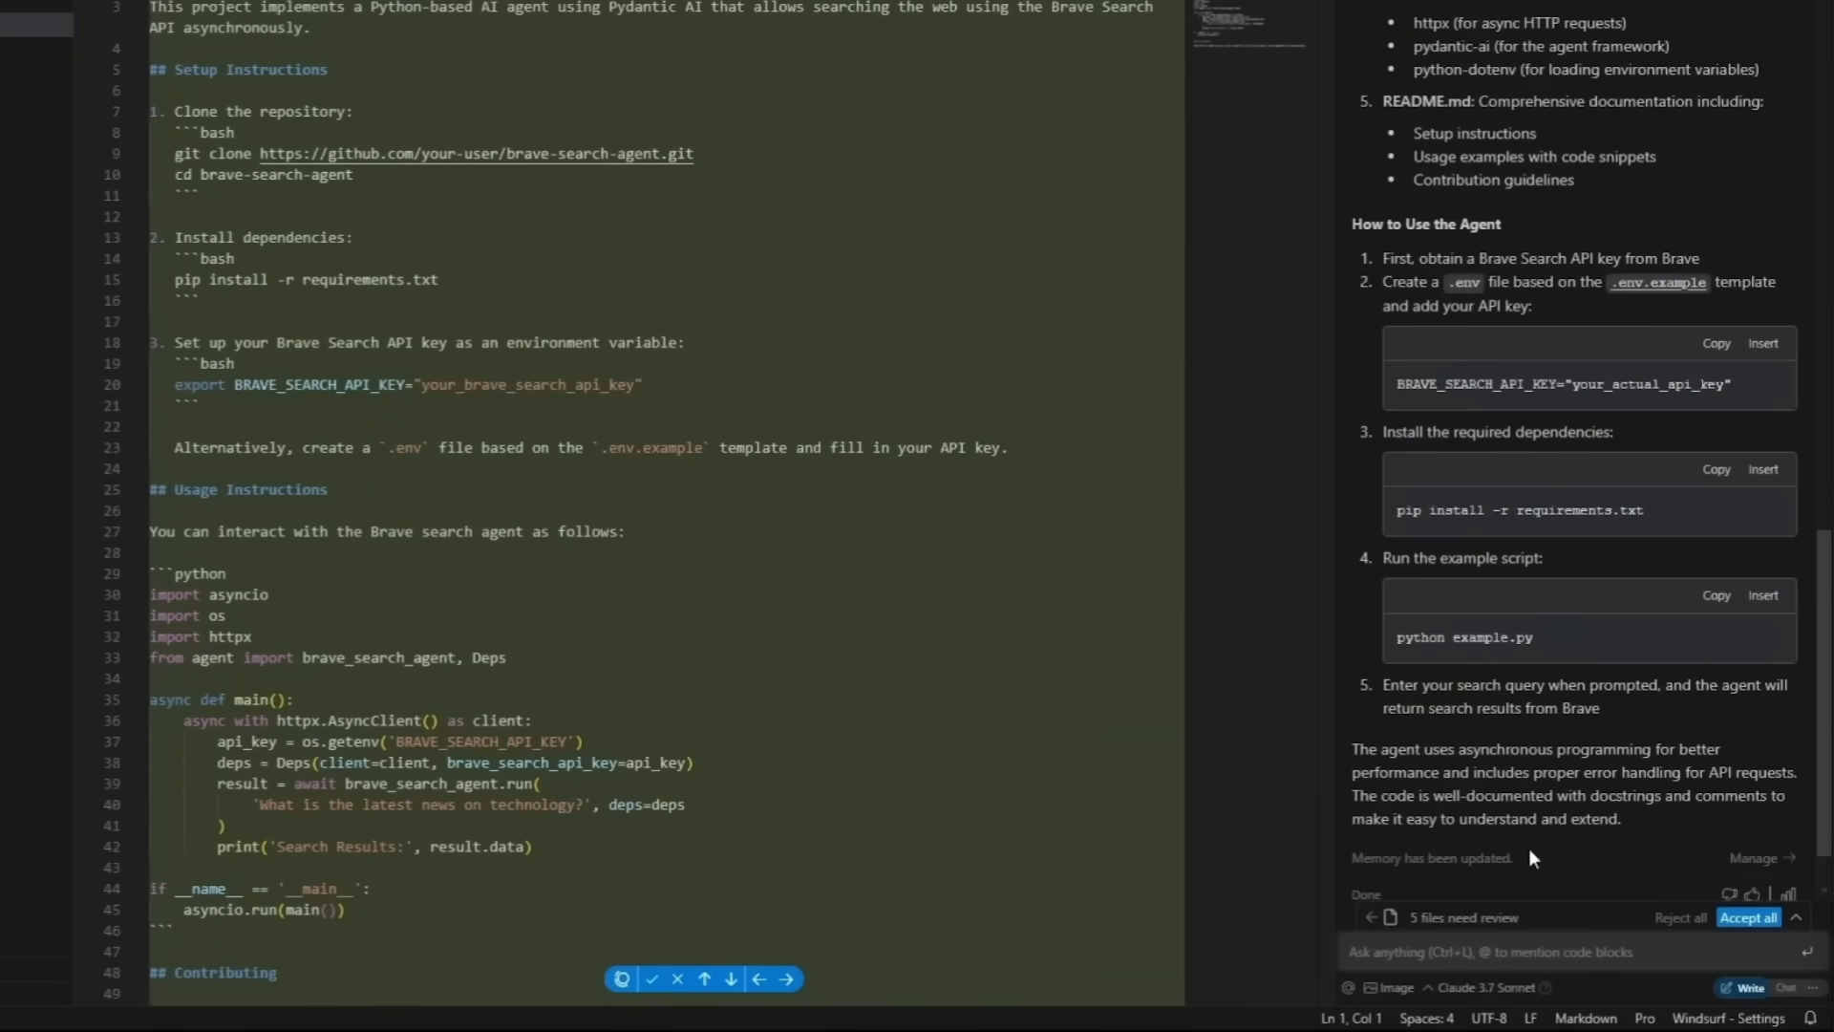
{"action": "mouse_move", "coordinate": [449, 372]}
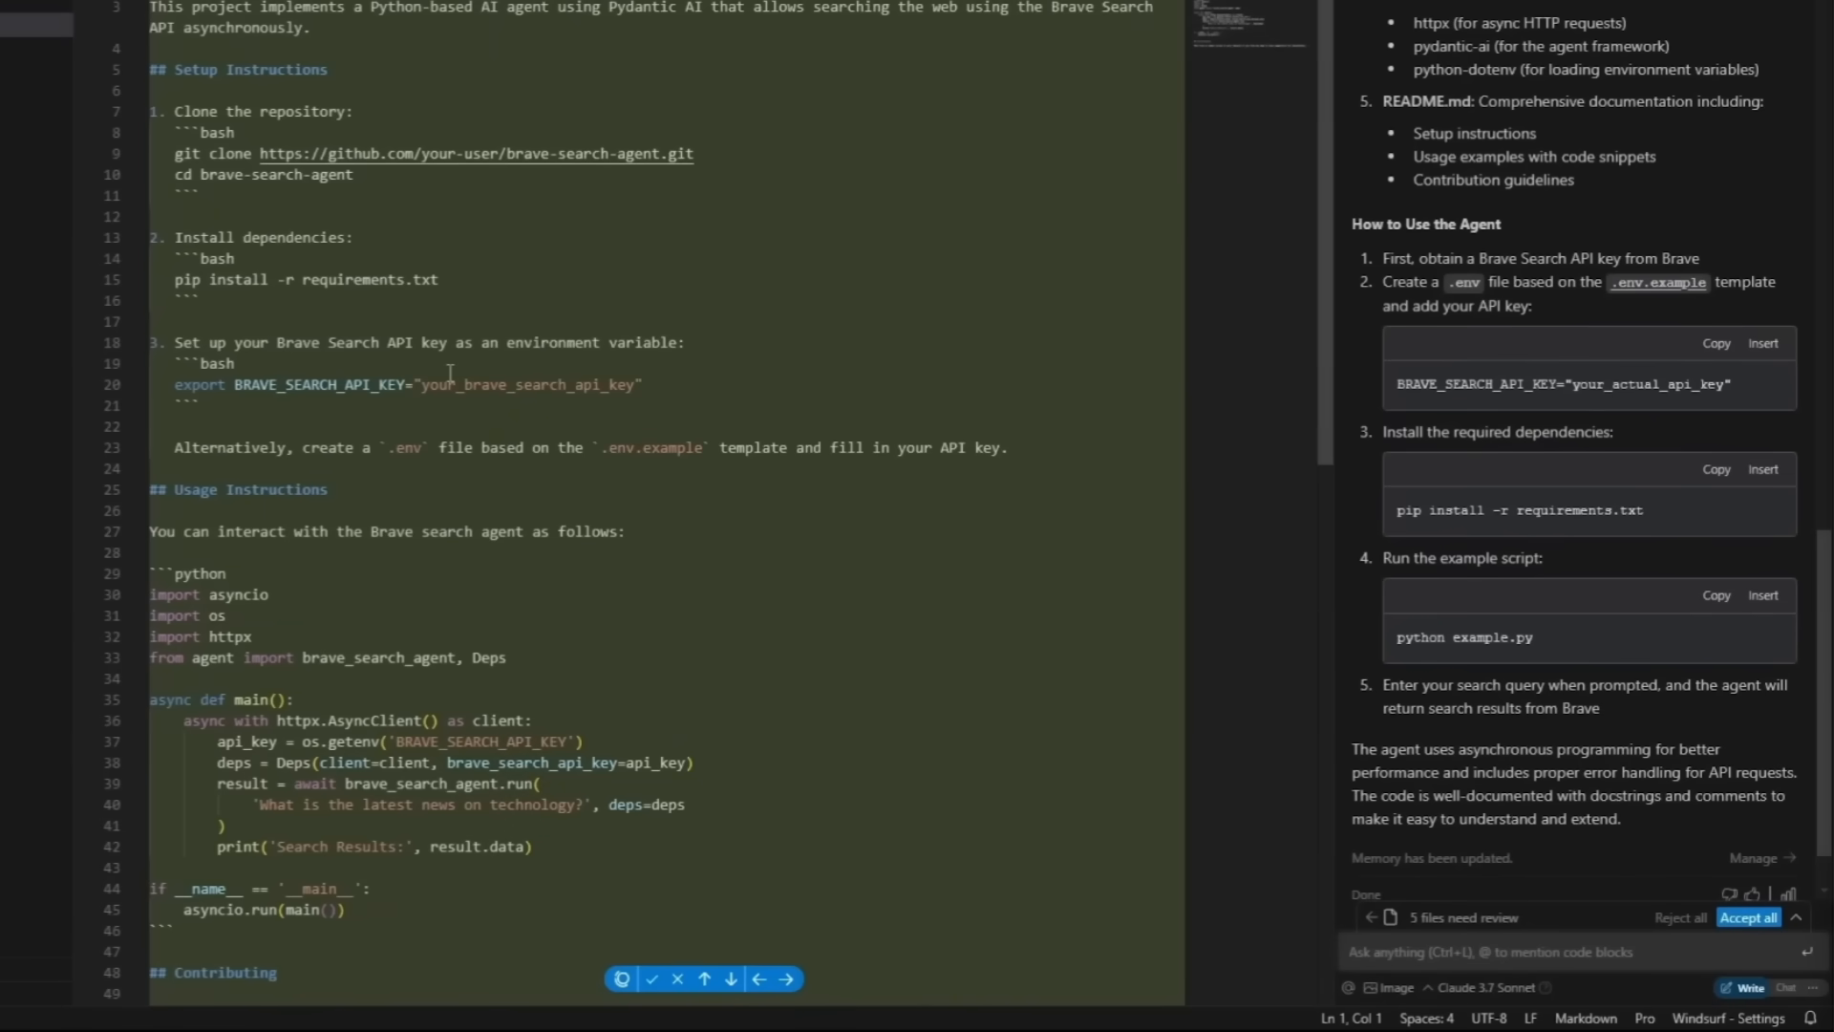
{"action": "mouse_move", "coordinate": [835, 197]}
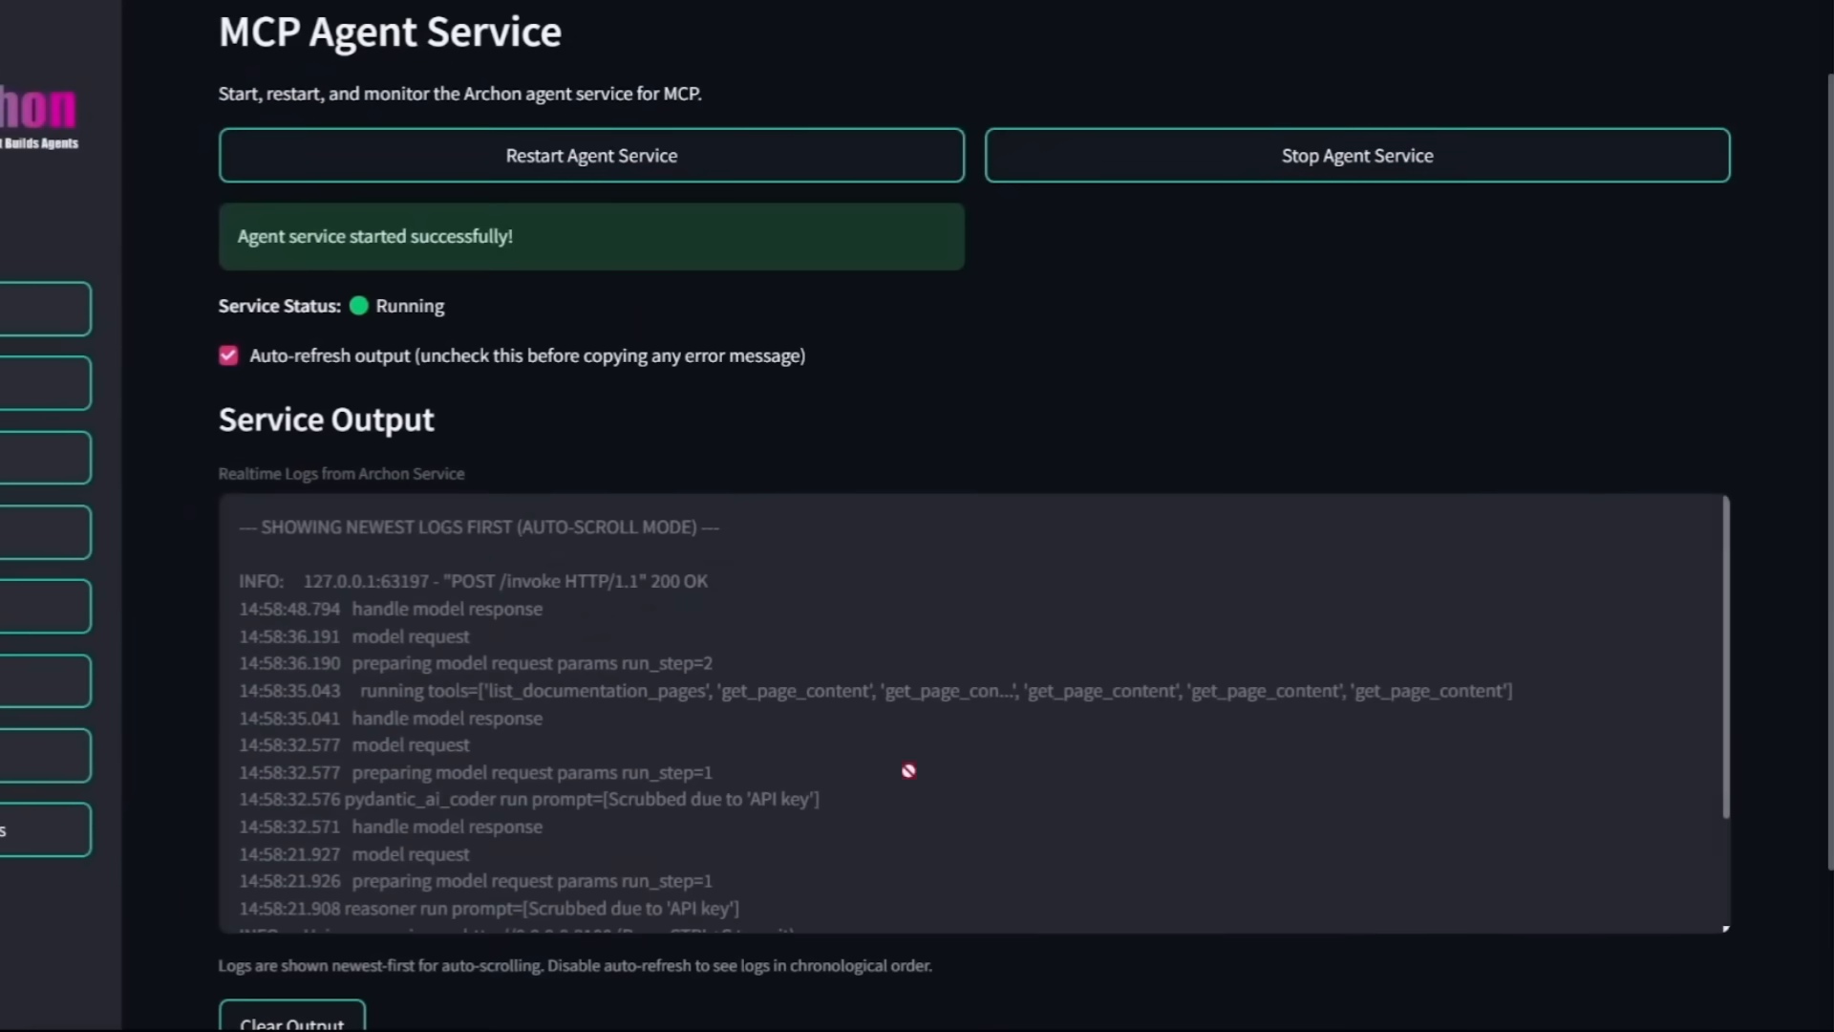
{"action": "mouse_move", "coordinate": [647, 590]}
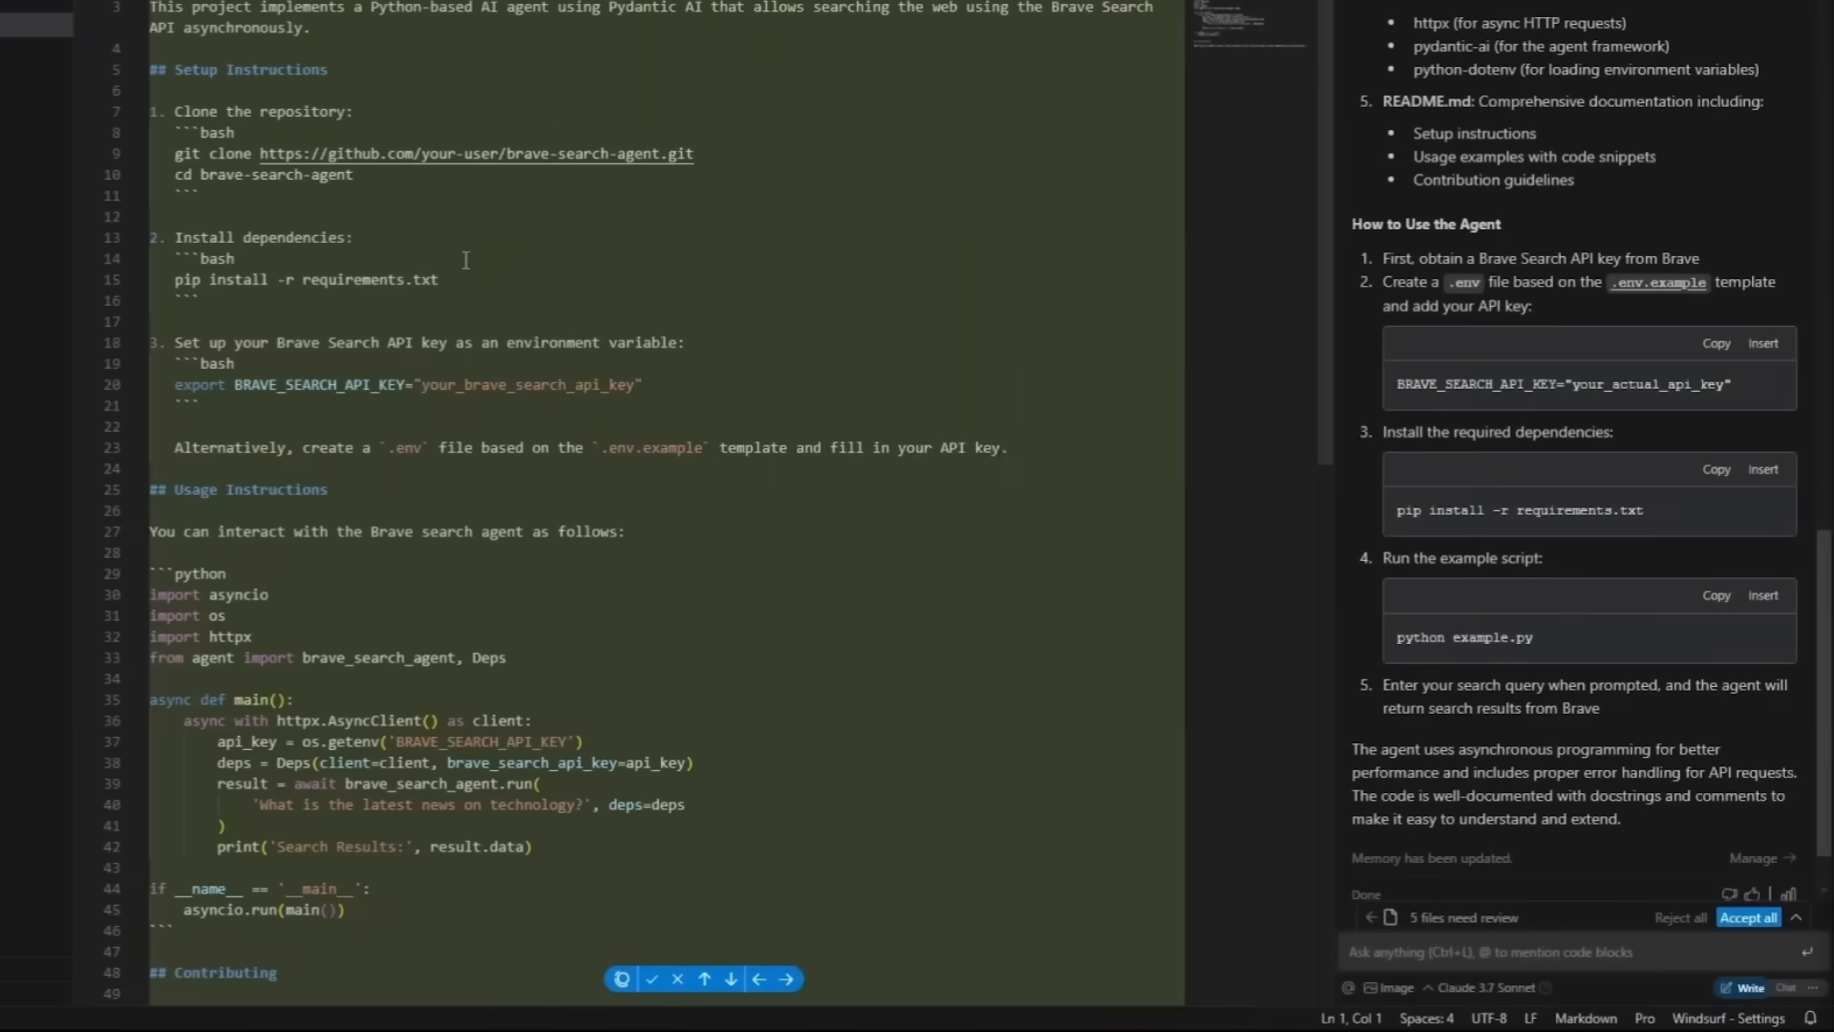
{"action": "mouse_move", "coordinate": [682, 323]}
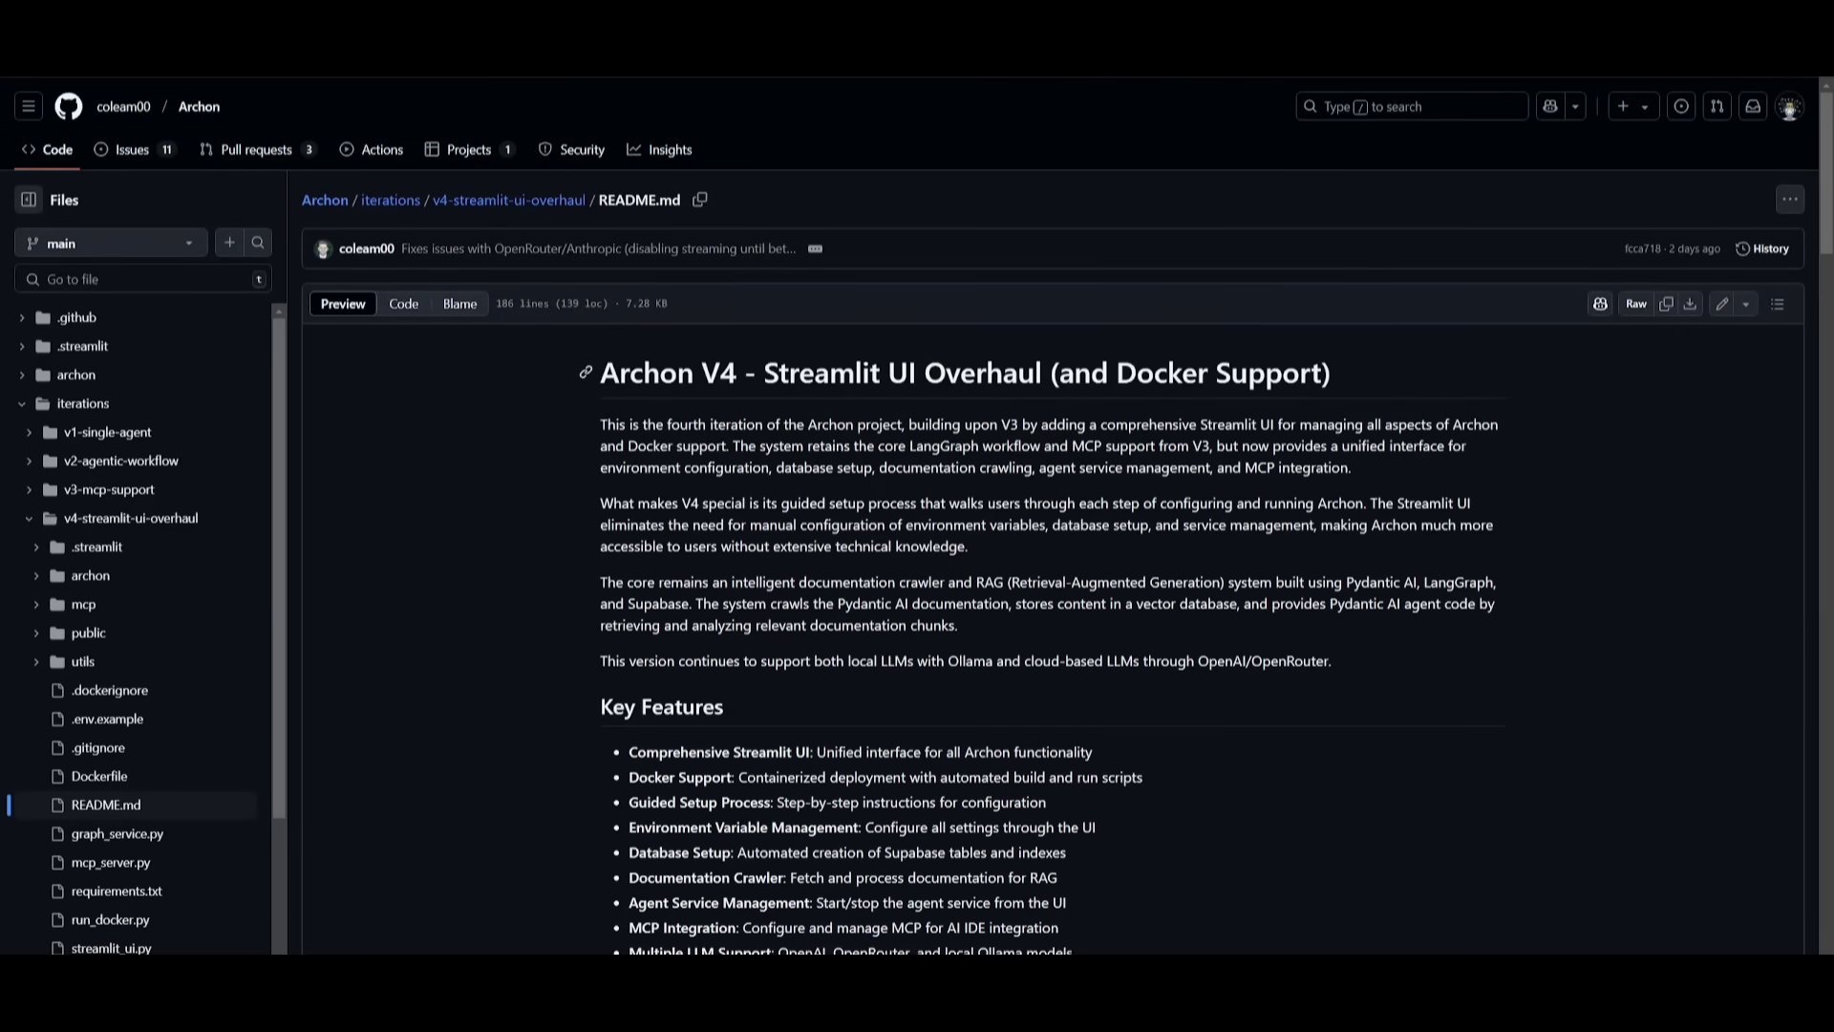
{"action": "scroll", "scroll_direction": "down", "scroll_amount": 3}
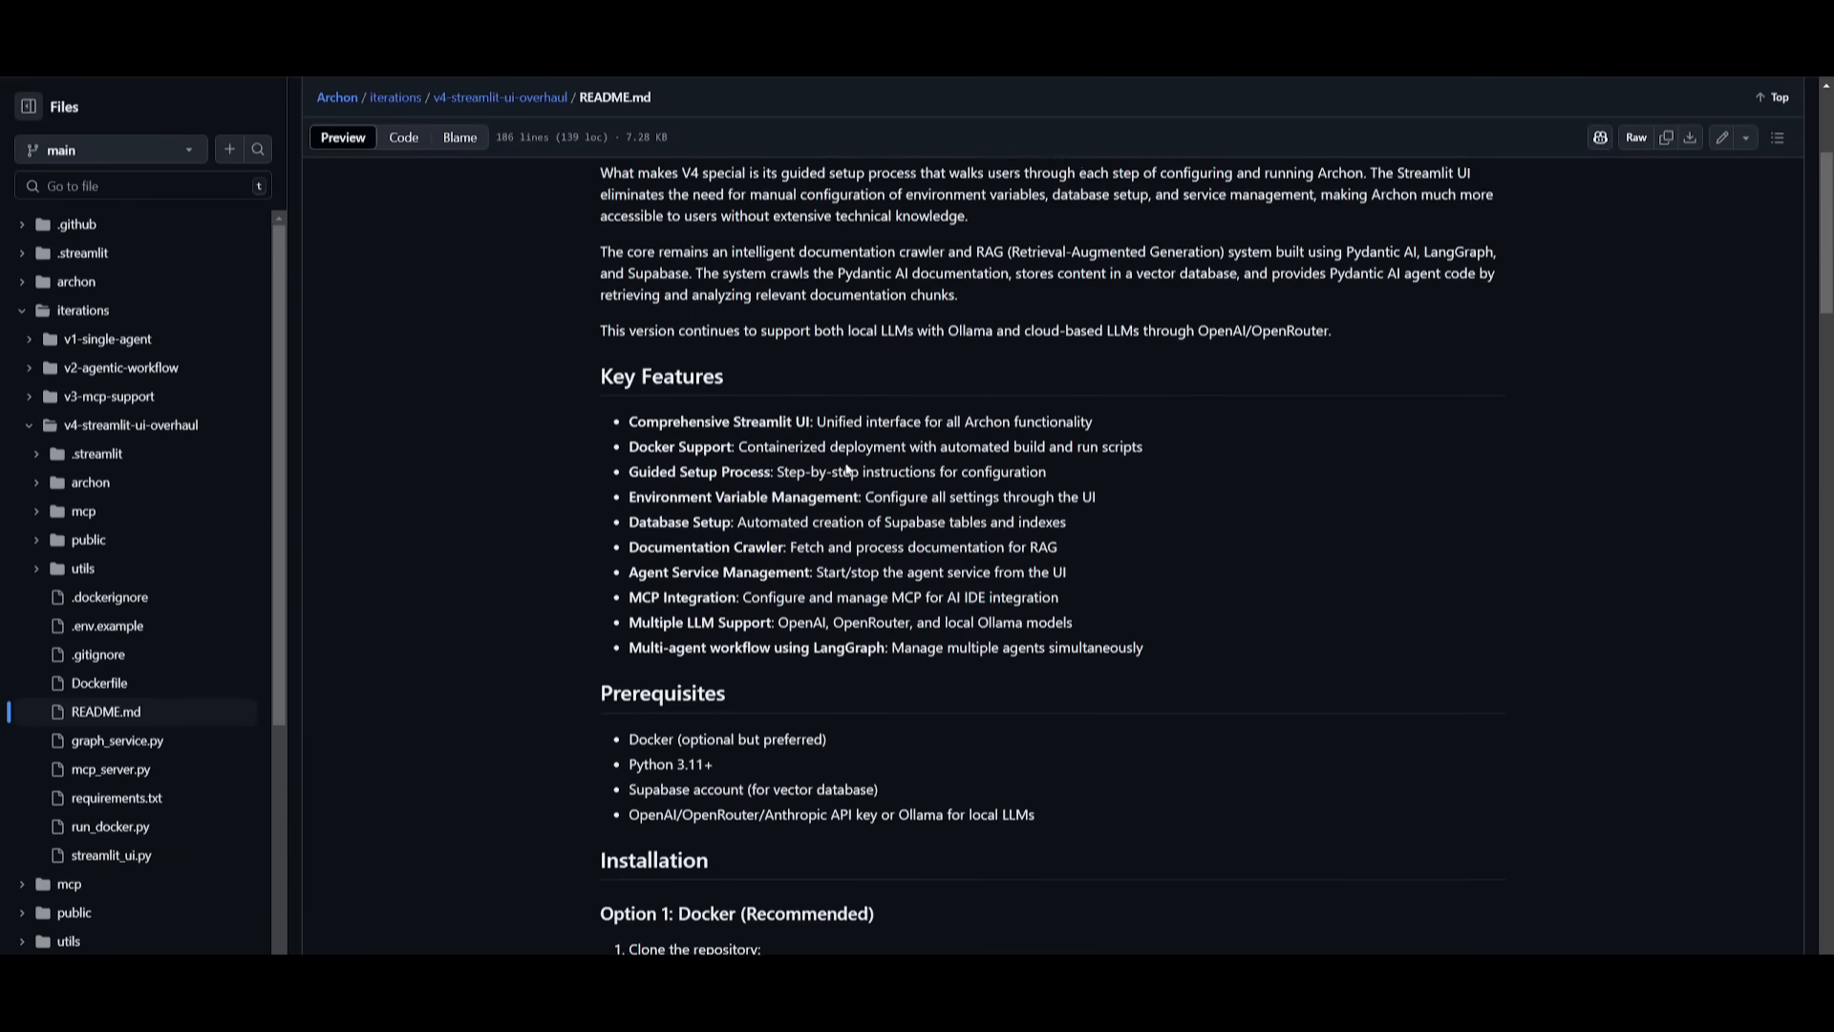
{"action": "scroll", "scroll_direction": "down", "scroll_amount": 3}
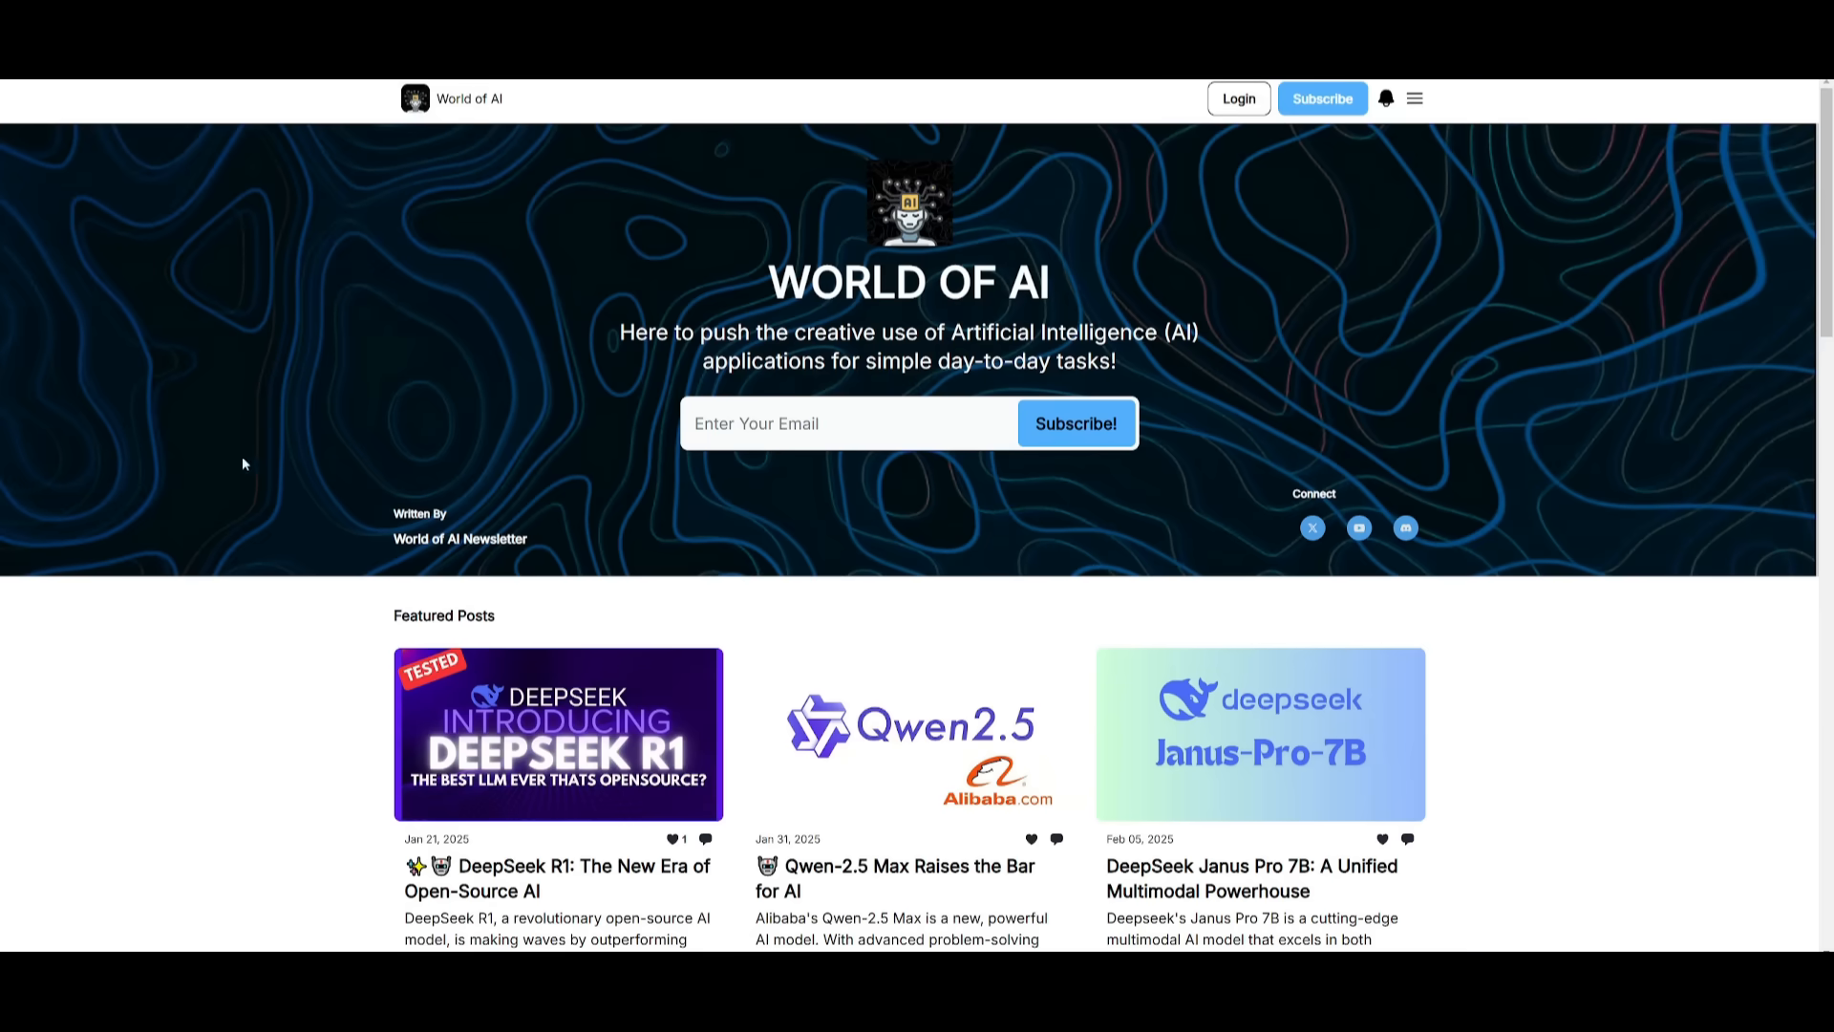
{"action": "mouse_move", "coordinate": [480, 380]}
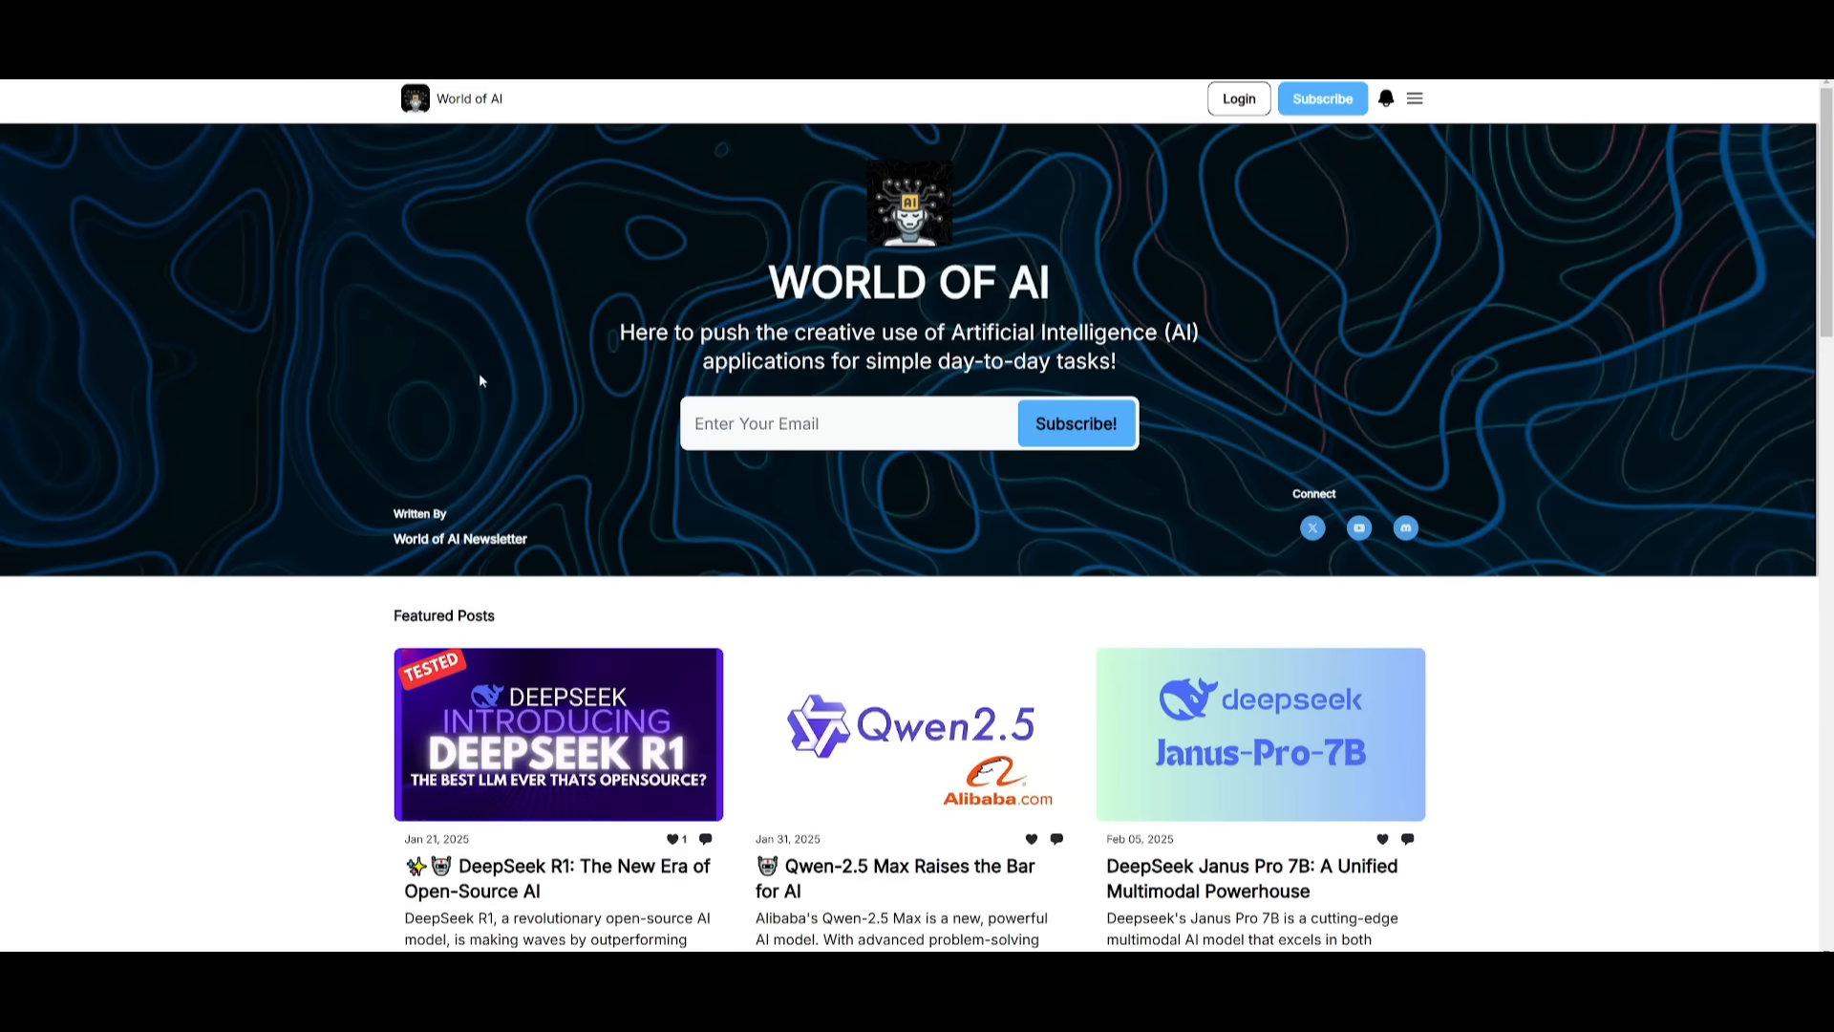
{"action": "scroll", "scroll_direction": "down", "scroll_amount": 3}
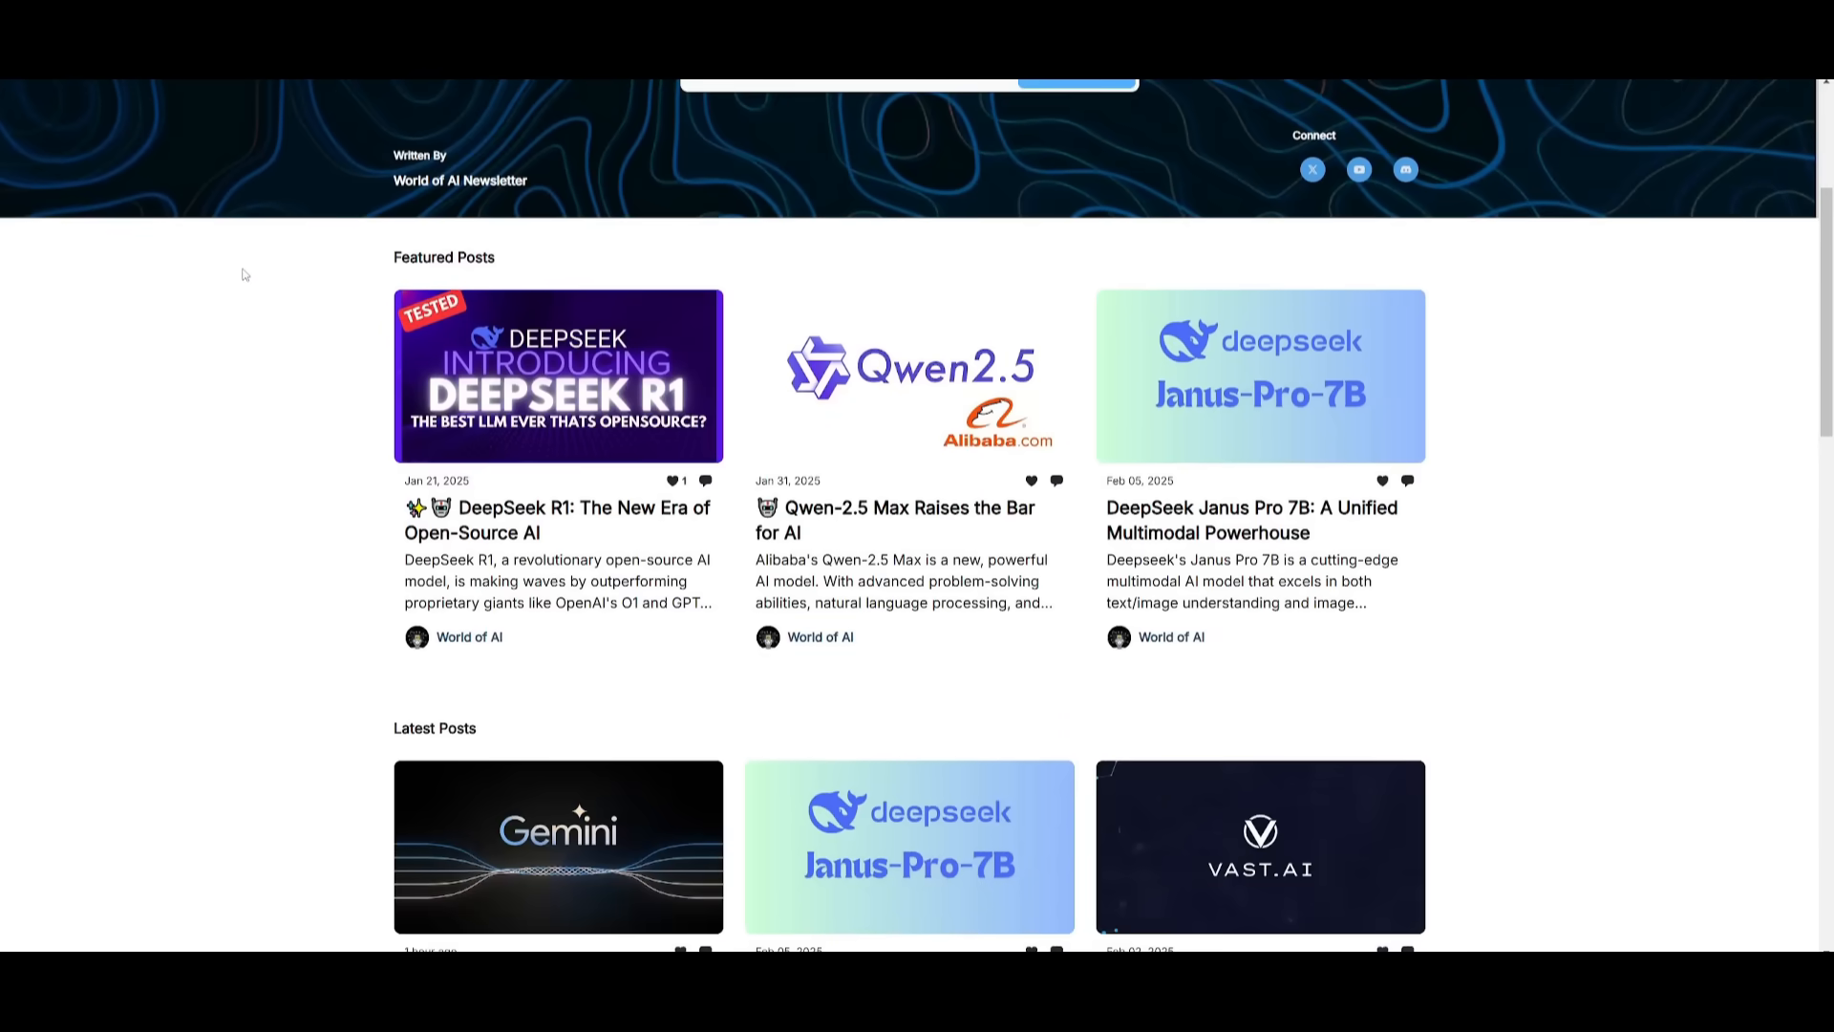
{"action": "scroll", "scroll_direction": "down", "scroll_amount": 3}
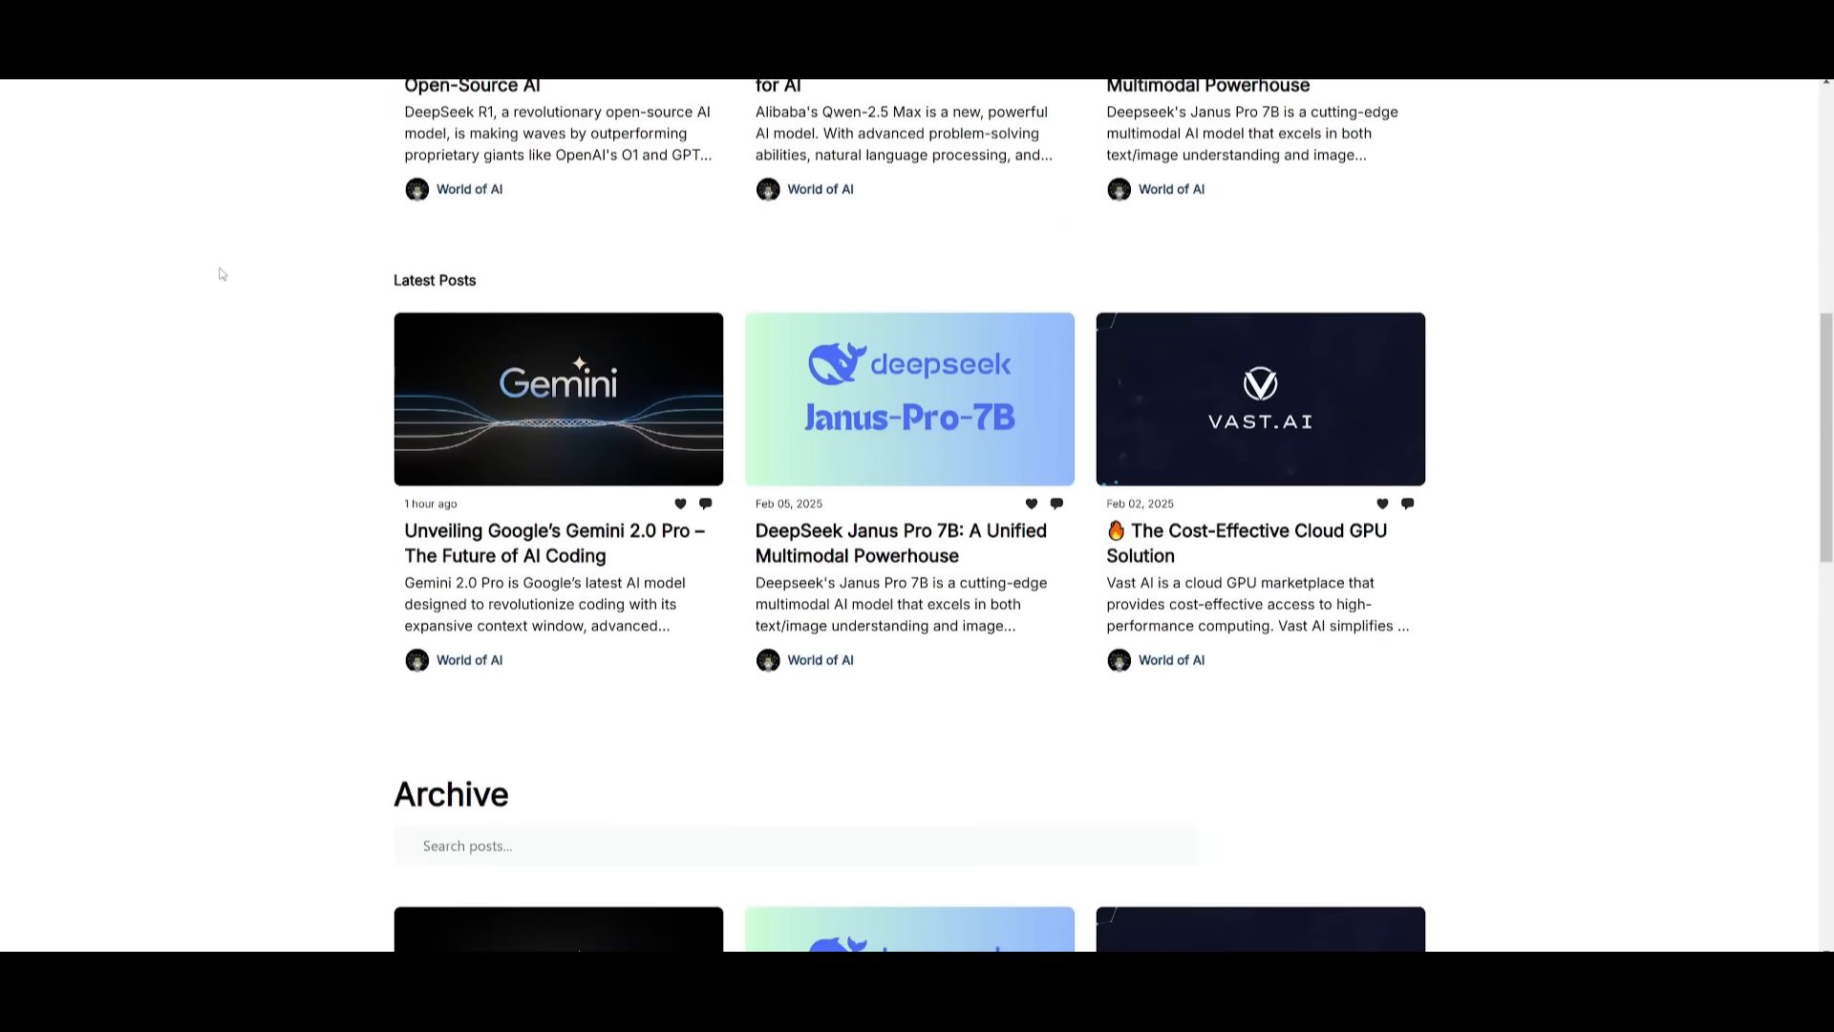
{"action": "scroll", "scroll_direction": "down", "scroll_amount": 3}
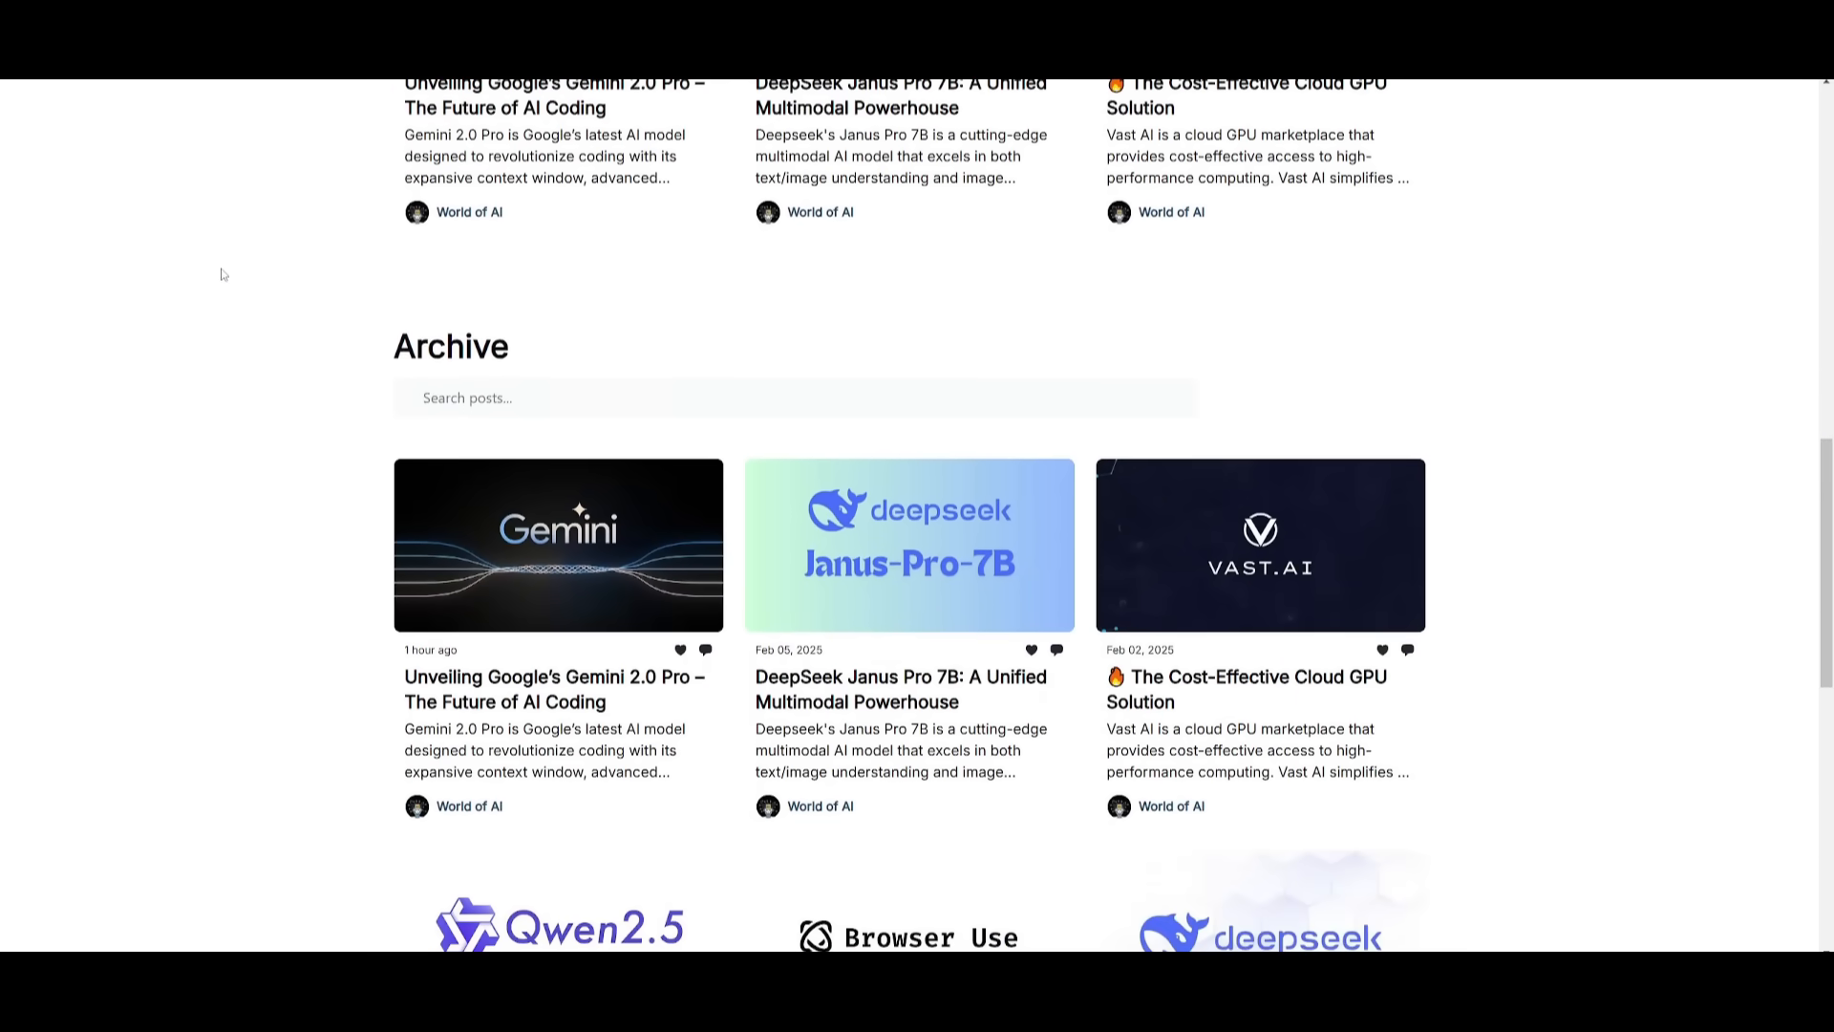
{"action": "scroll", "scroll_direction": "down", "scroll_amount": 3}
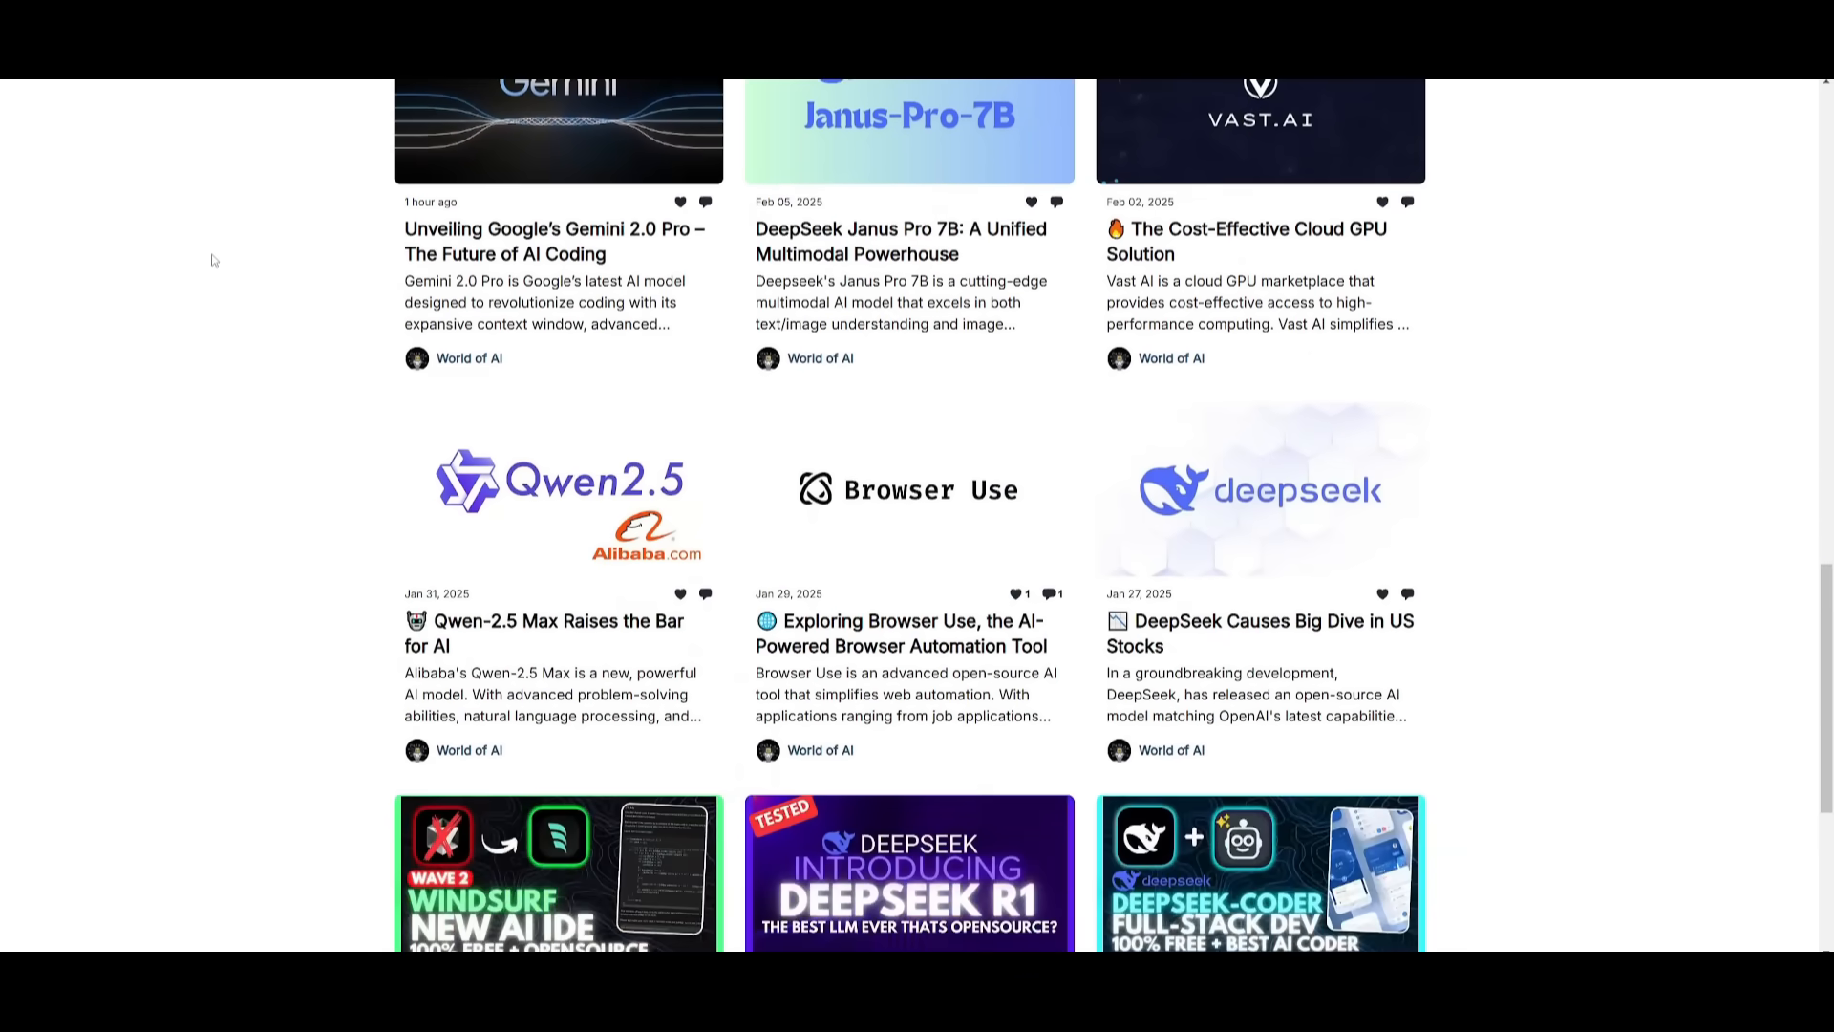
{"action": "mouse_move", "coordinate": [203, 263]}
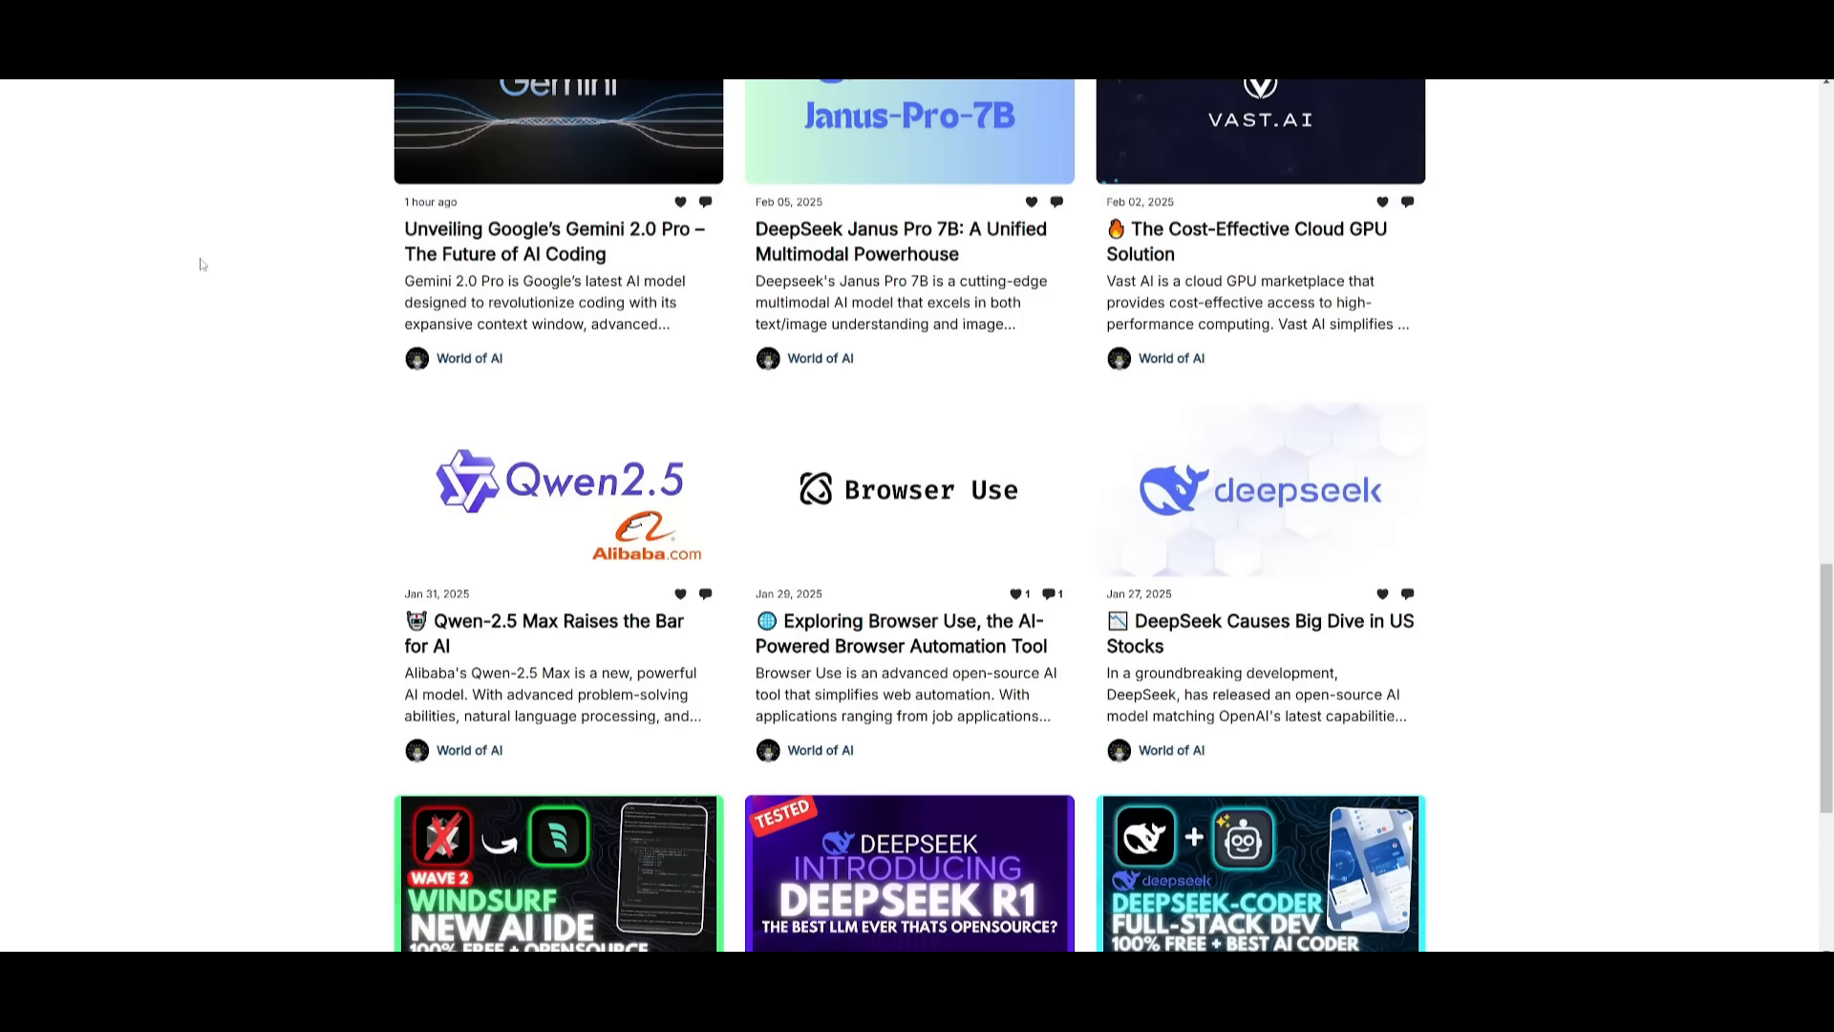
{"action": "scroll", "scroll_direction": "down", "scroll_amount": 3}
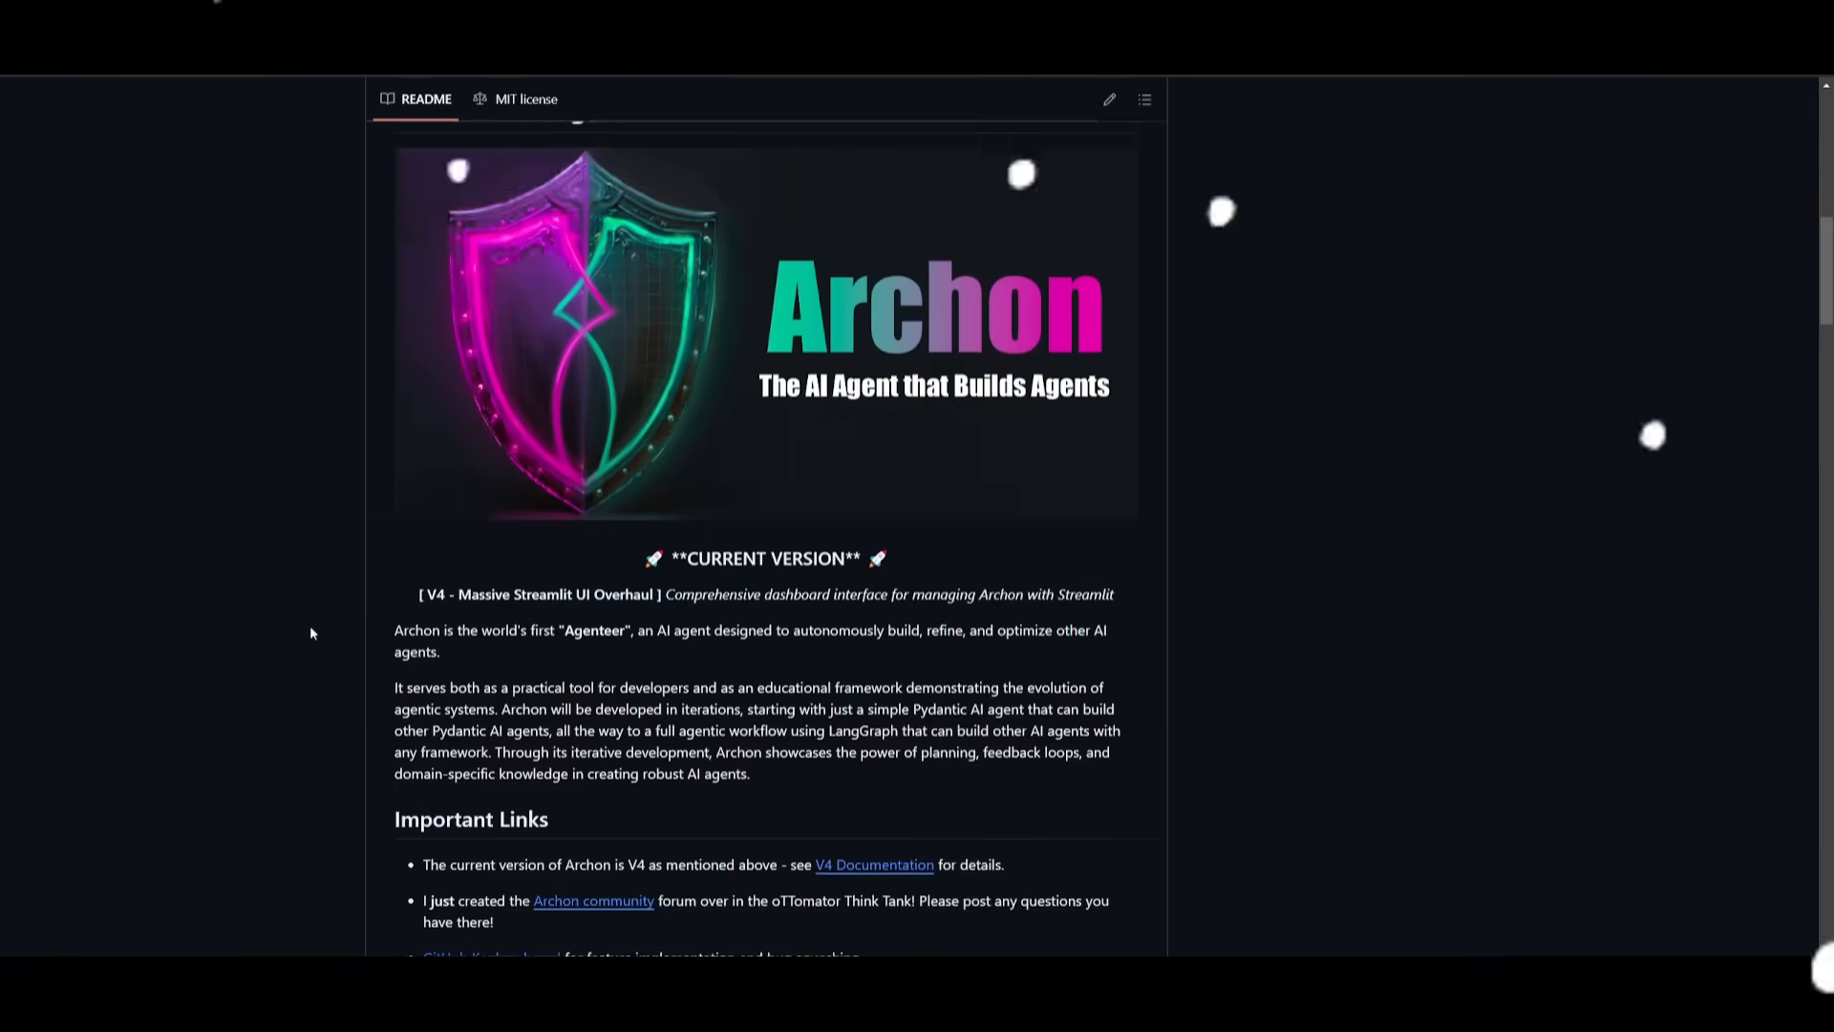
{"action": "scroll", "scroll_direction": "down", "scroll_amount": 3}
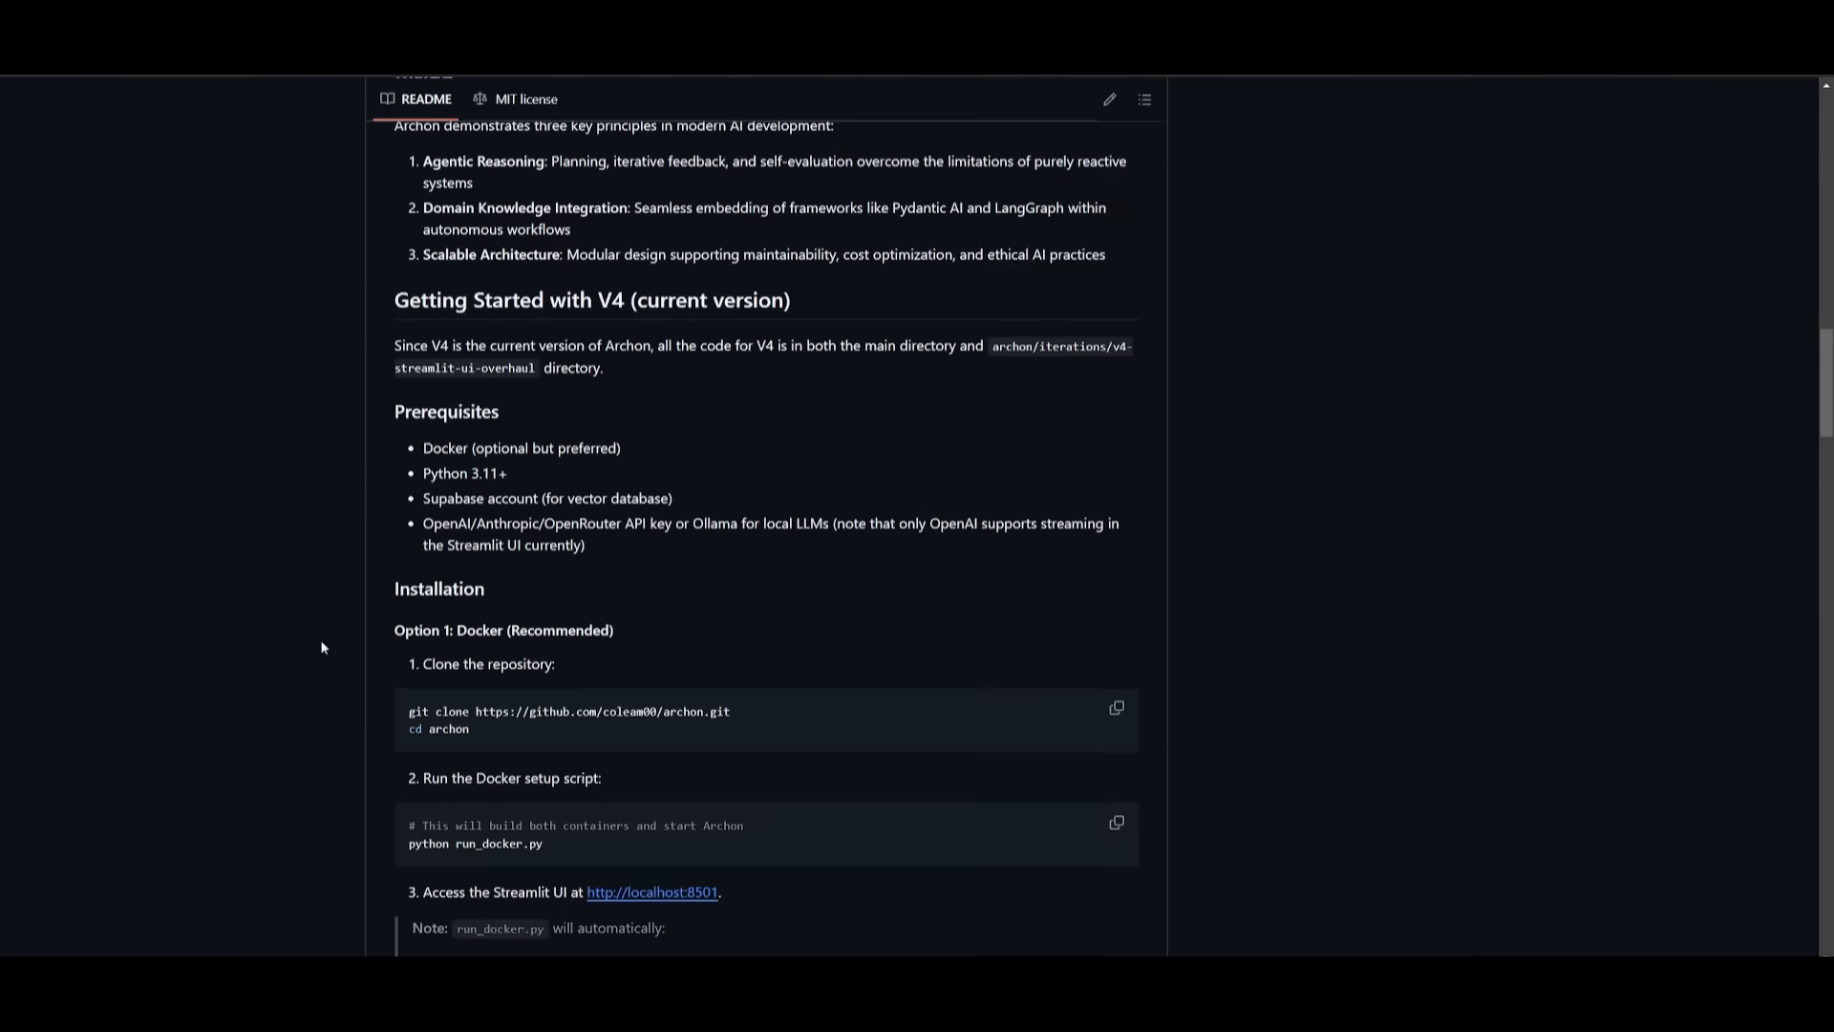
{"action": "scroll", "scroll_direction": "down", "scroll_amount": 3}
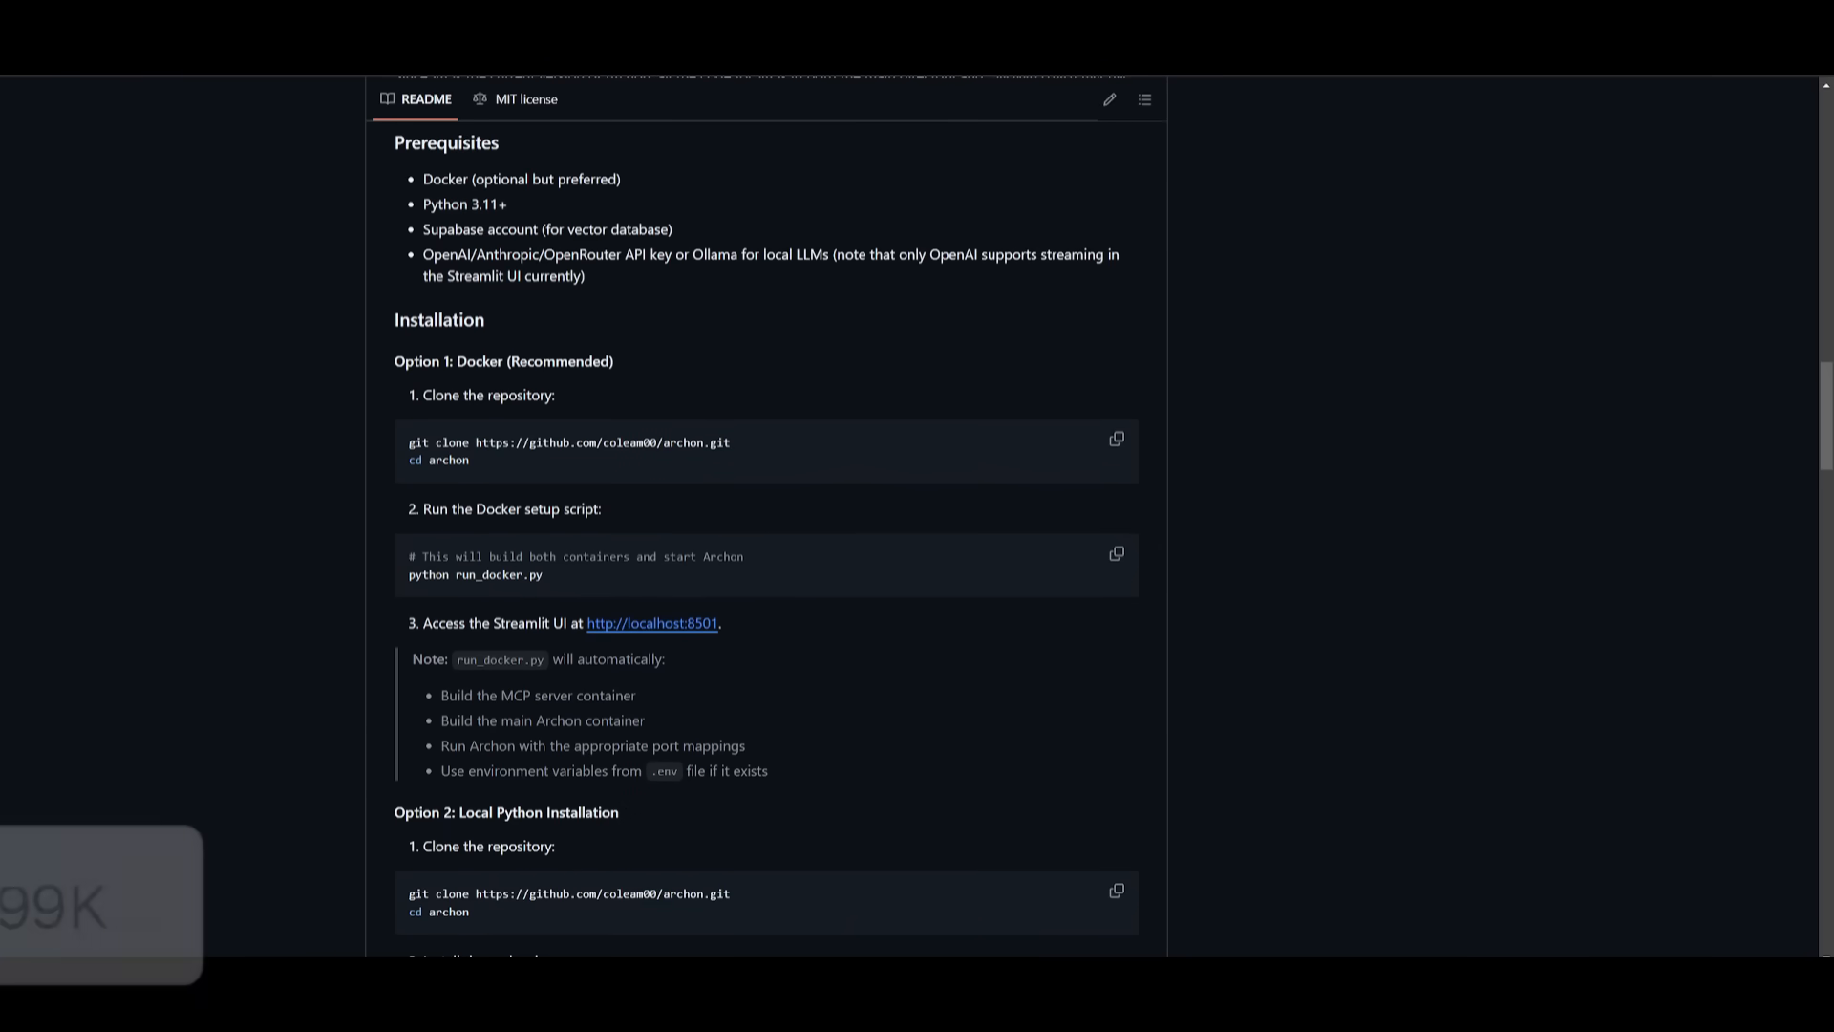
{"action": "scroll", "scroll_direction": "down", "scroll_amount": 3}
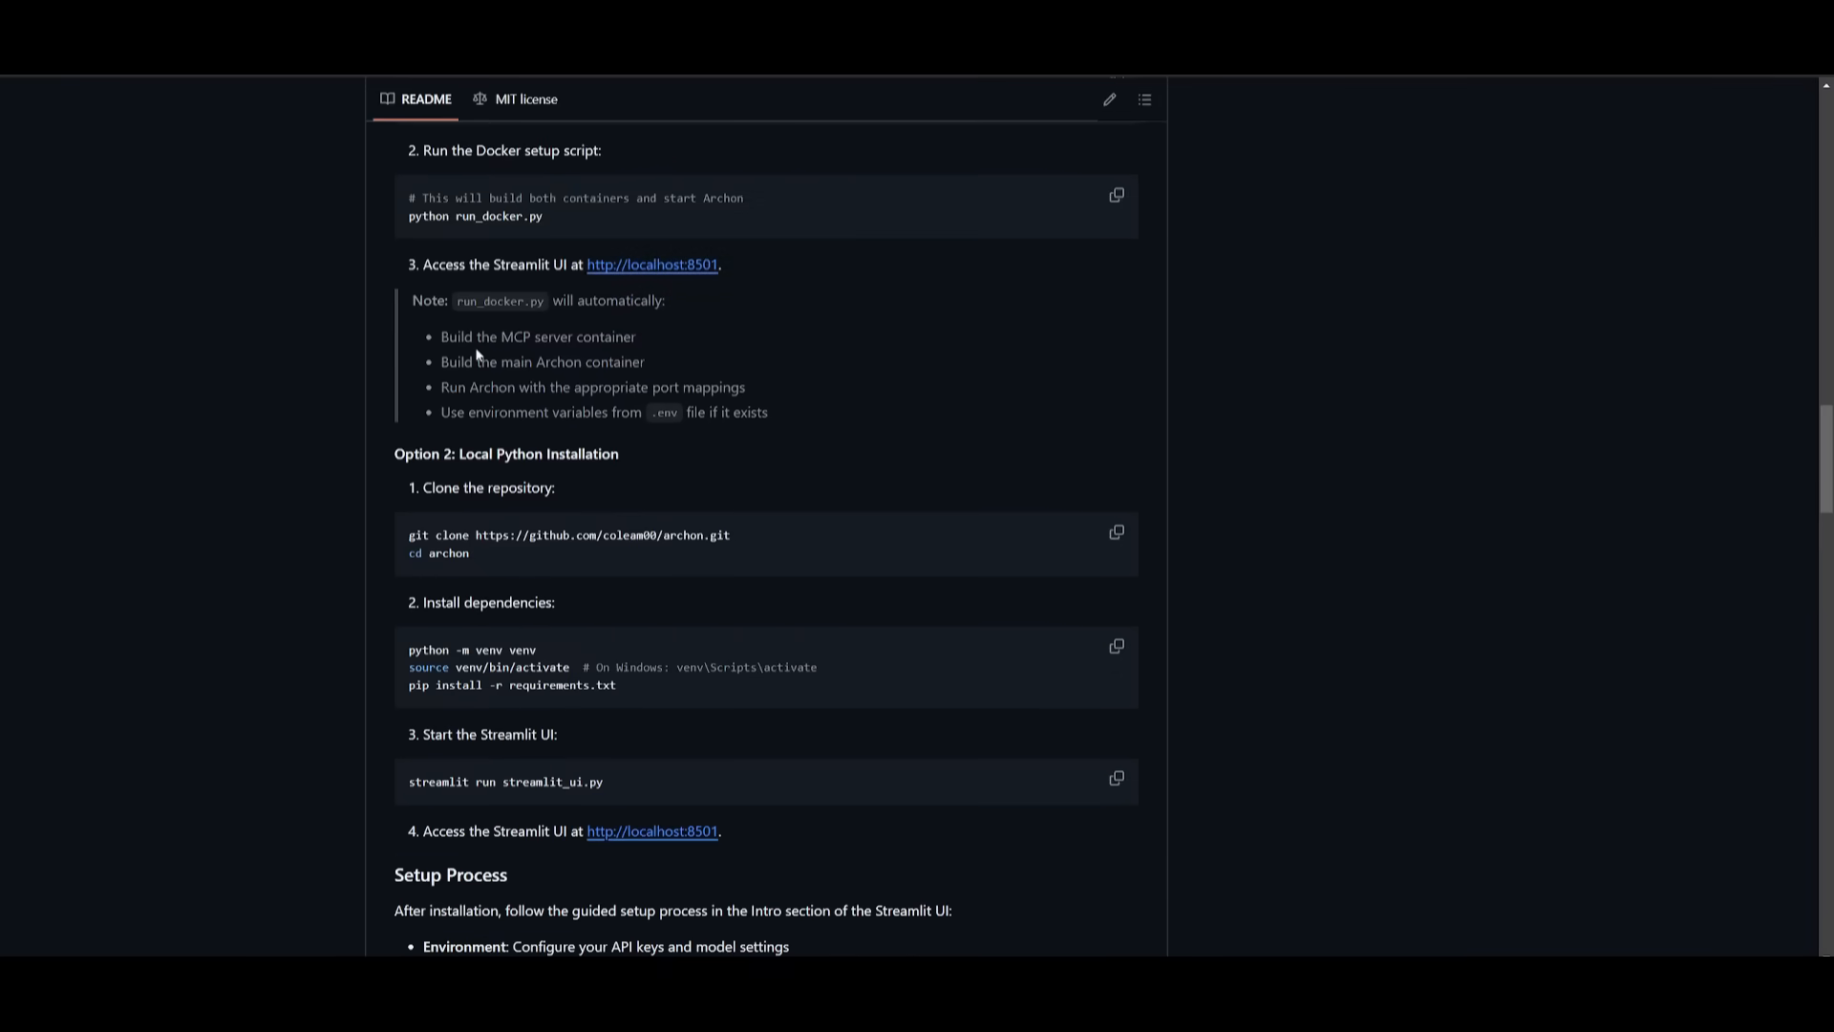
{"action": "mouse_move", "coordinate": [505, 454]}
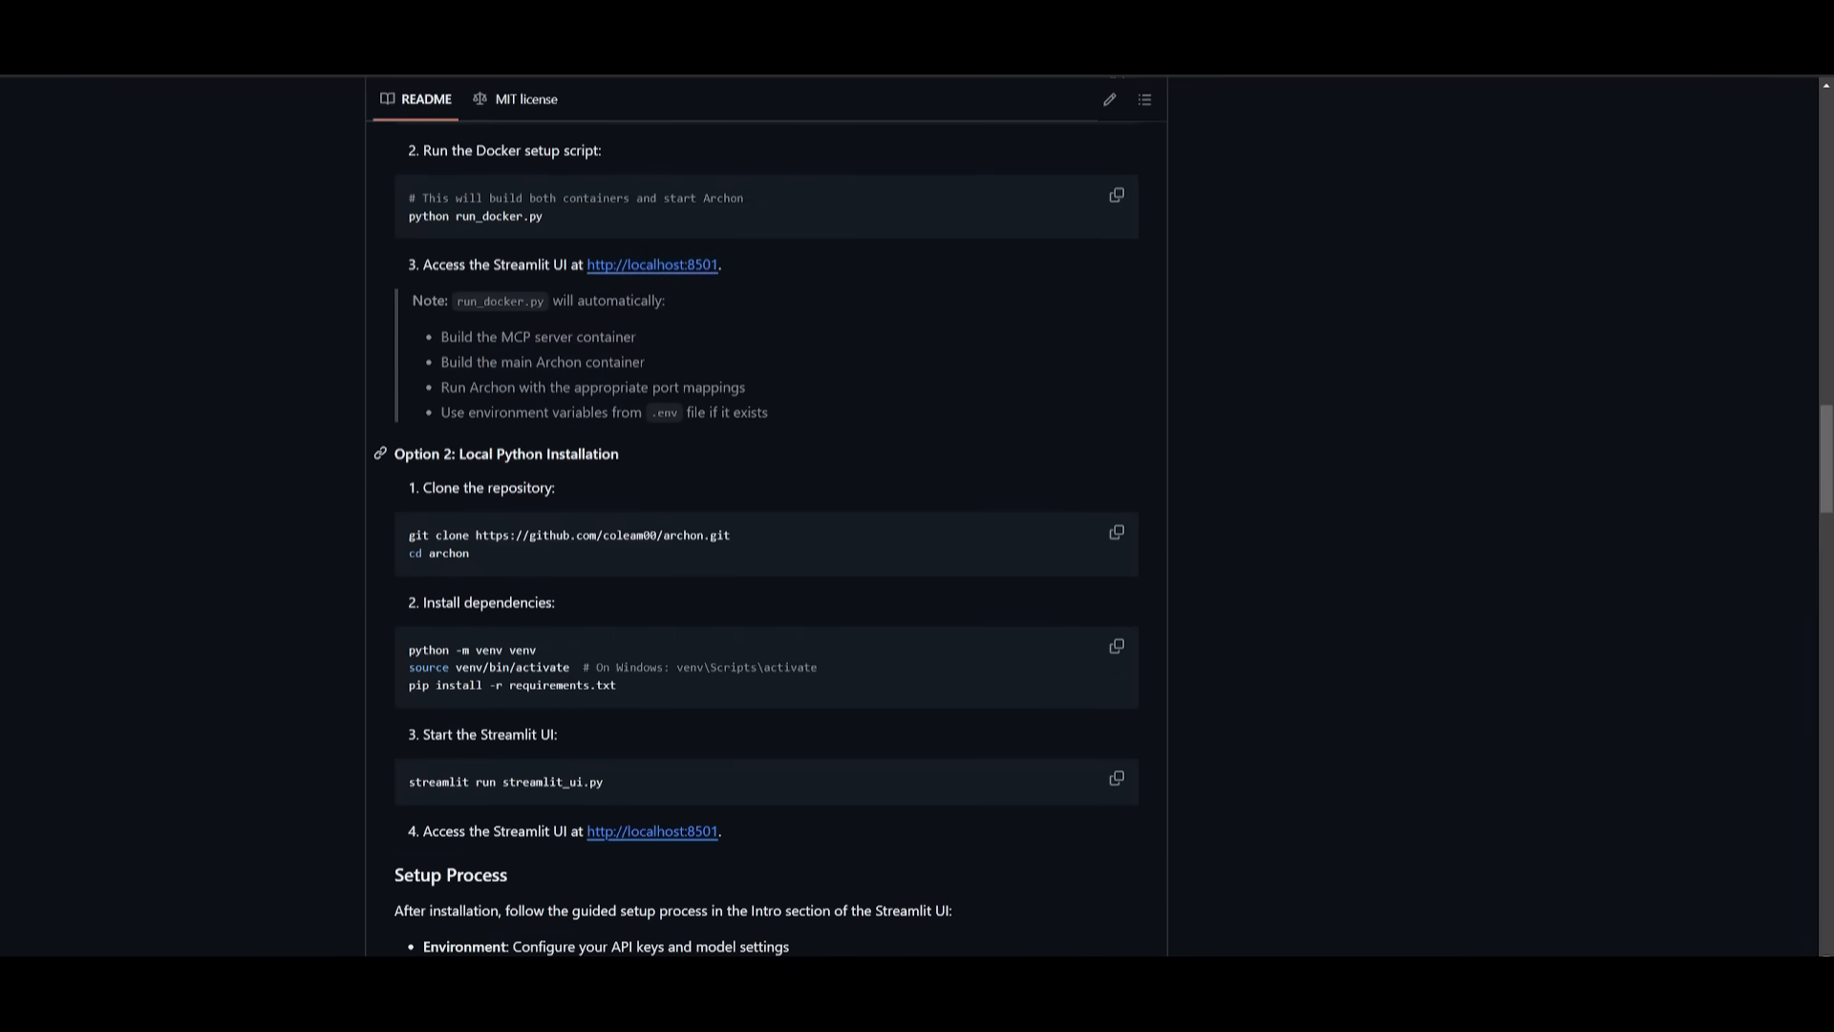
{"action": "scroll", "scroll_direction": "up", "scroll_amount": 3}
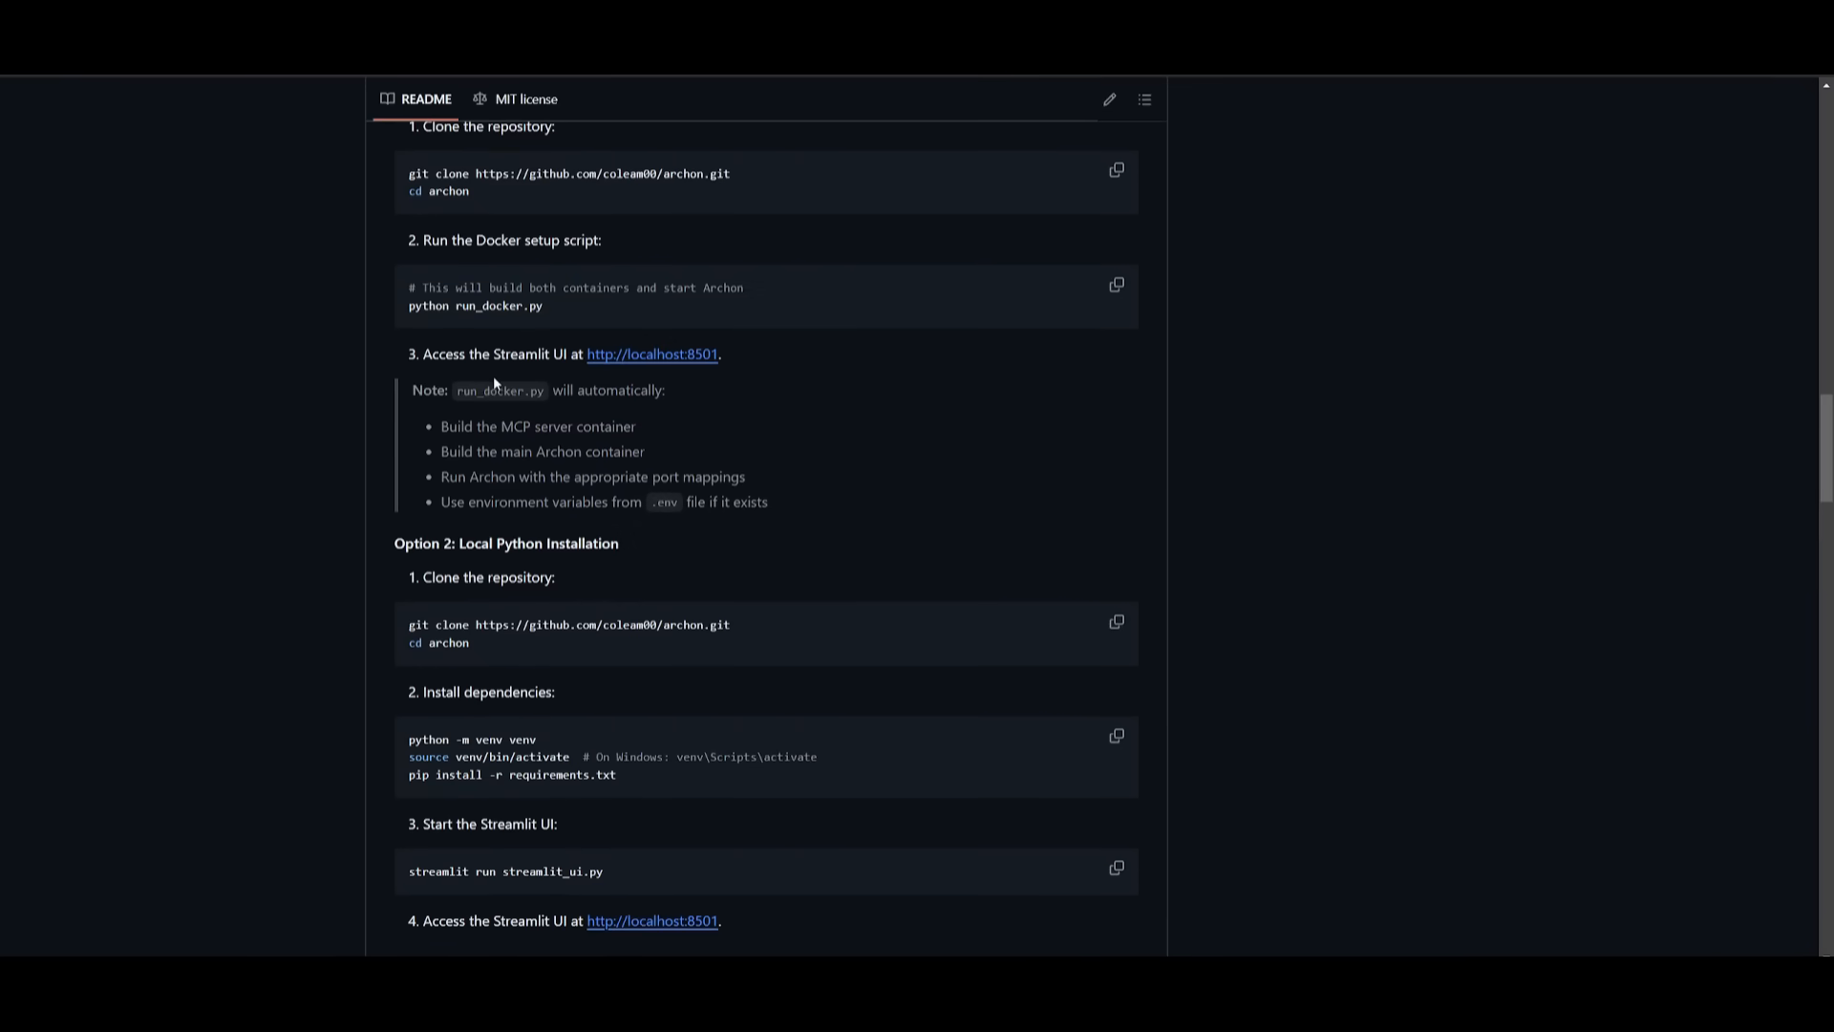
{"action": "scroll", "scroll_direction": "up", "scroll_amount": 3}
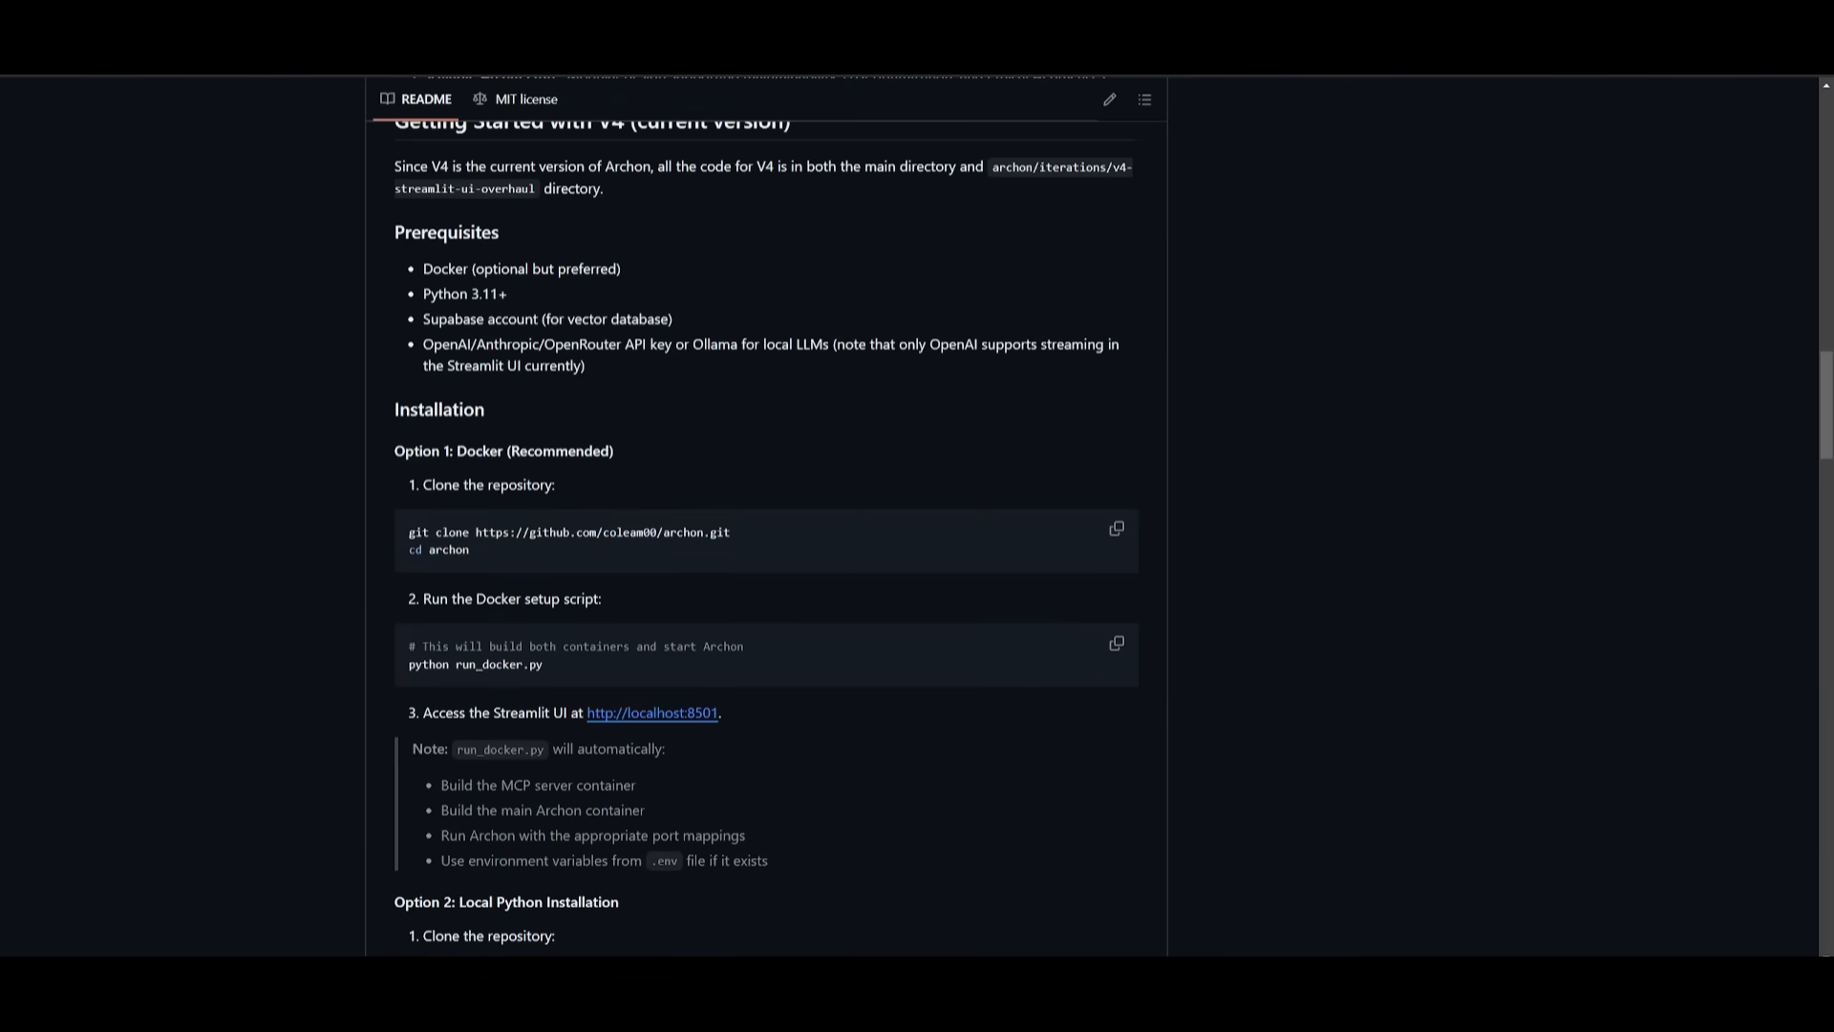
{"action": "mouse_move", "coordinate": [467, 644]}
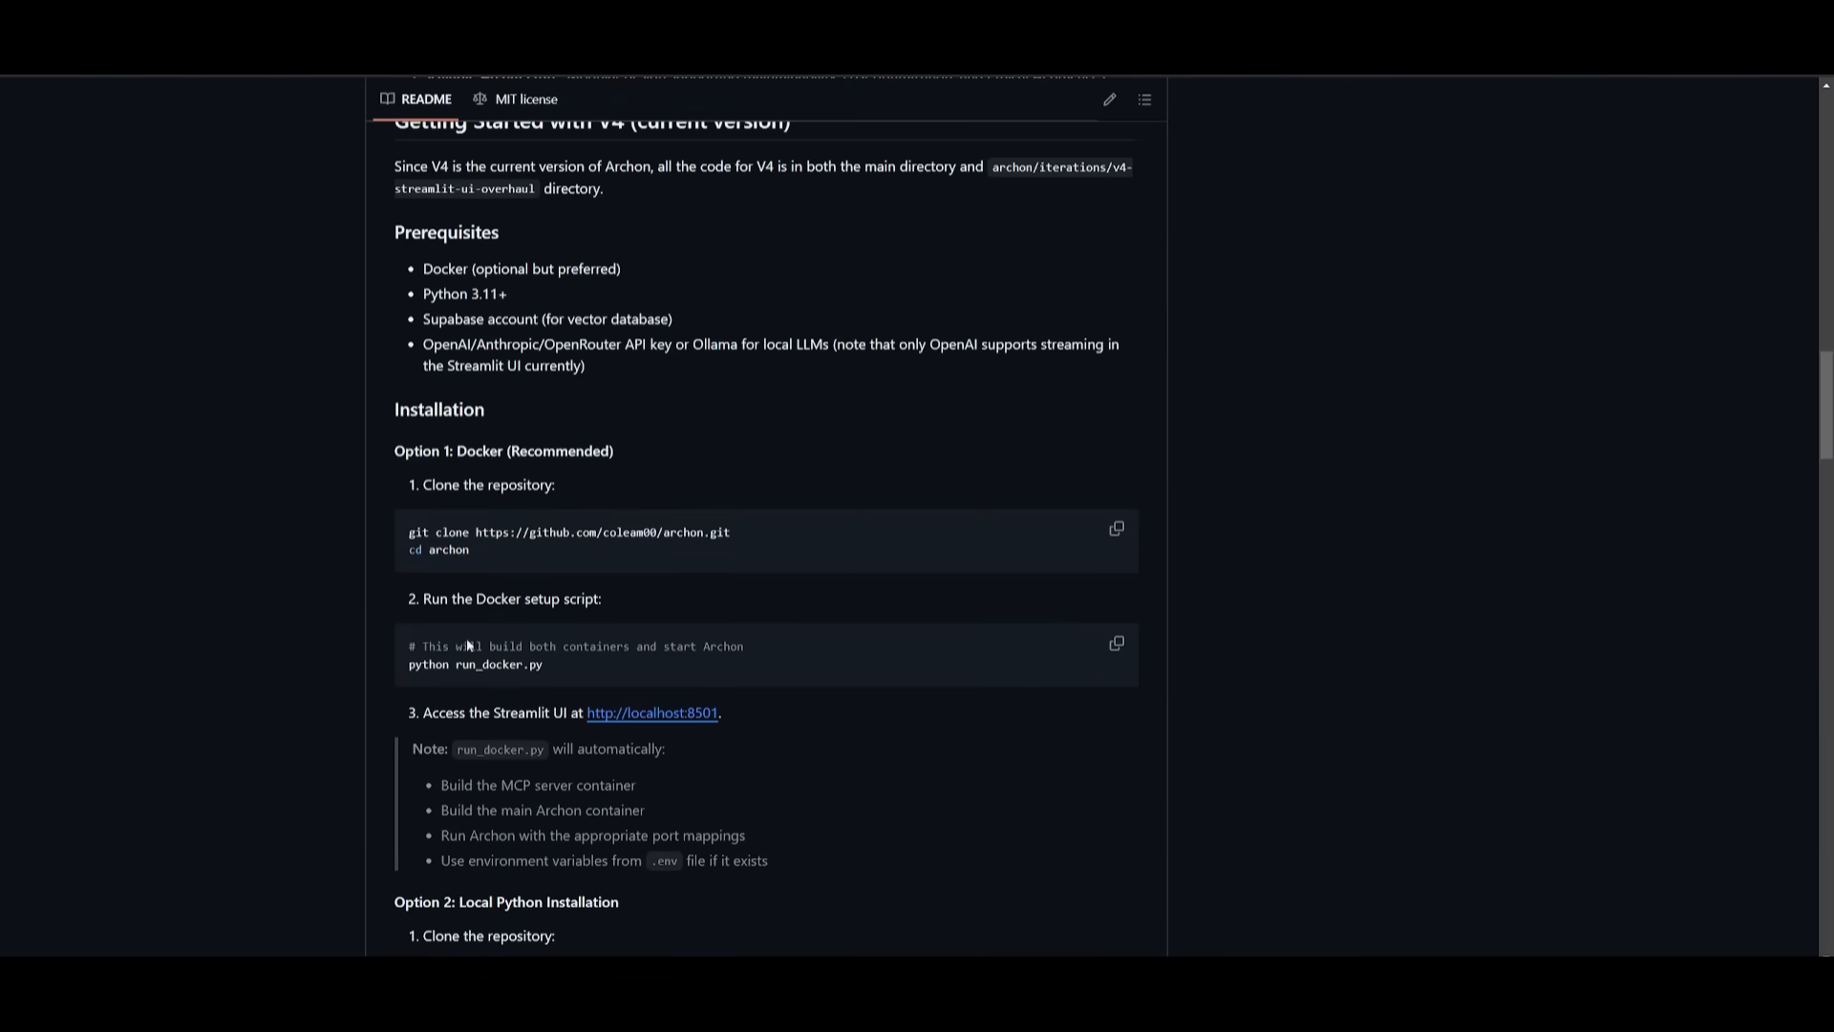
{"action": "mouse_move", "coordinate": [521, 470]}
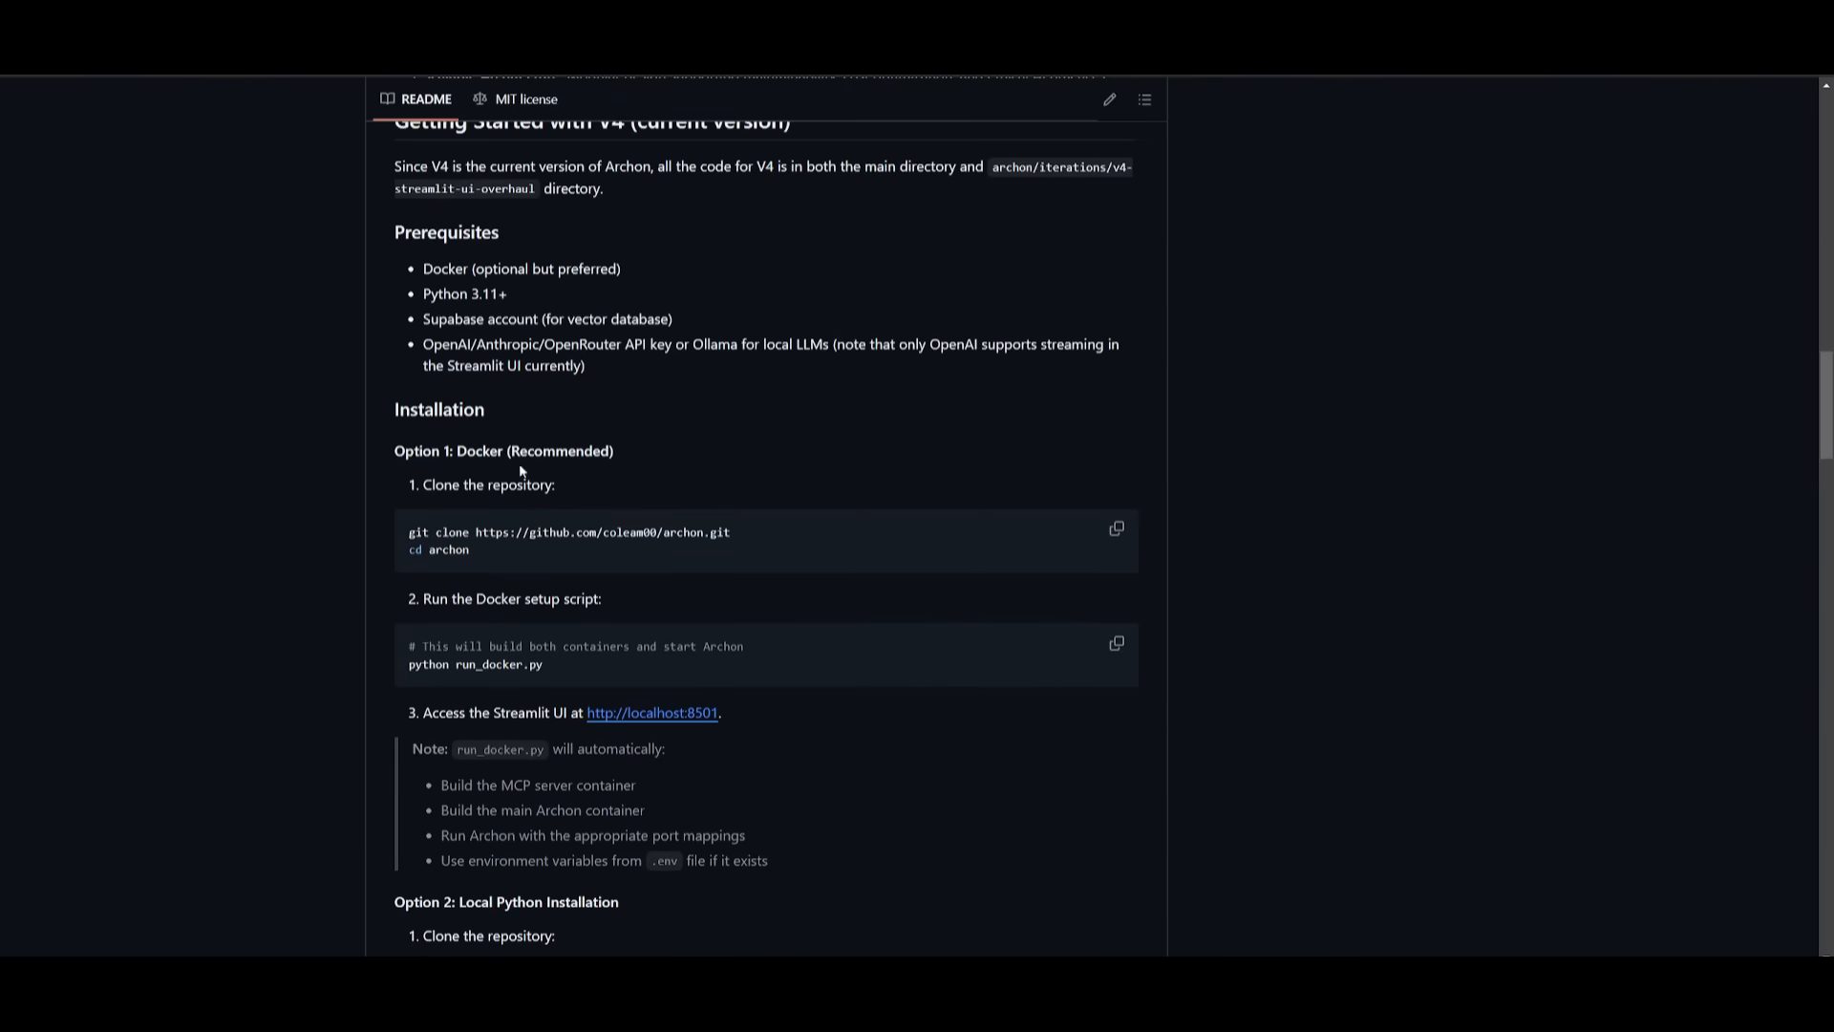
{"action": "scroll", "scroll_direction": "up", "scroll_amount": 3}
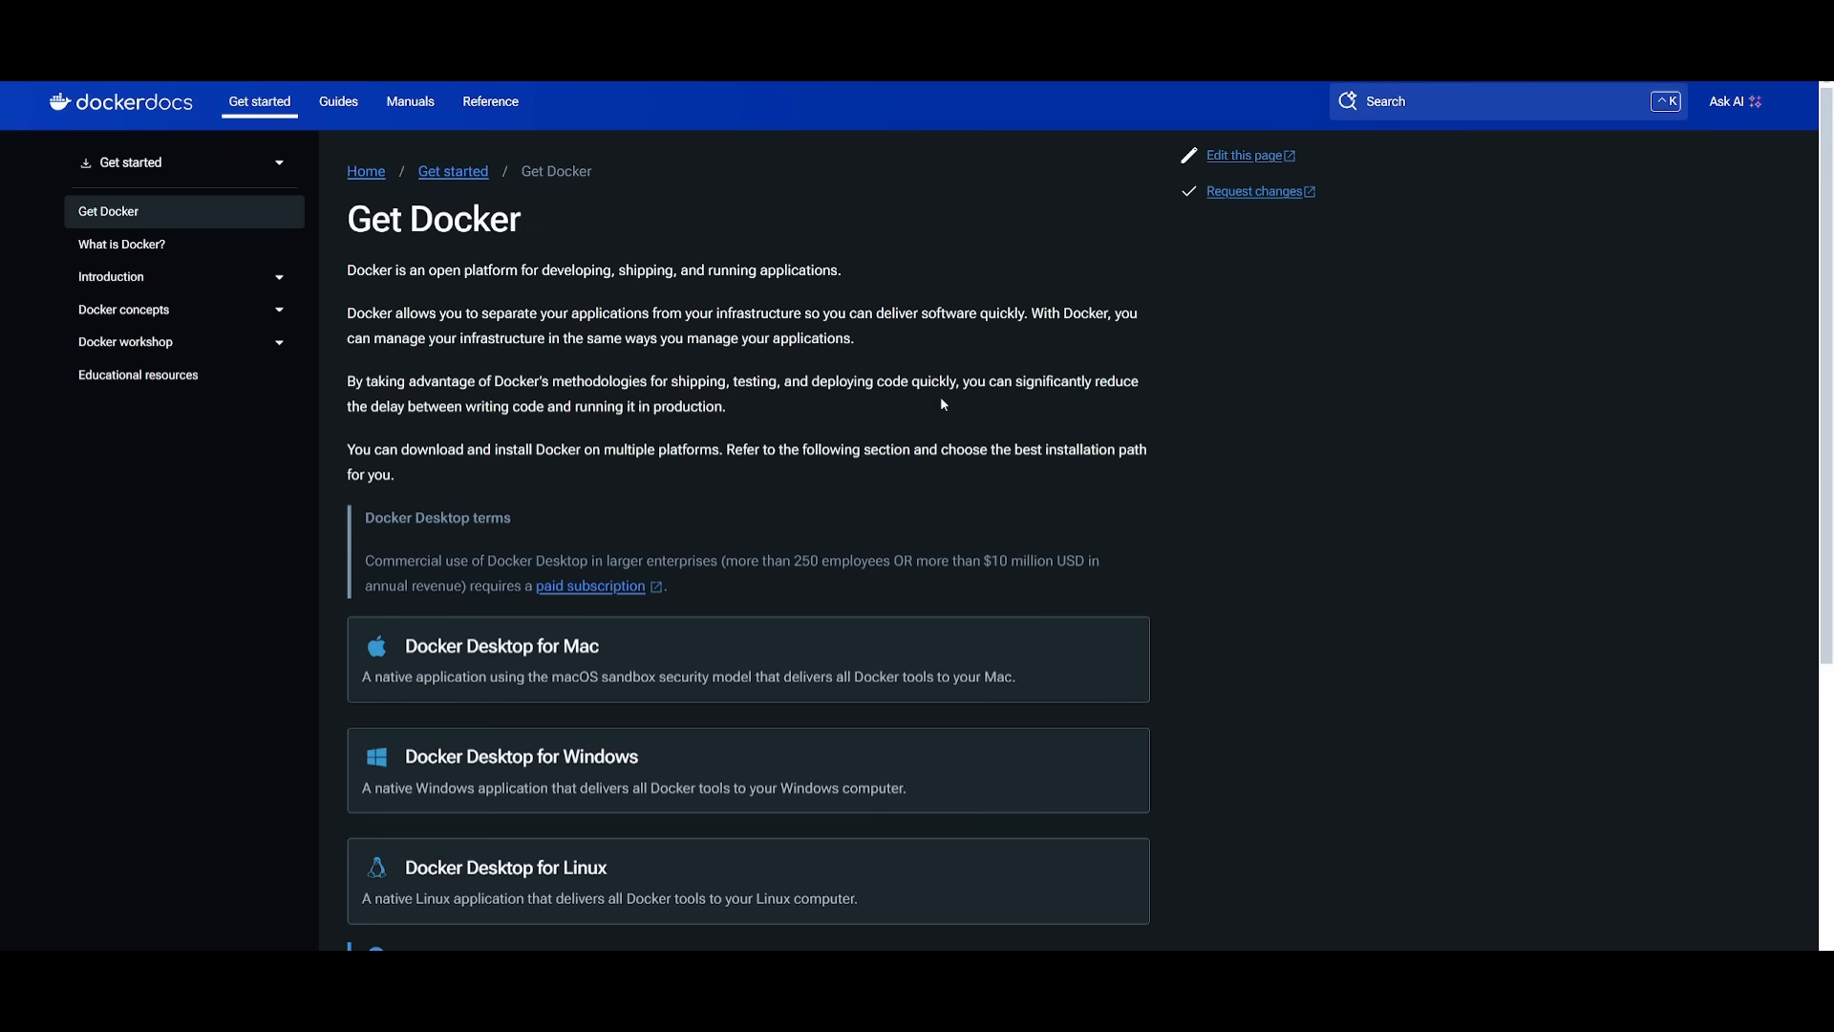
{"action": "mouse_move", "coordinate": [880, 234]}
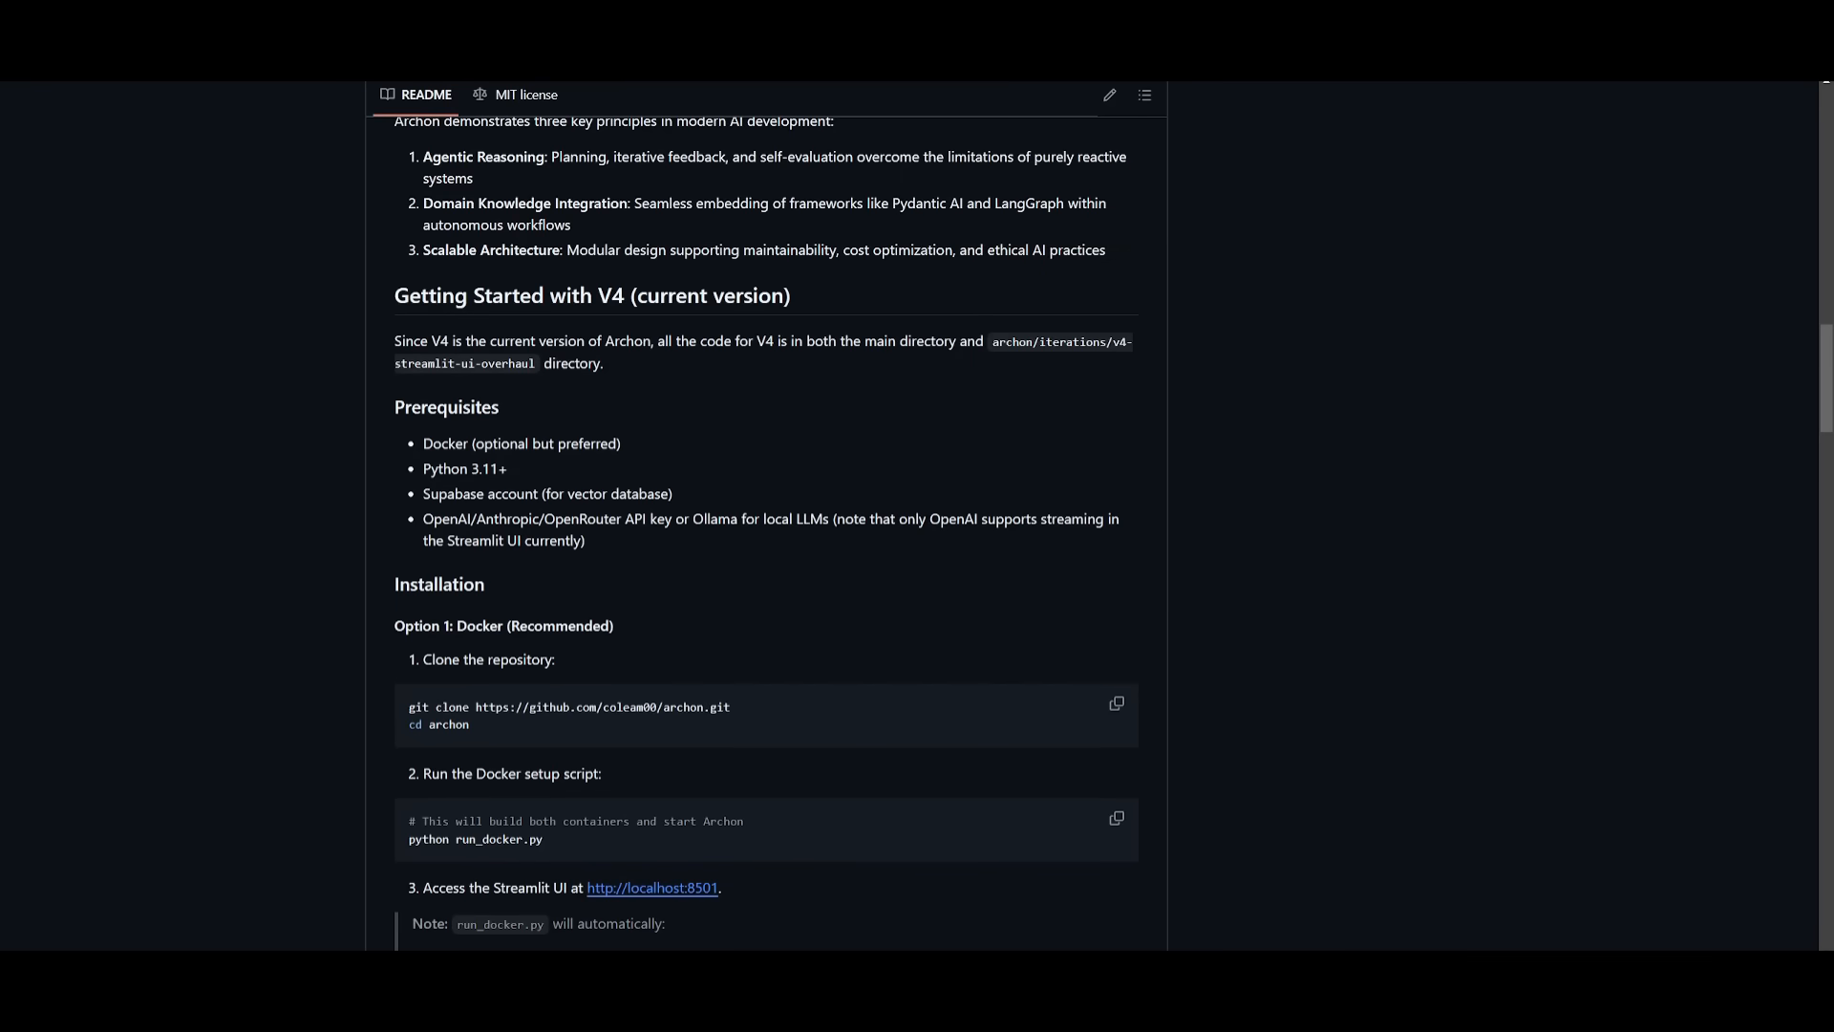
- Scroll the Archon README down to the Docker installation section
{"action": "scroll", "scroll_direction": "down", "scroll_amount": 3}
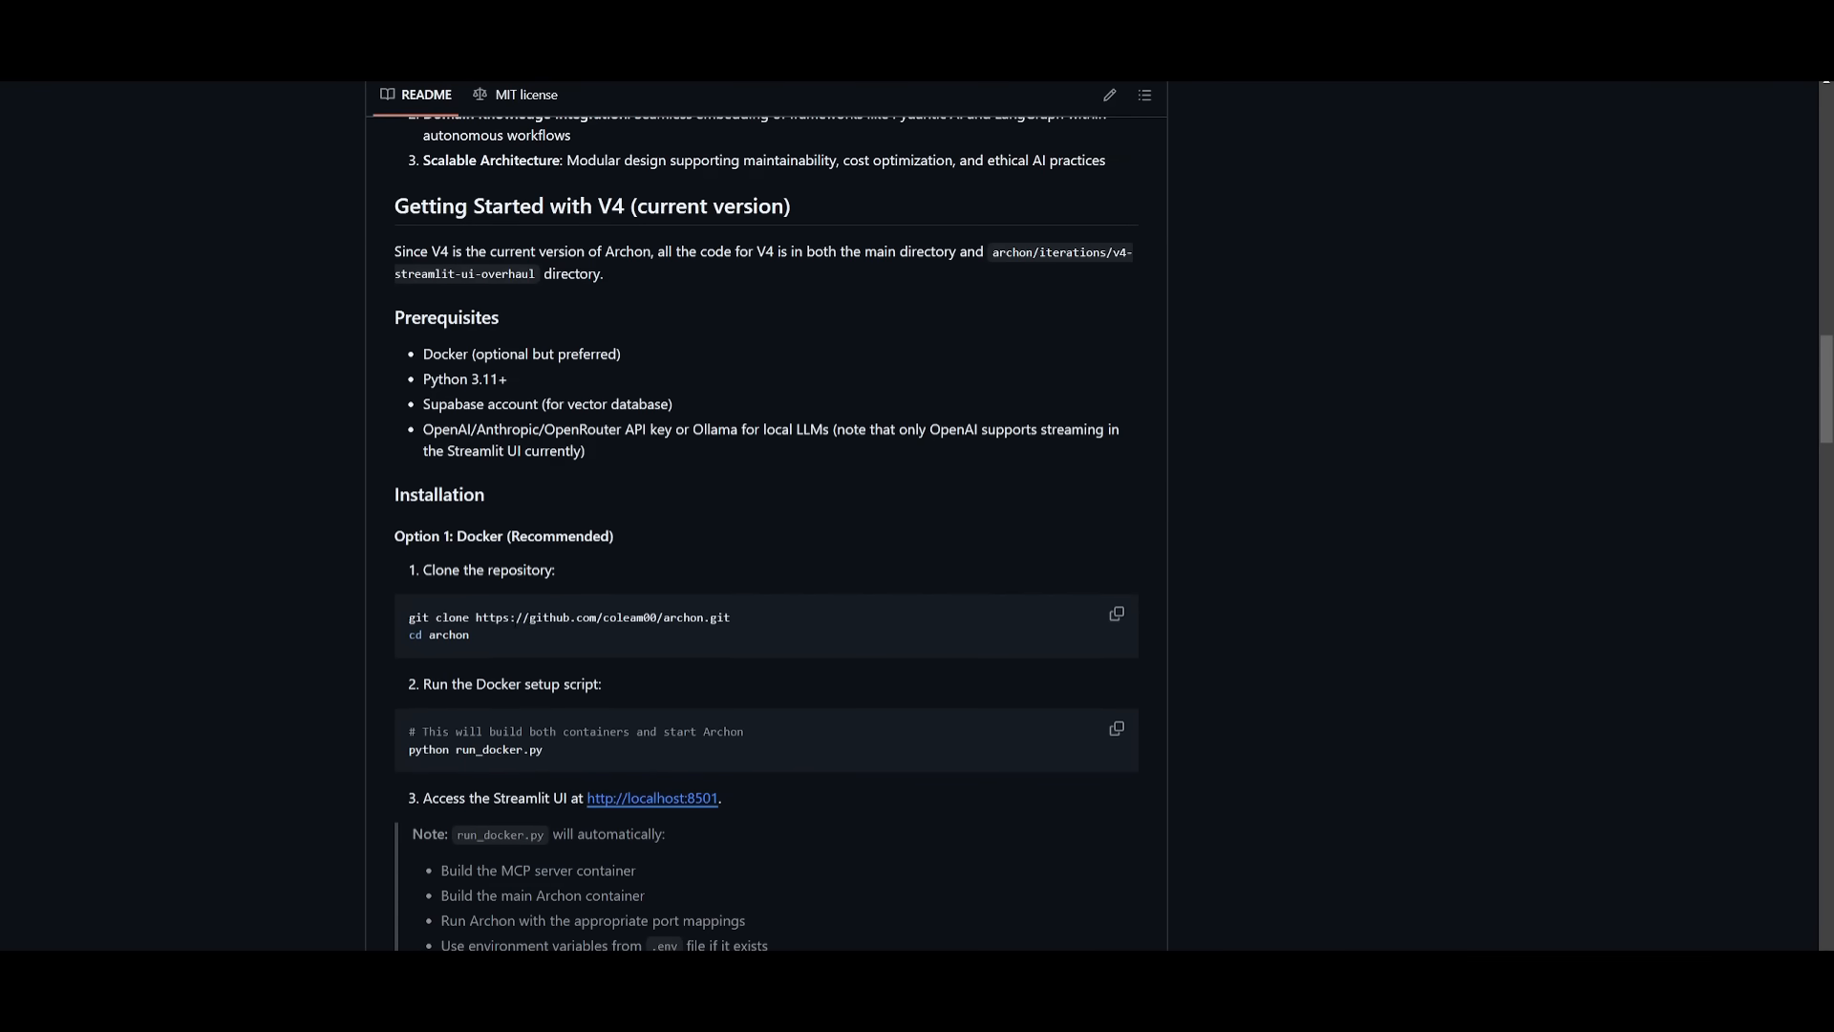
{"action": "double_click", "coordinate": [572, 616]}
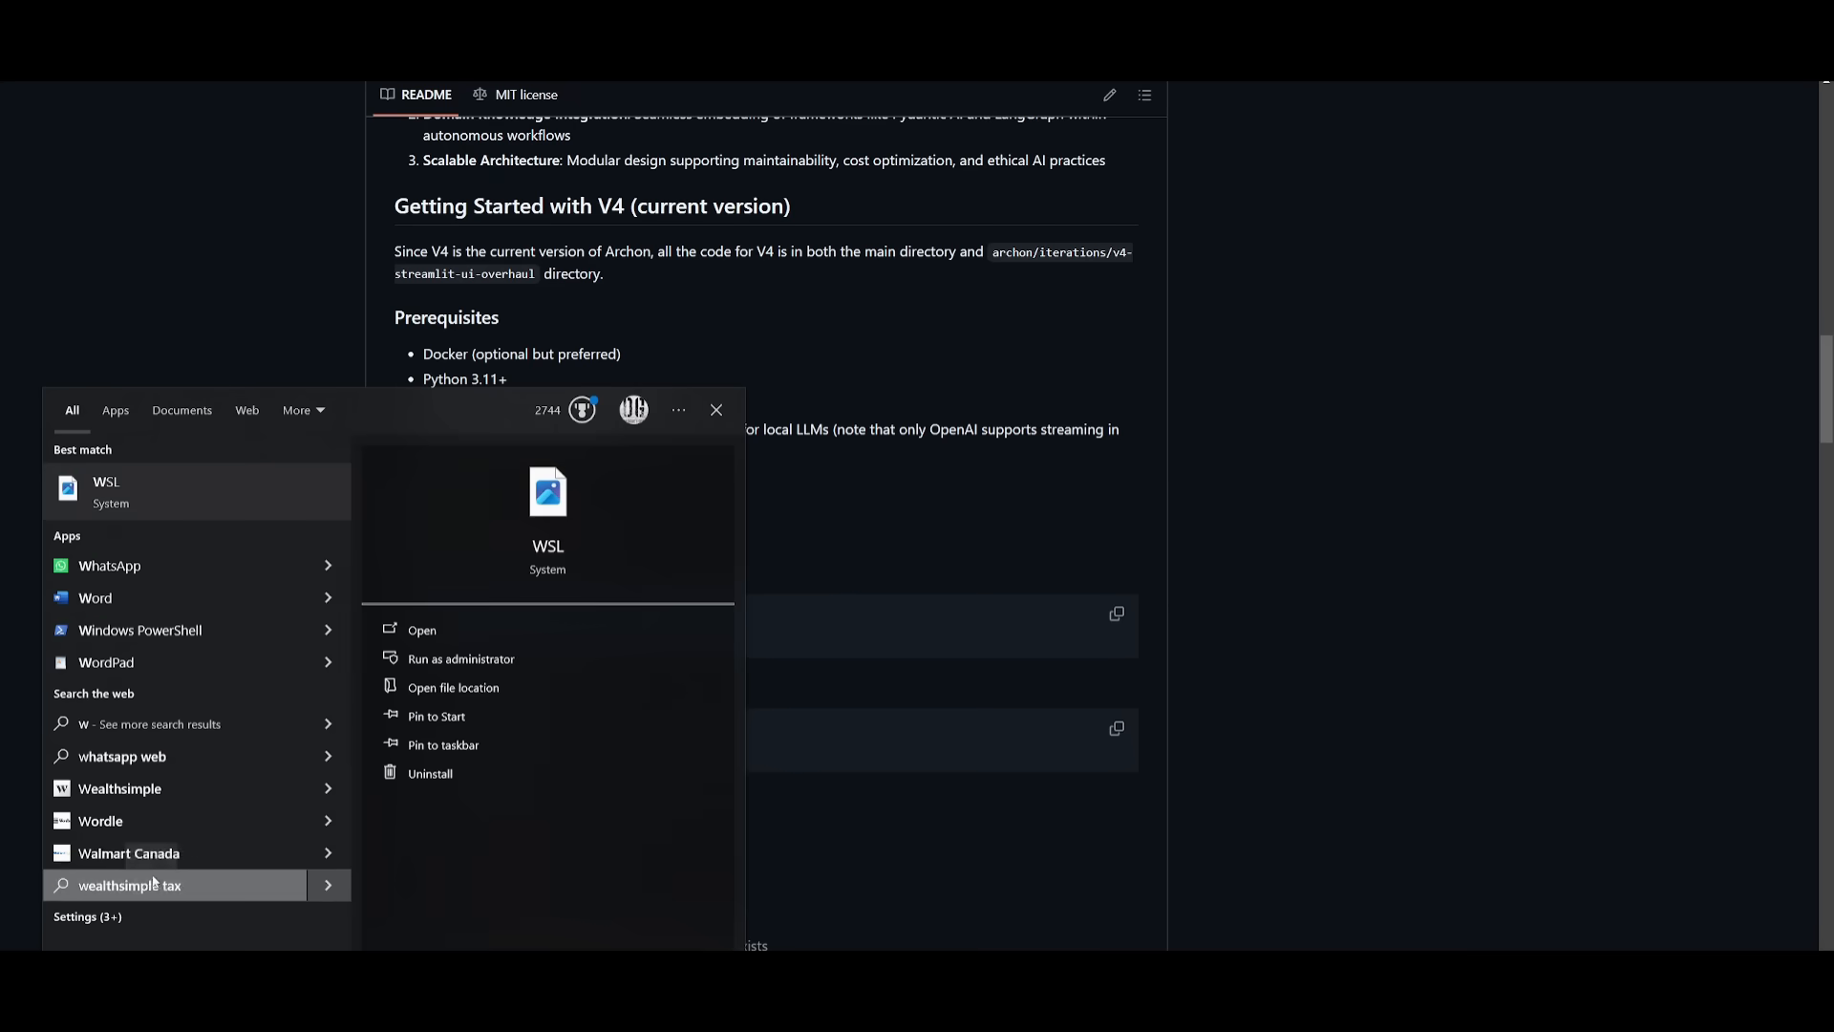
- In WSL, clone Archon, cd into archon, and start python3 run_docker.py
{"action": "left_click", "coordinate": [421, 630]}
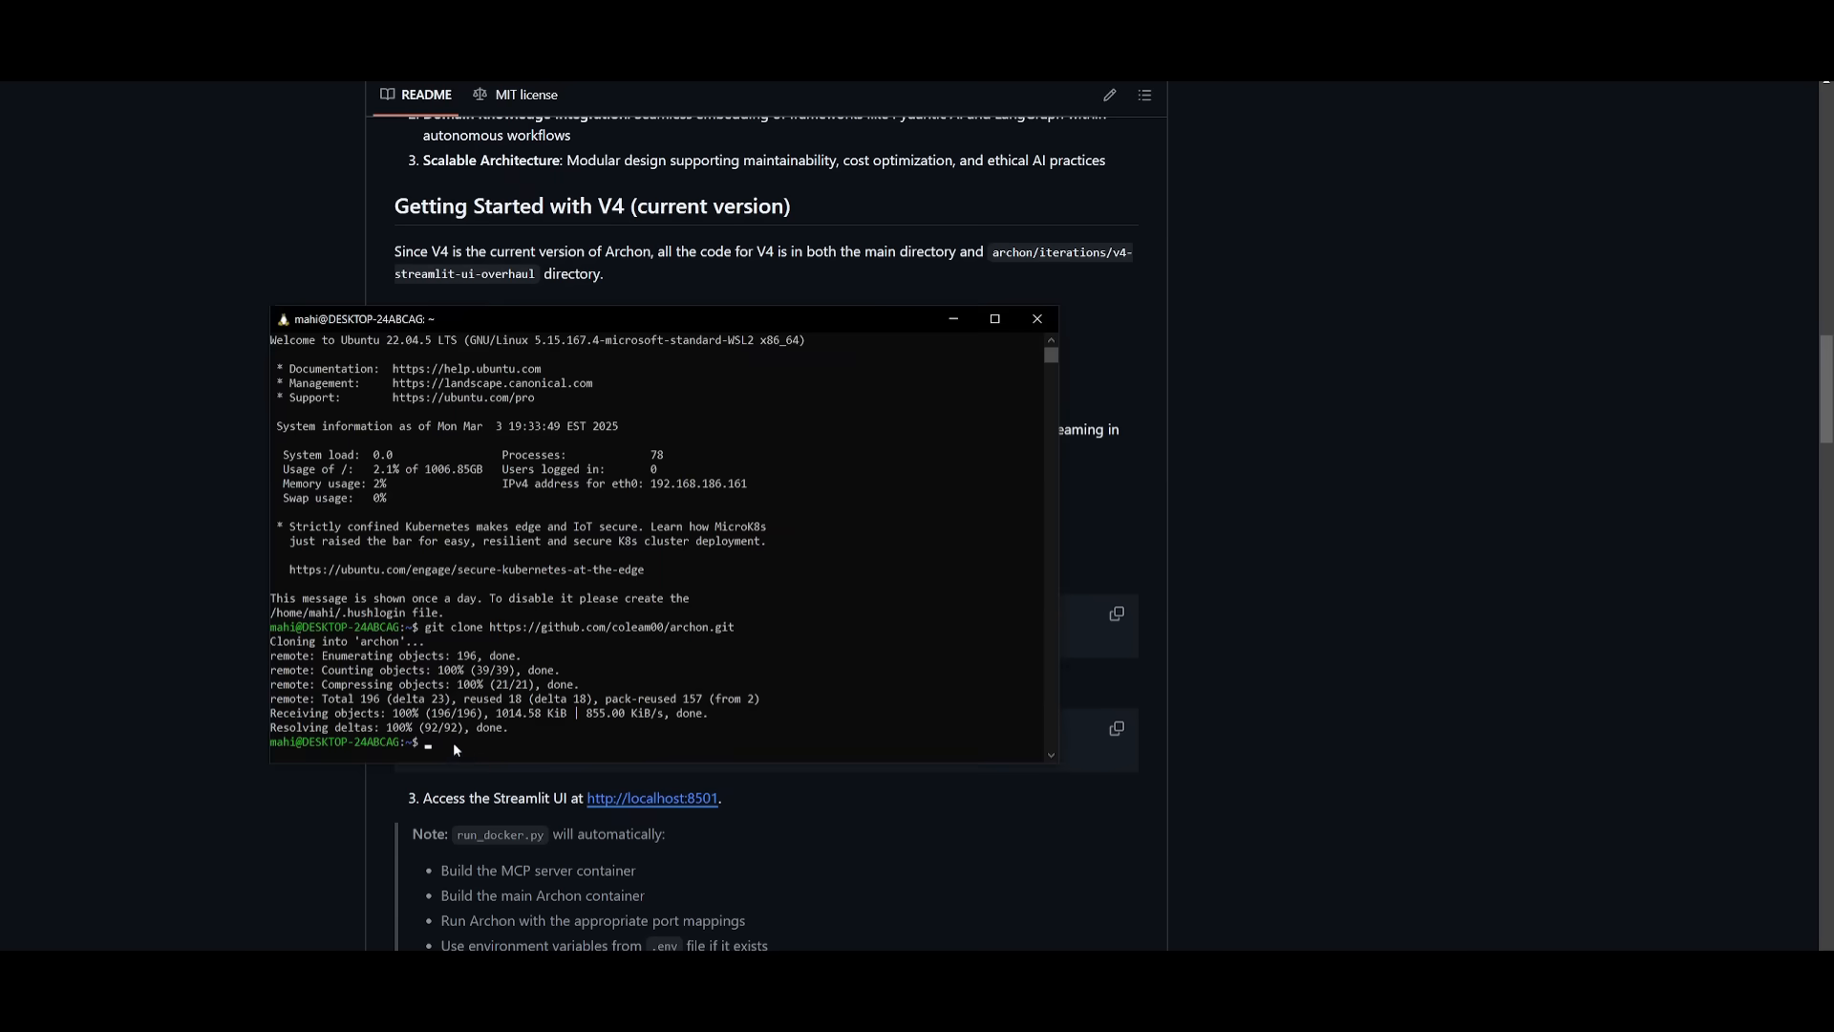
{"action": "type", "text": "cd archon"}
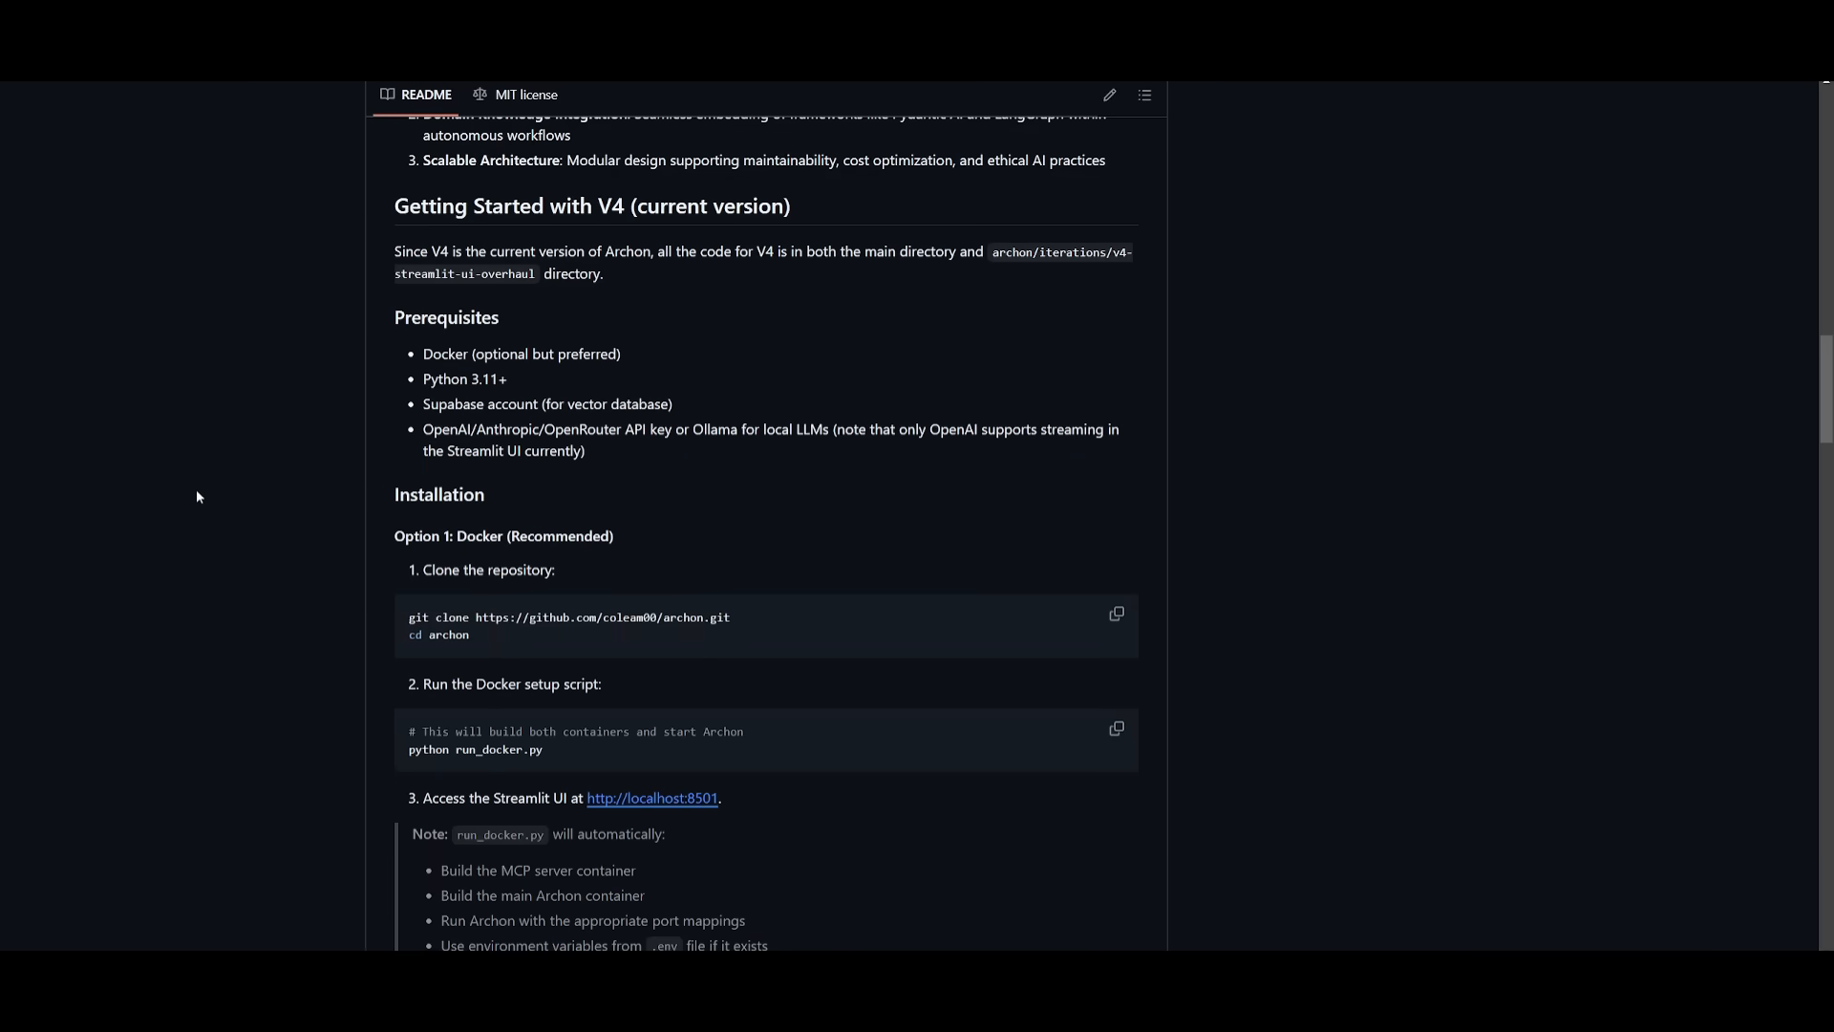
{"action": "mouse_move", "coordinate": [1205, 737]}
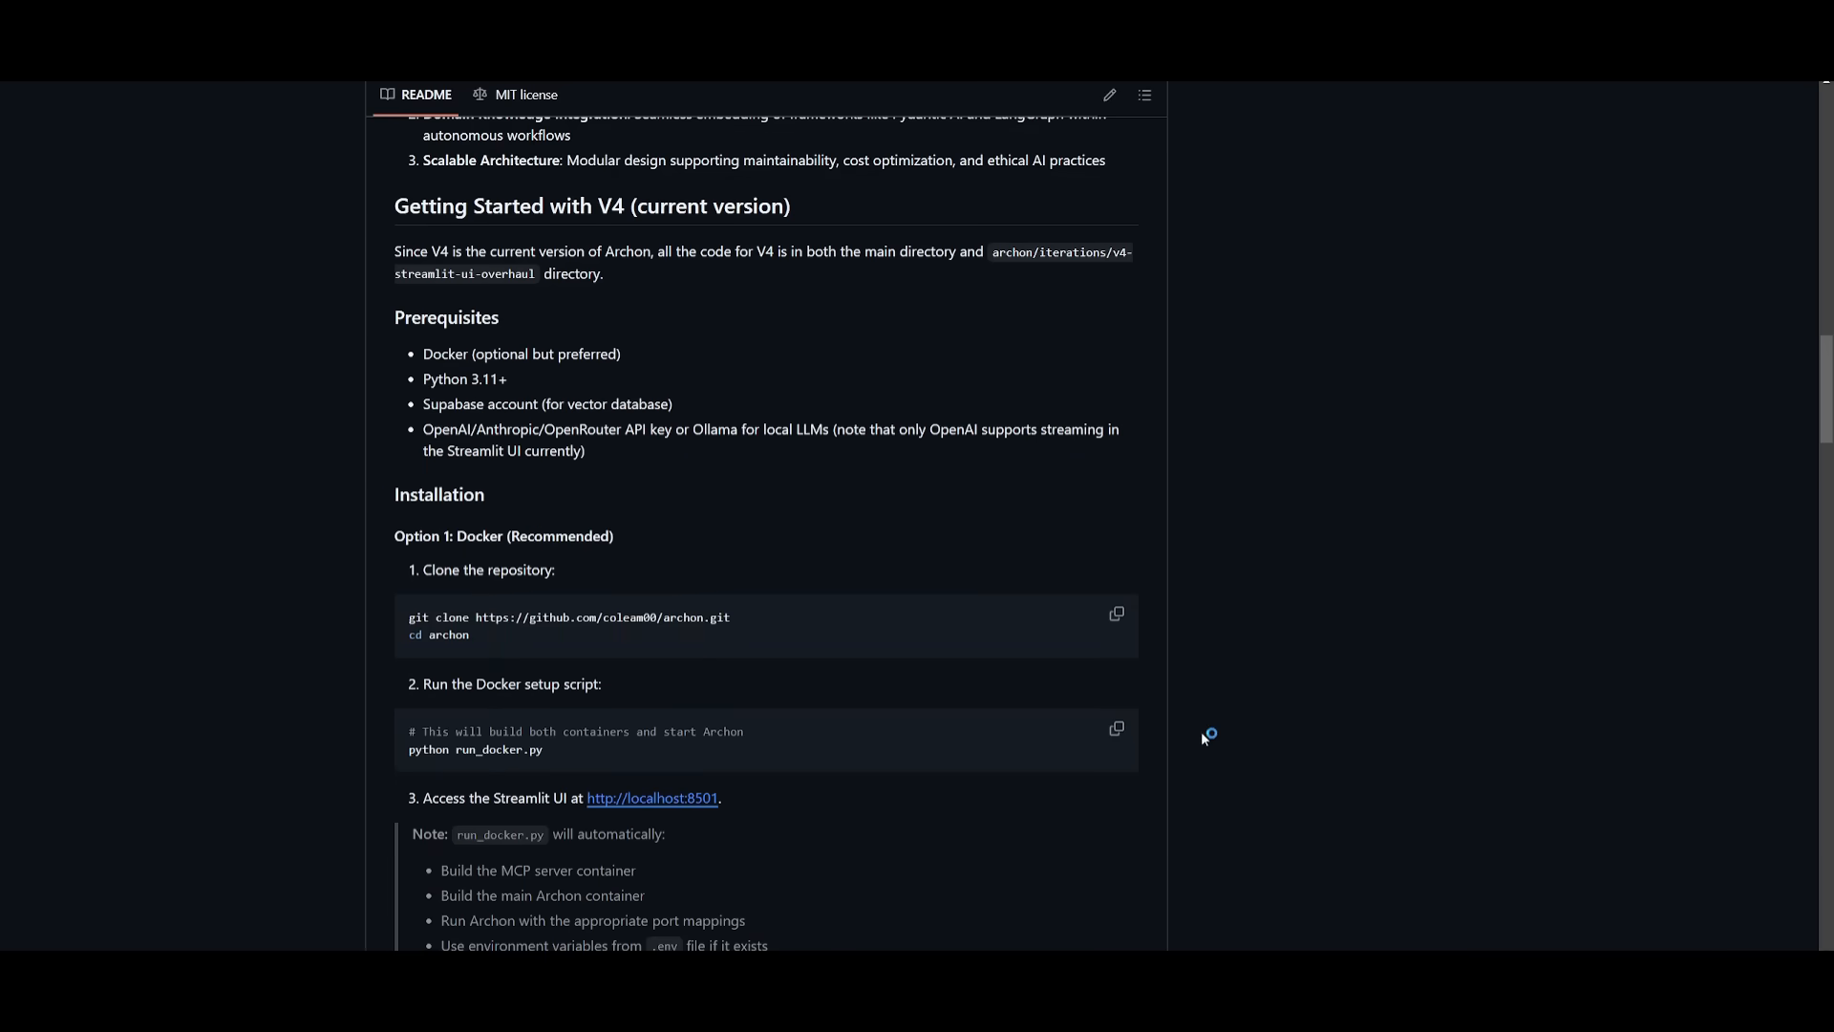
{"action": "mouse_move", "coordinate": [1207, 736]}
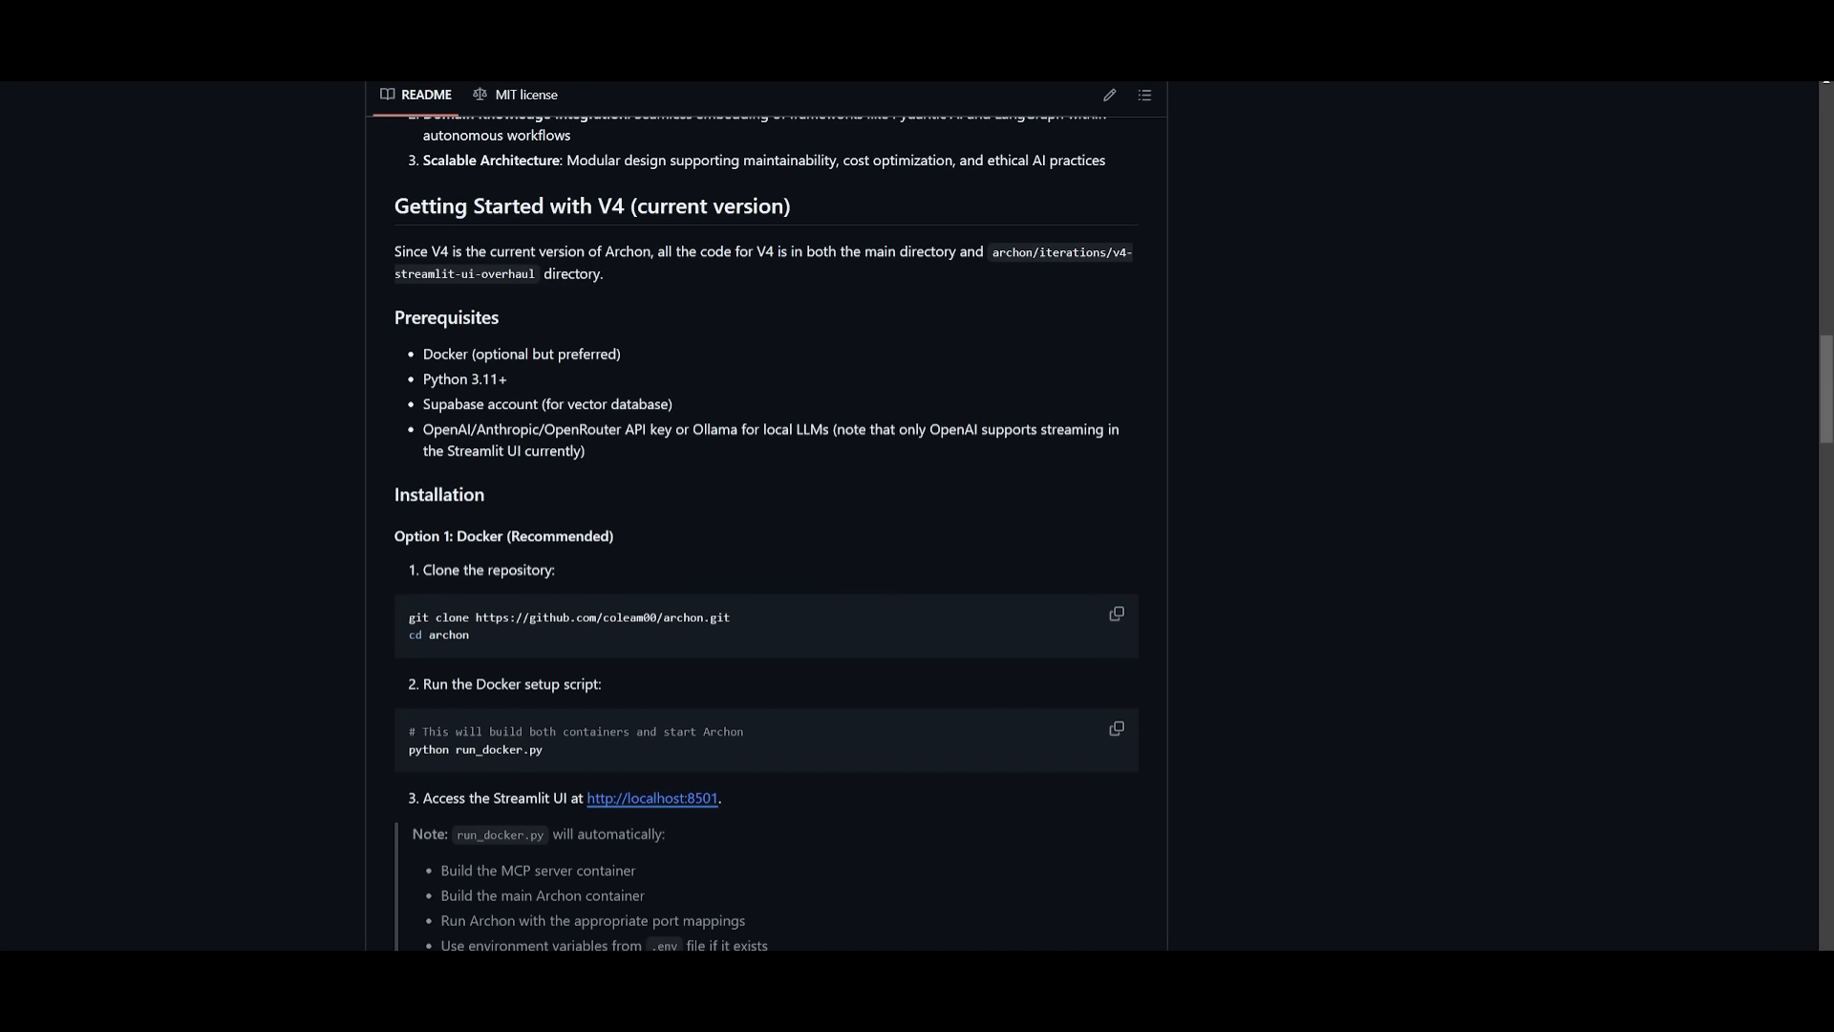
{"action": "double_click", "coordinate": [474, 749]}
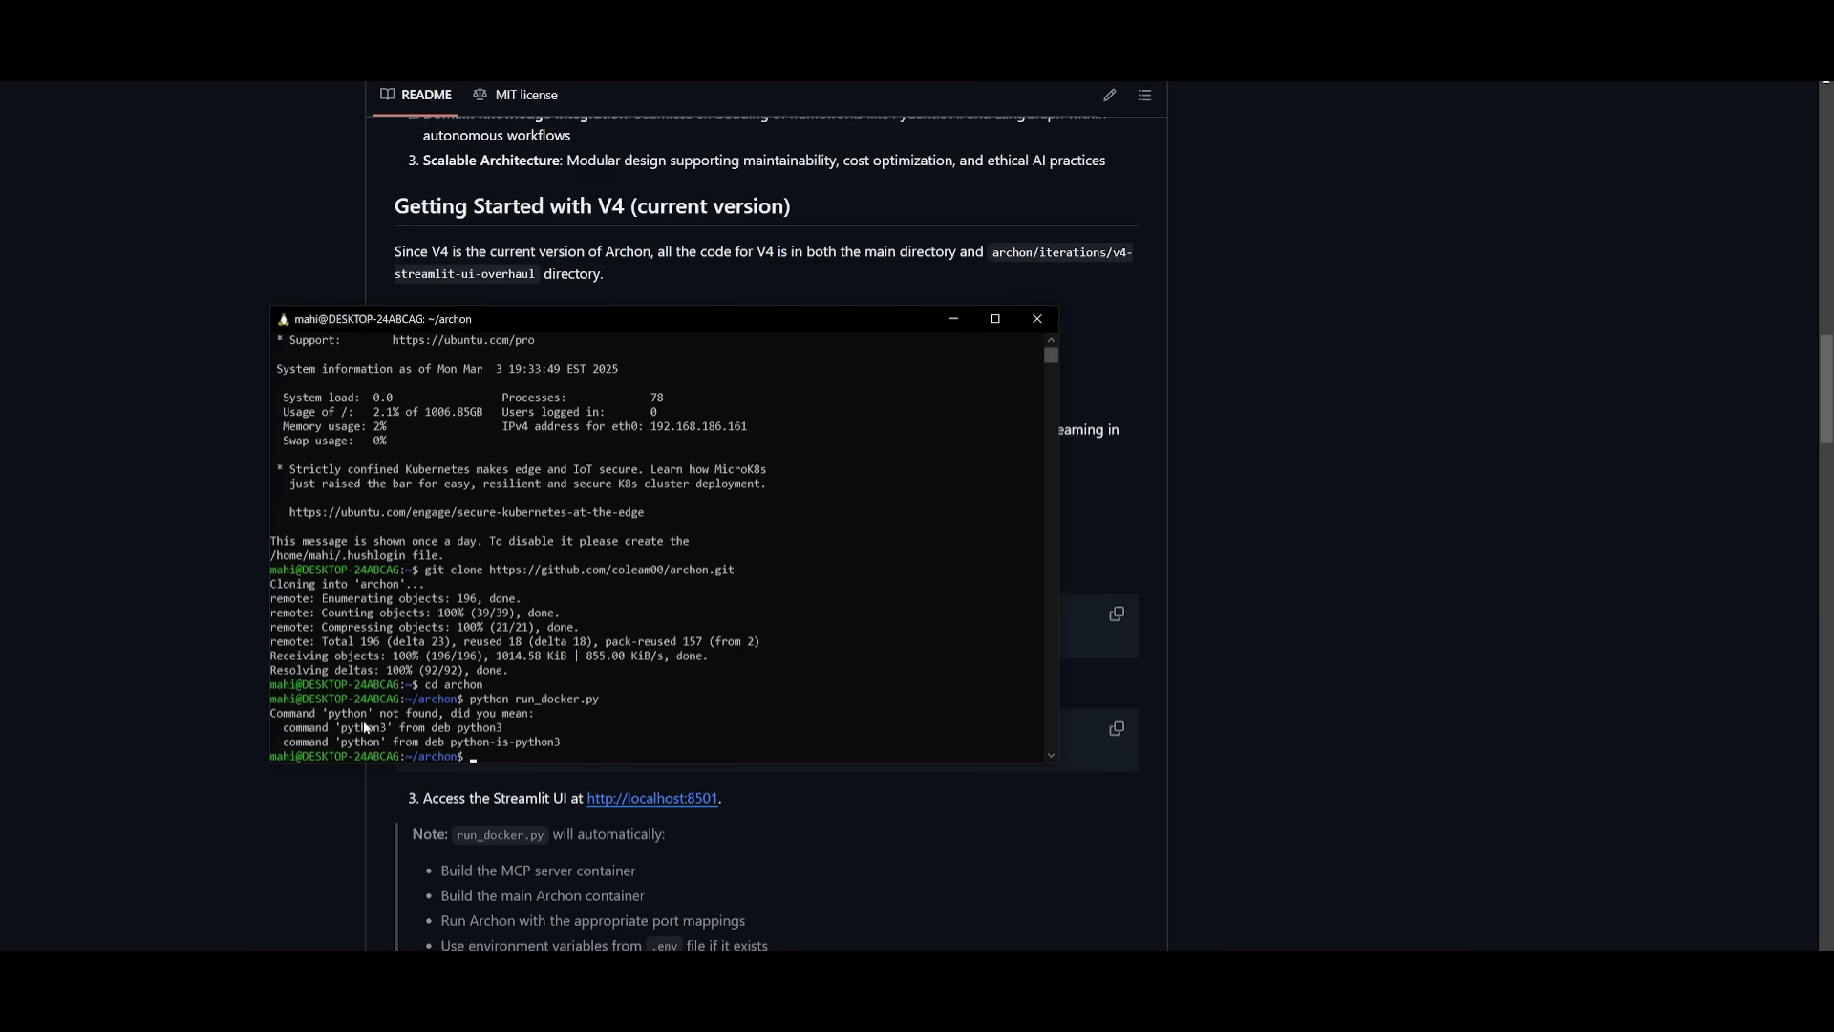
{"action": "type", "text": "python3"}
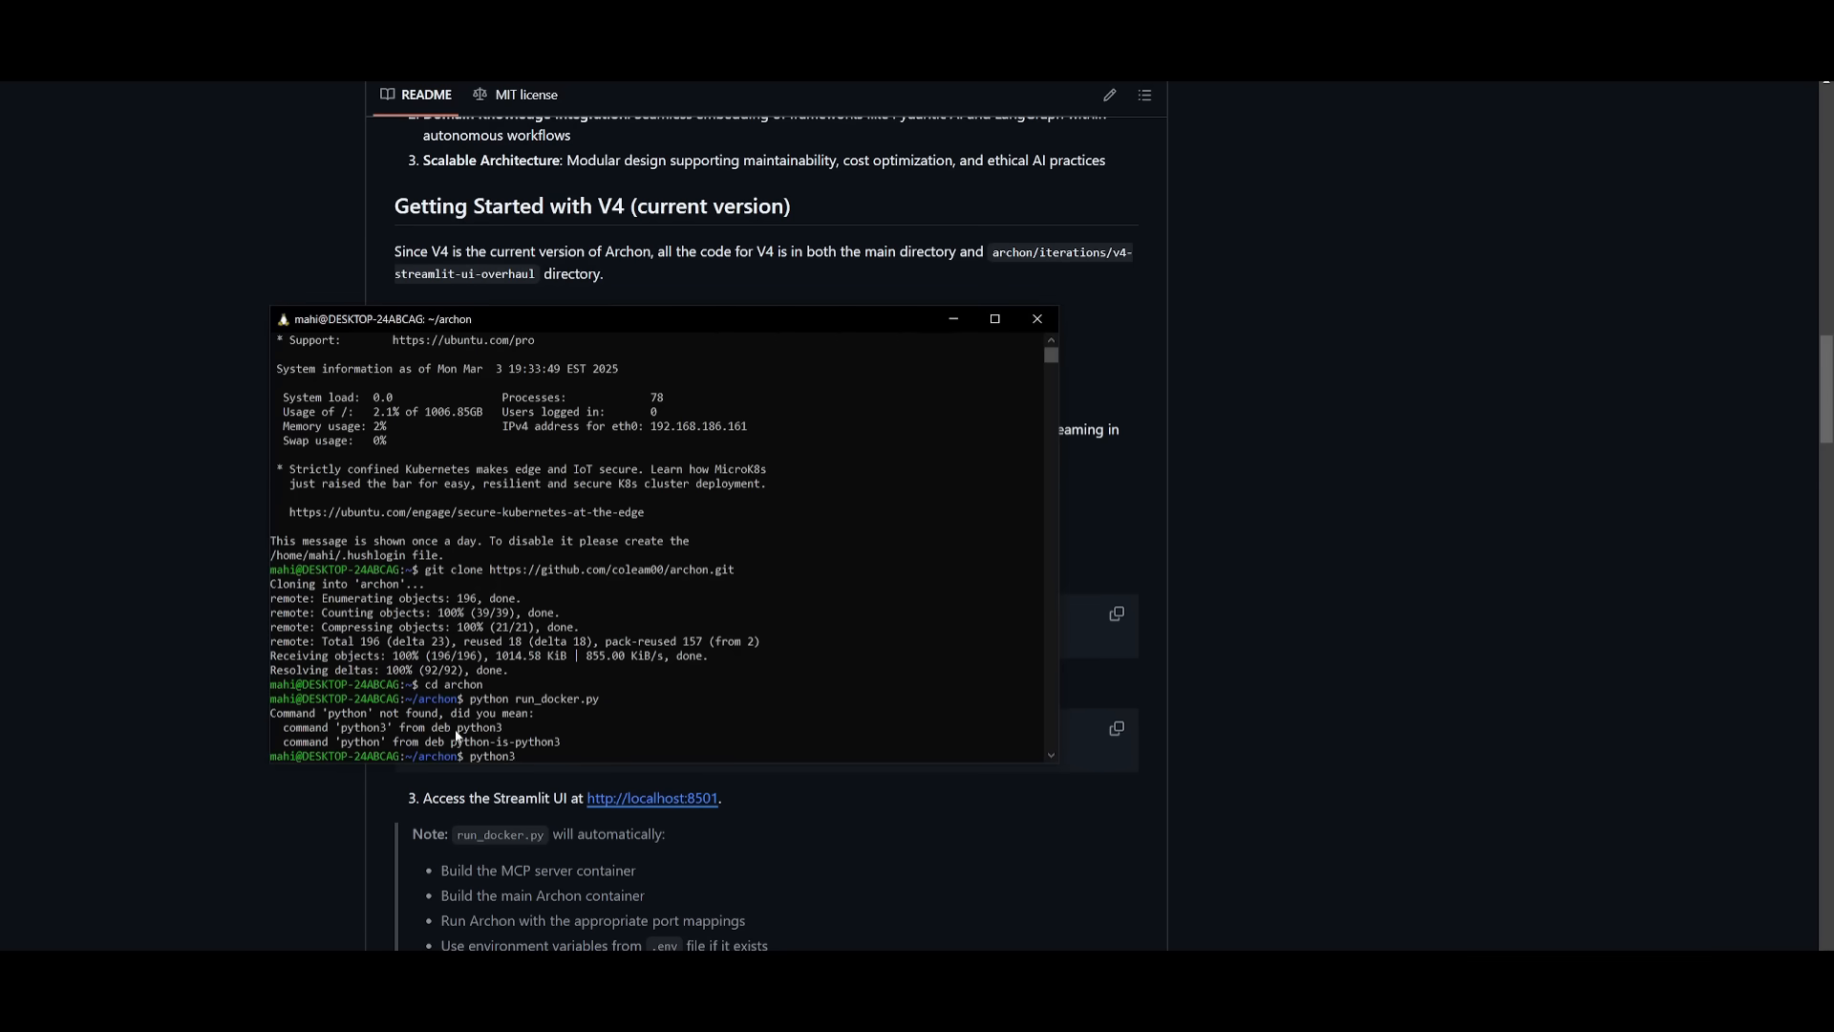
{"action": "type", "text": "run_do"}
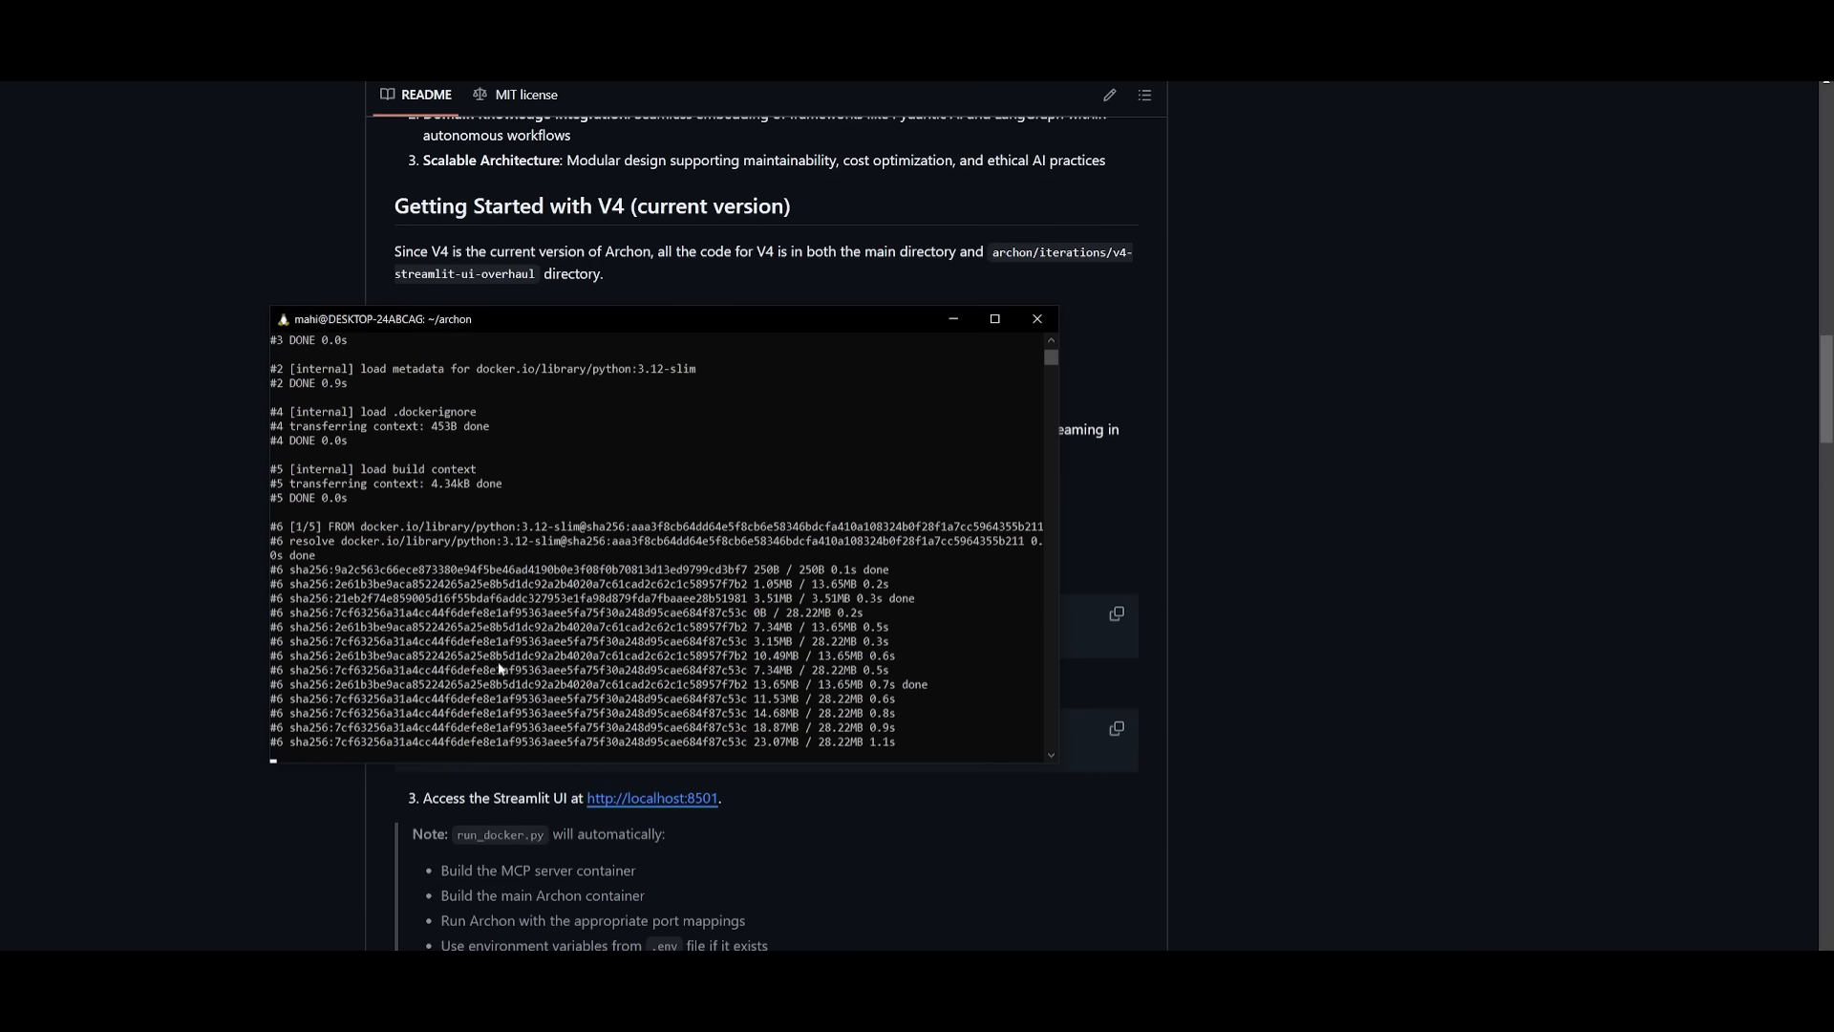
{"action": "left_click", "coordinate": [1033, 318]}
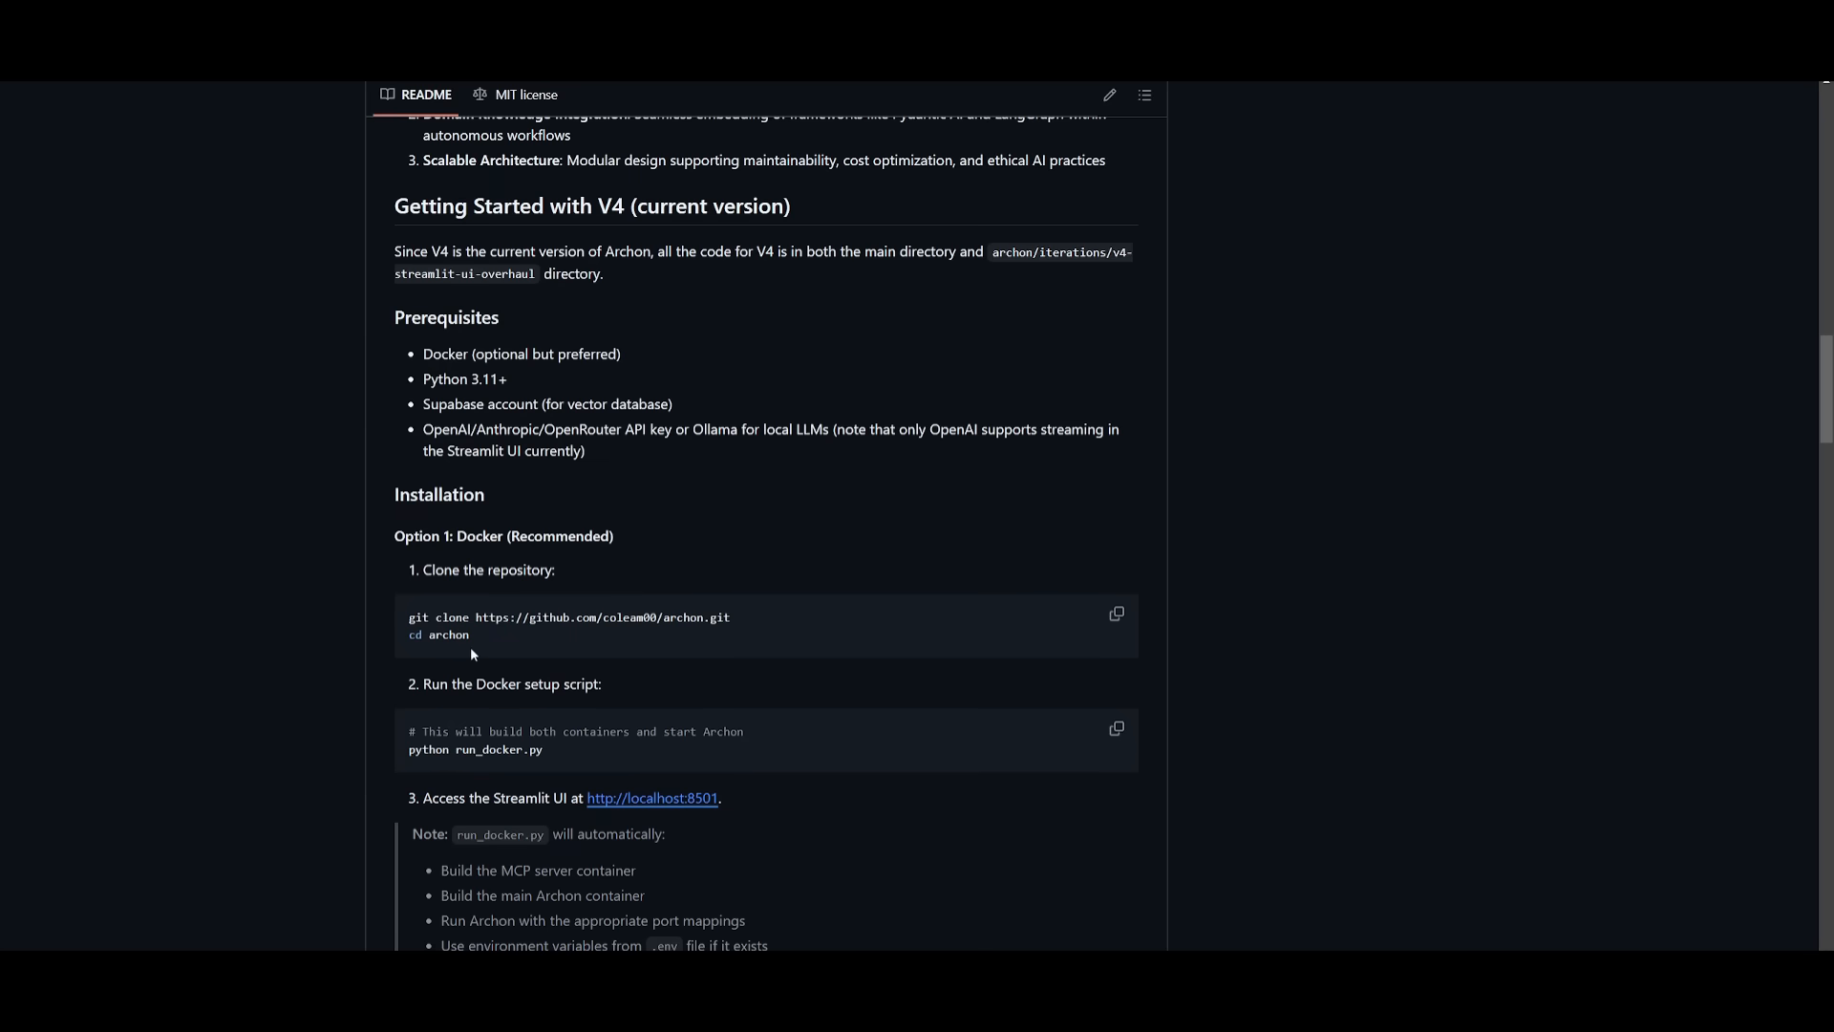
{"action": "mouse_move", "coordinate": [808, 758]}
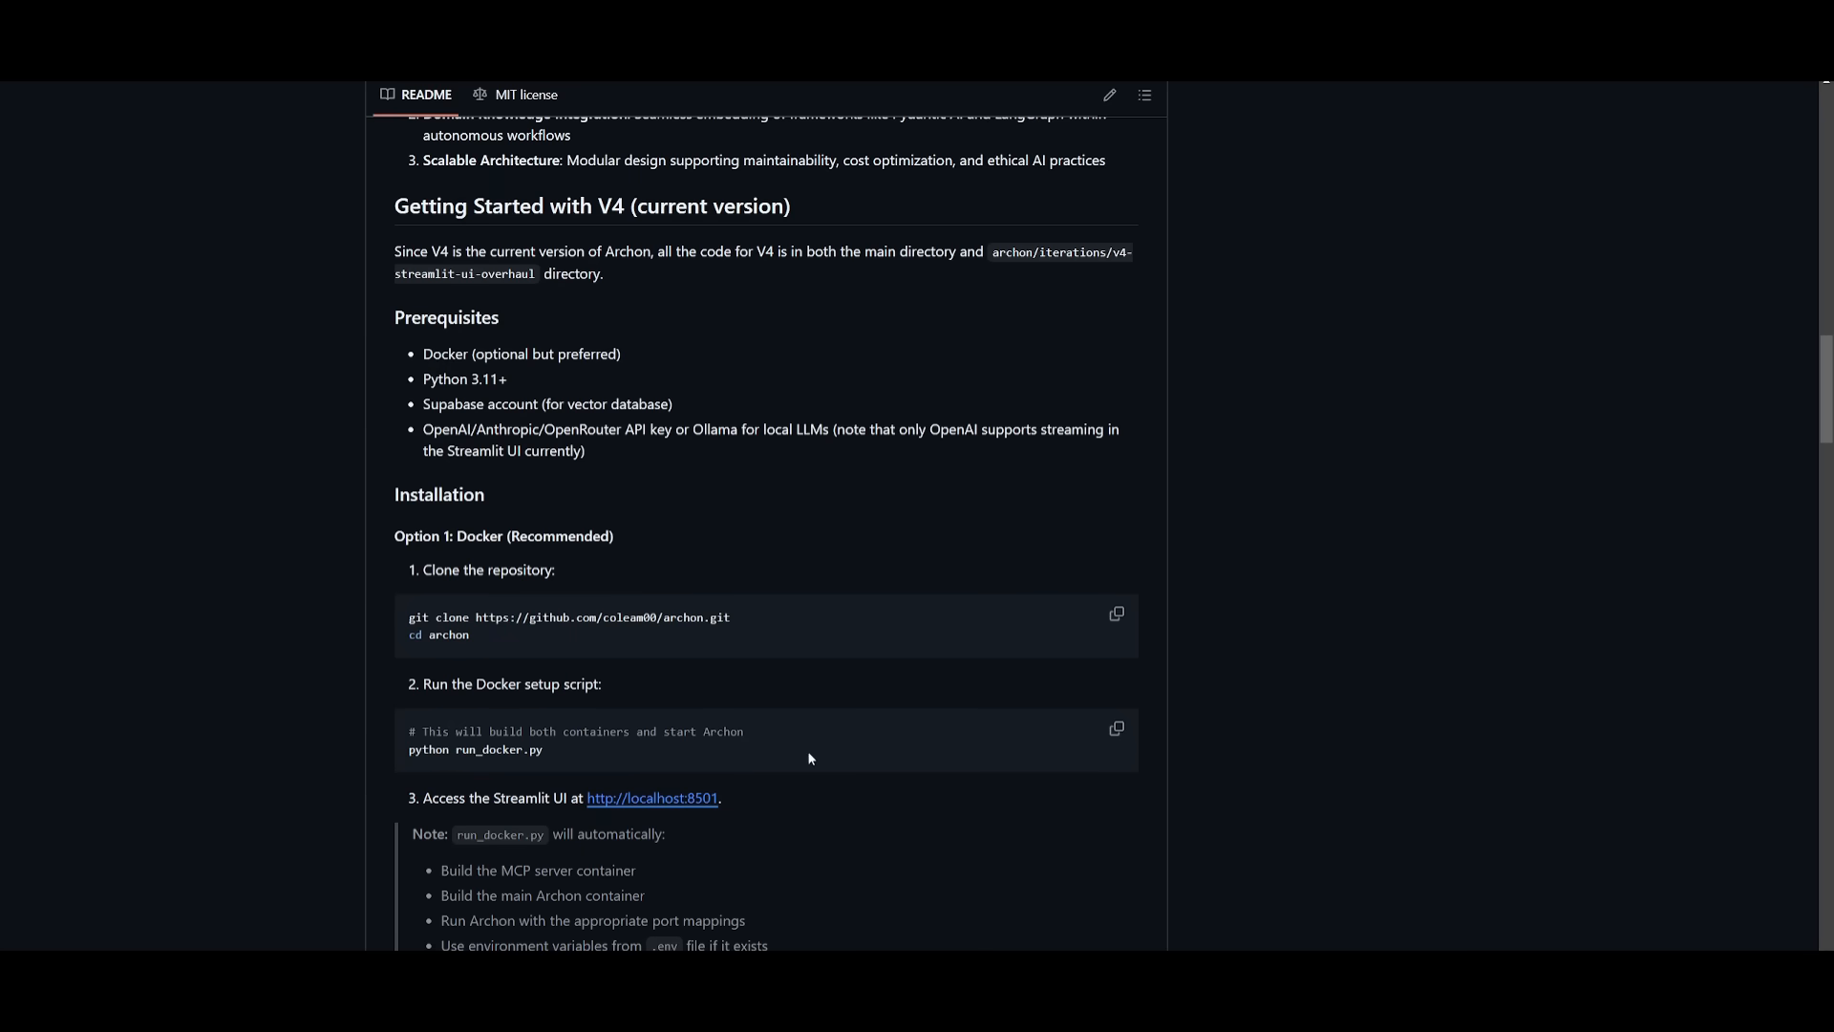
{"action": "mouse_move", "coordinate": [651, 803]}
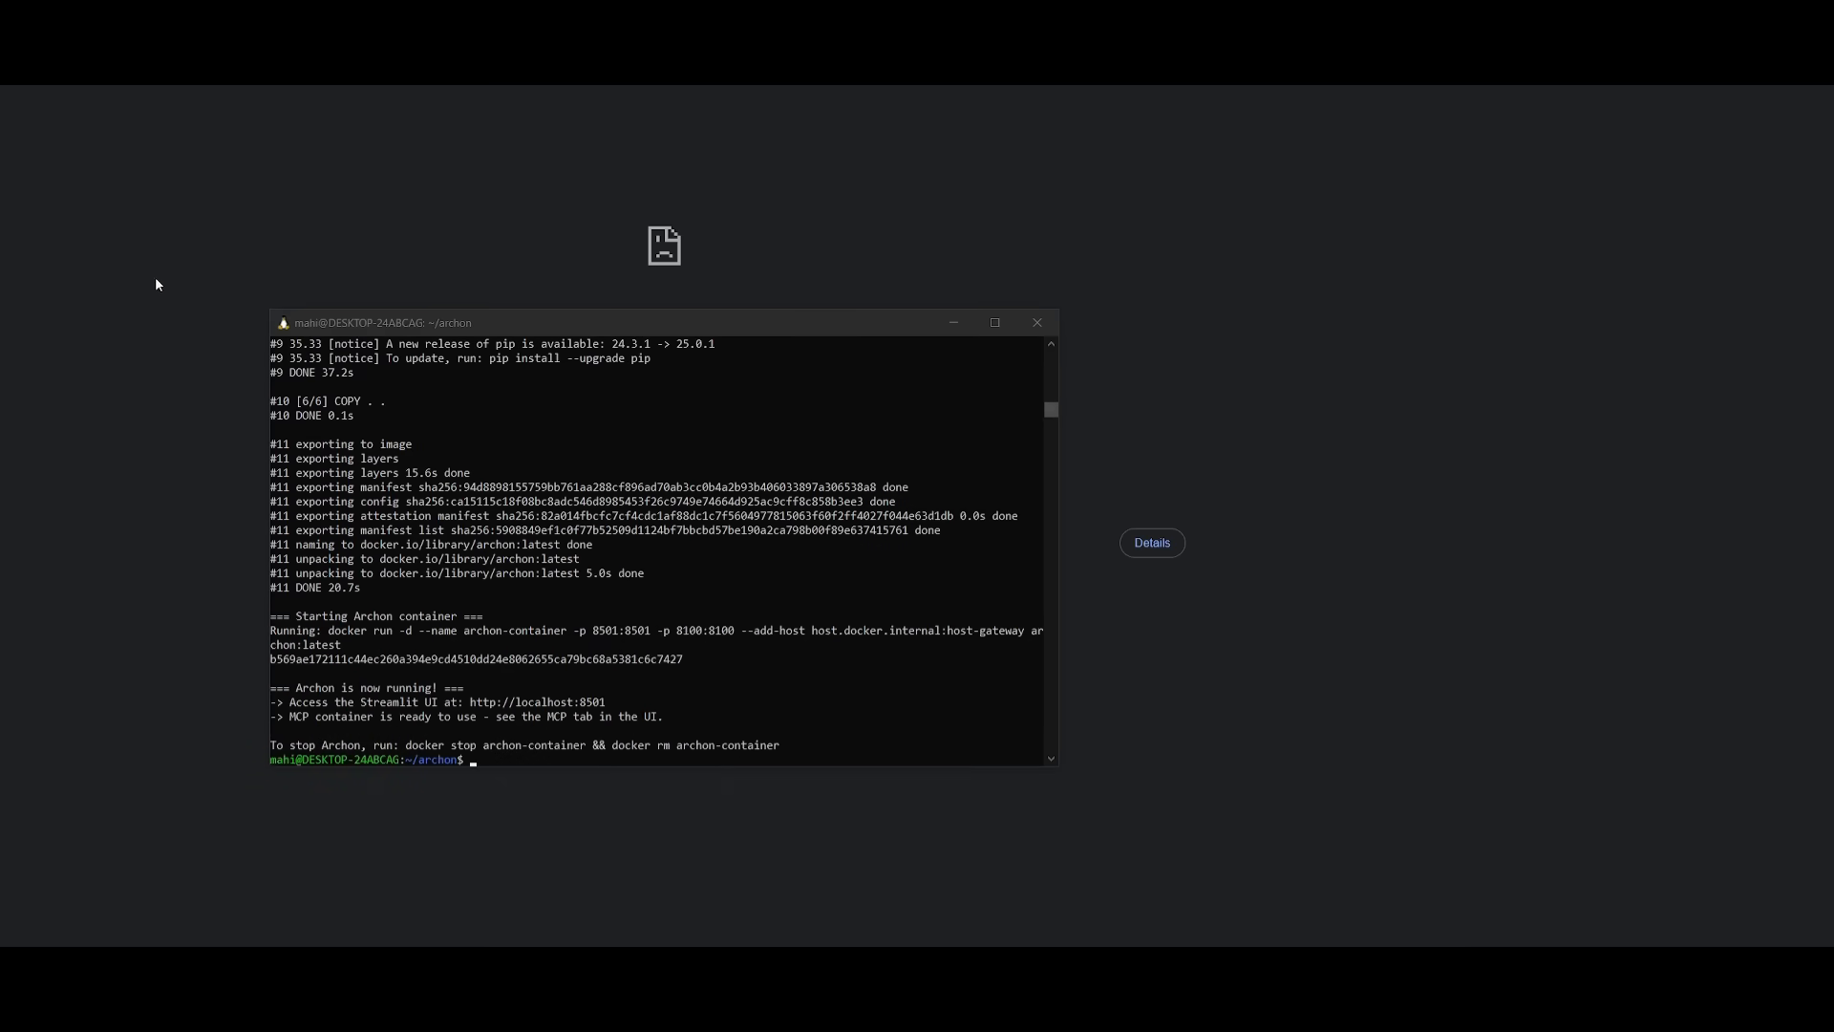
{"action": "mouse_move", "coordinate": [184, 415]}
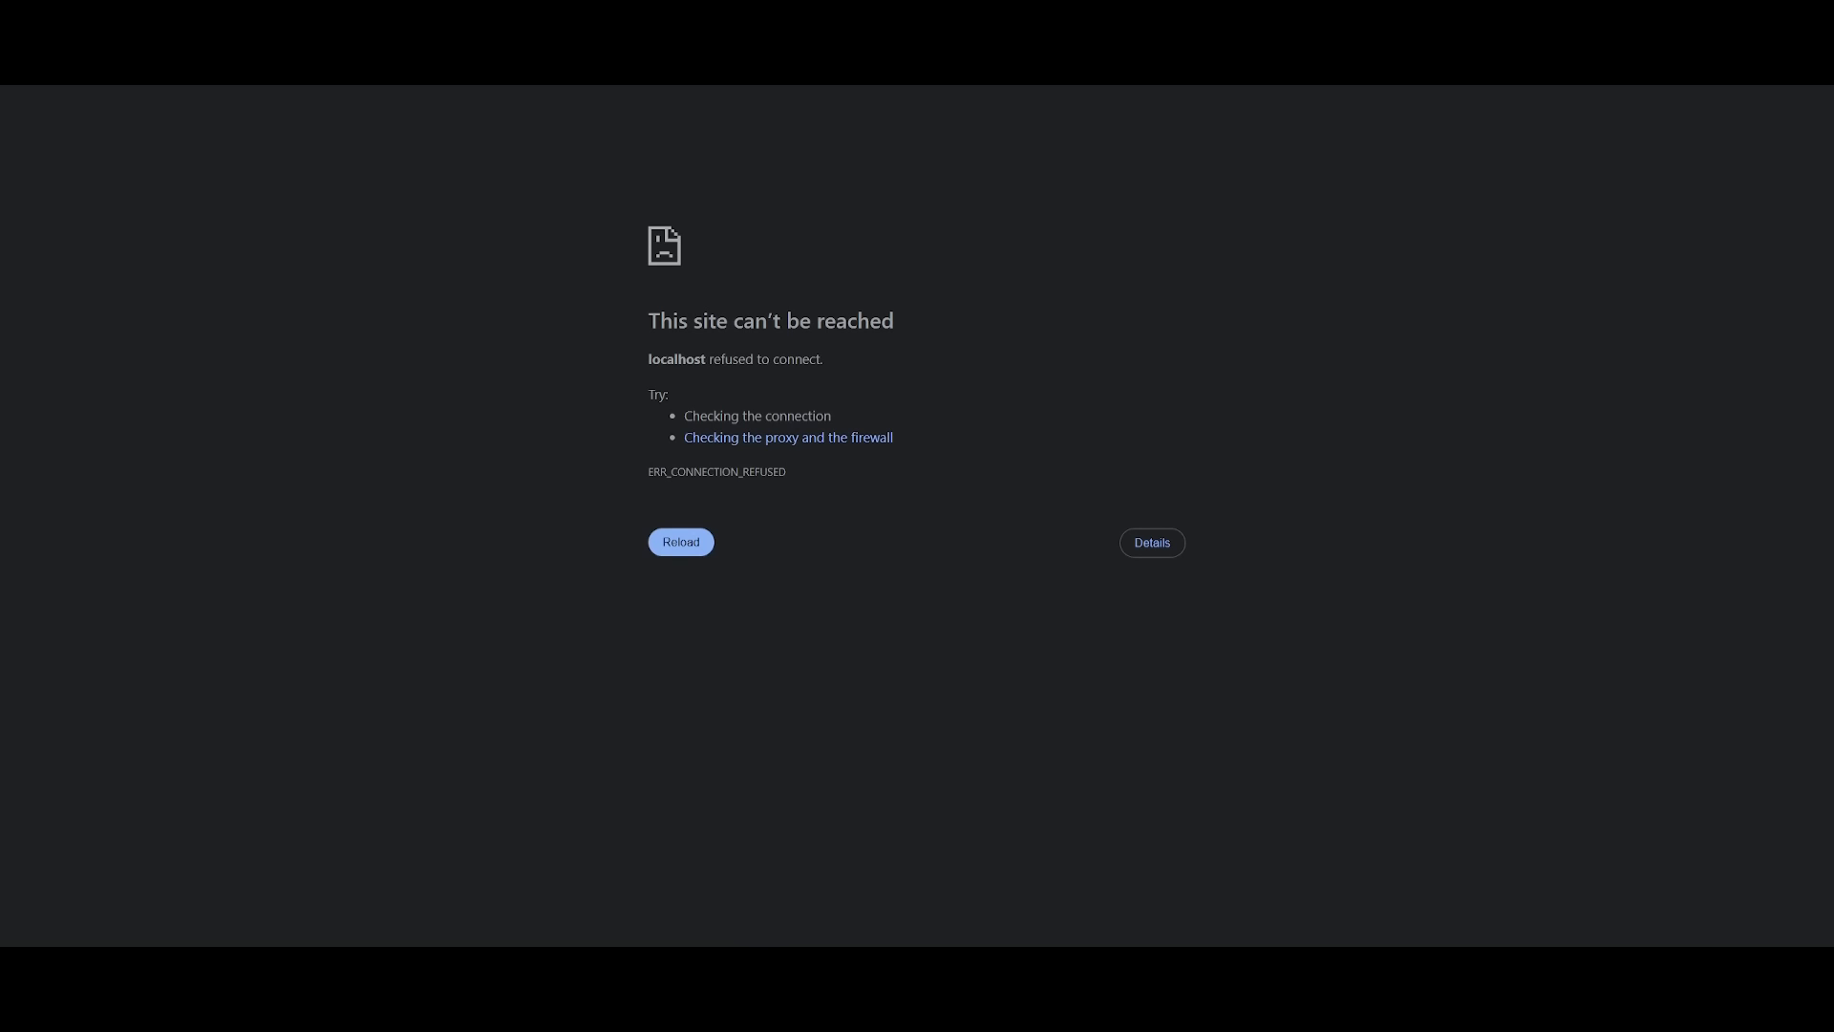
- Reload localhost:8501 to load Archon, view the Setup Guide and Chat page, return to Intro
{"action": "left_click", "coordinate": [682, 542]}
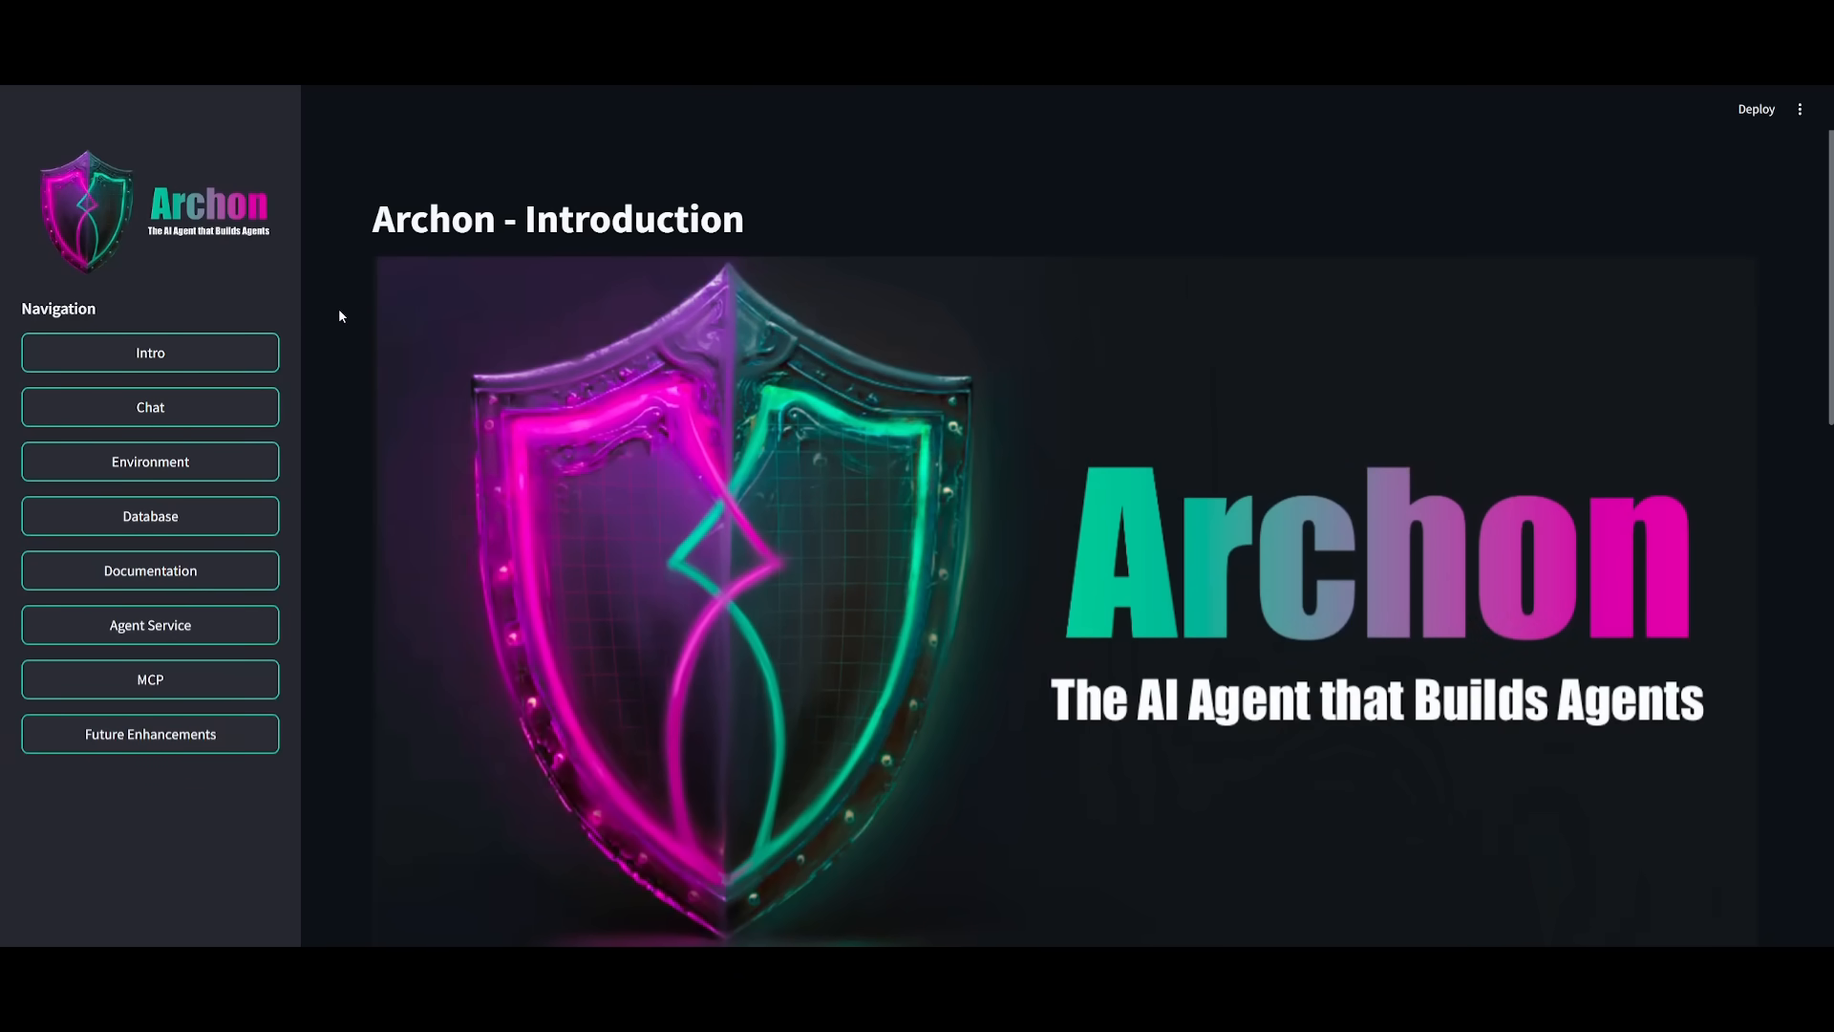
{"action": "mouse_move", "coordinate": [536, 532]}
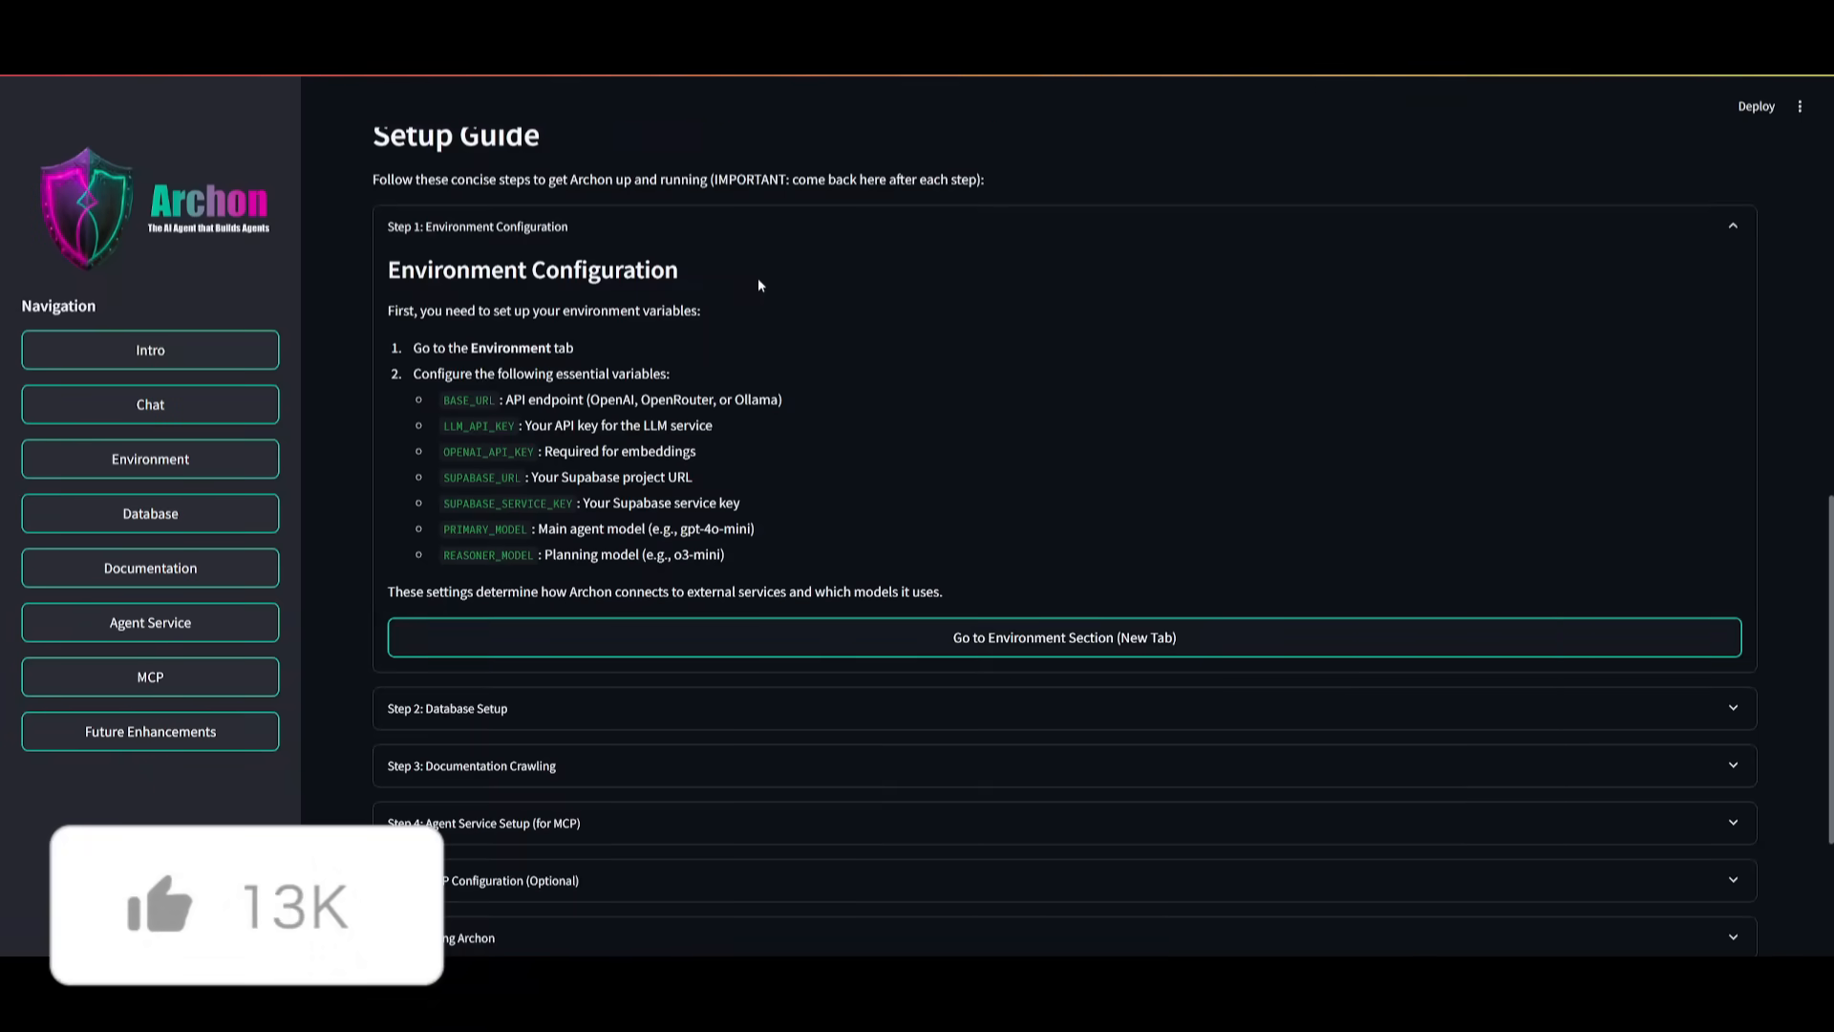
{"action": "scroll", "scroll_direction": "up", "scroll_amount": 3}
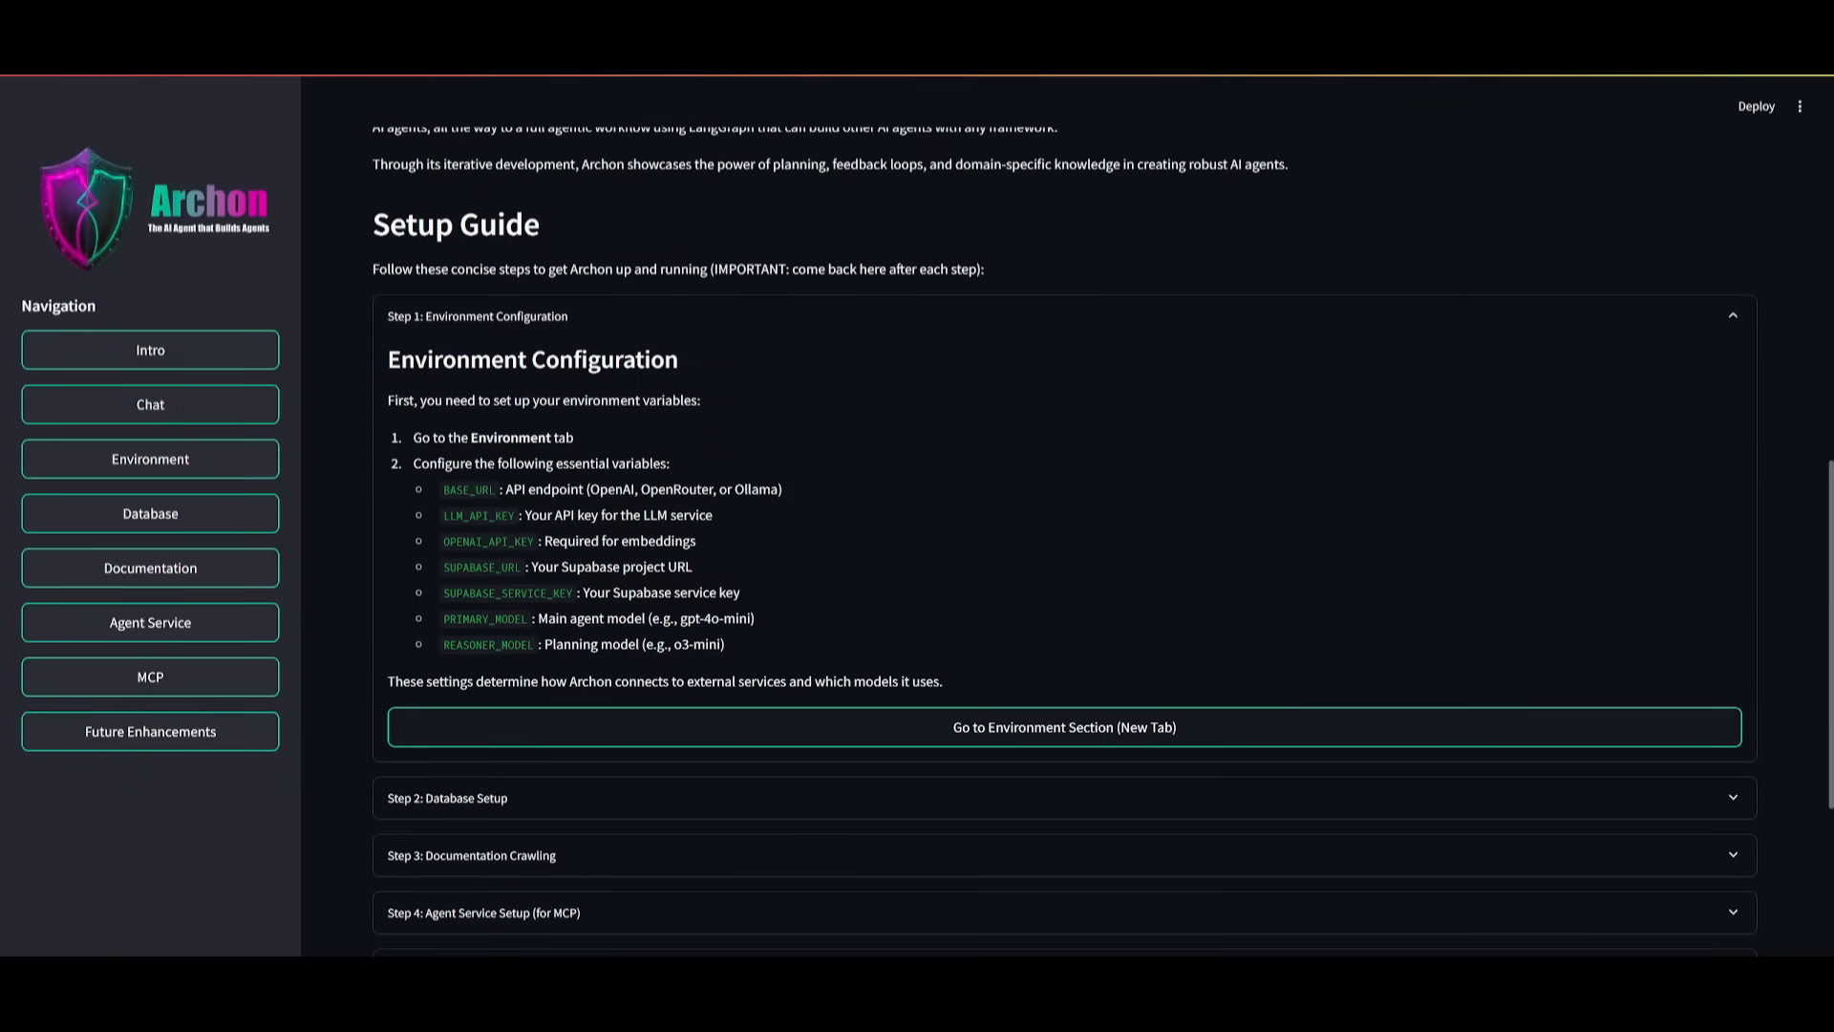
{"action": "scroll", "scroll_direction": "down", "scroll_amount": 3}
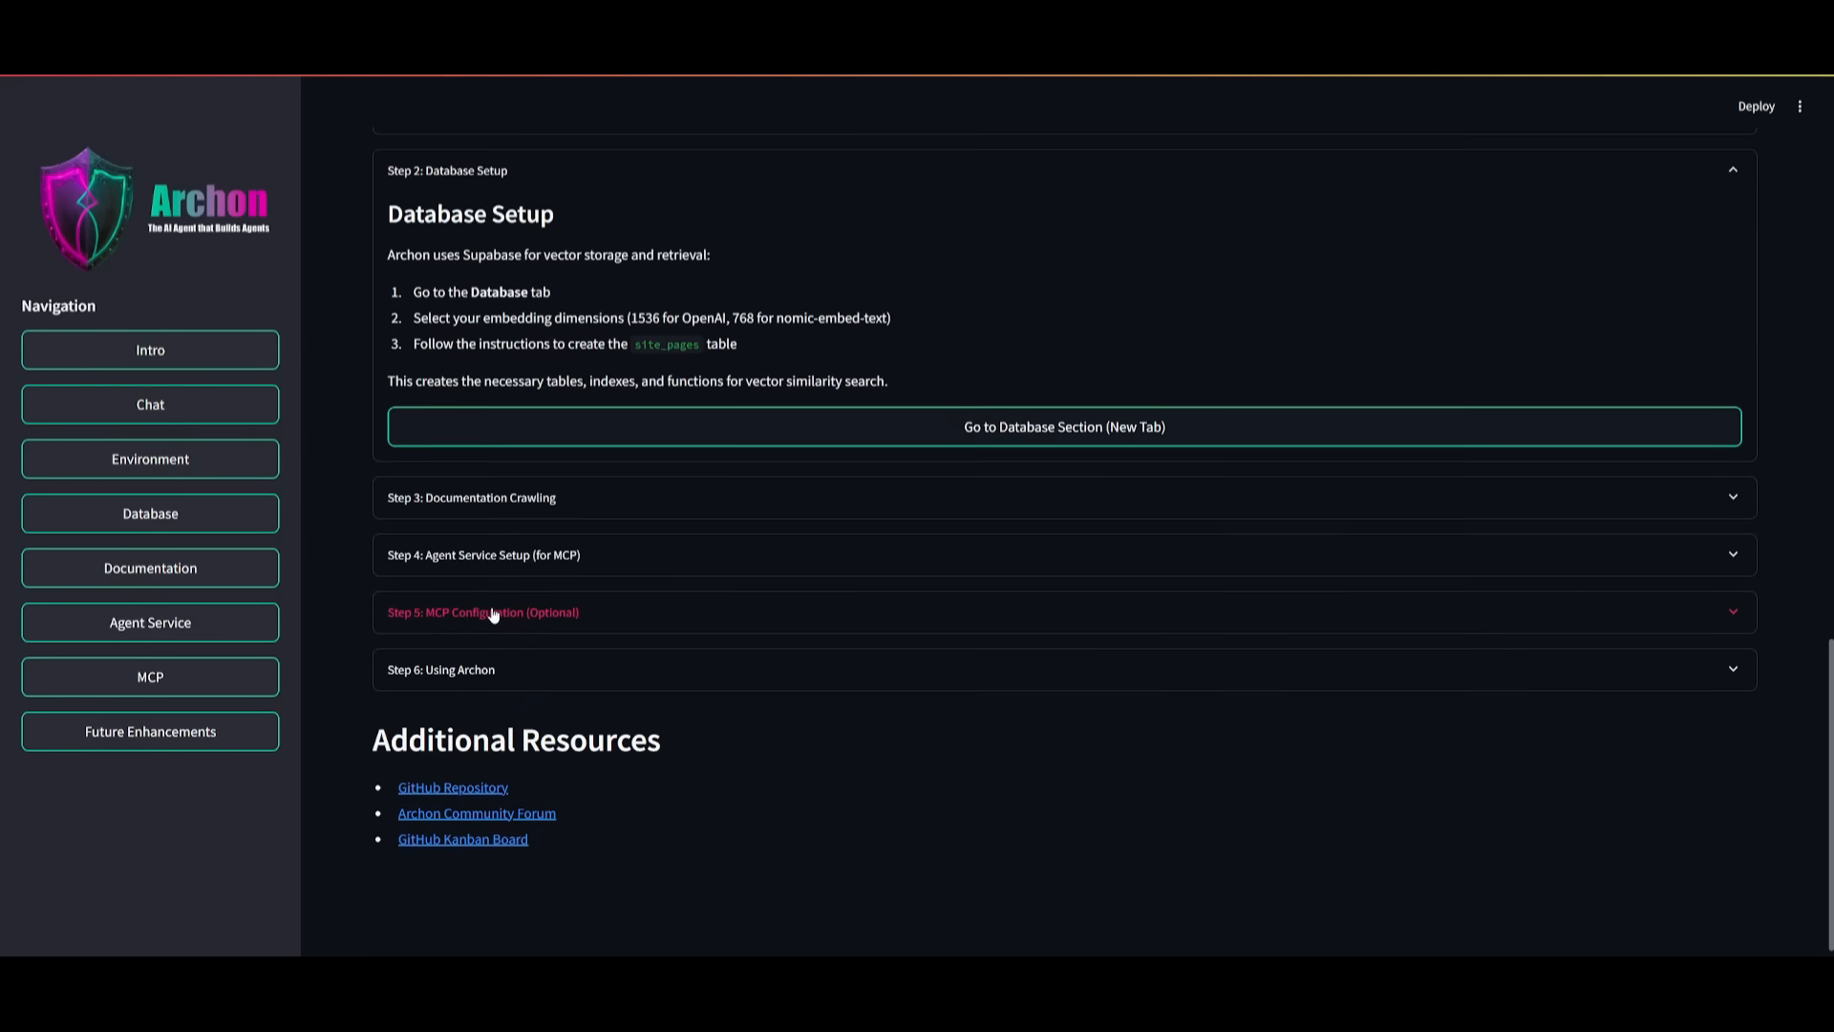
{"action": "mouse_move", "coordinate": [442, 669]}
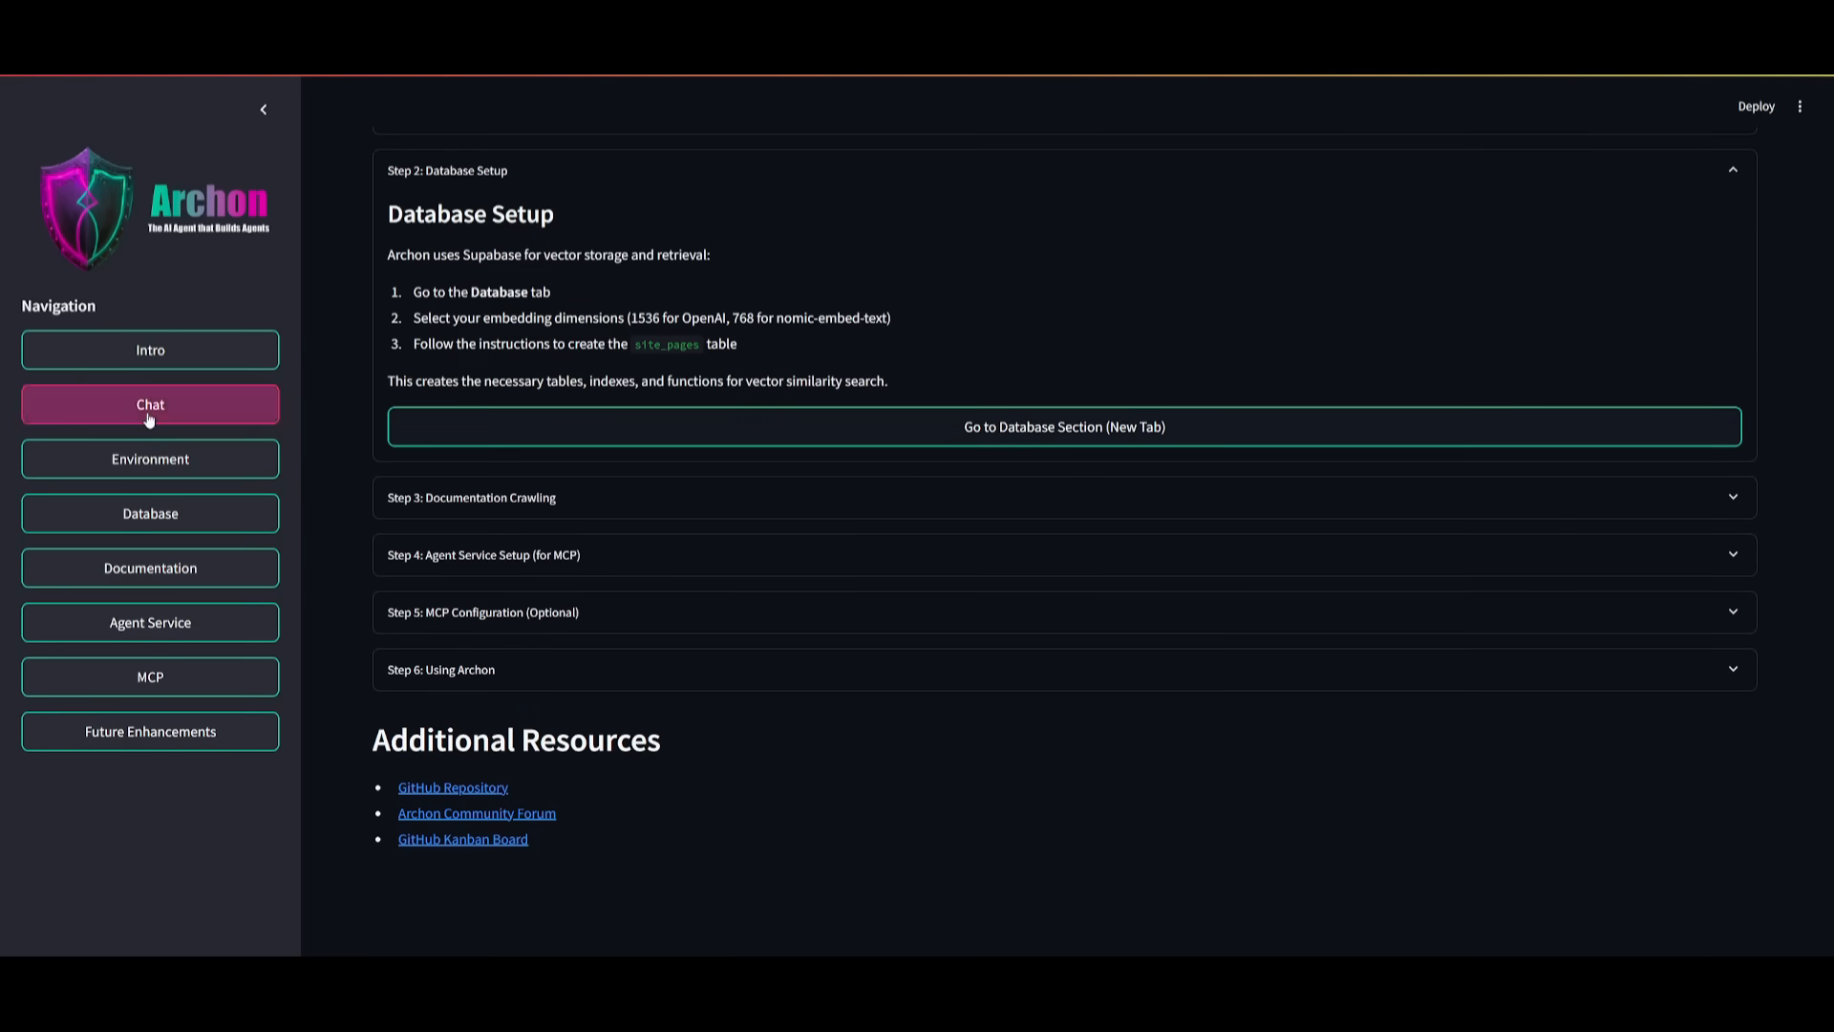
{"action": "left_click", "coordinate": [150, 403]}
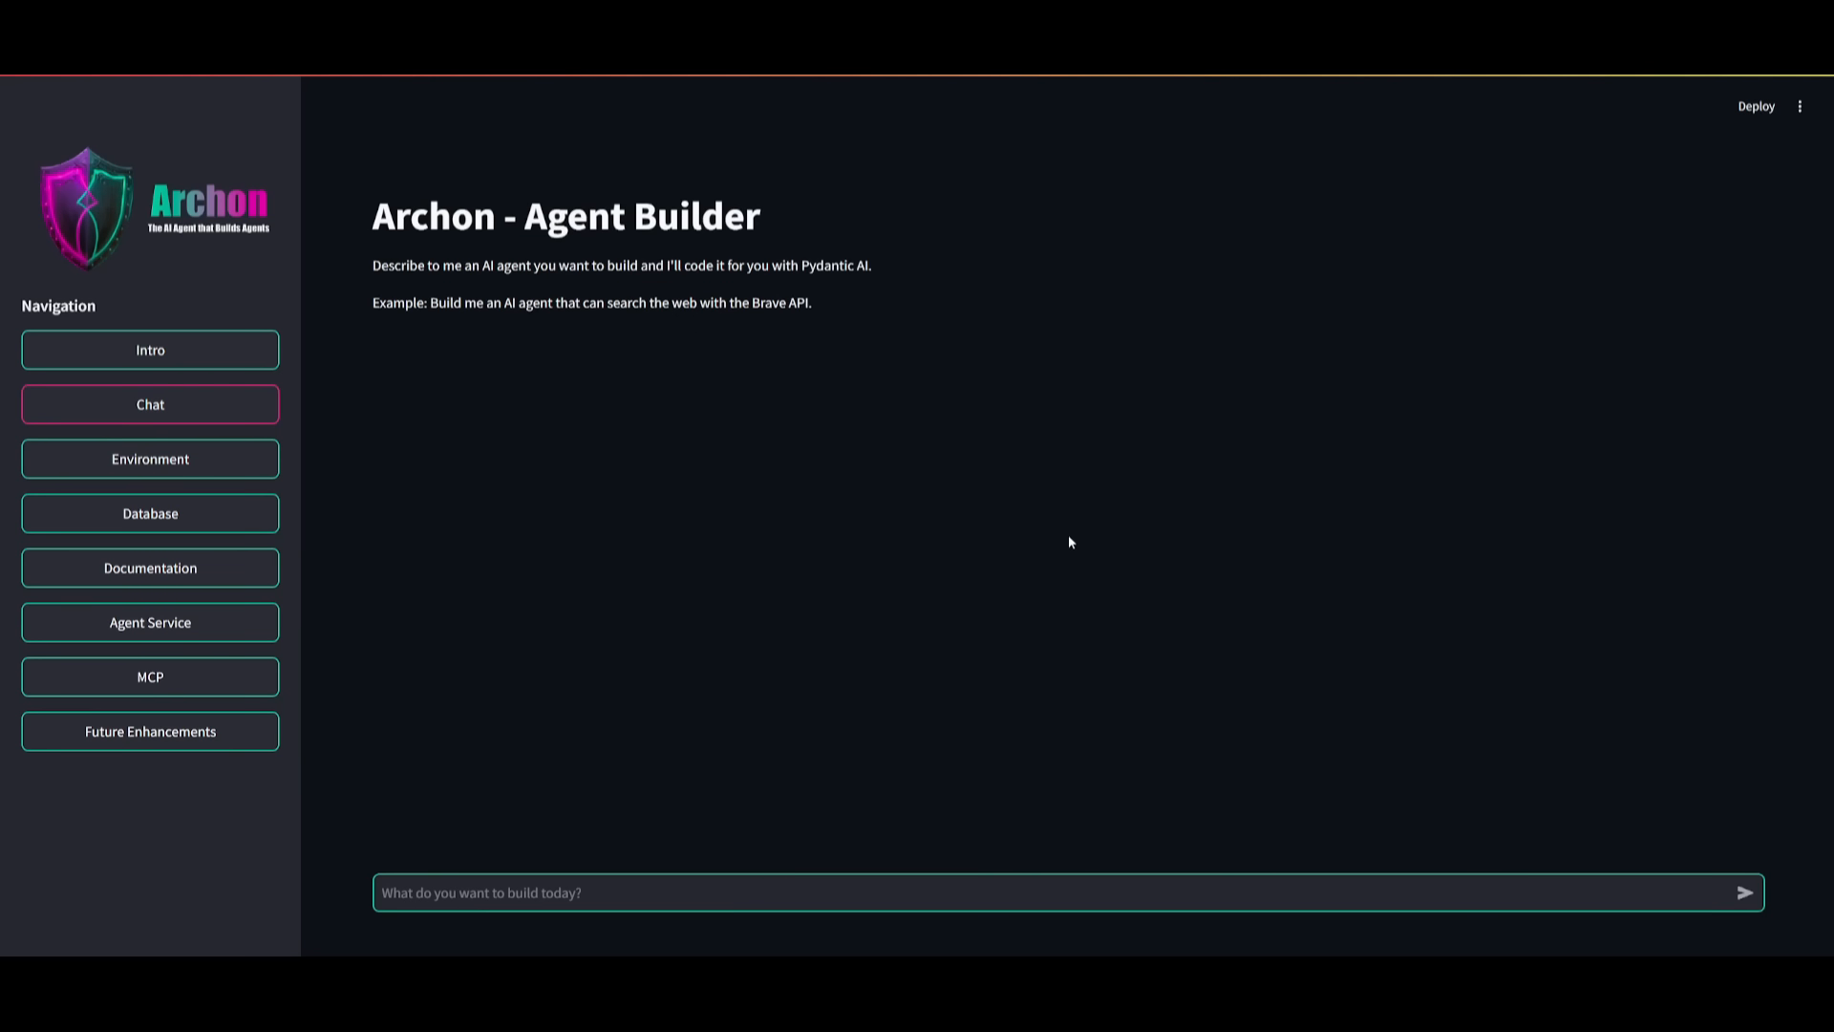
{"action": "mouse_move", "coordinate": [629, 535]}
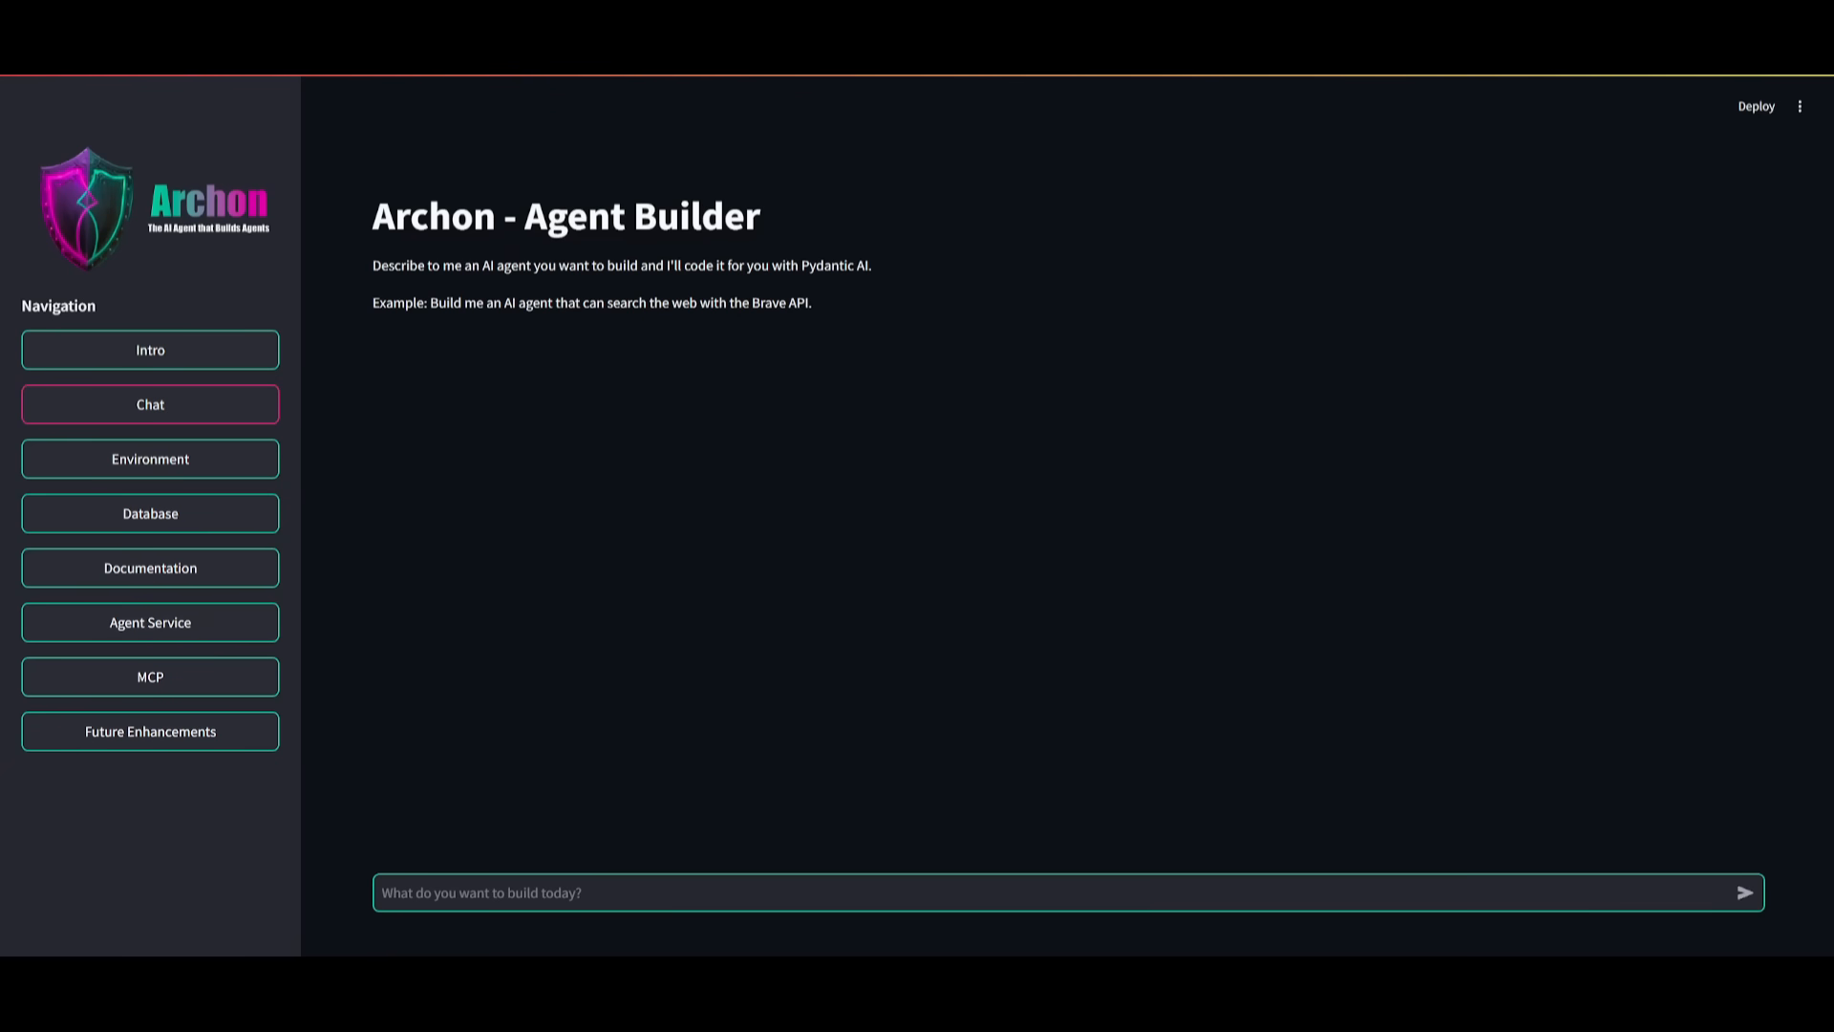
{"action": "left_click", "coordinate": [149, 349]}
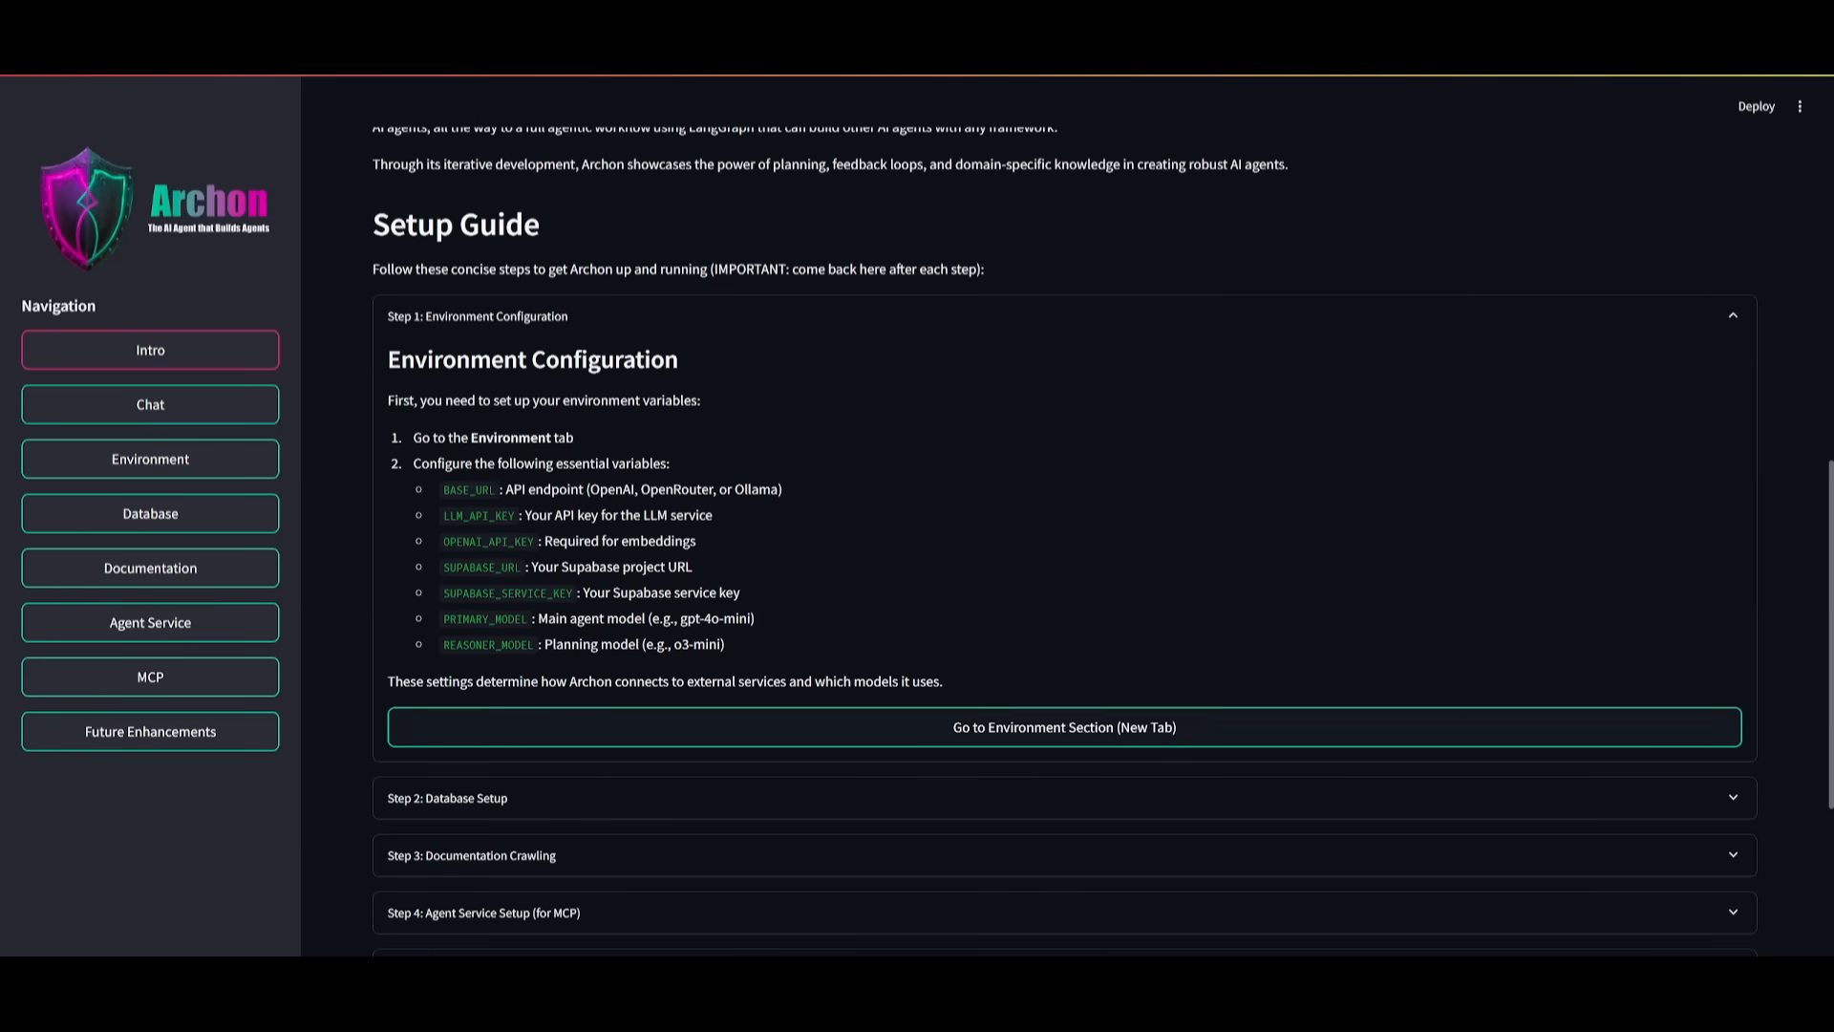
{"action": "mouse_move", "coordinate": [893, 699]}
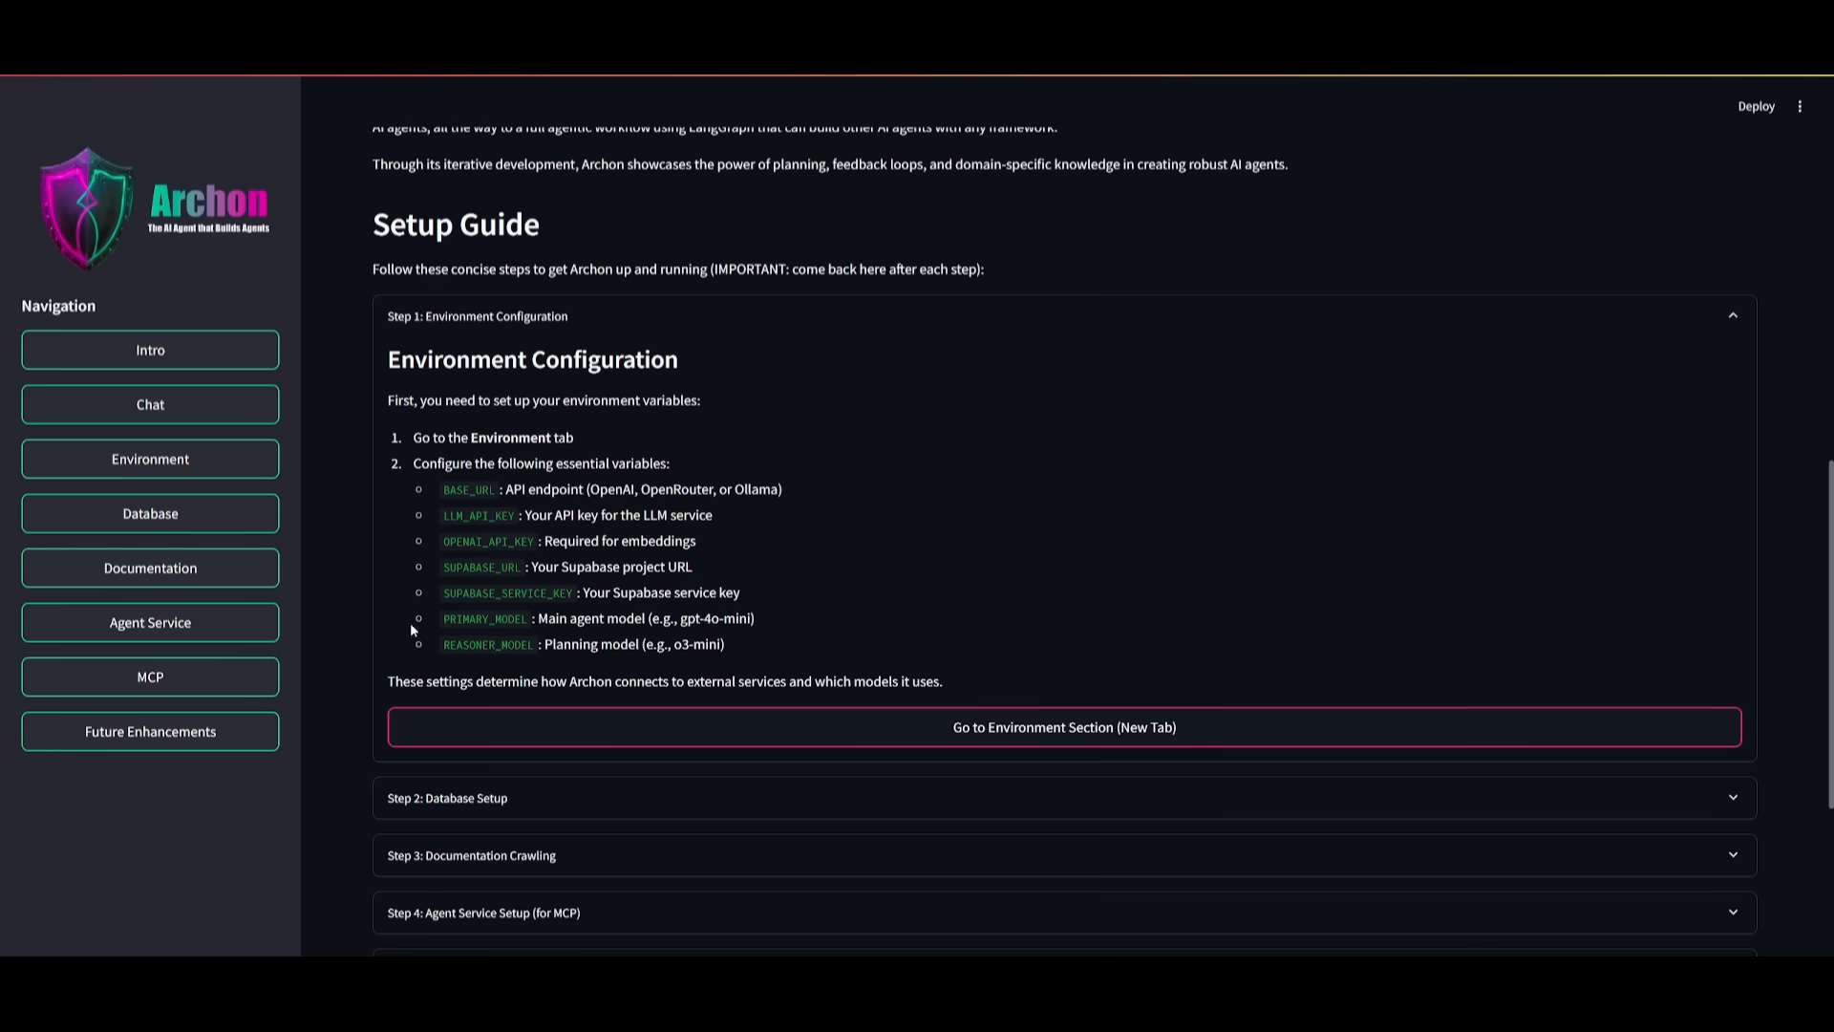
- Save environment variables with gpt-4o reasoner/primary models and text-embedding-ada-002 embeddings
{"action": "left_click", "coordinate": [150, 459]}
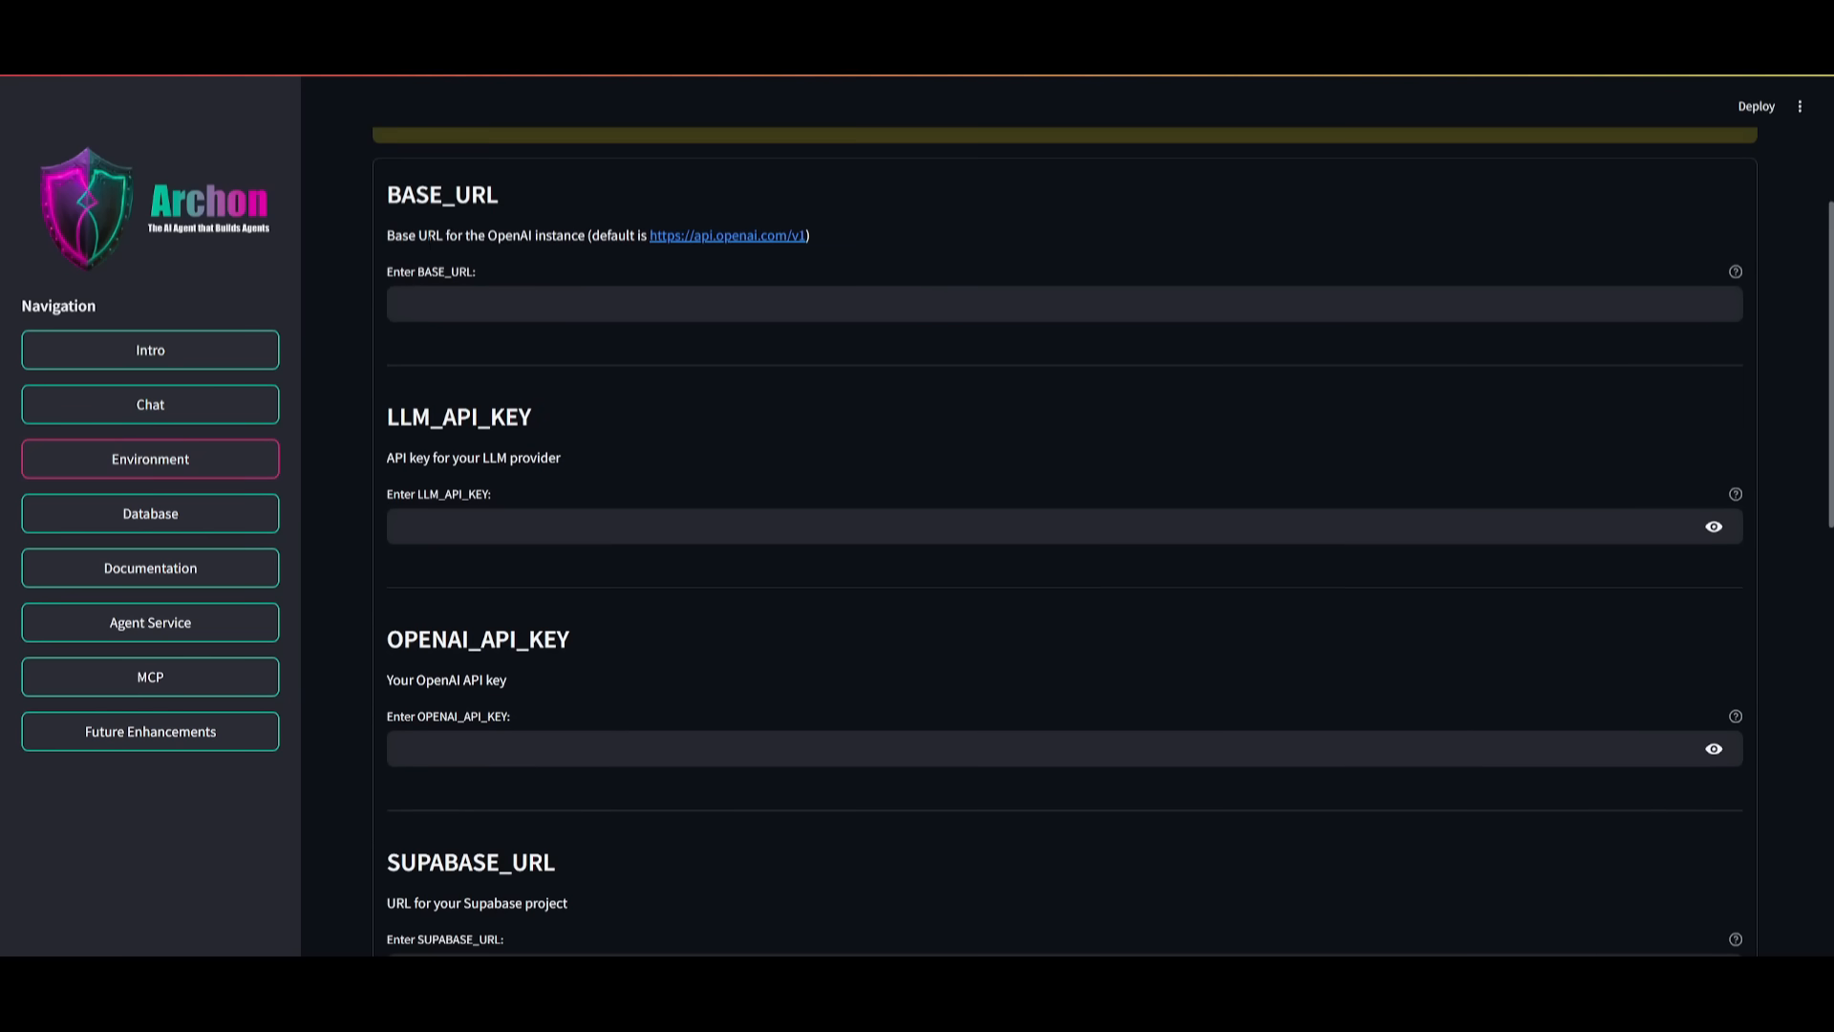
{"action": "scroll", "scroll_direction": "down", "scroll_amount": 3}
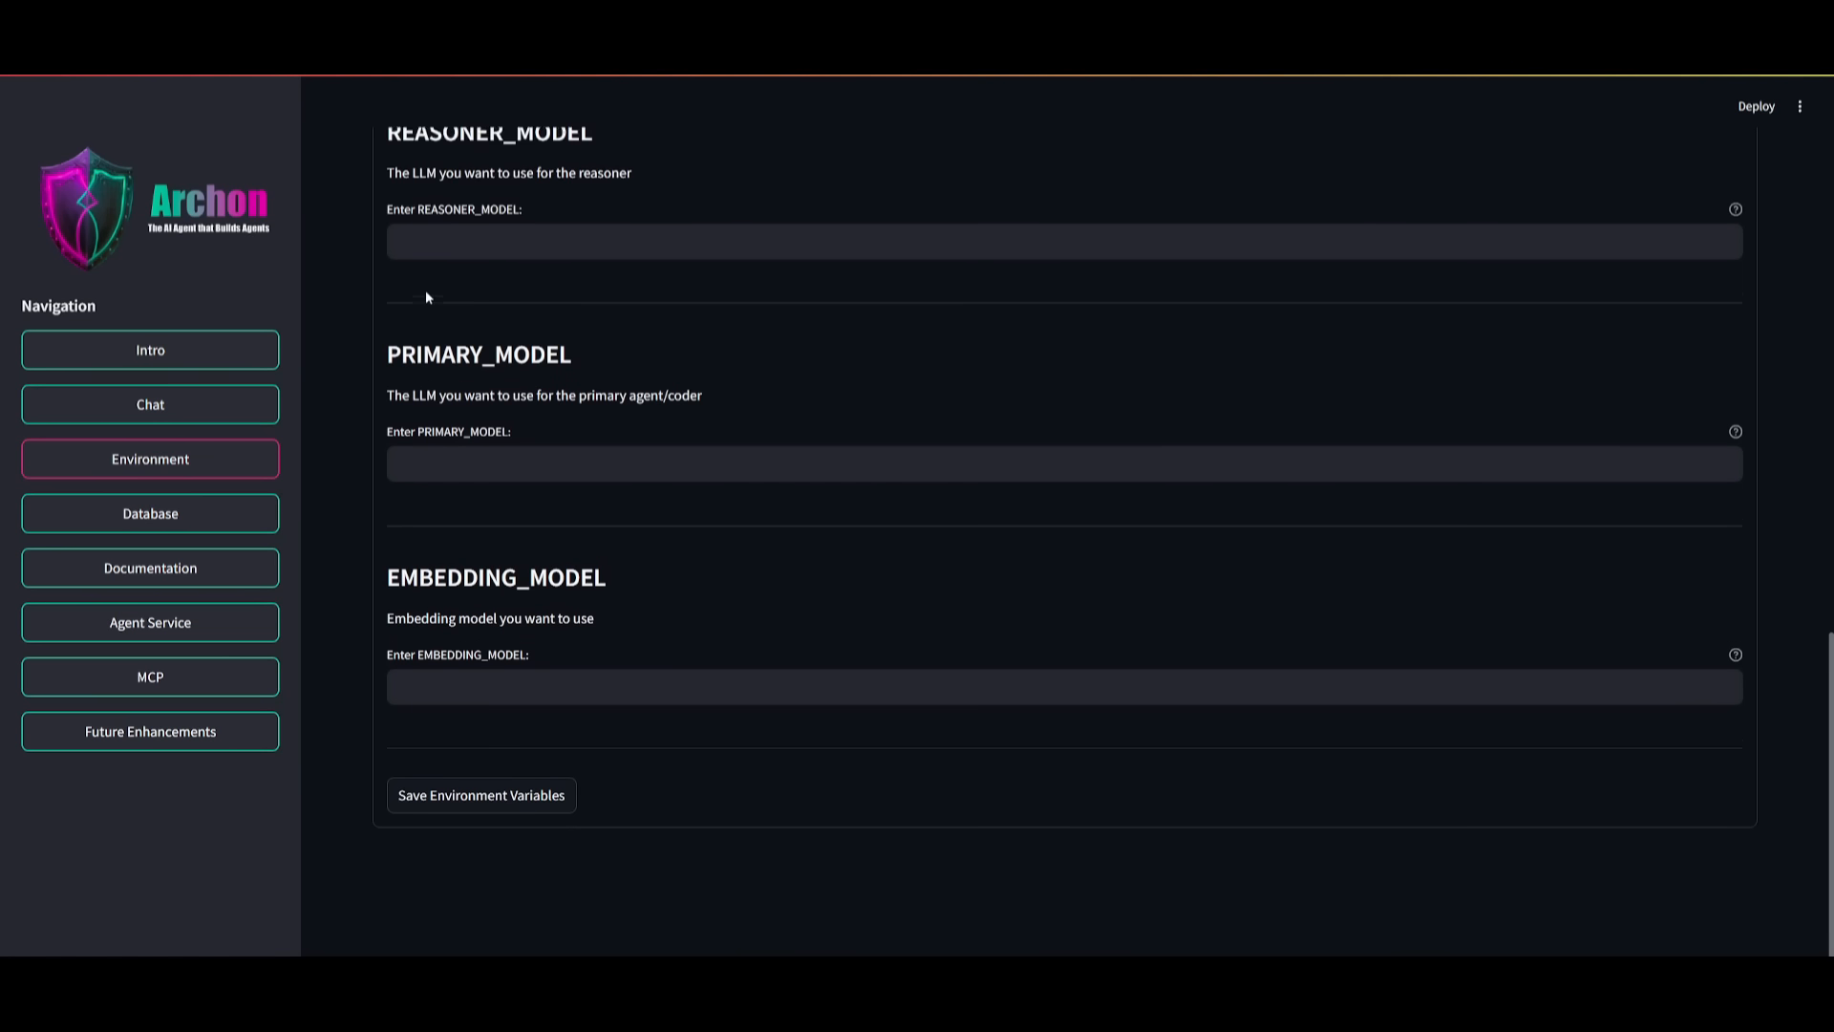
{"action": "scroll", "scroll_direction": "up", "scroll_amount": 3}
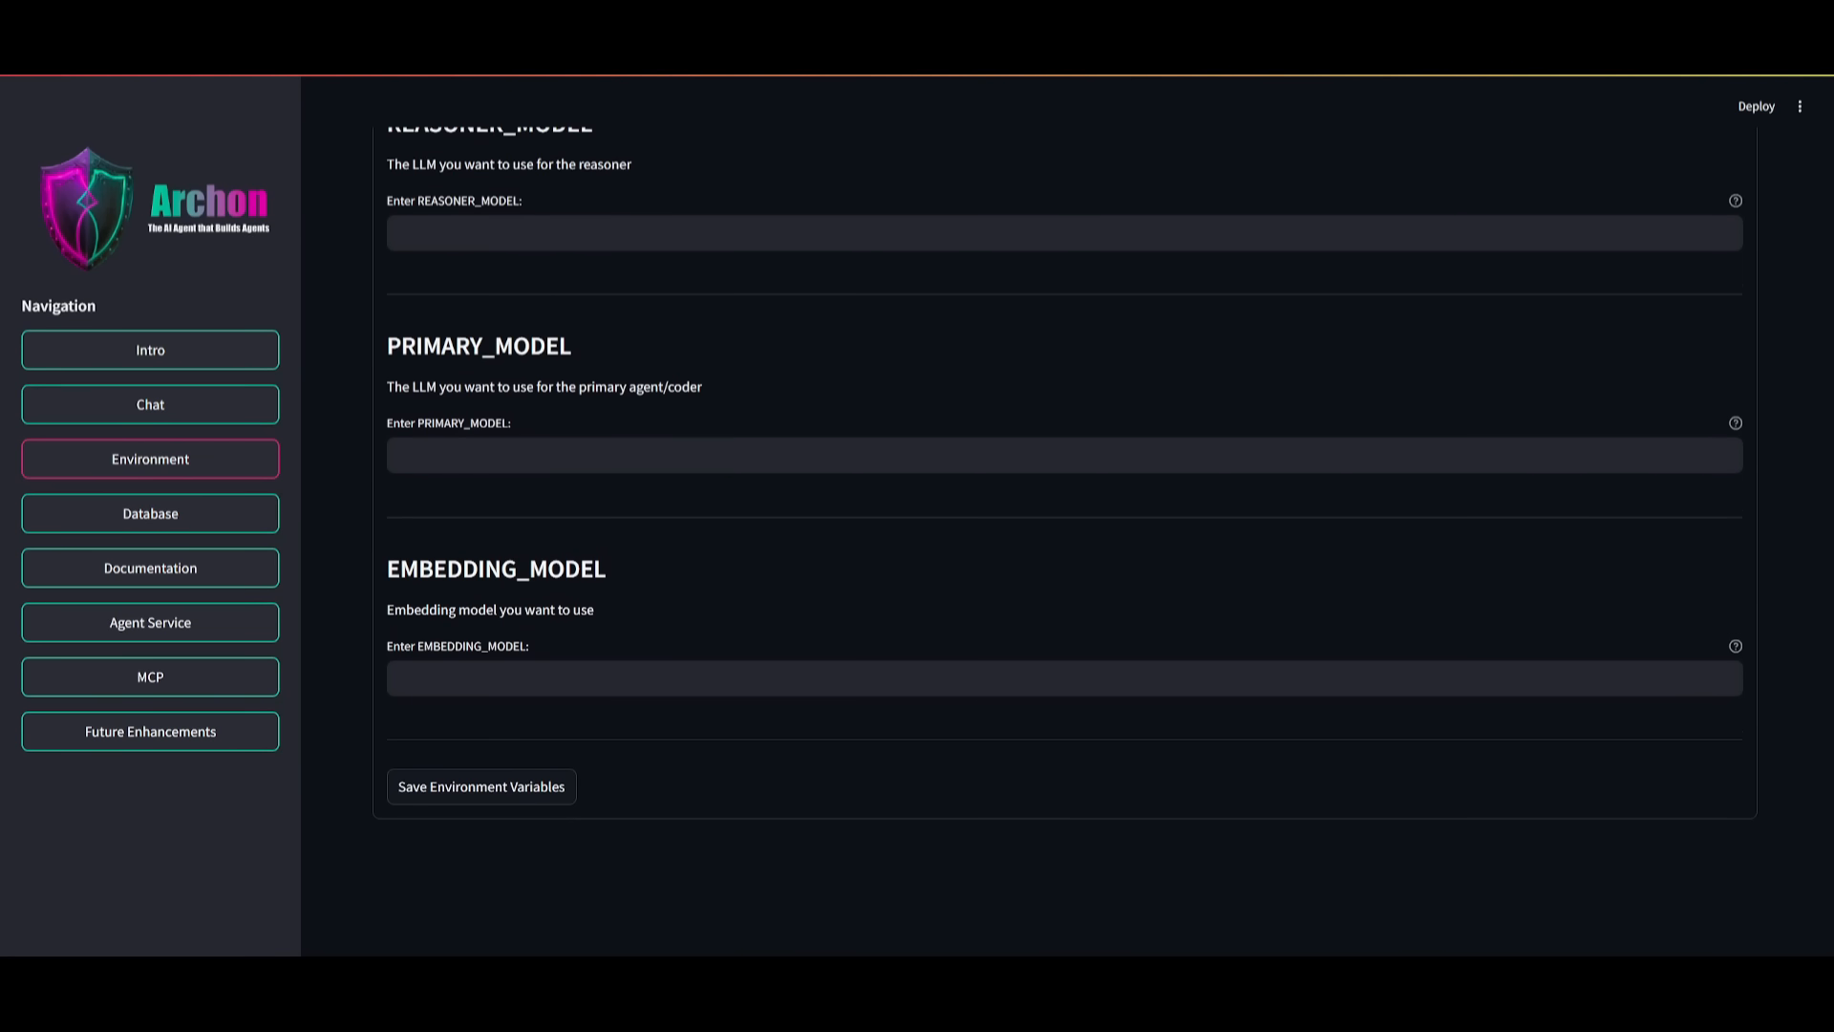
{"action": "scroll", "scroll_direction": "up", "scroll_amount": 3}
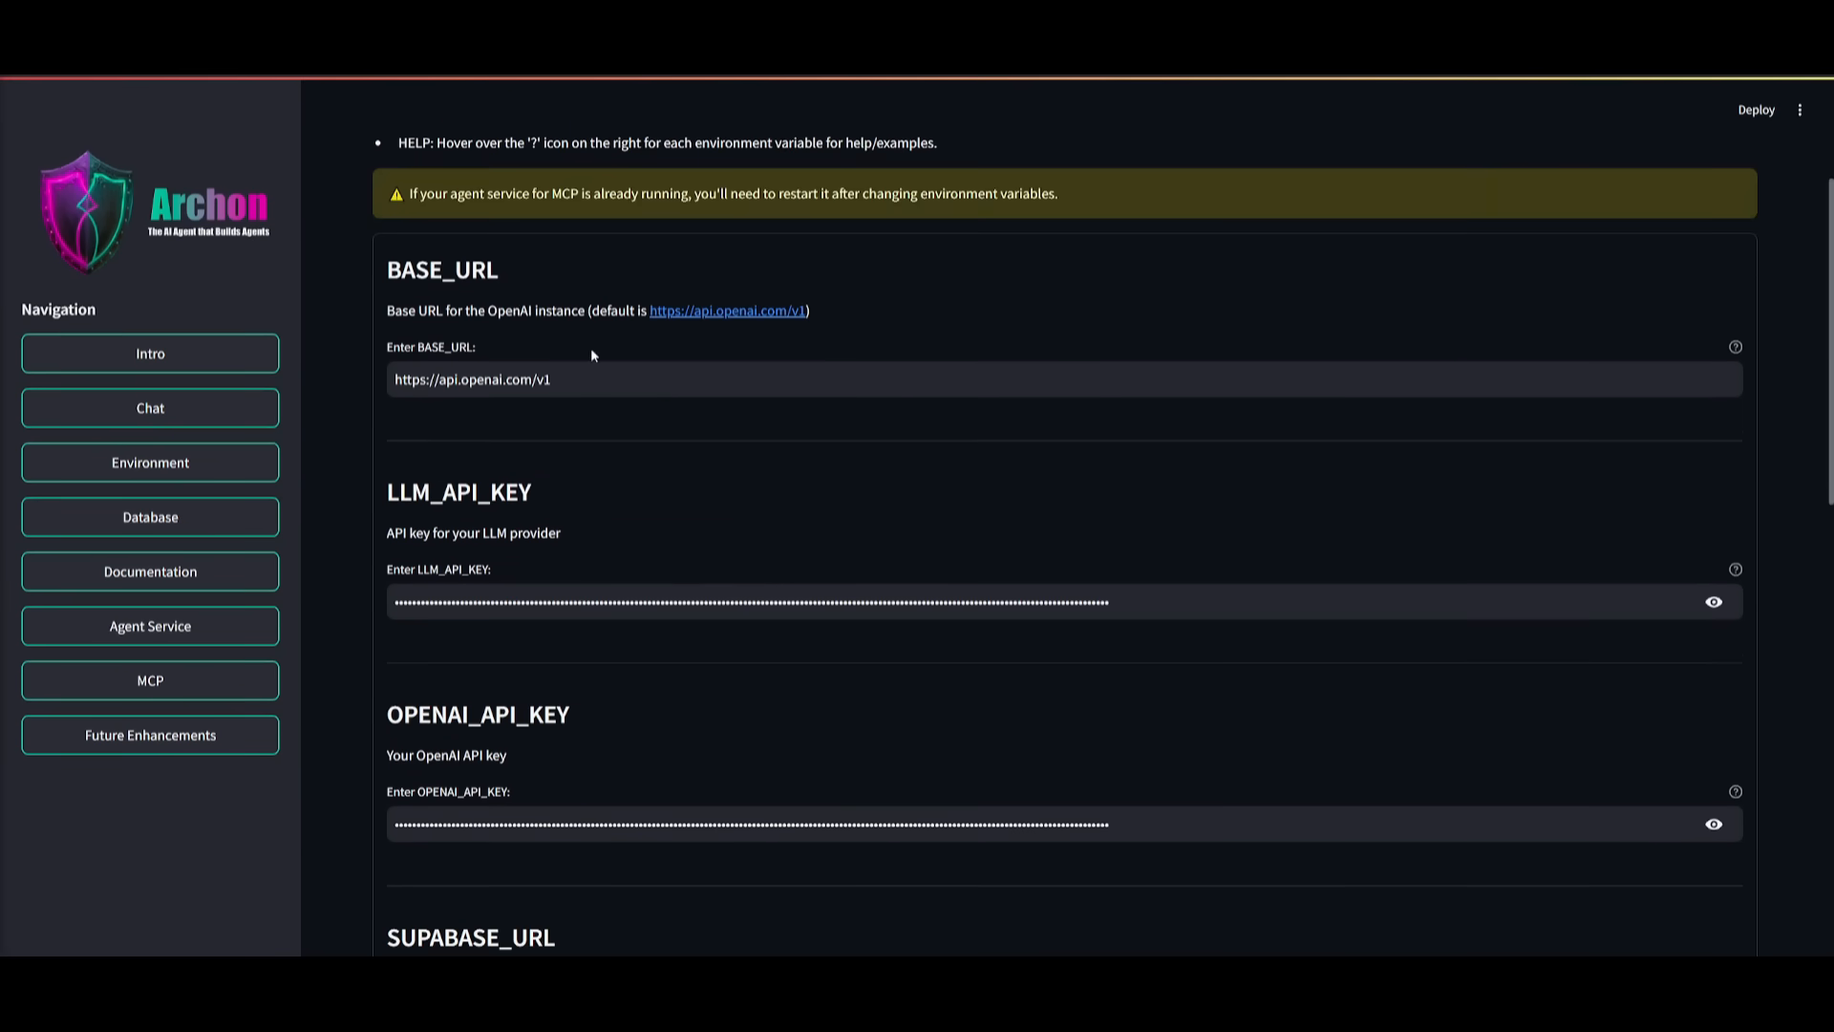
{"action": "scroll", "scroll_direction": "down", "scroll_amount": 3}
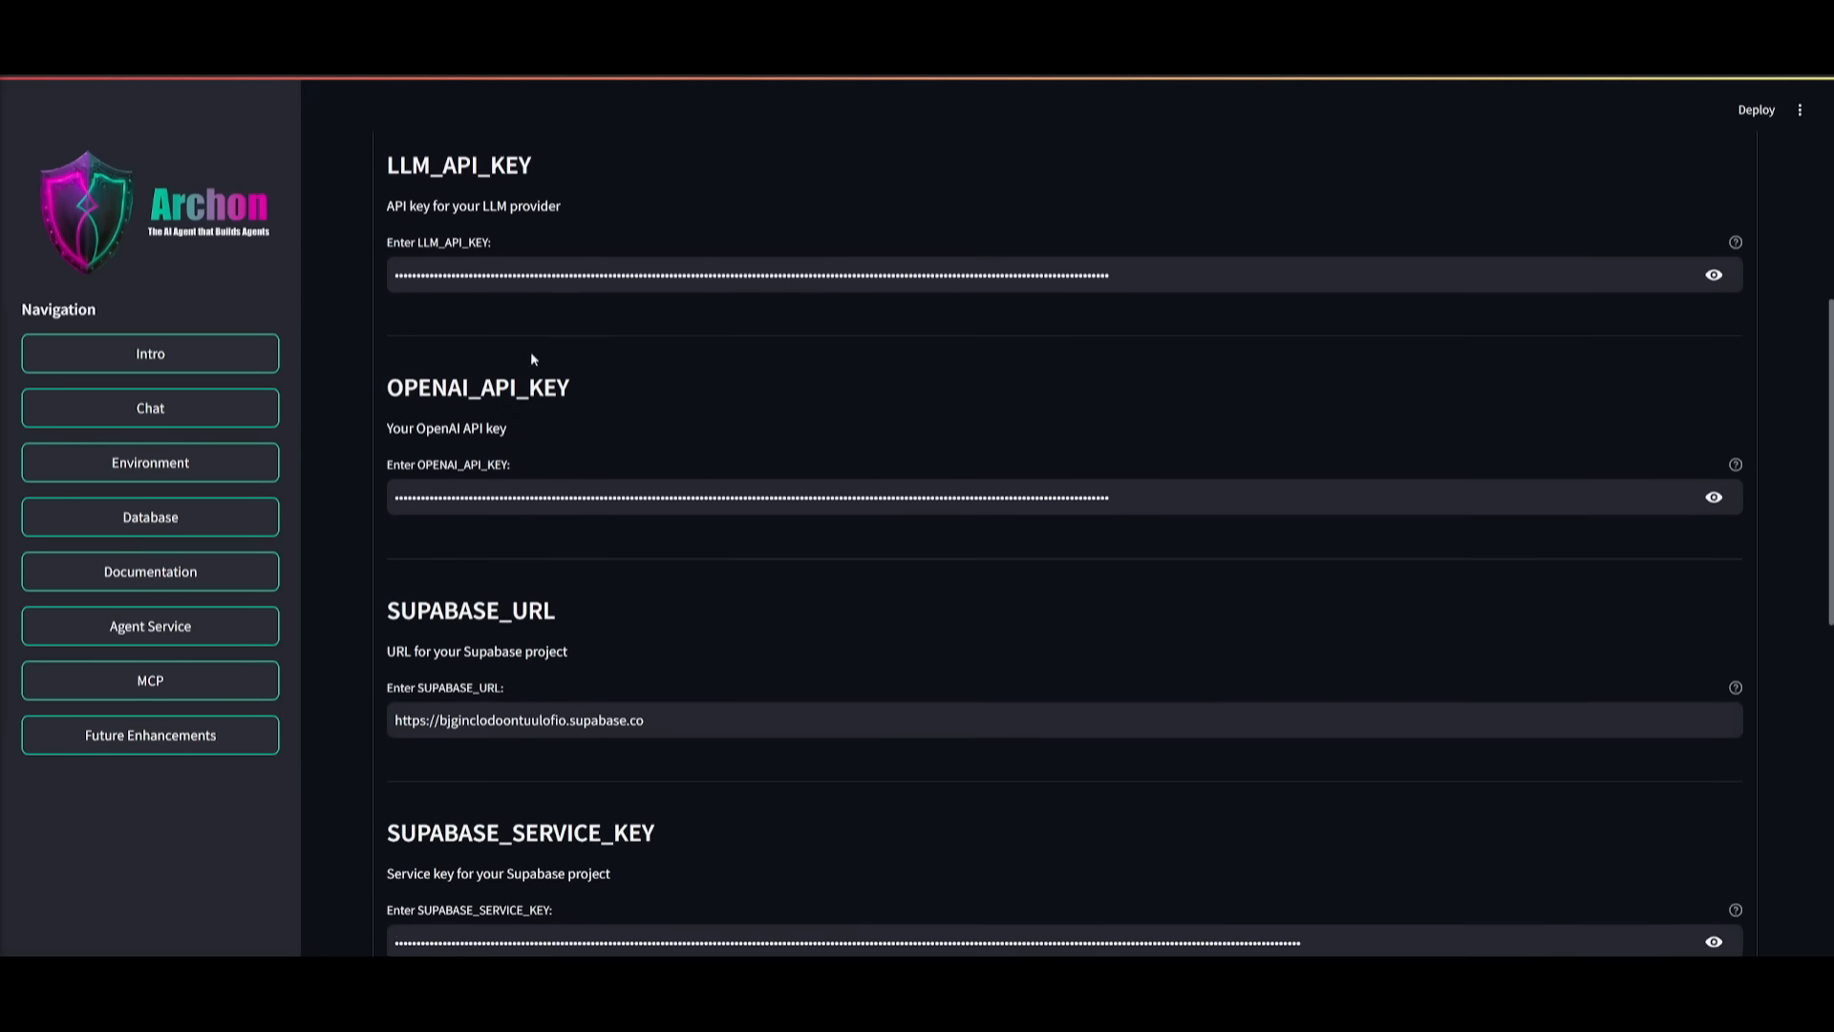
{"action": "scroll", "scroll_direction": "down", "scroll_amount": 3}
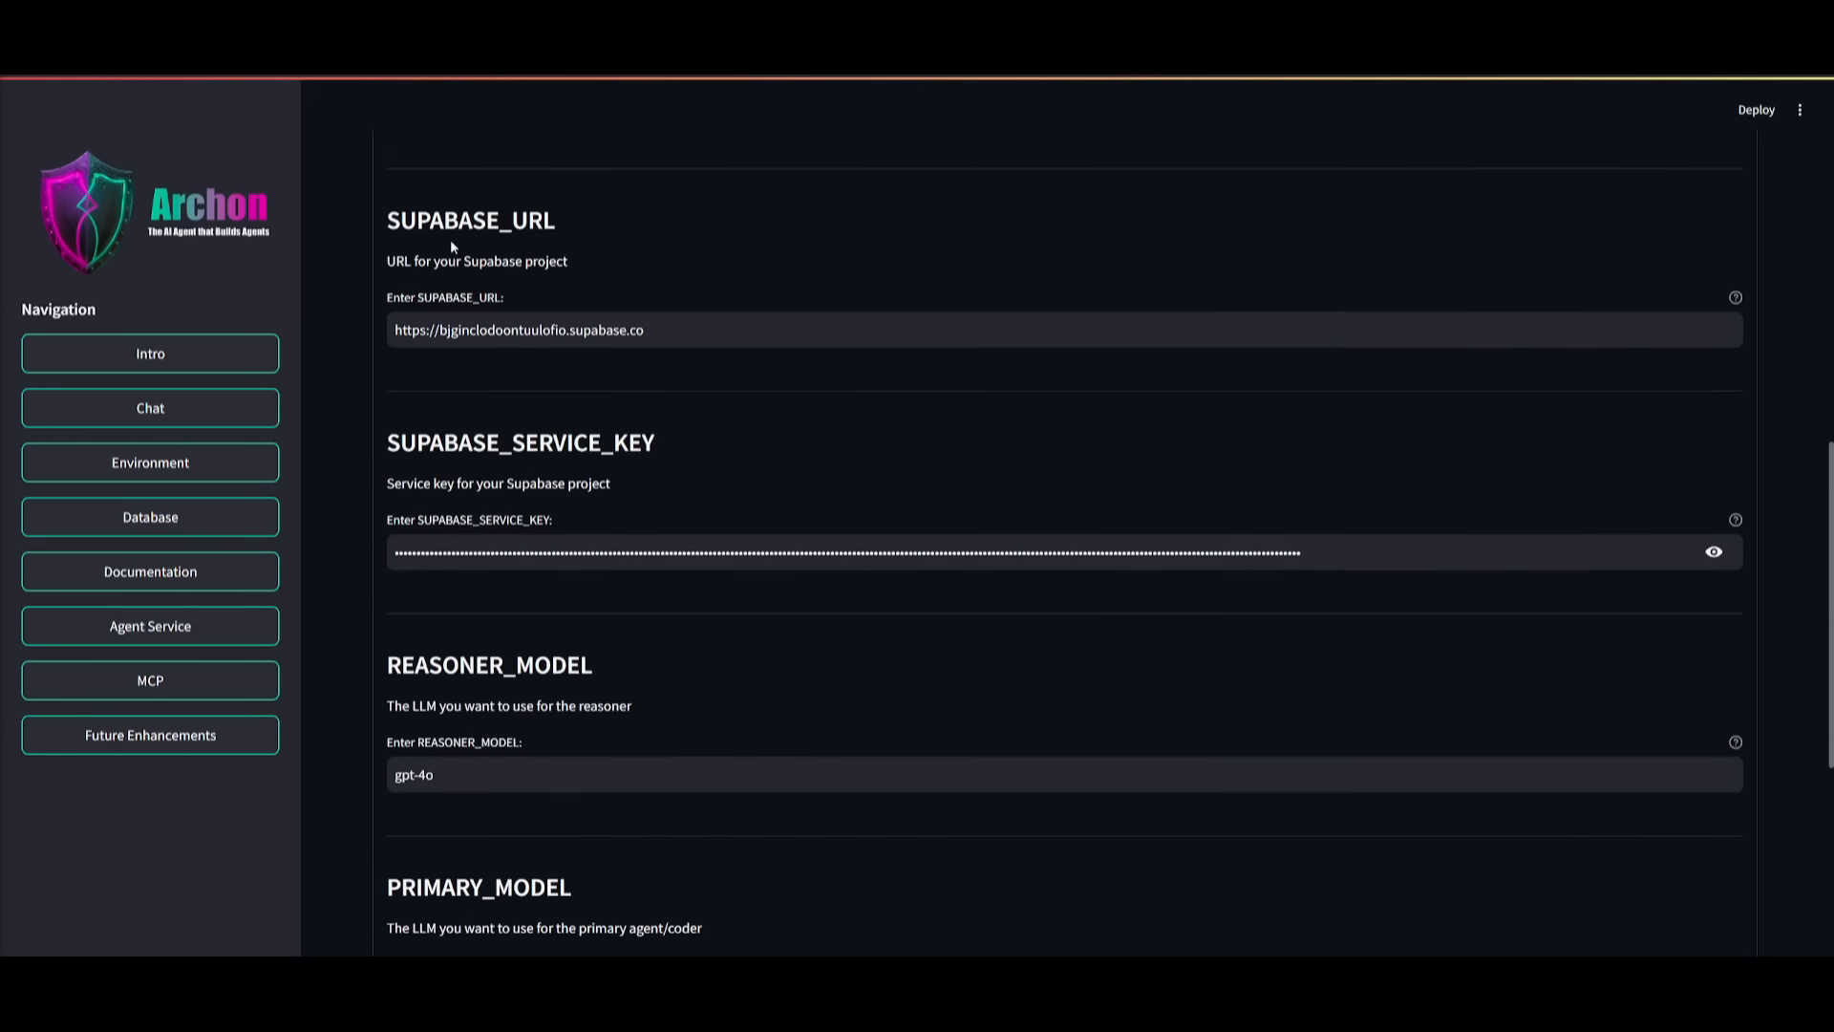
{"action": "scroll", "scroll_direction": "down", "scroll_amount": 3}
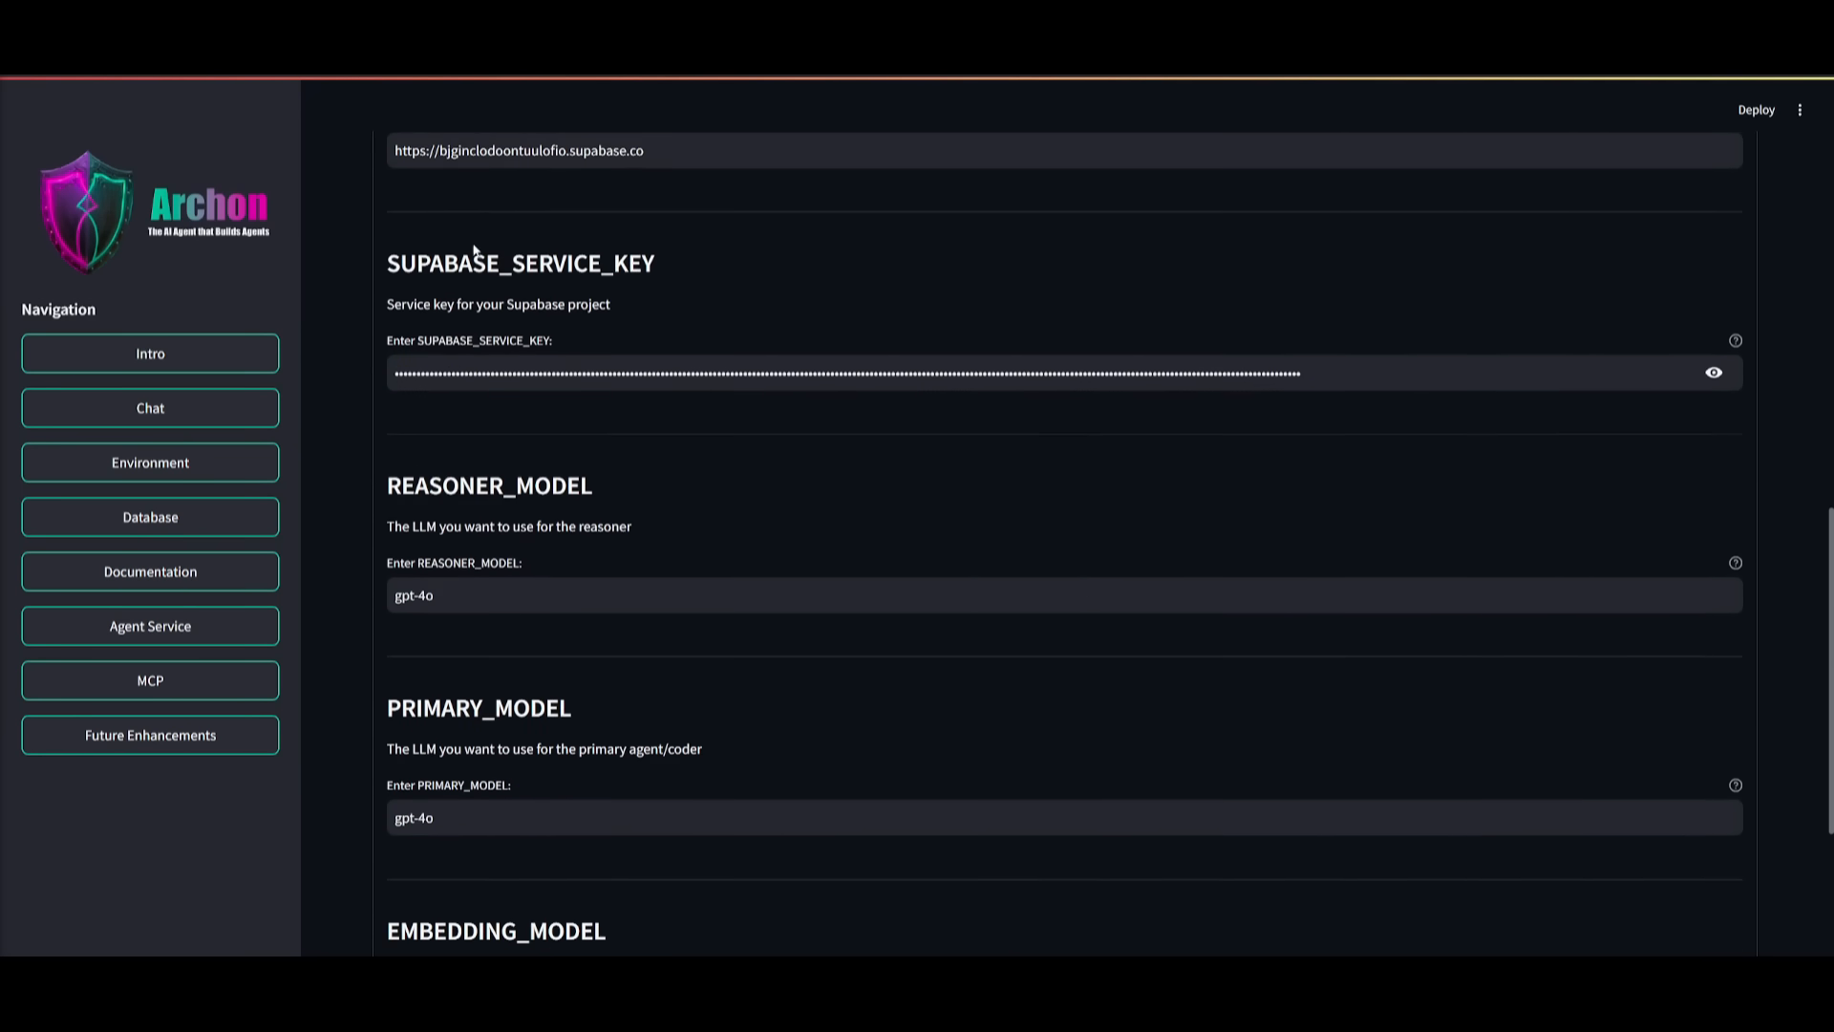
{"action": "scroll", "scroll_direction": "up", "scroll_amount": 3}
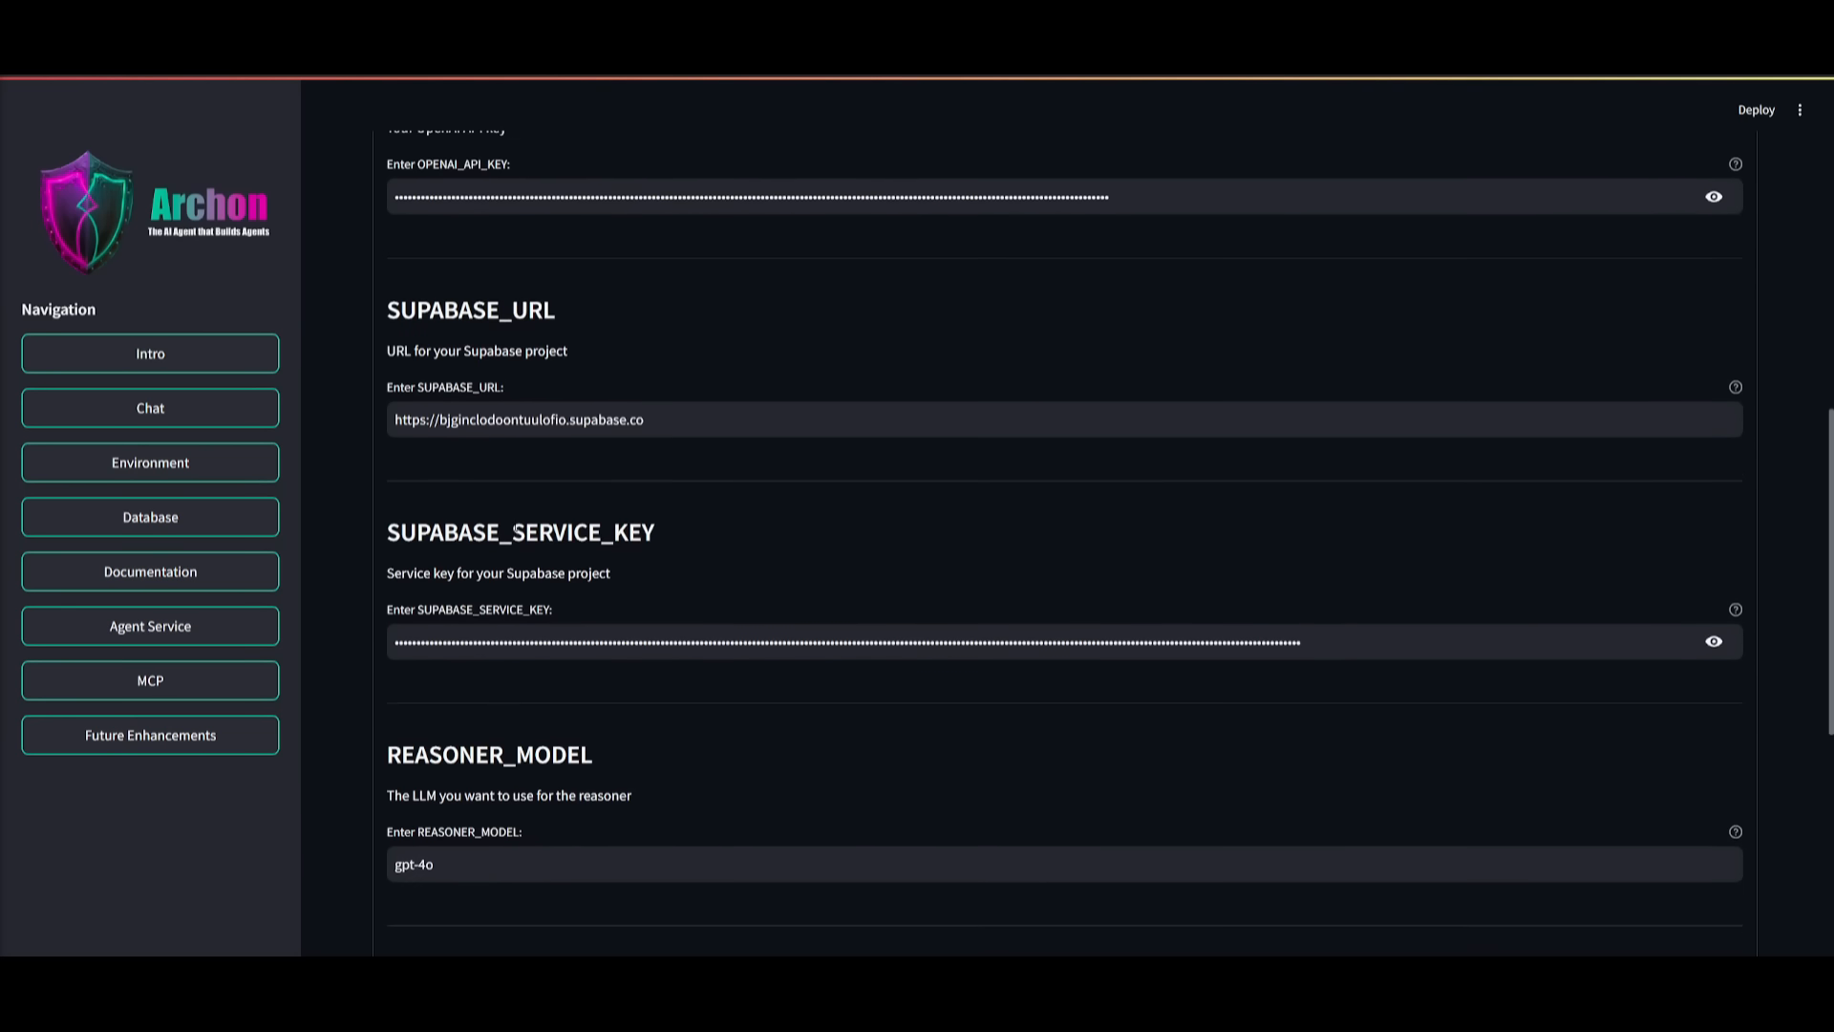
{"action": "scroll", "scroll_direction": "down", "scroll_amount": 3}
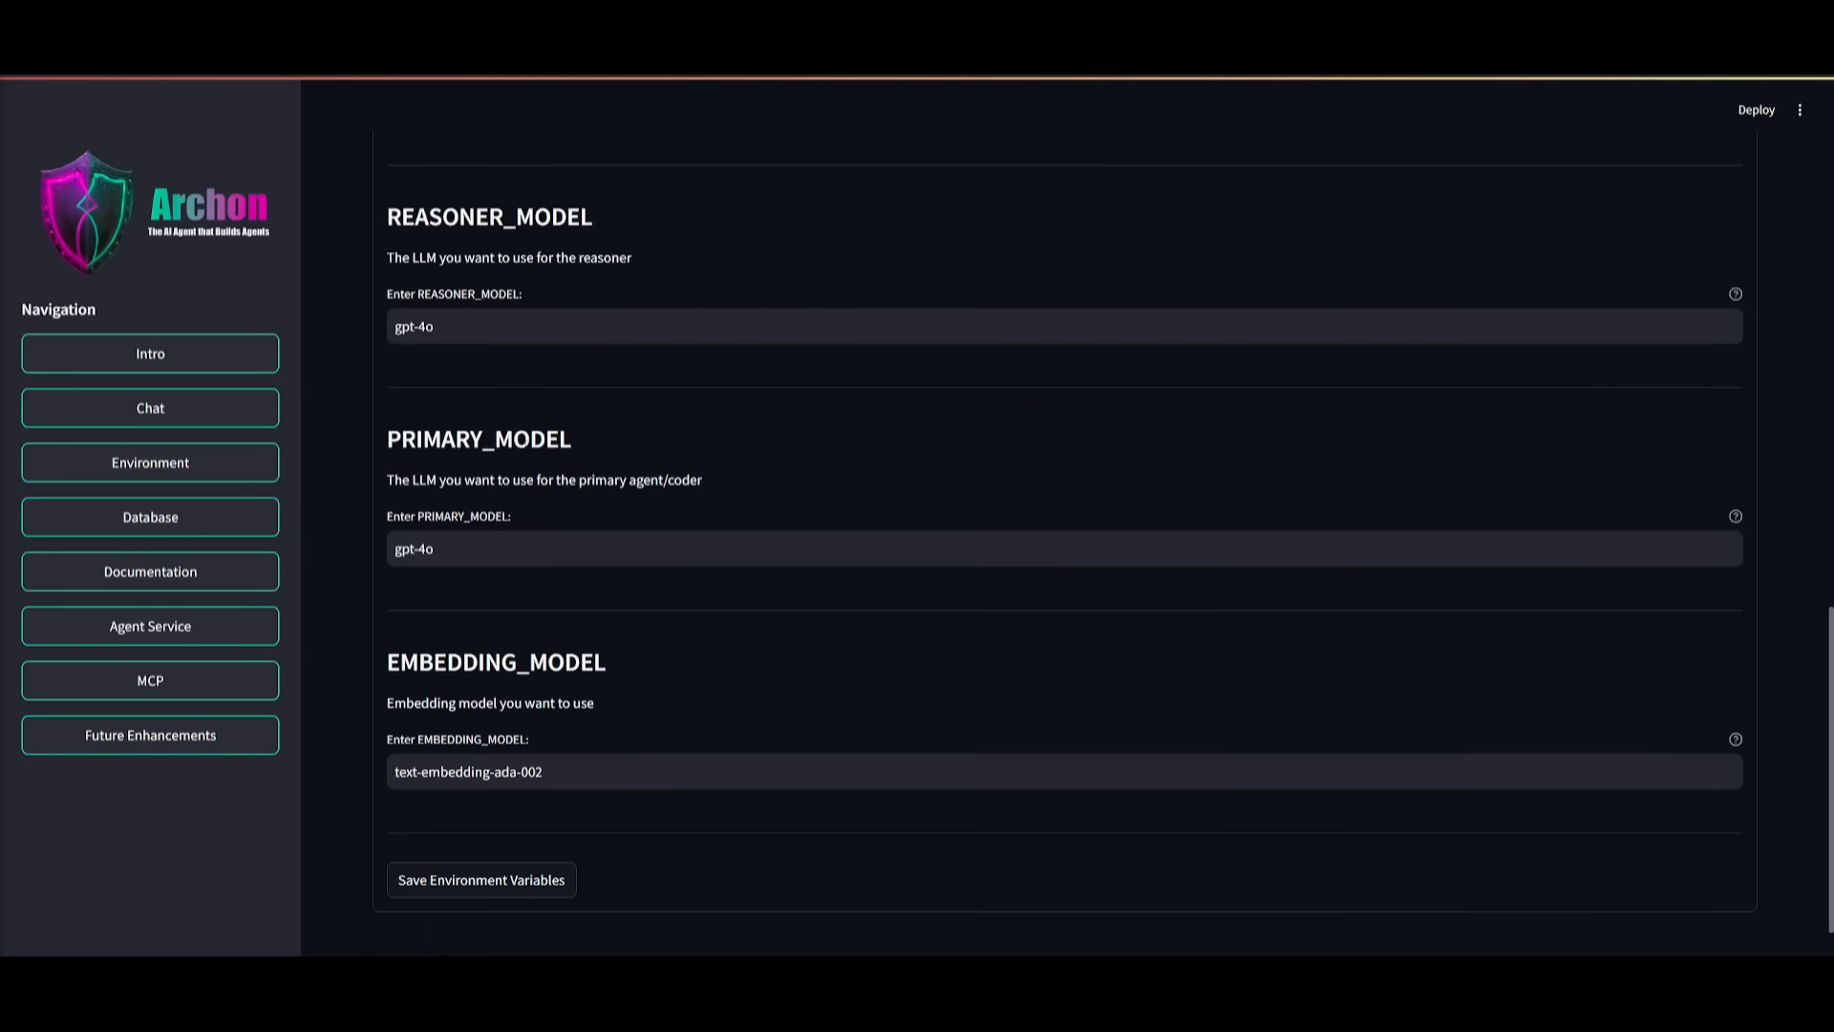
{"action": "mouse_move", "coordinate": [490, 164]}
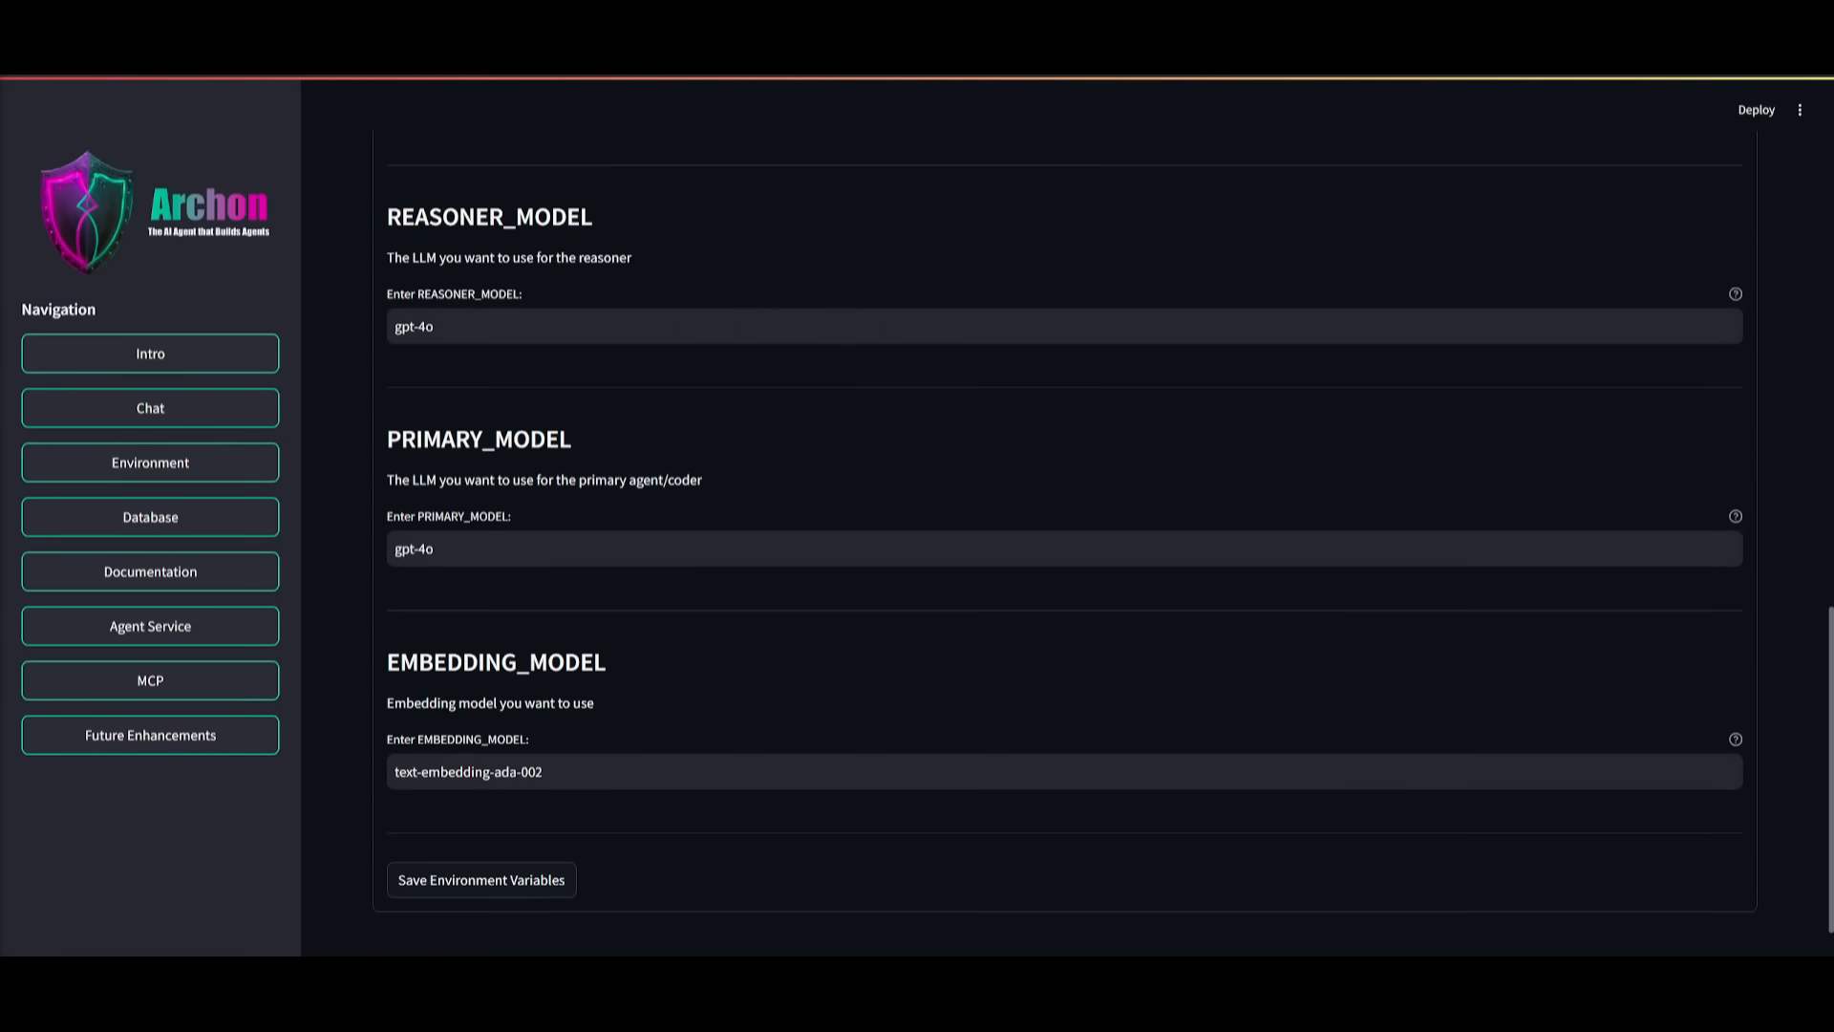
{"action": "mouse_move", "coordinate": [525, 404]}
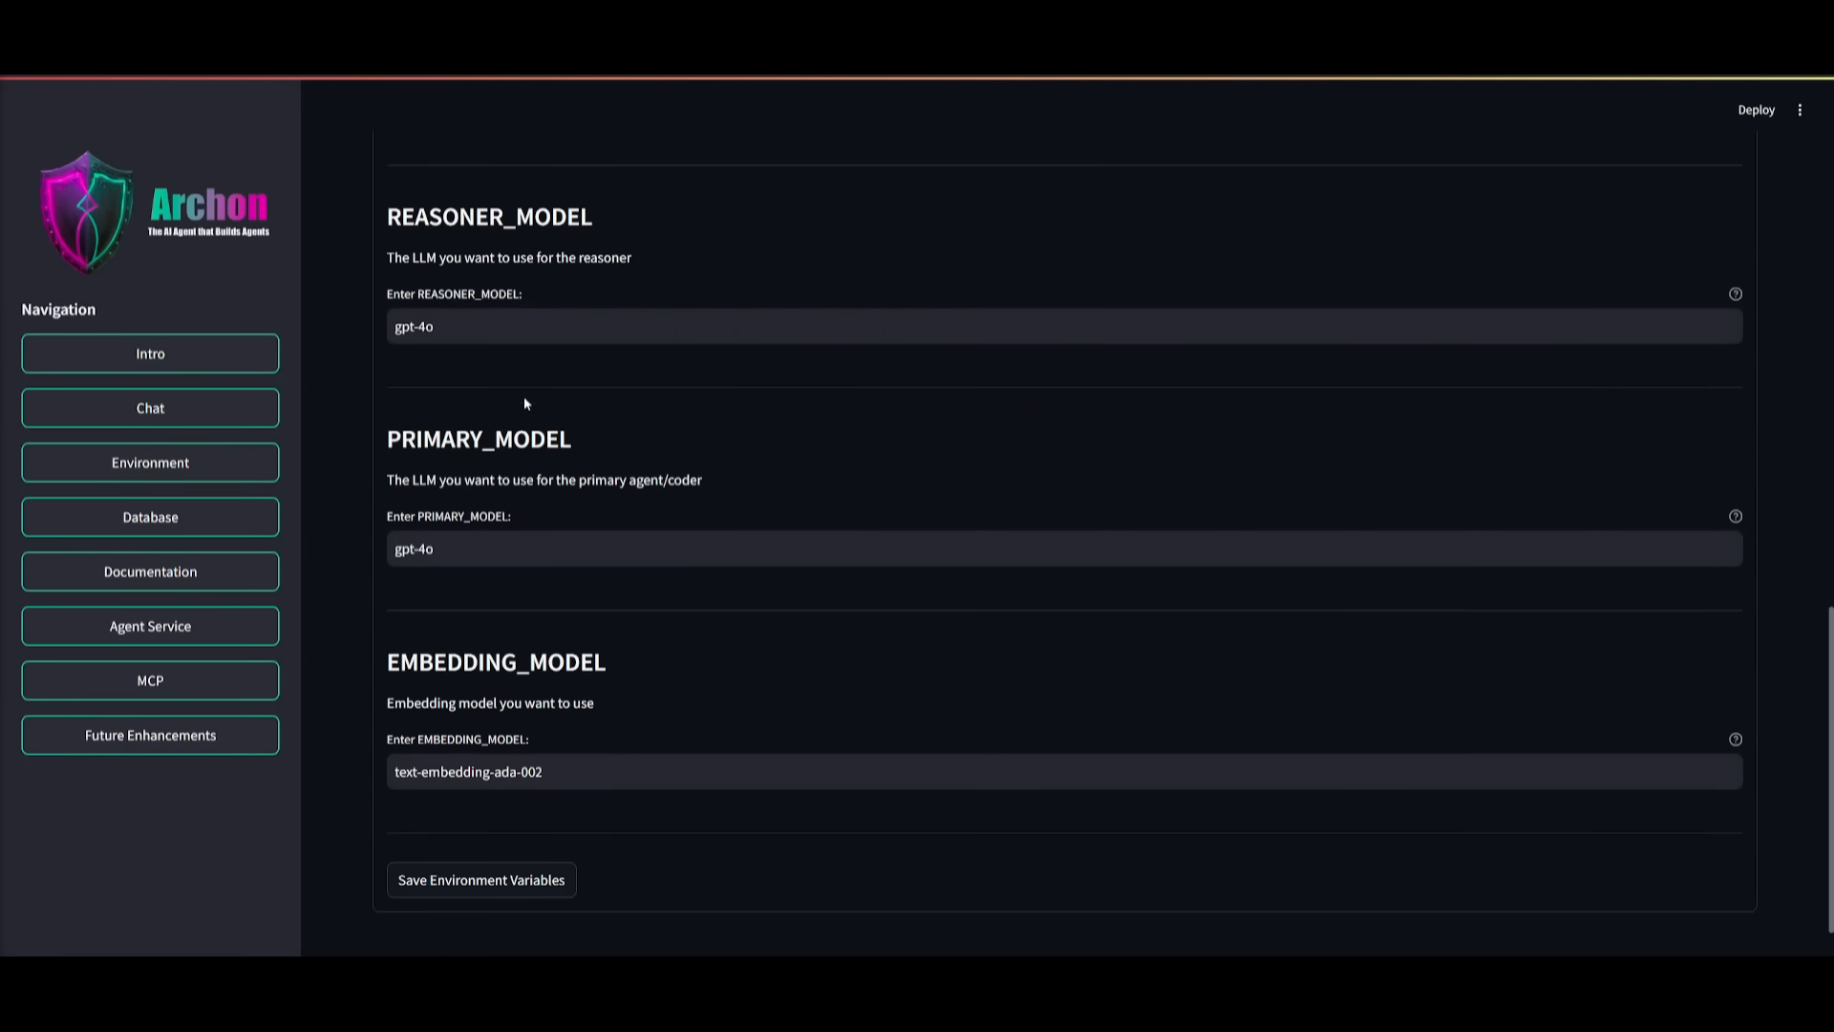
{"action": "mouse_move", "coordinate": [441, 527]}
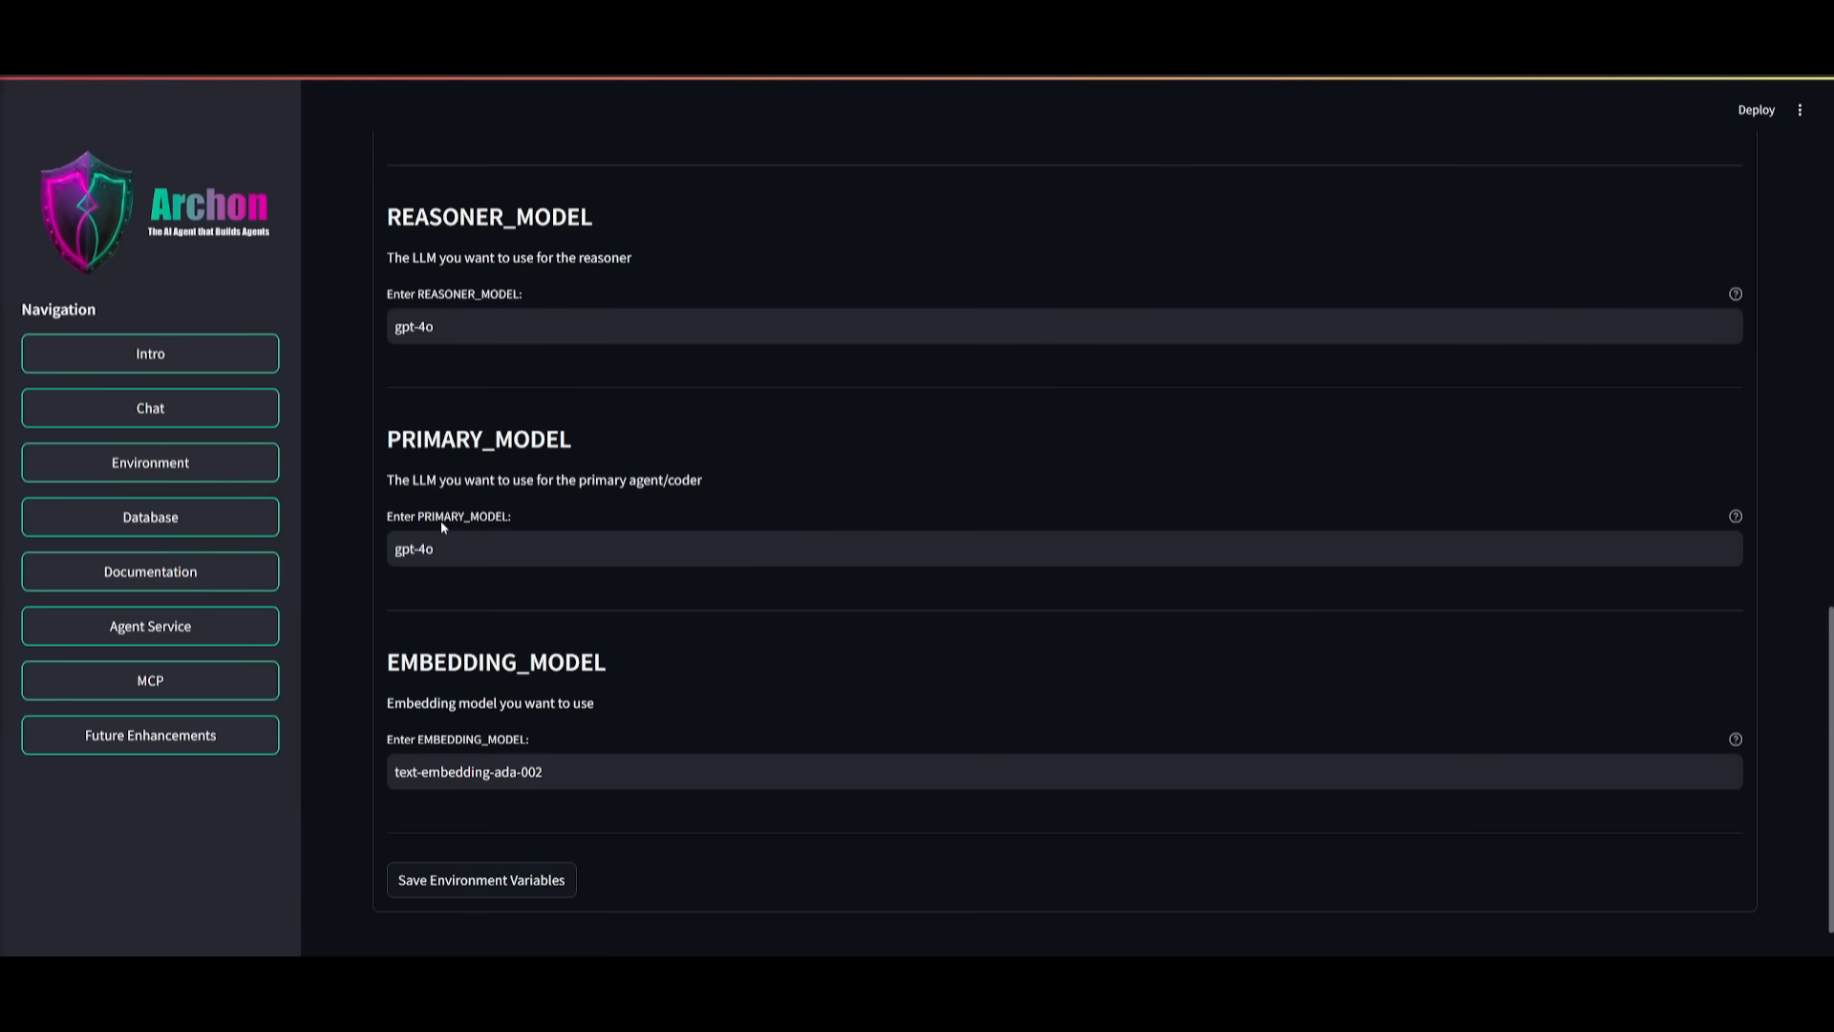
{"action": "mouse_move", "coordinate": [480, 808]}
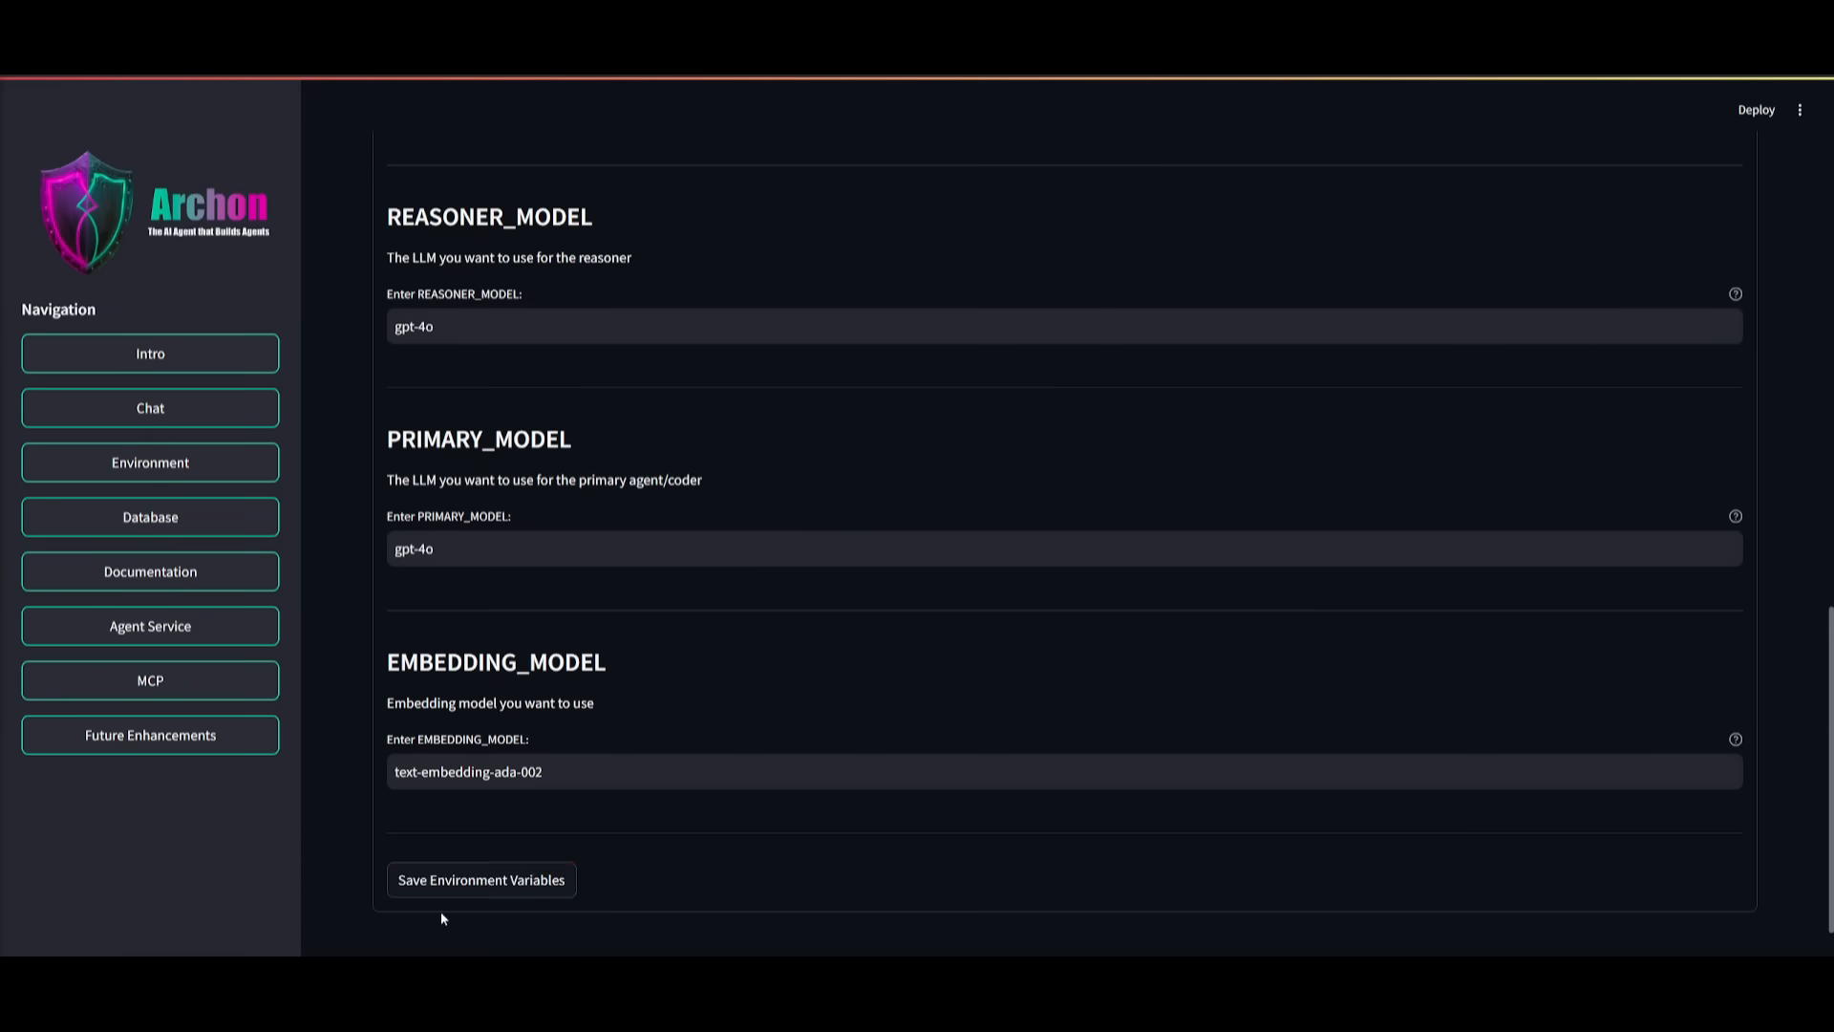
{"action": "left_click", "coordinate": [480, 878]}
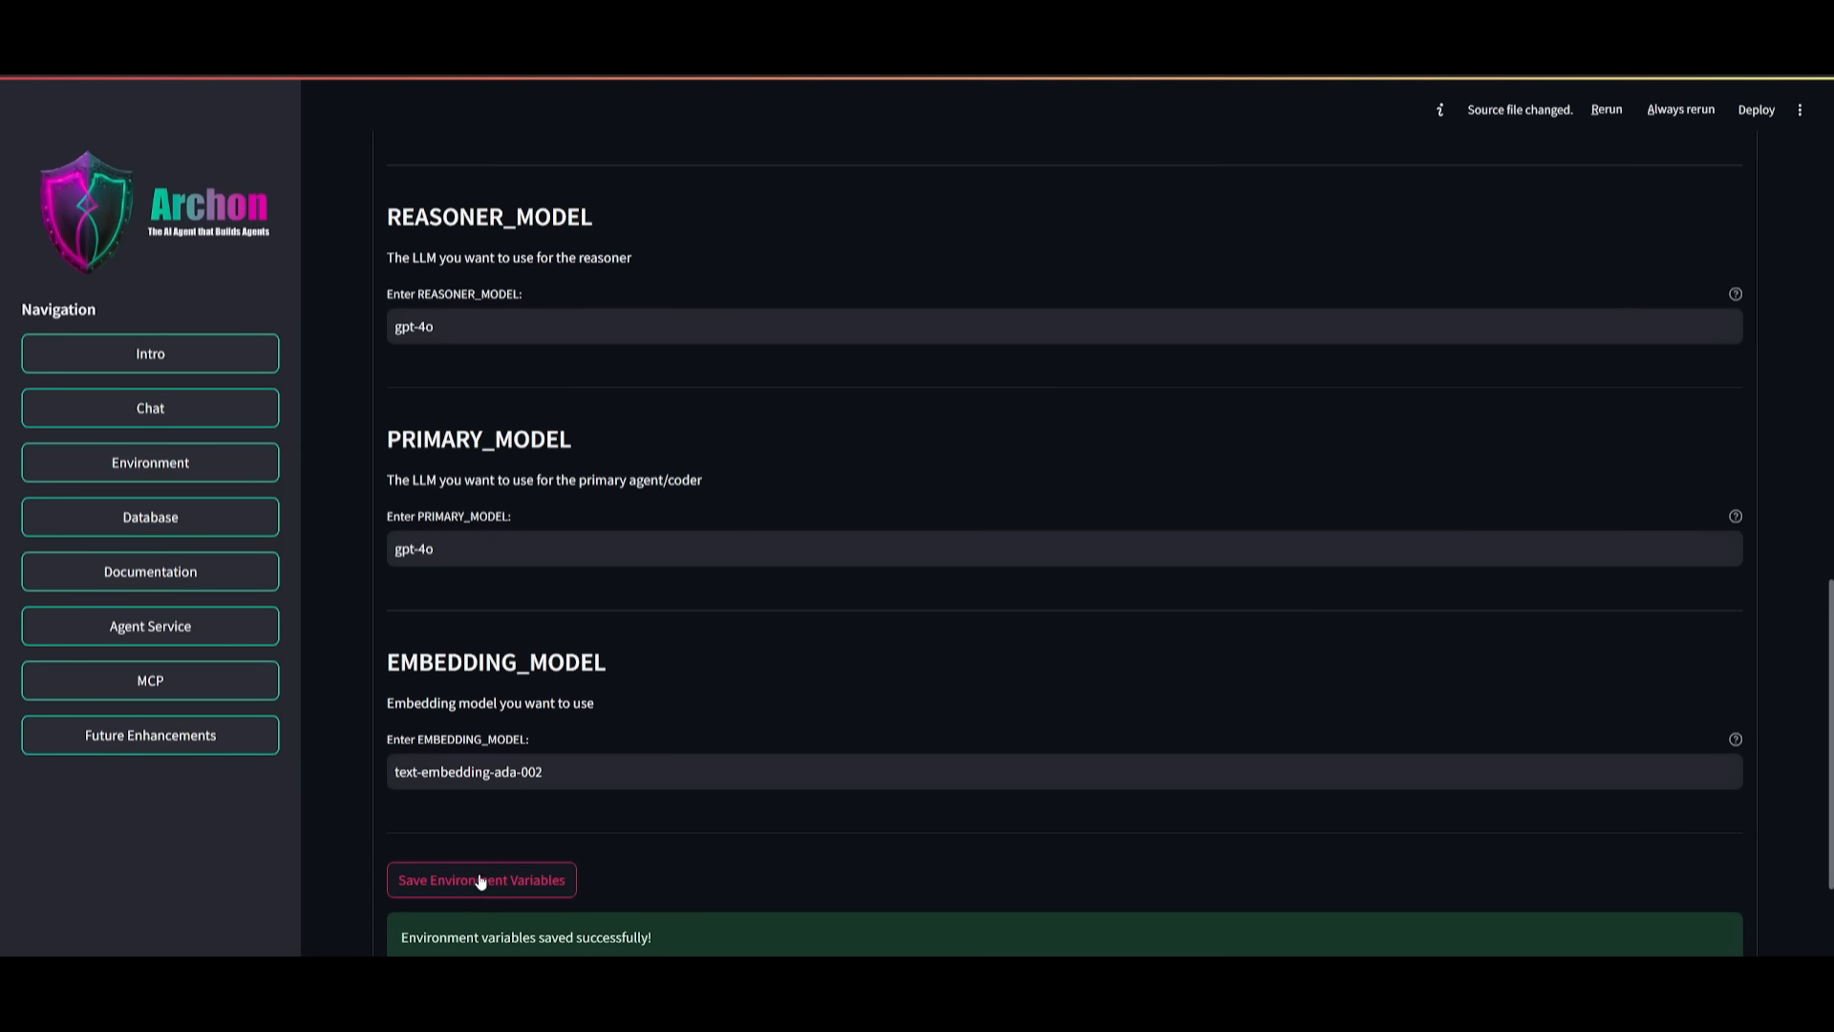
{"action": "mouse_move", "coordinate": [489, 879]}
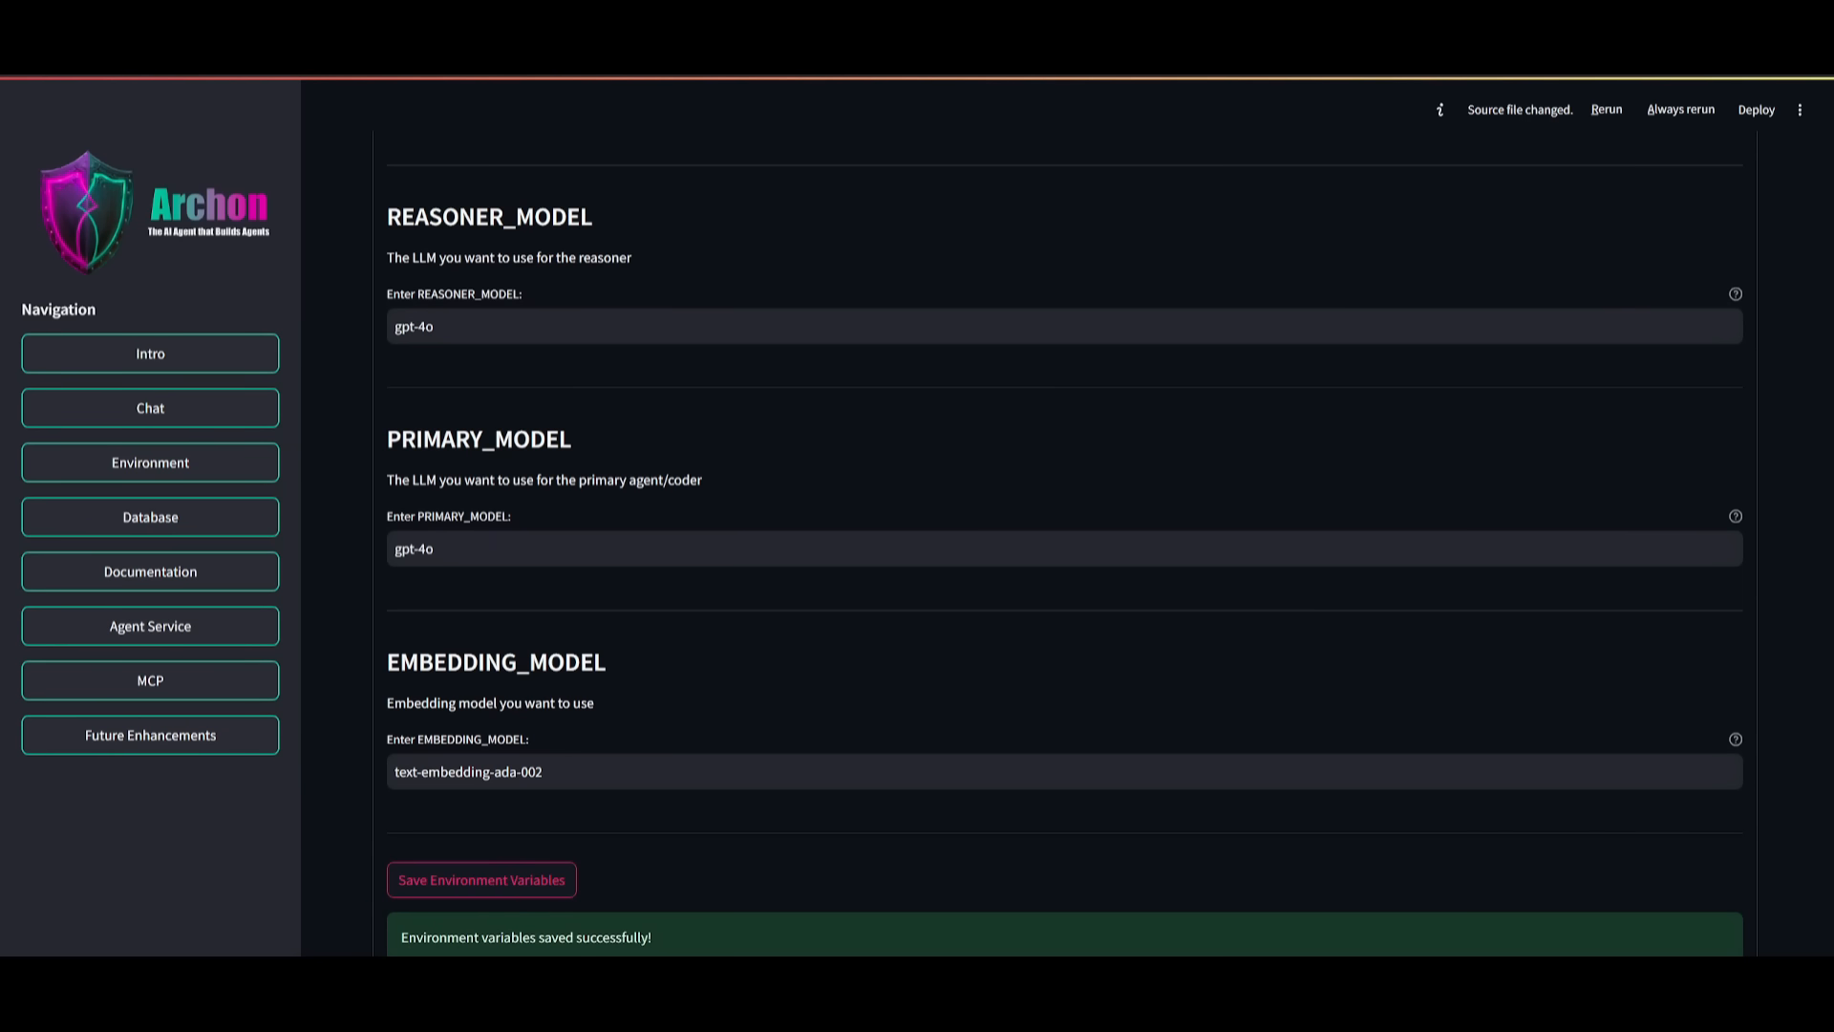
{"action": "left_click", "coordinate": [150, 358]}
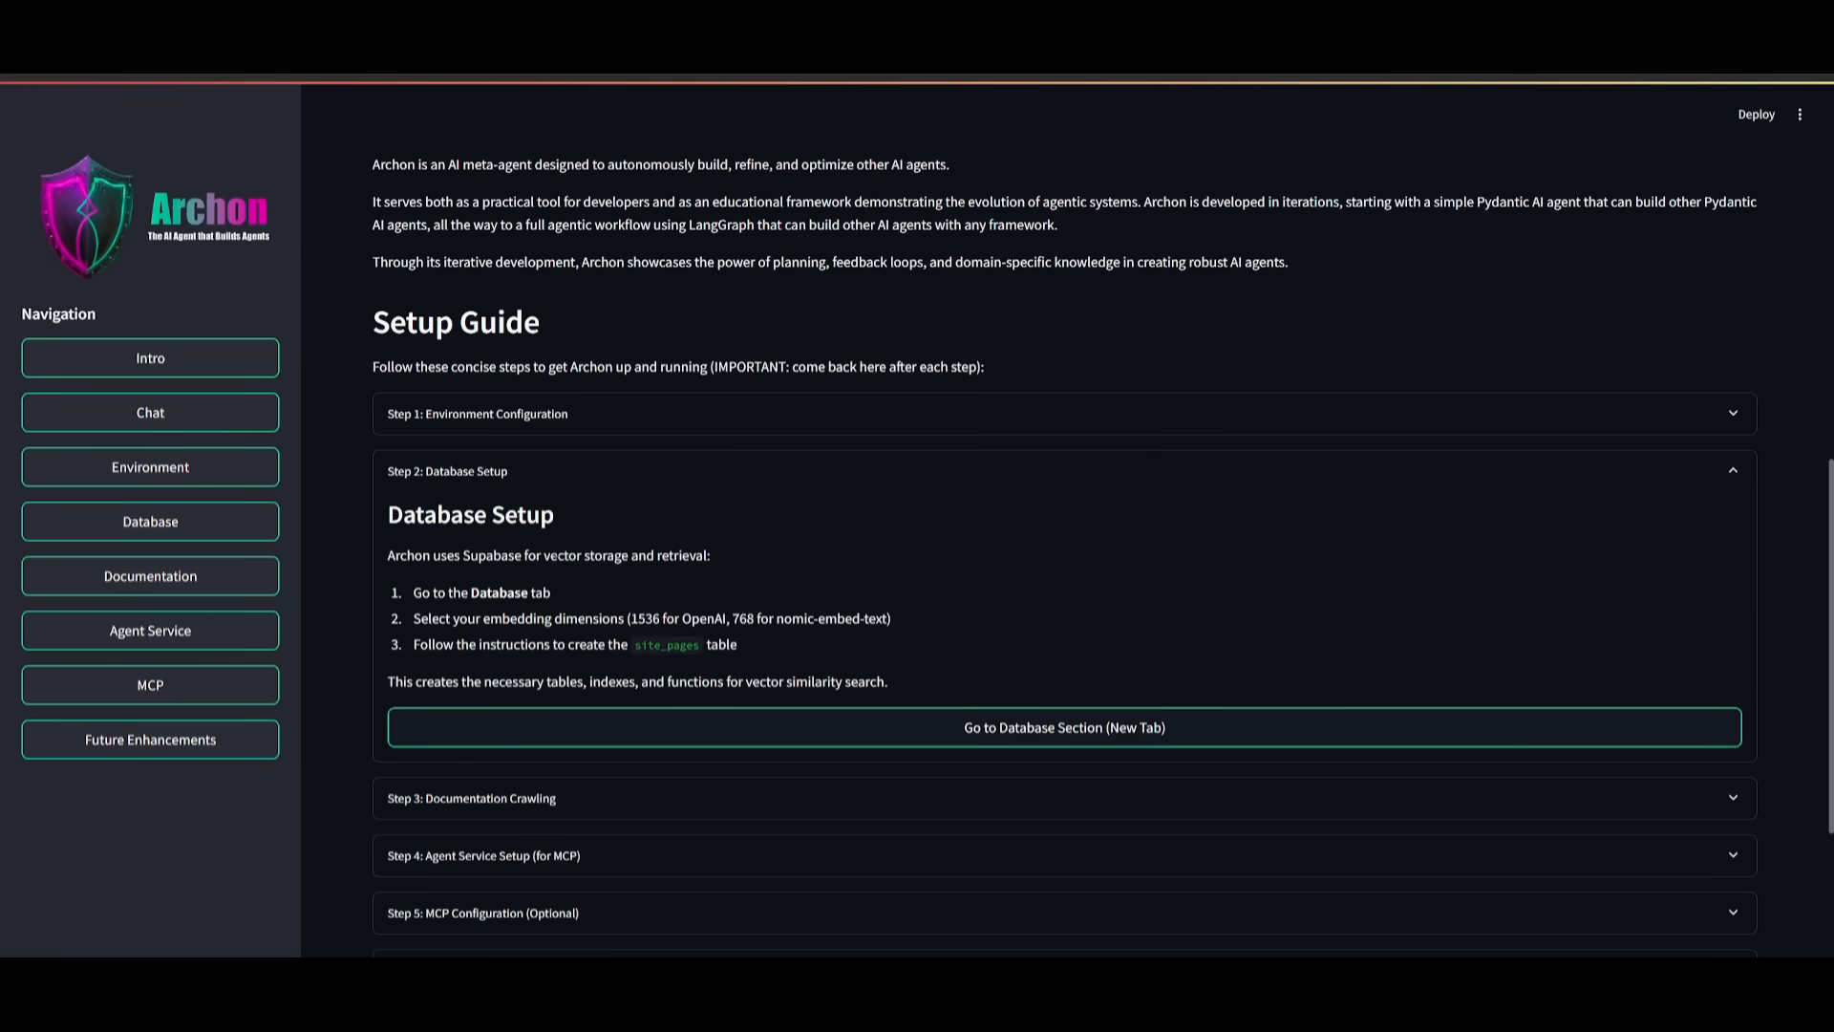
{"action": "mouse_move", "coordinate": [531, 715]}
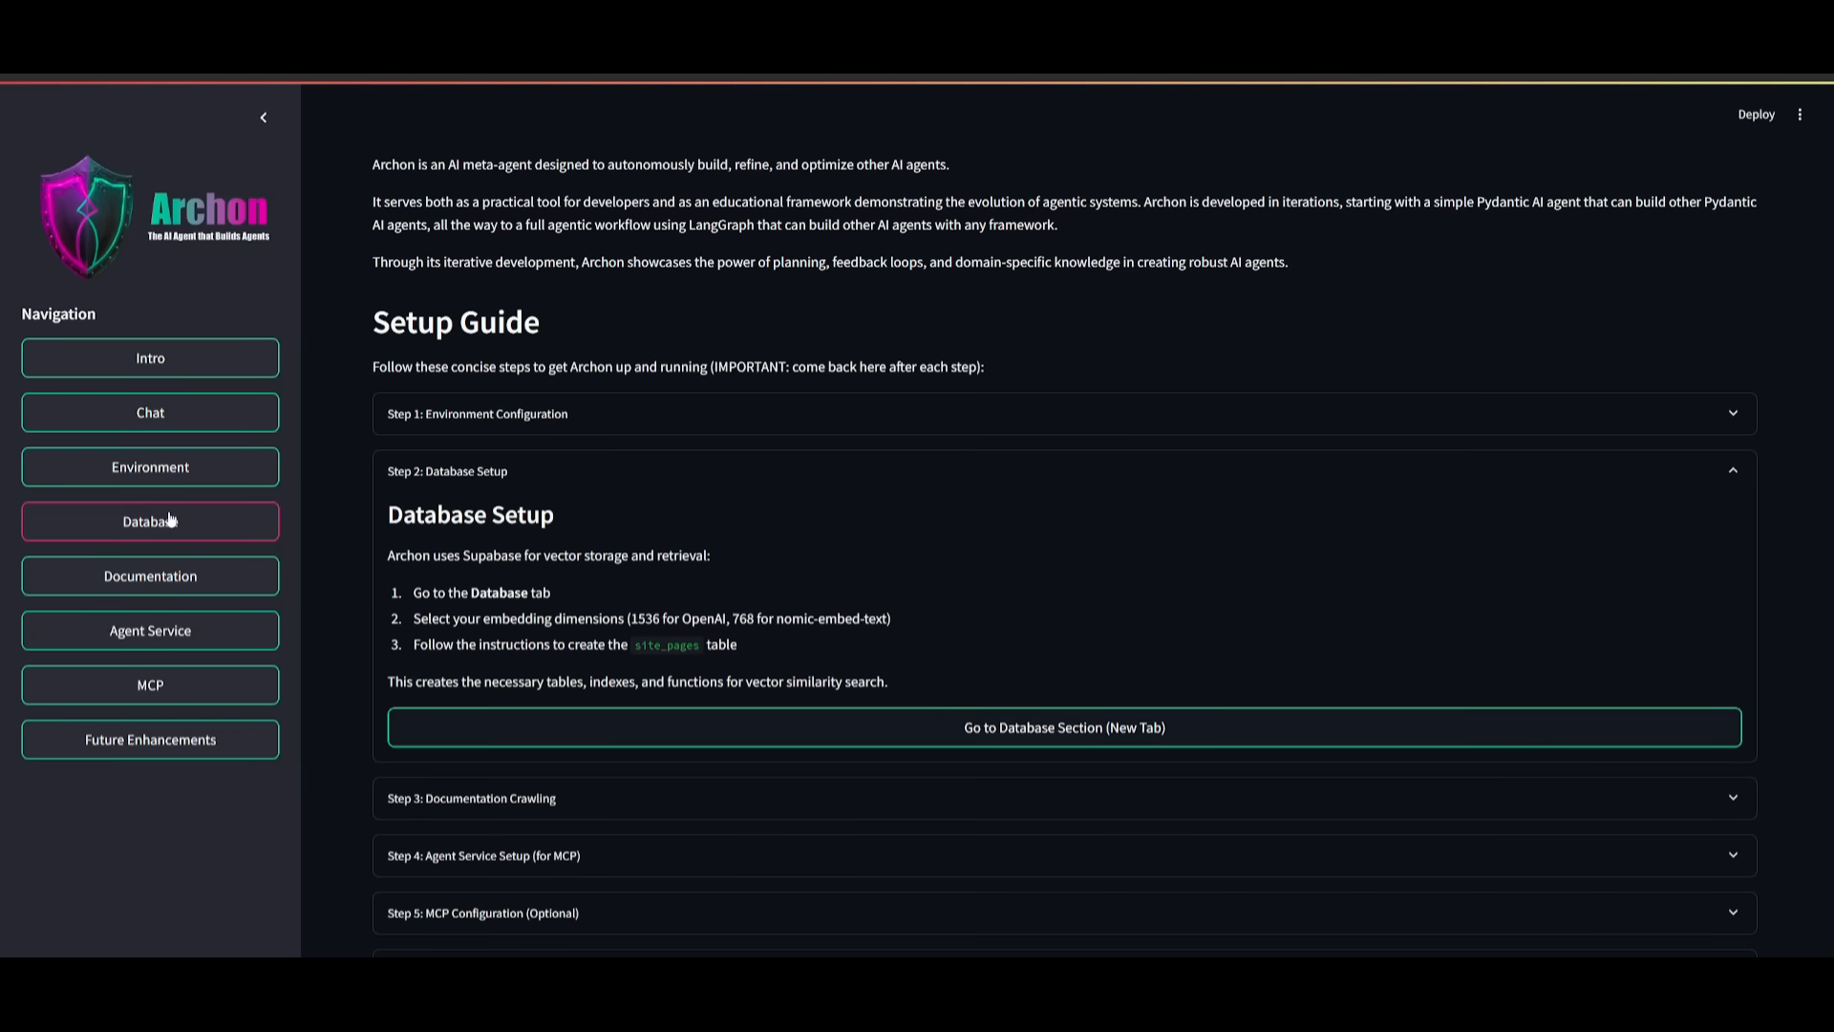
- Get the site_pages SQL (1536 dimensions) and confirm the empty table exists
{"action": "left_click", "coordinate": [149, 521]}
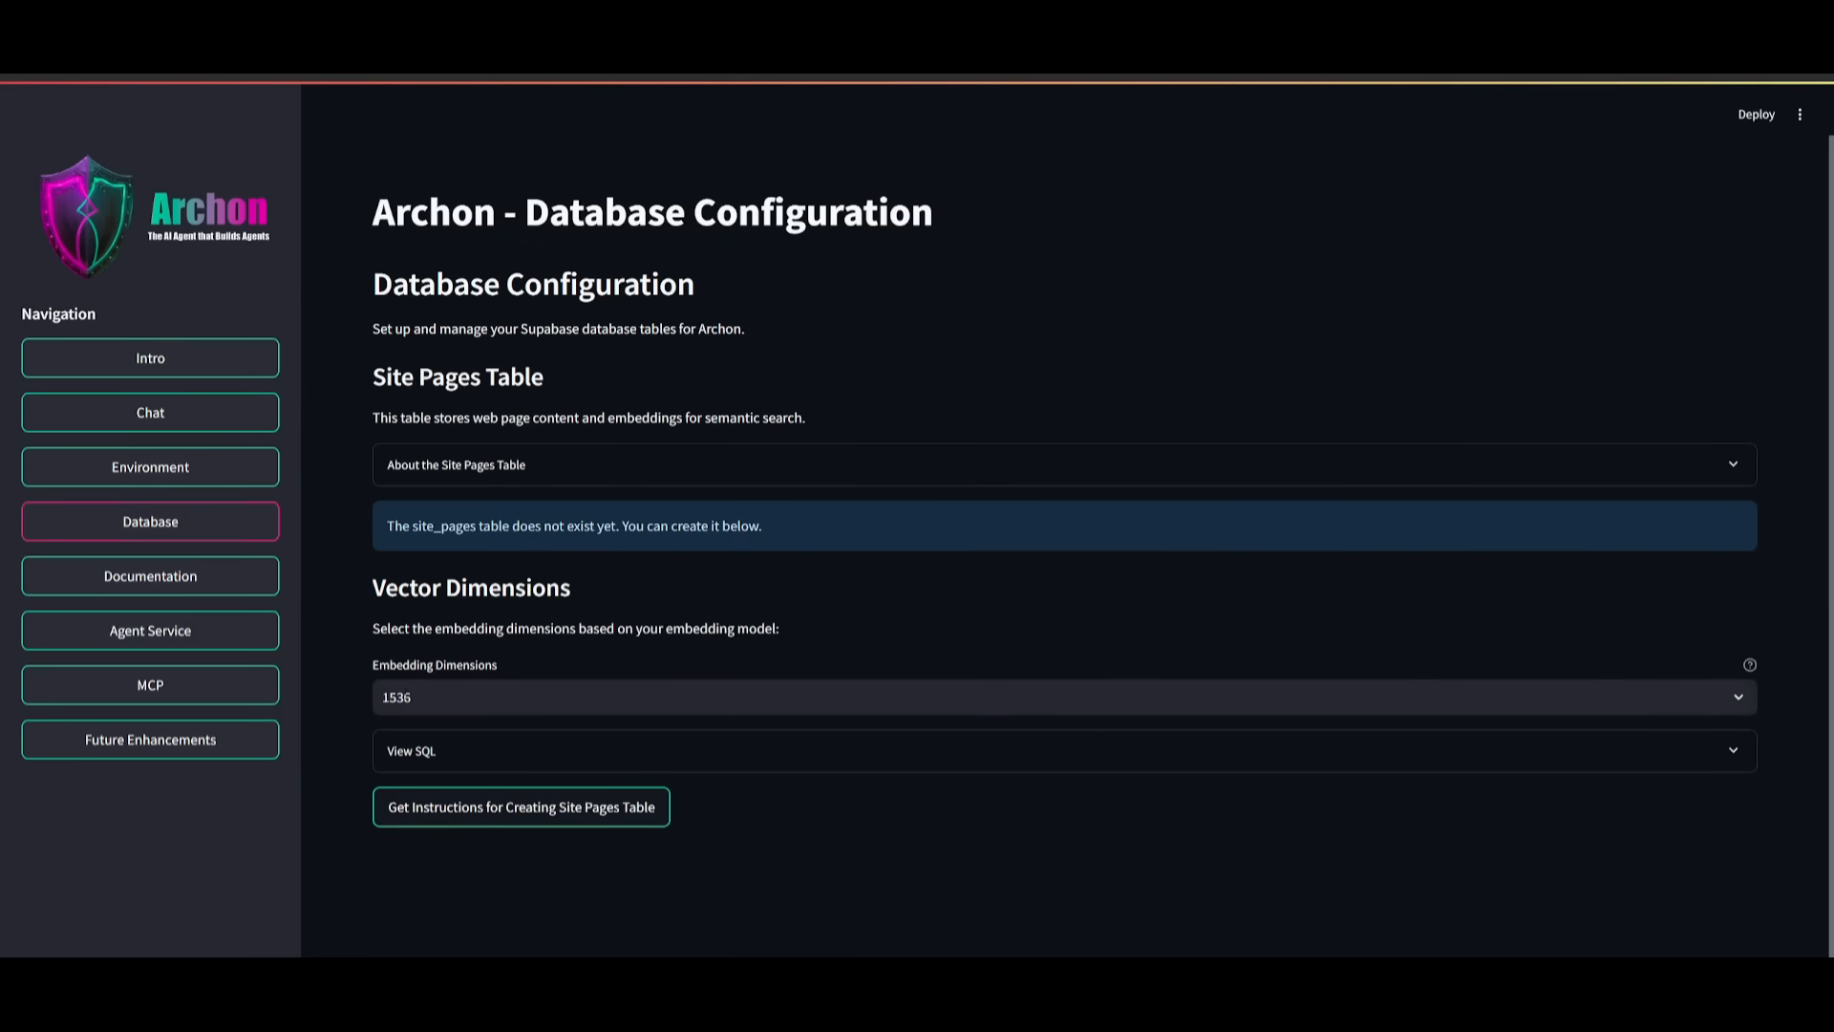
{"action": "mouse_move", "coordinate": [462, 671]}
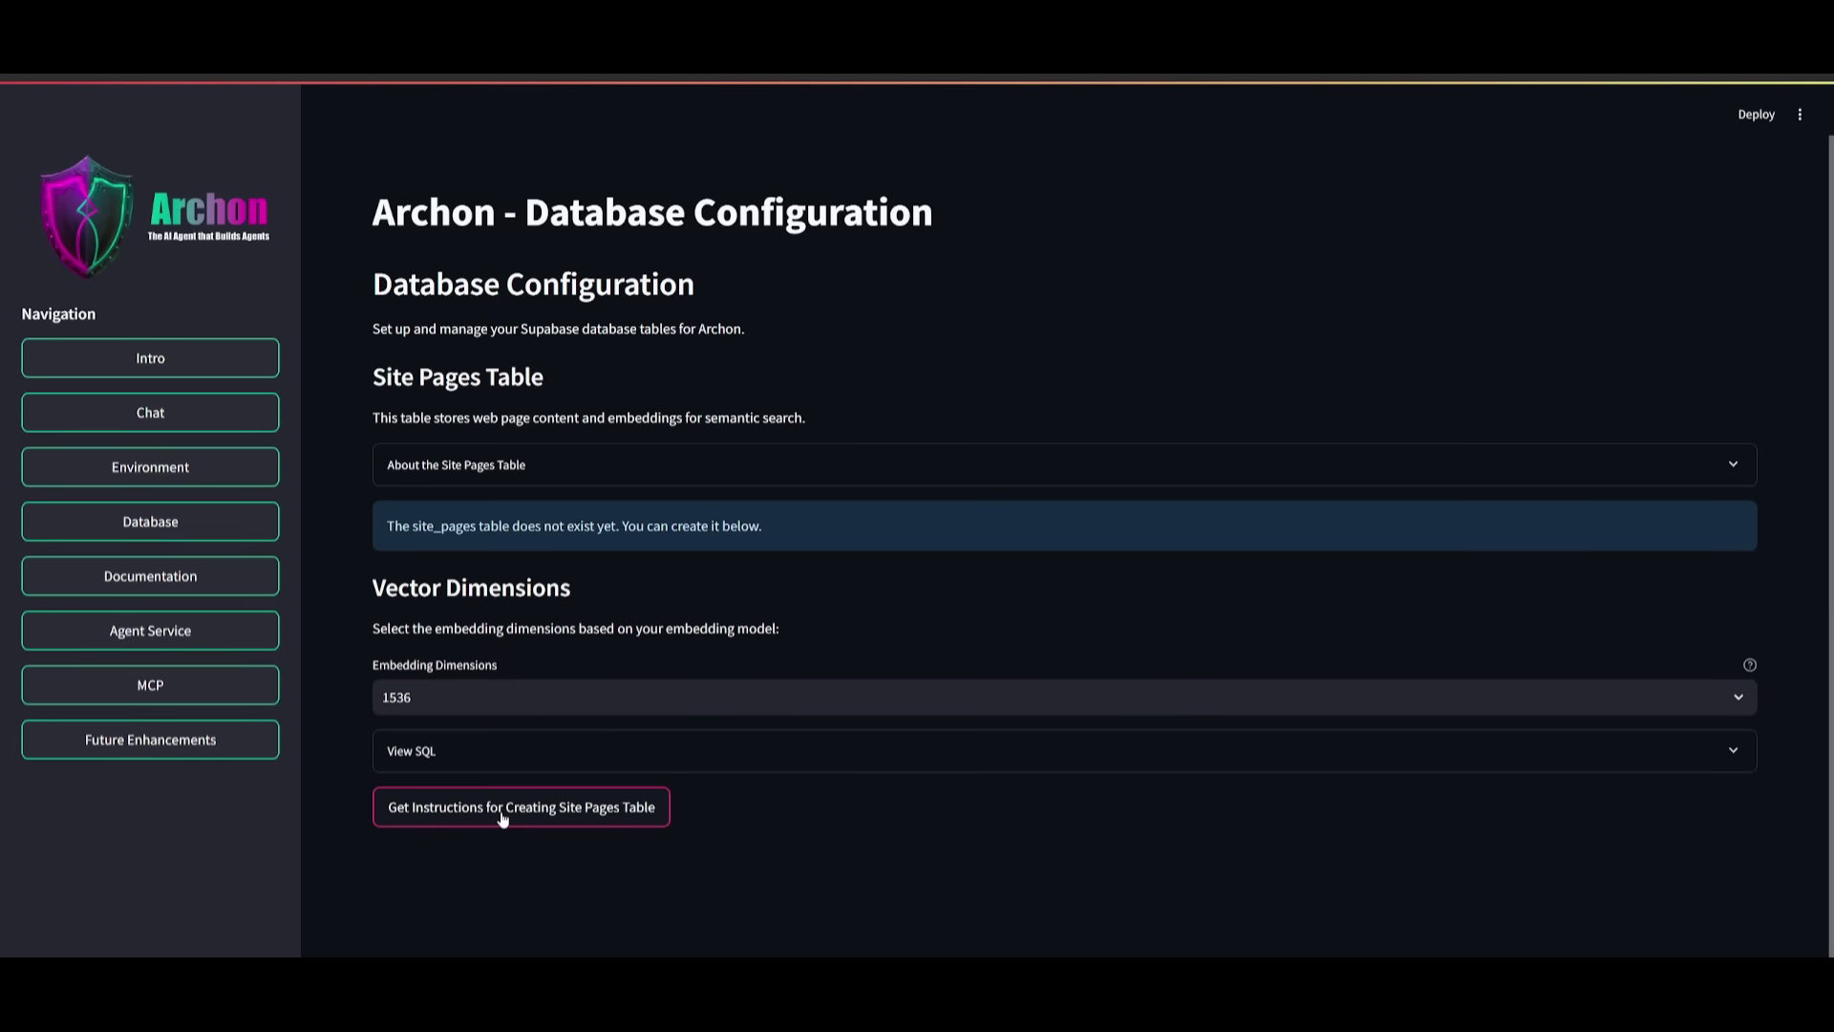
{"action": "left_click", "coordinate": [519, 806]}
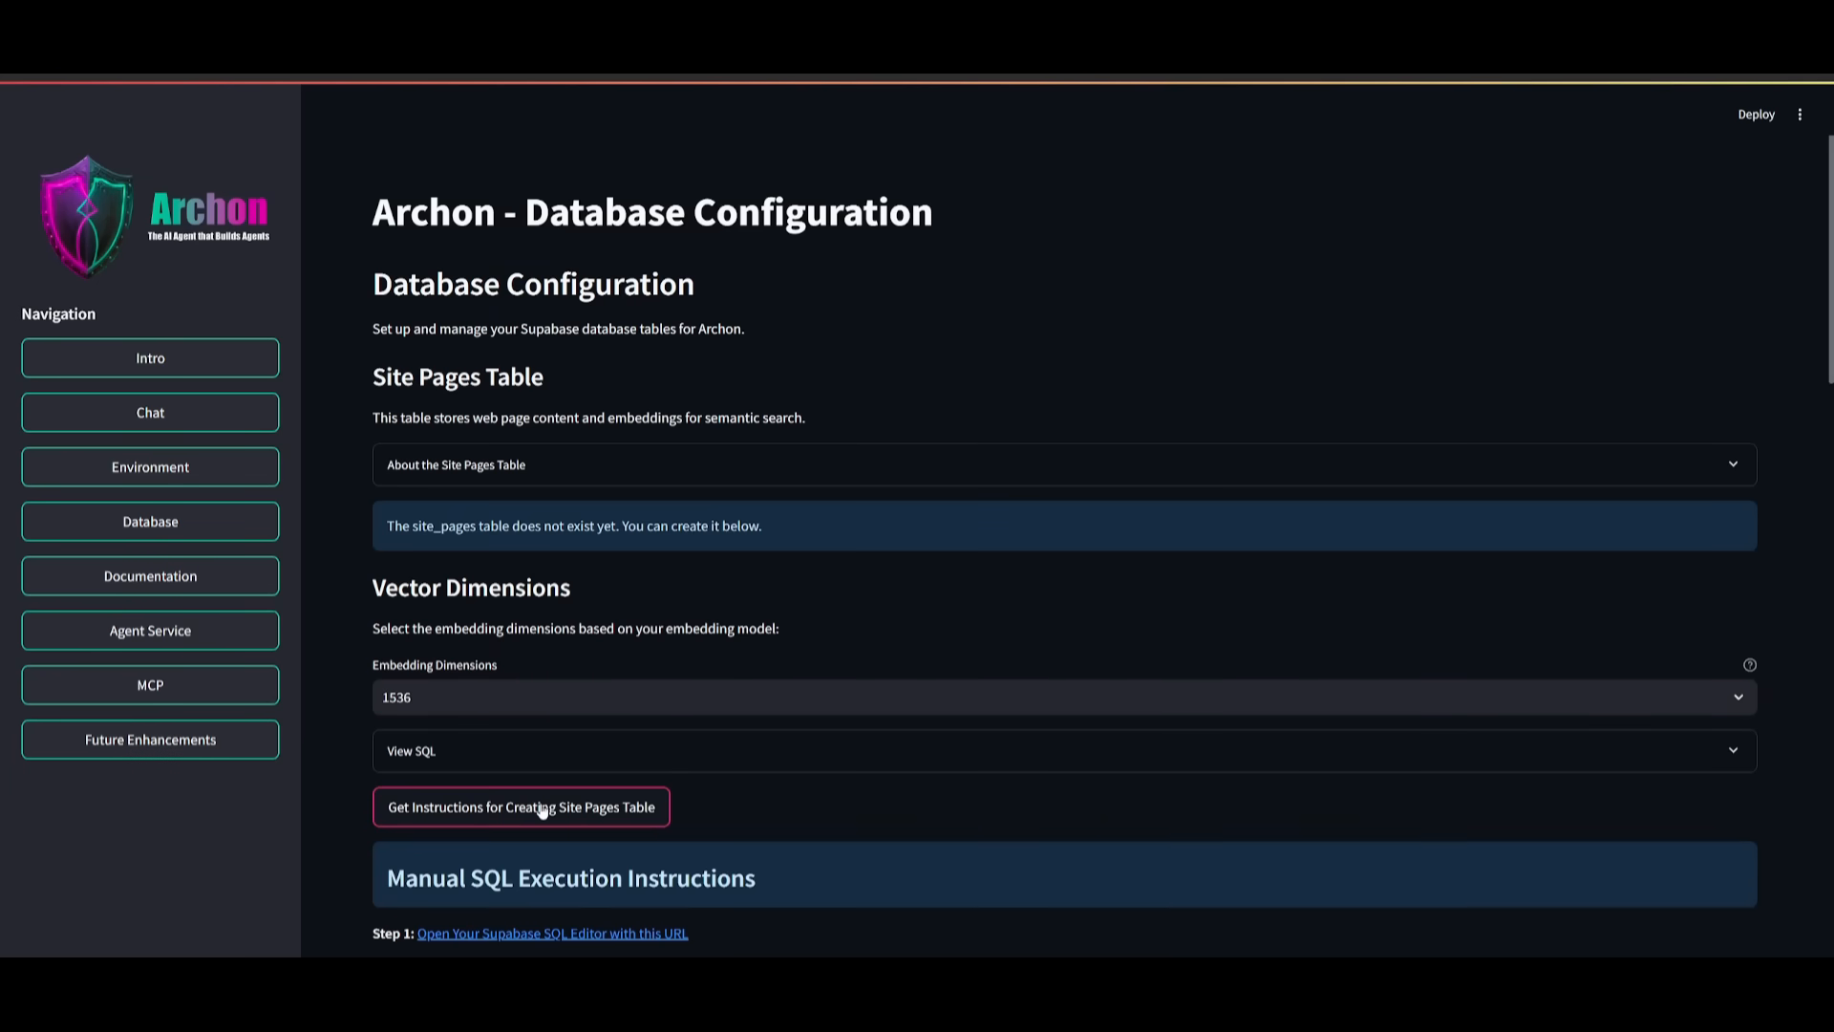
{"action": "scroll", "scroll_direction": "down", "scroll_amount": 3}
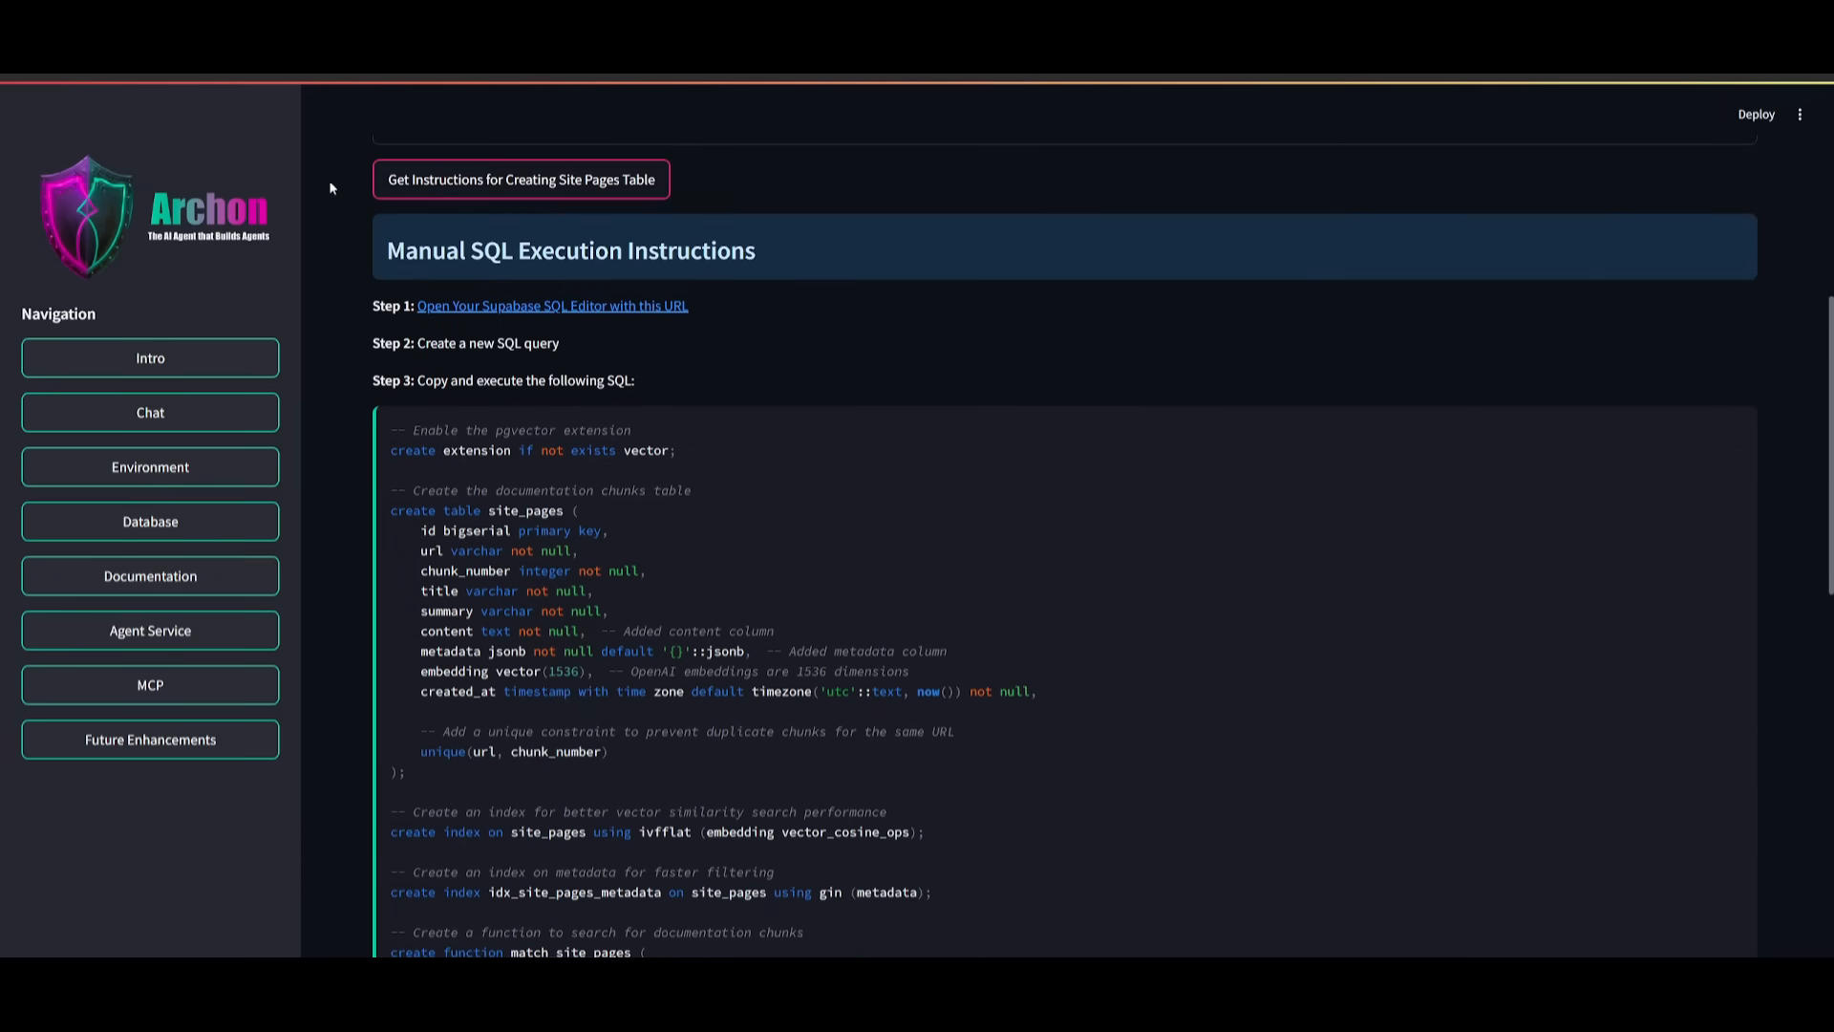
{"action": "mouse_move", "coordinate": [527, 332]}
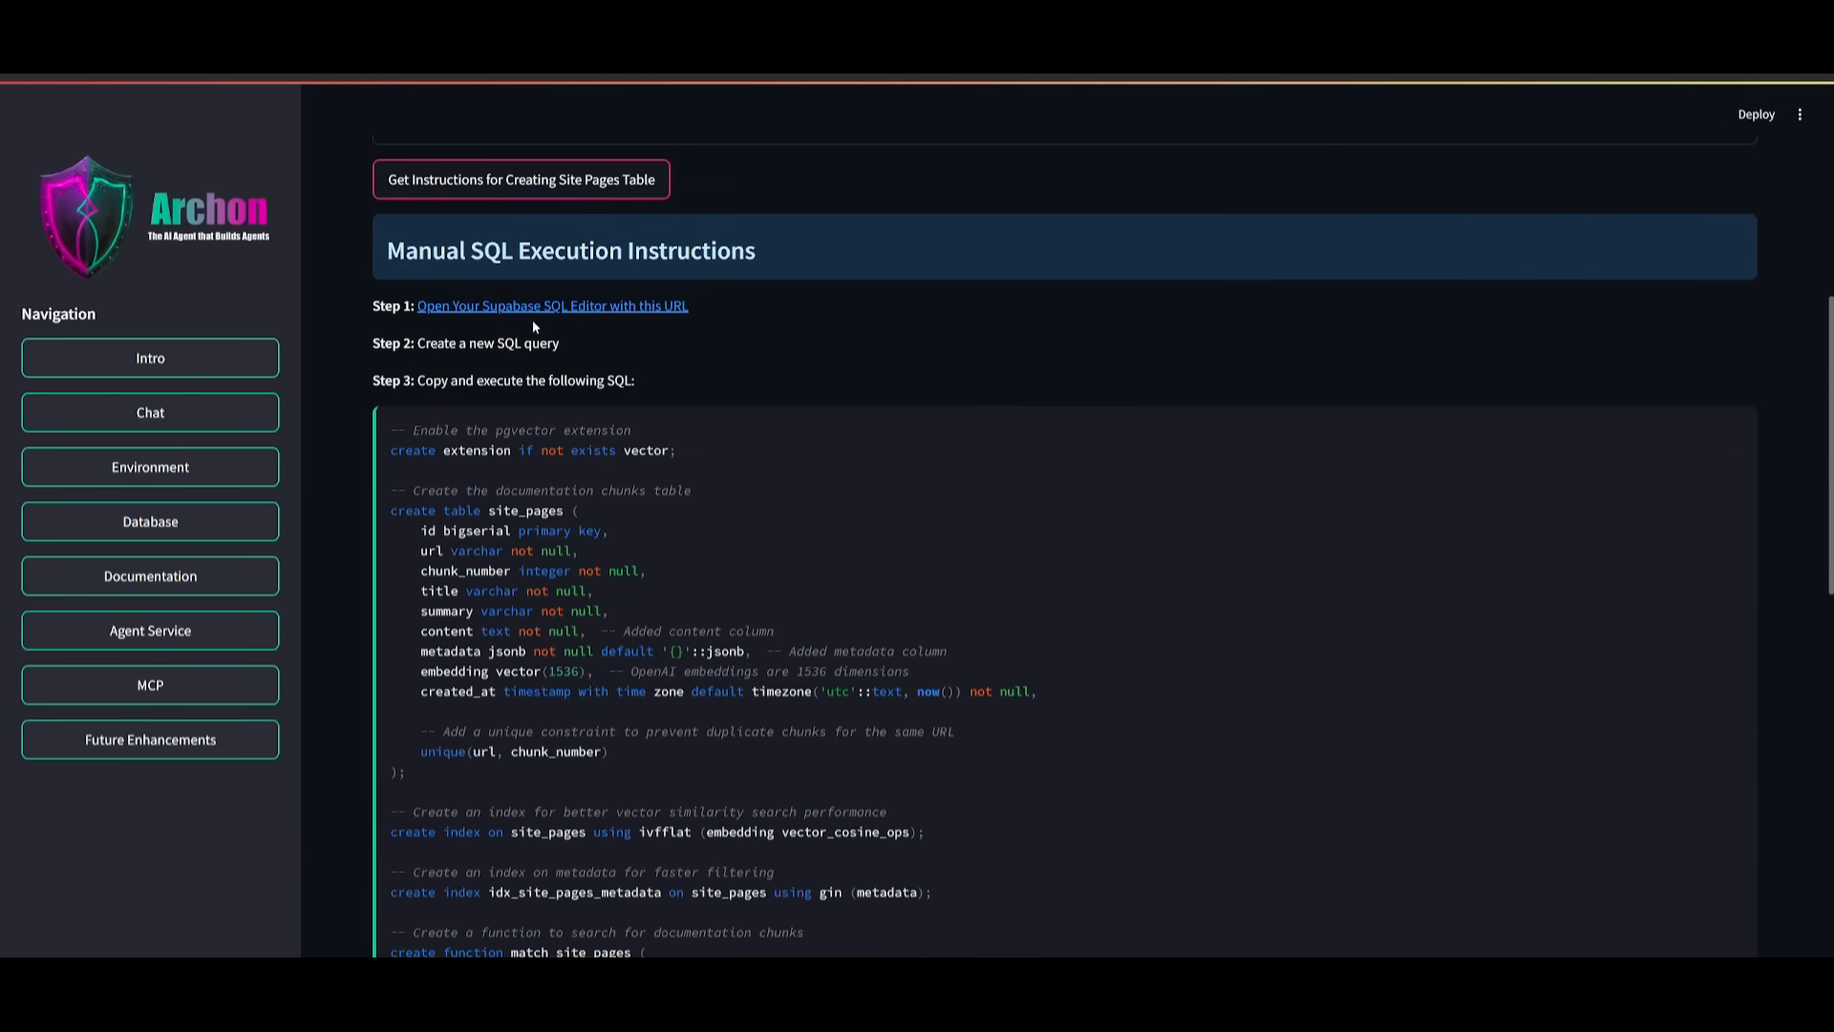
{"action": "scroll", "scroll_direction": "down", "scroll_amount": 3}
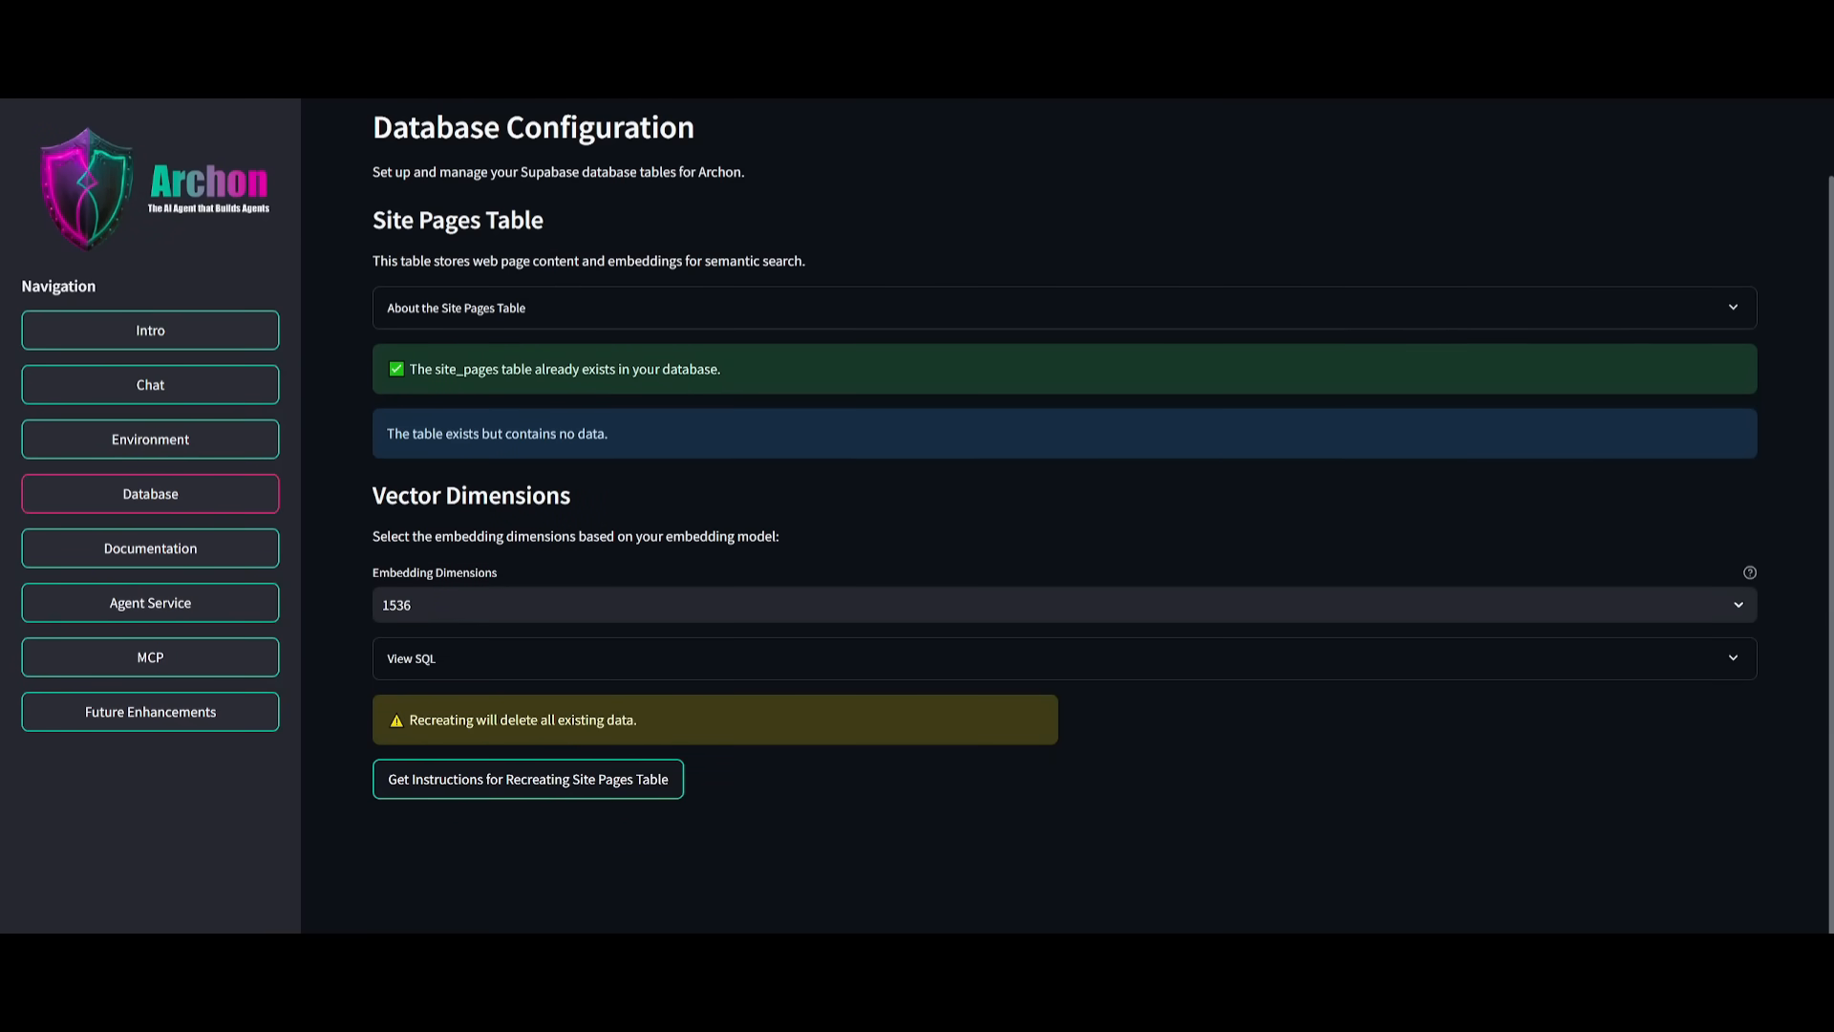
{"action": "left_click", "coordinate": [150, 329]}
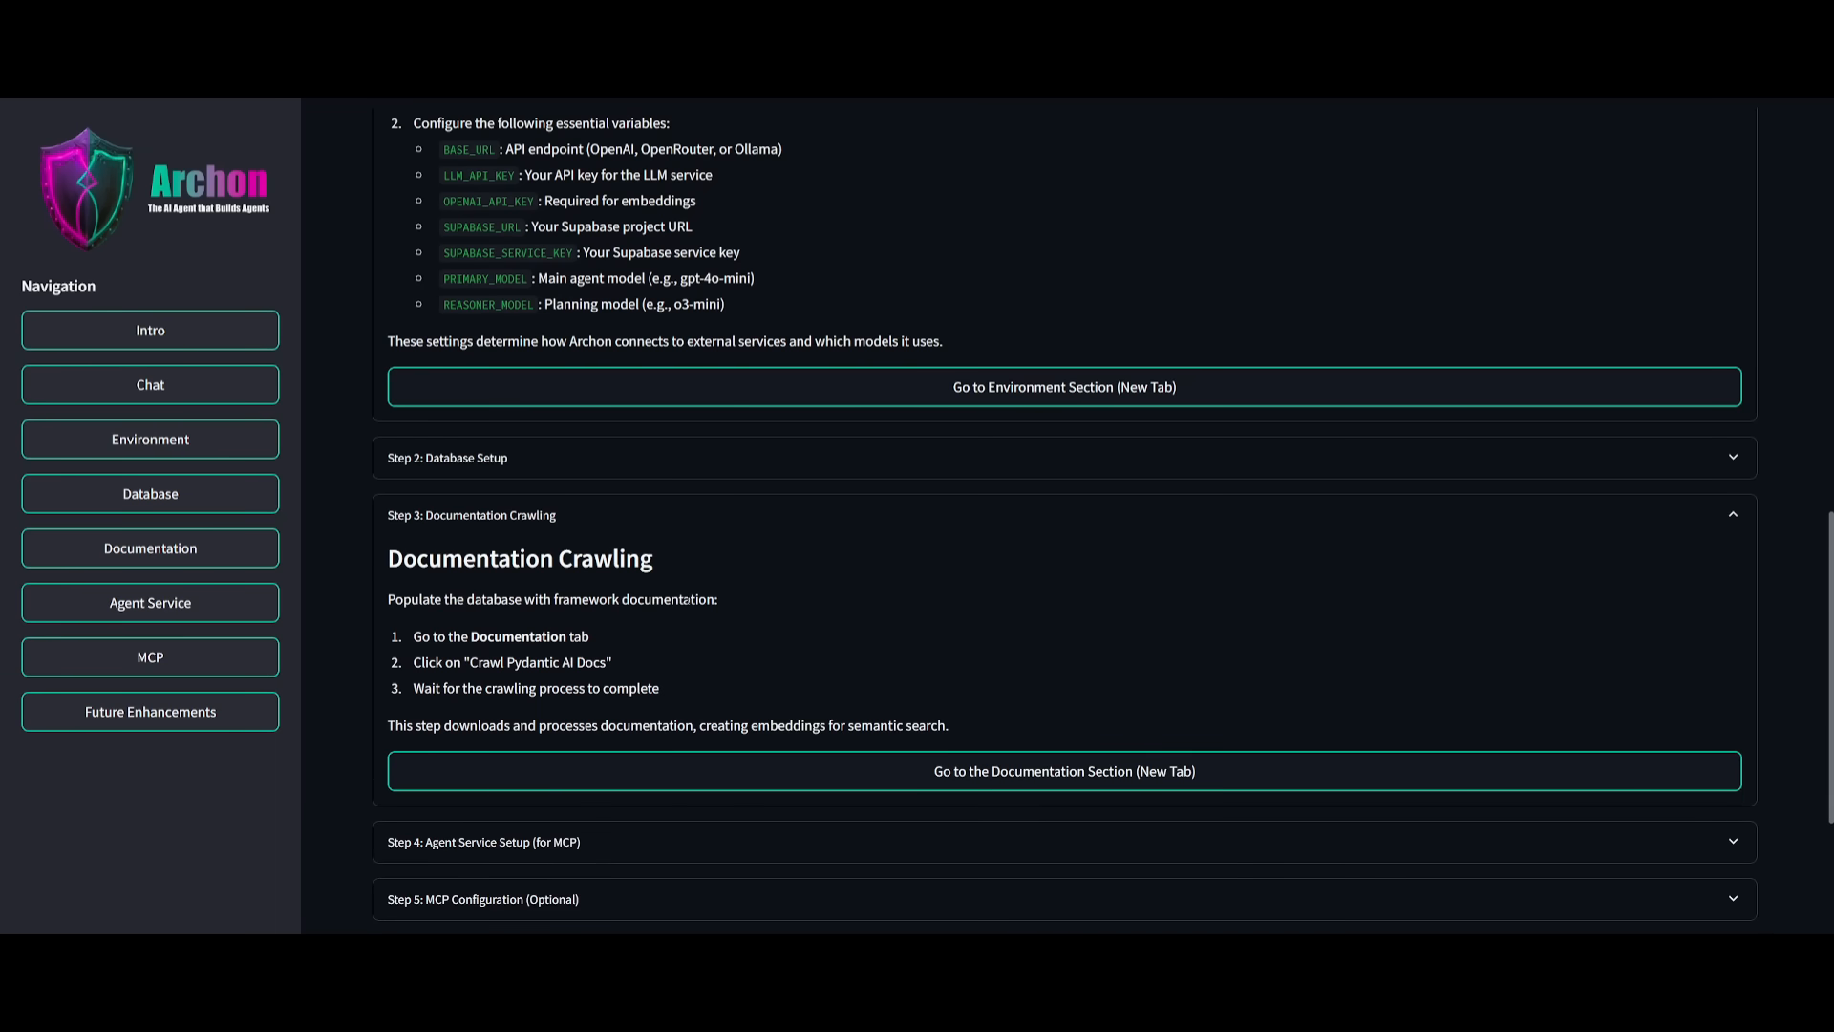
- Crawl the Pydantic AI docs until all 53 URLs are processed with none failed
{"action": "left_click", "coordinate": [150, 574]}
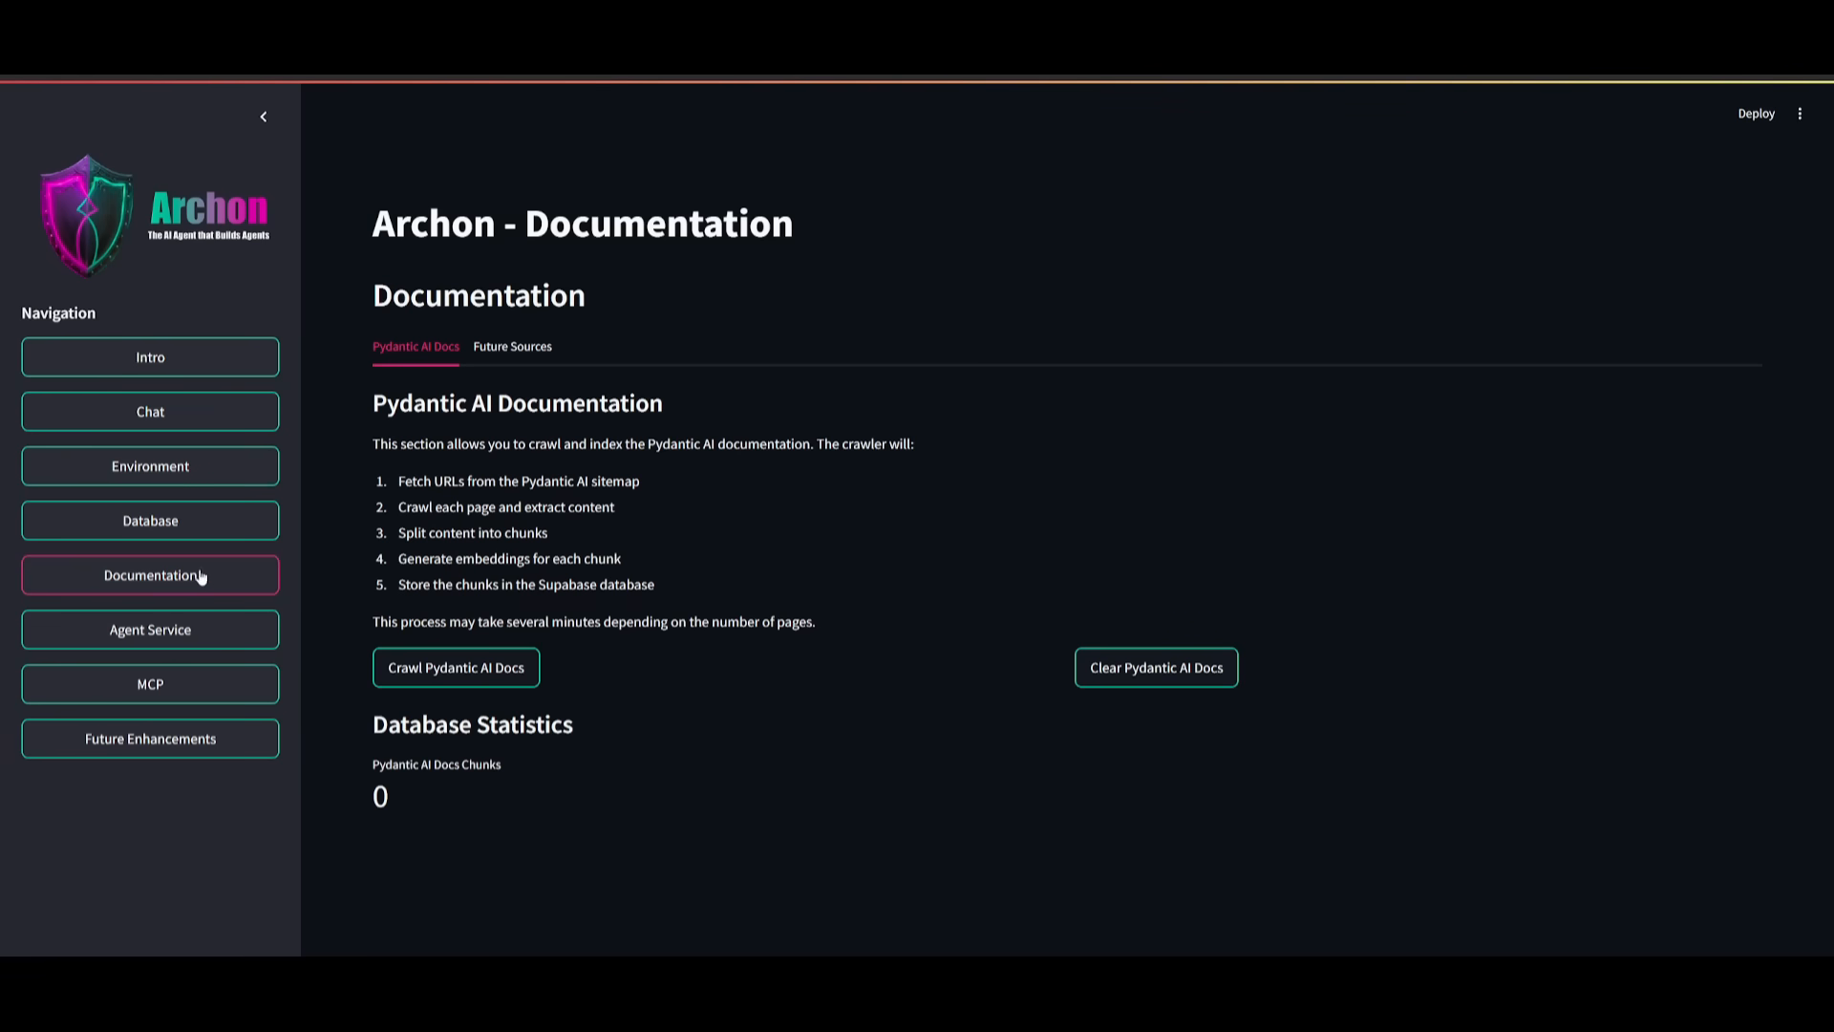
{"action": "mouse_move", "coordinate": [443, 652]}
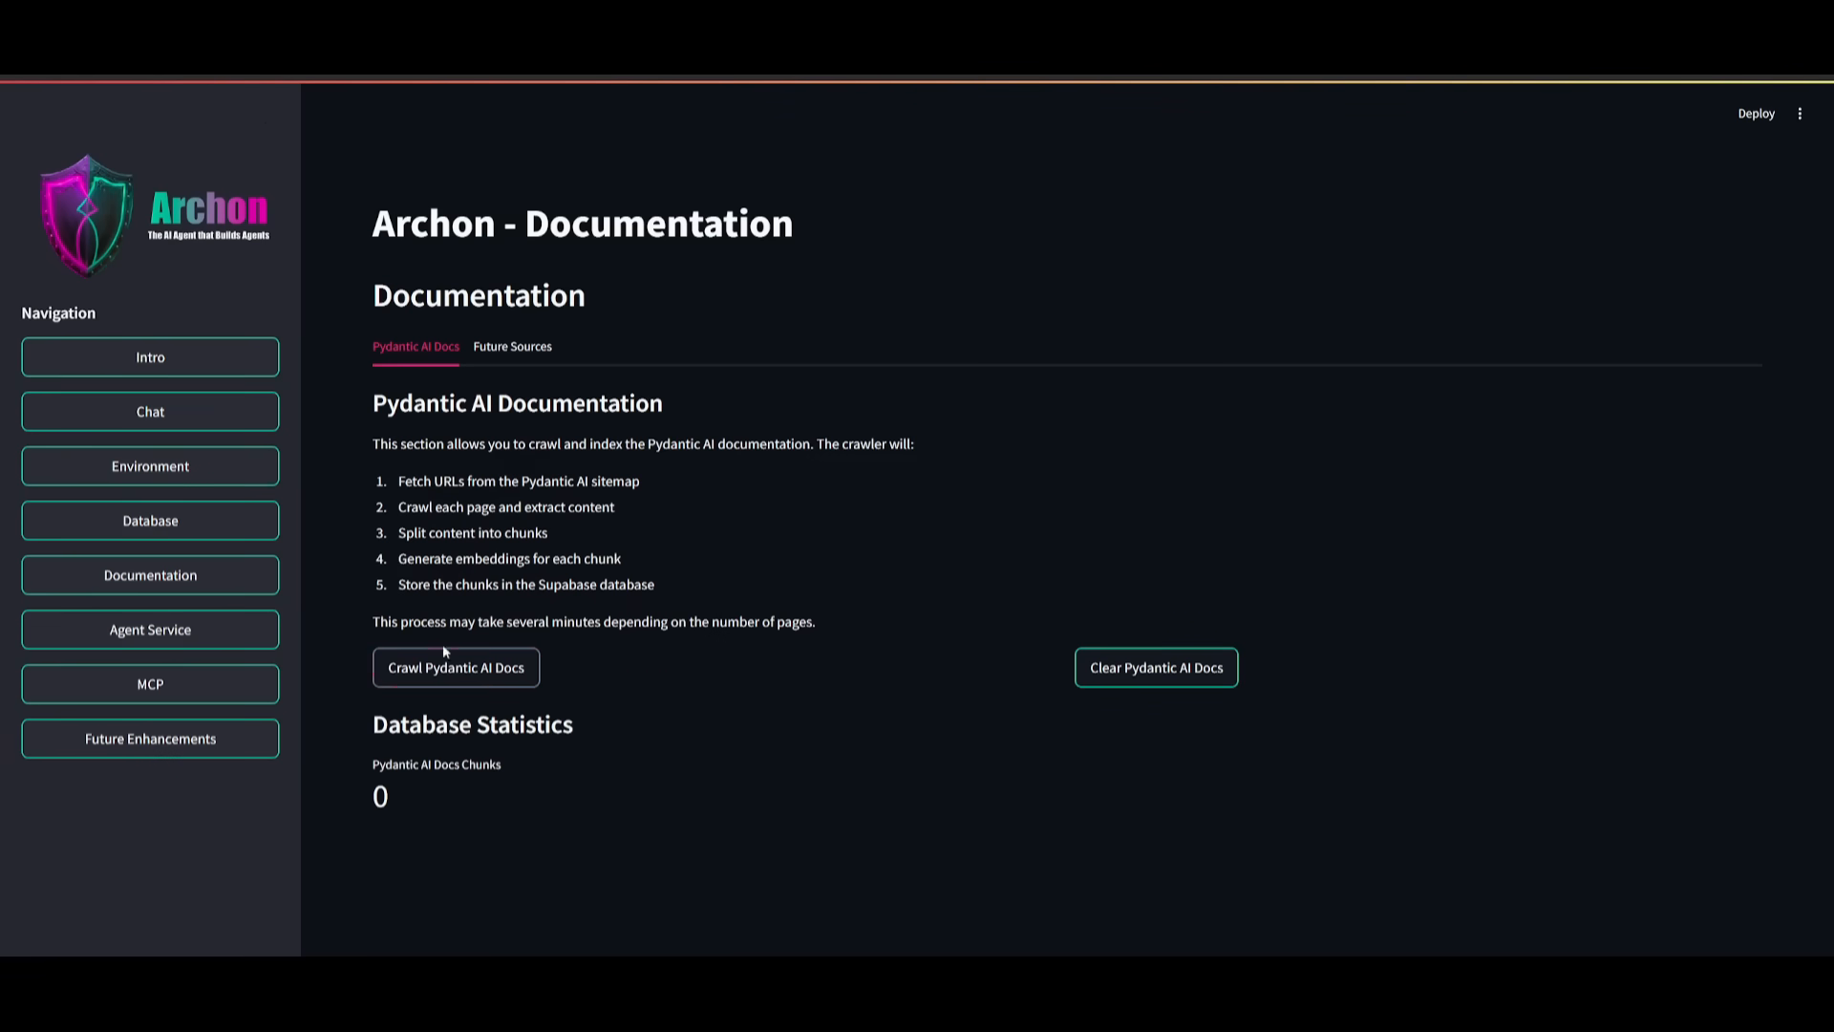
{"action": "left_click", "coordinate": [455, 667]}
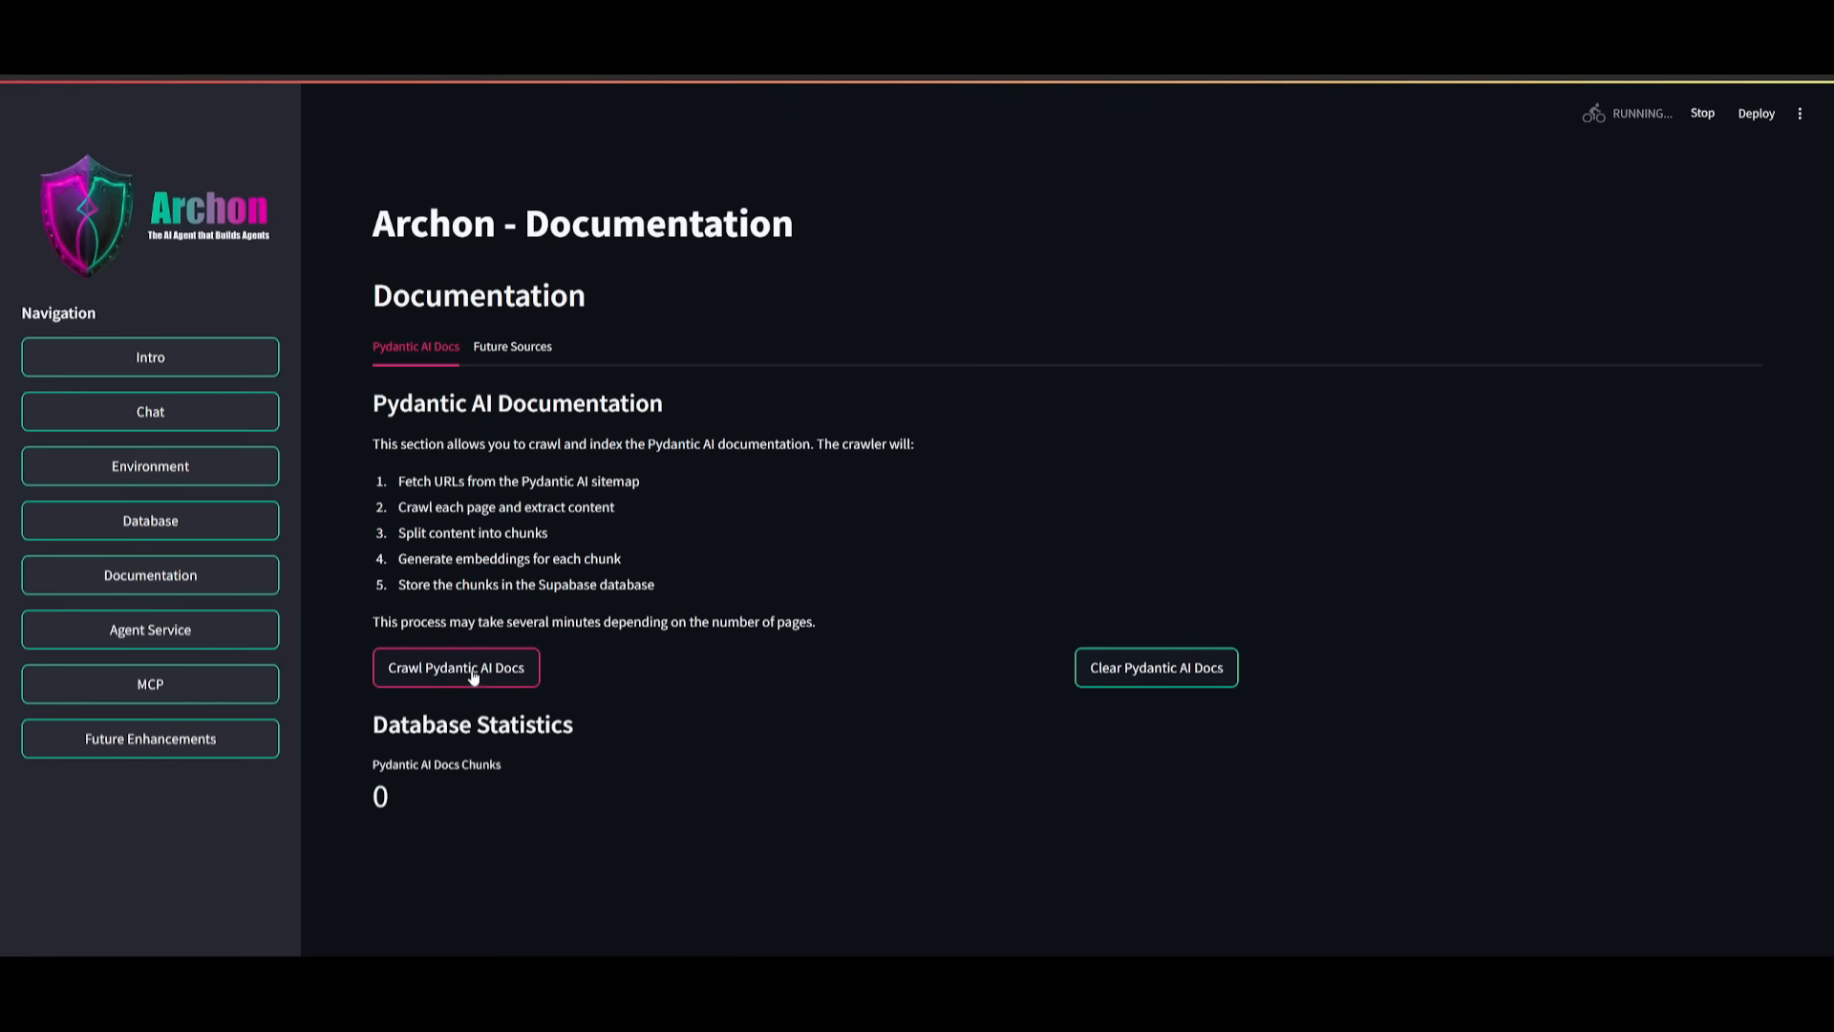
{"action": "left_click", "coordinate": [454, 667]}
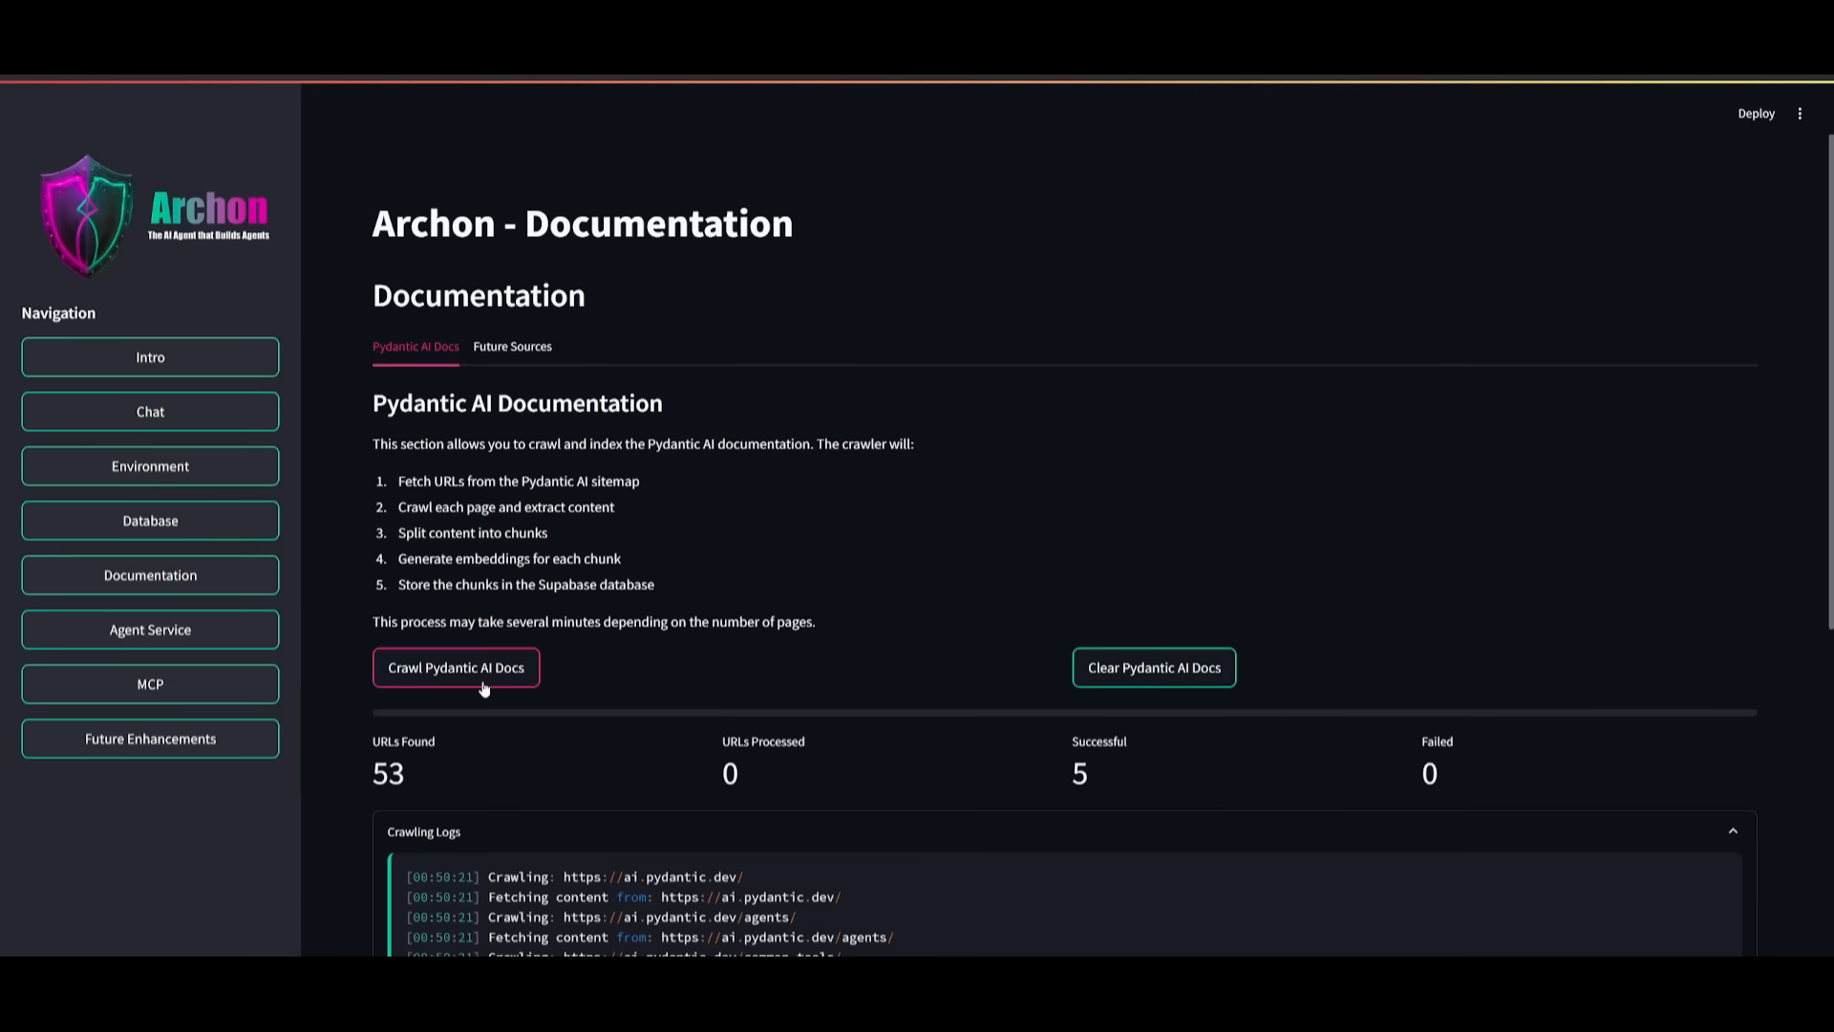
{"action": "mouse_move", "coordinate": [541, 697]}
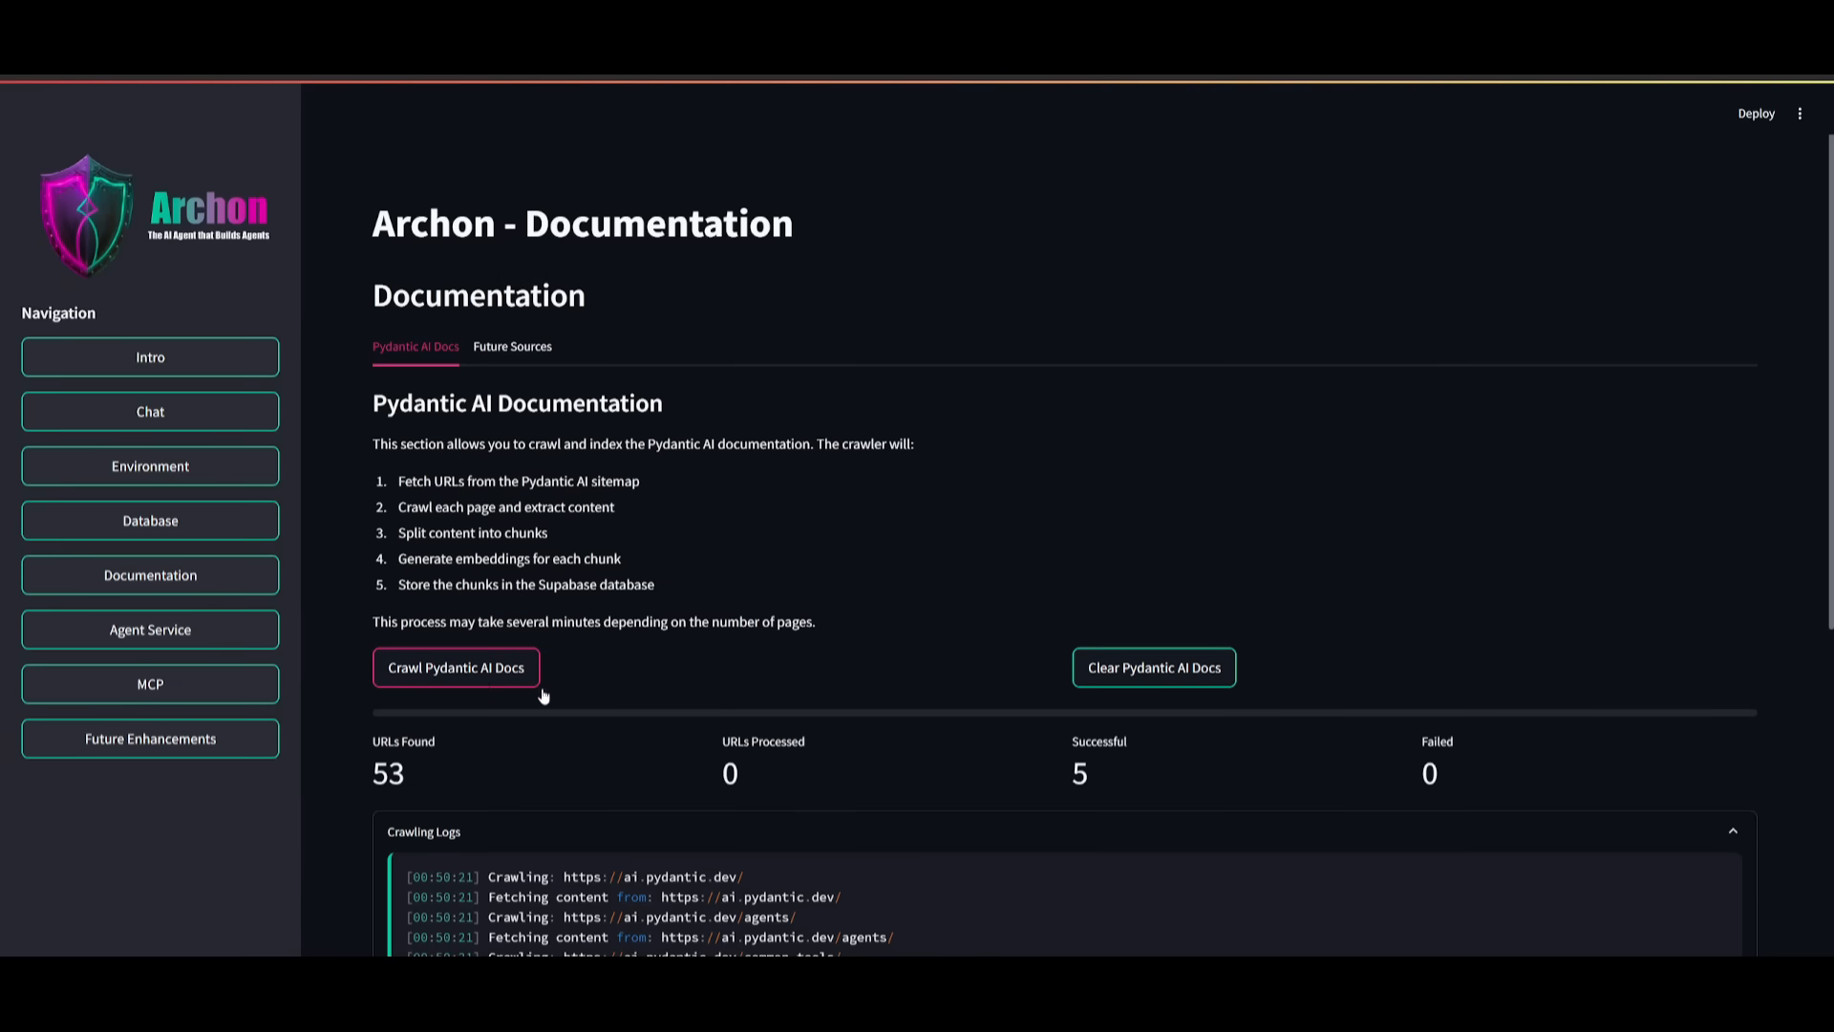
{"action": "scroll", "scroll_direction": "down", "scroll_amount": 3}
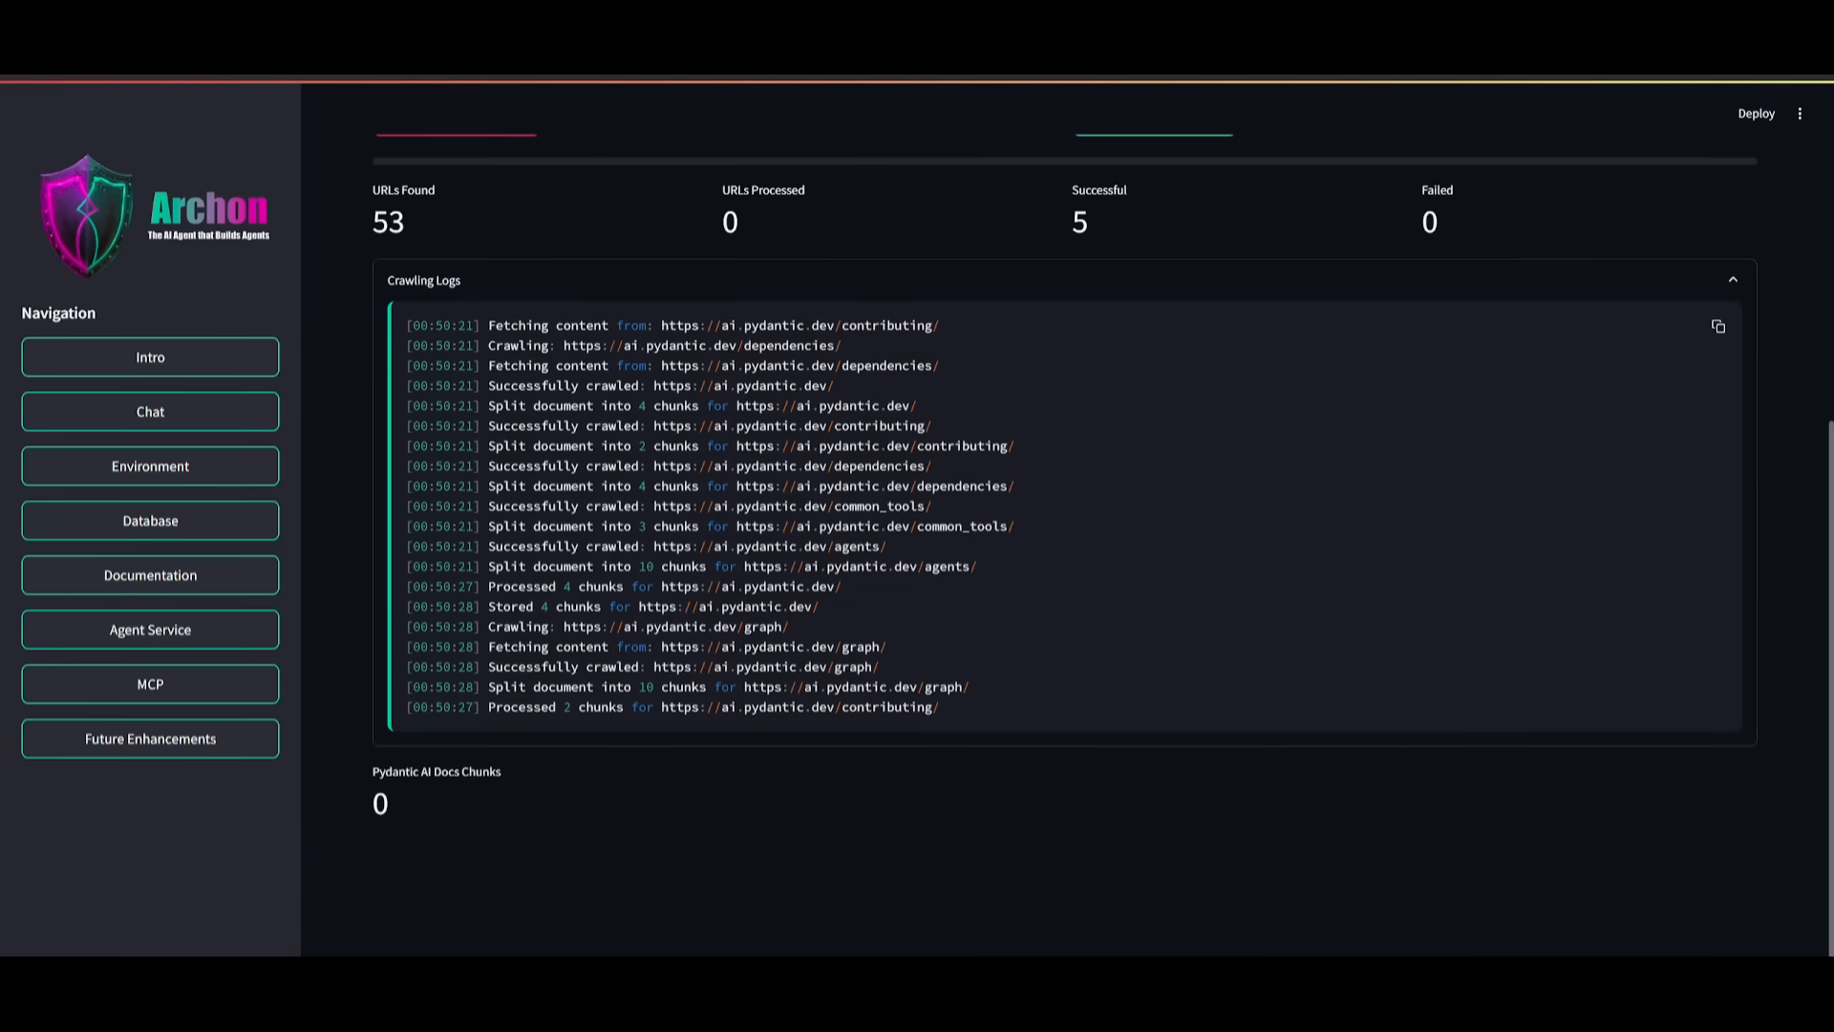
{"action": "scroll", "scroll_direction": "up", "scroll_amount": 3}
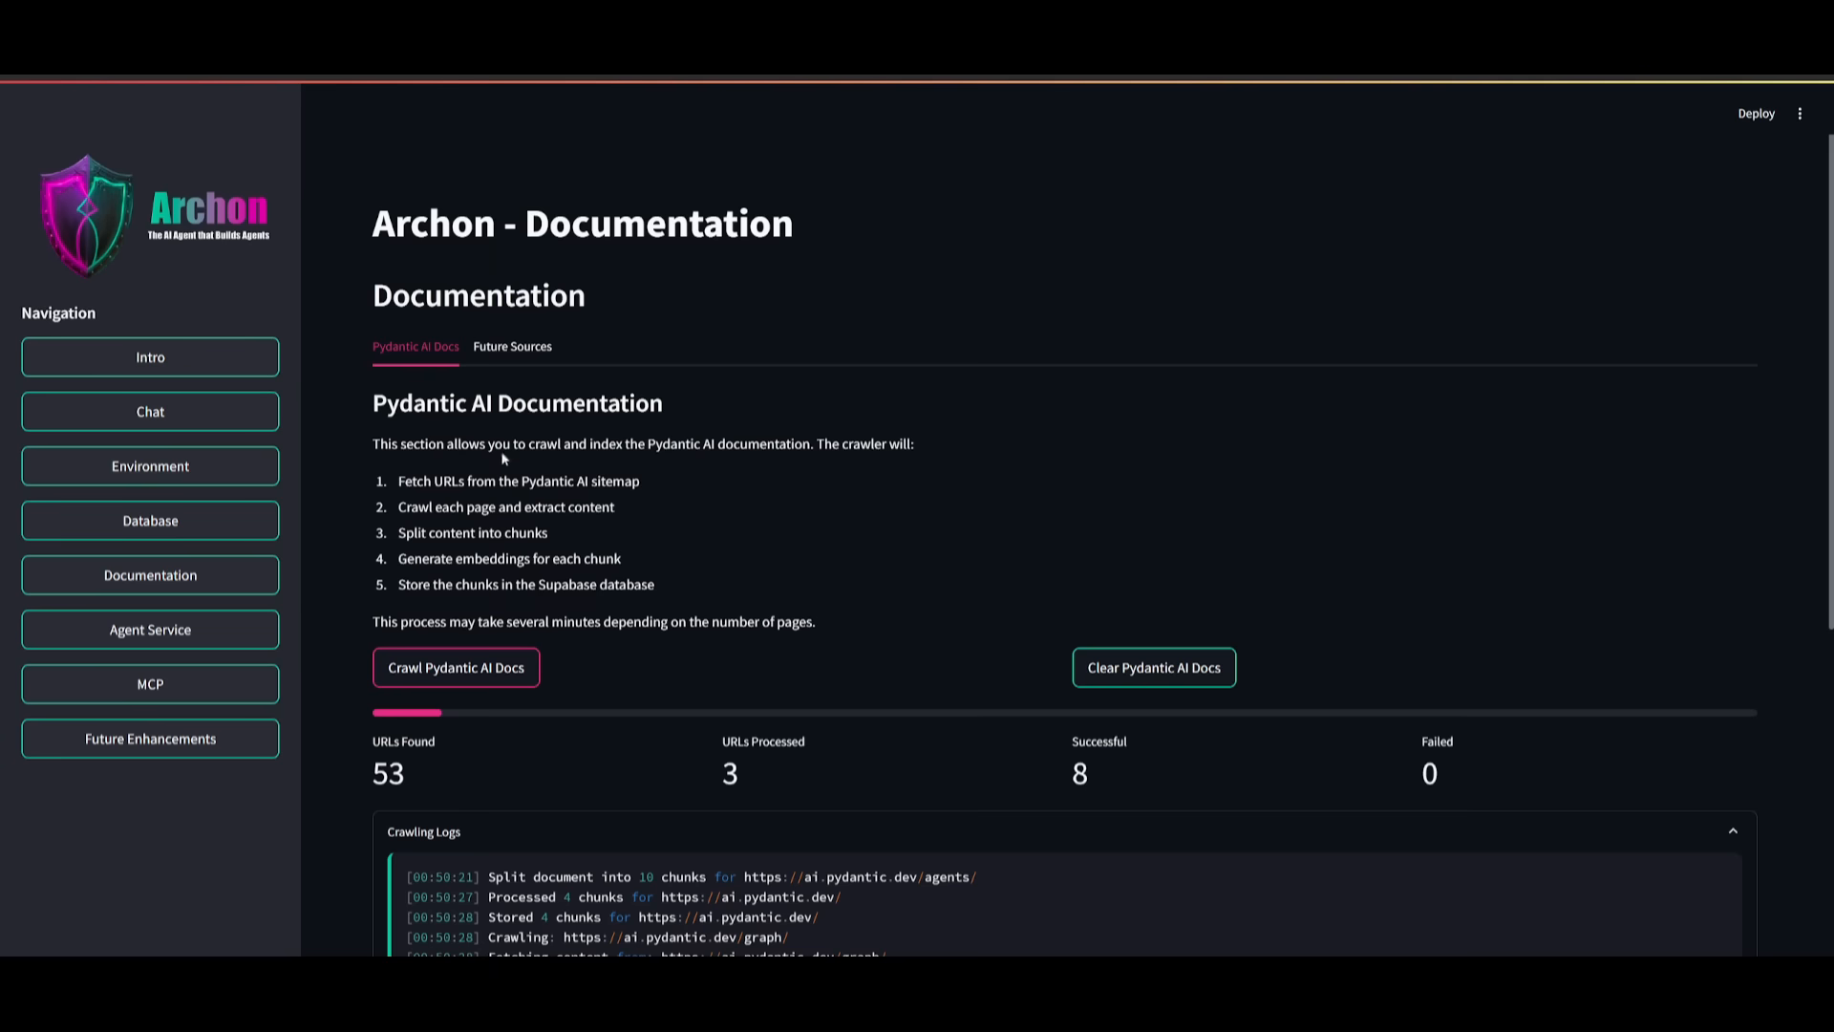
{"action": "mouse_move", "coordinate": [354, 272]}
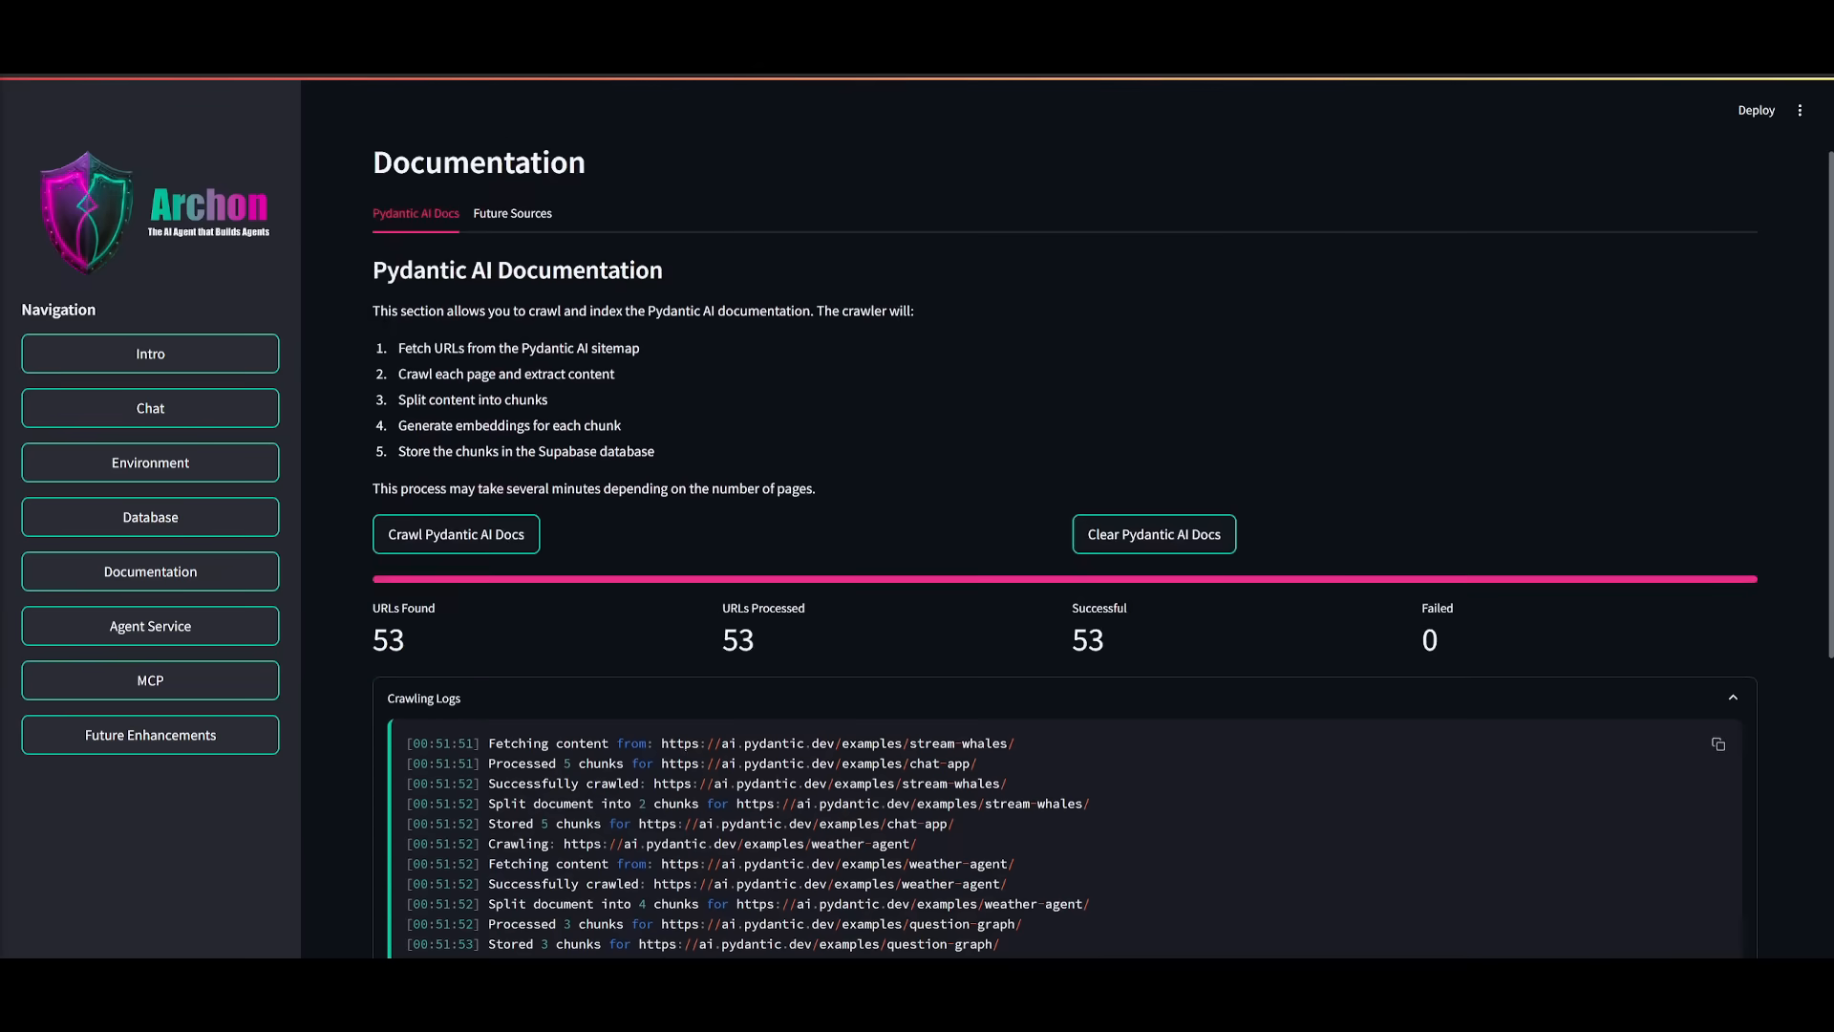
{"action": "scroll", "scroll_direction": "down", "scroll_amount": 3}
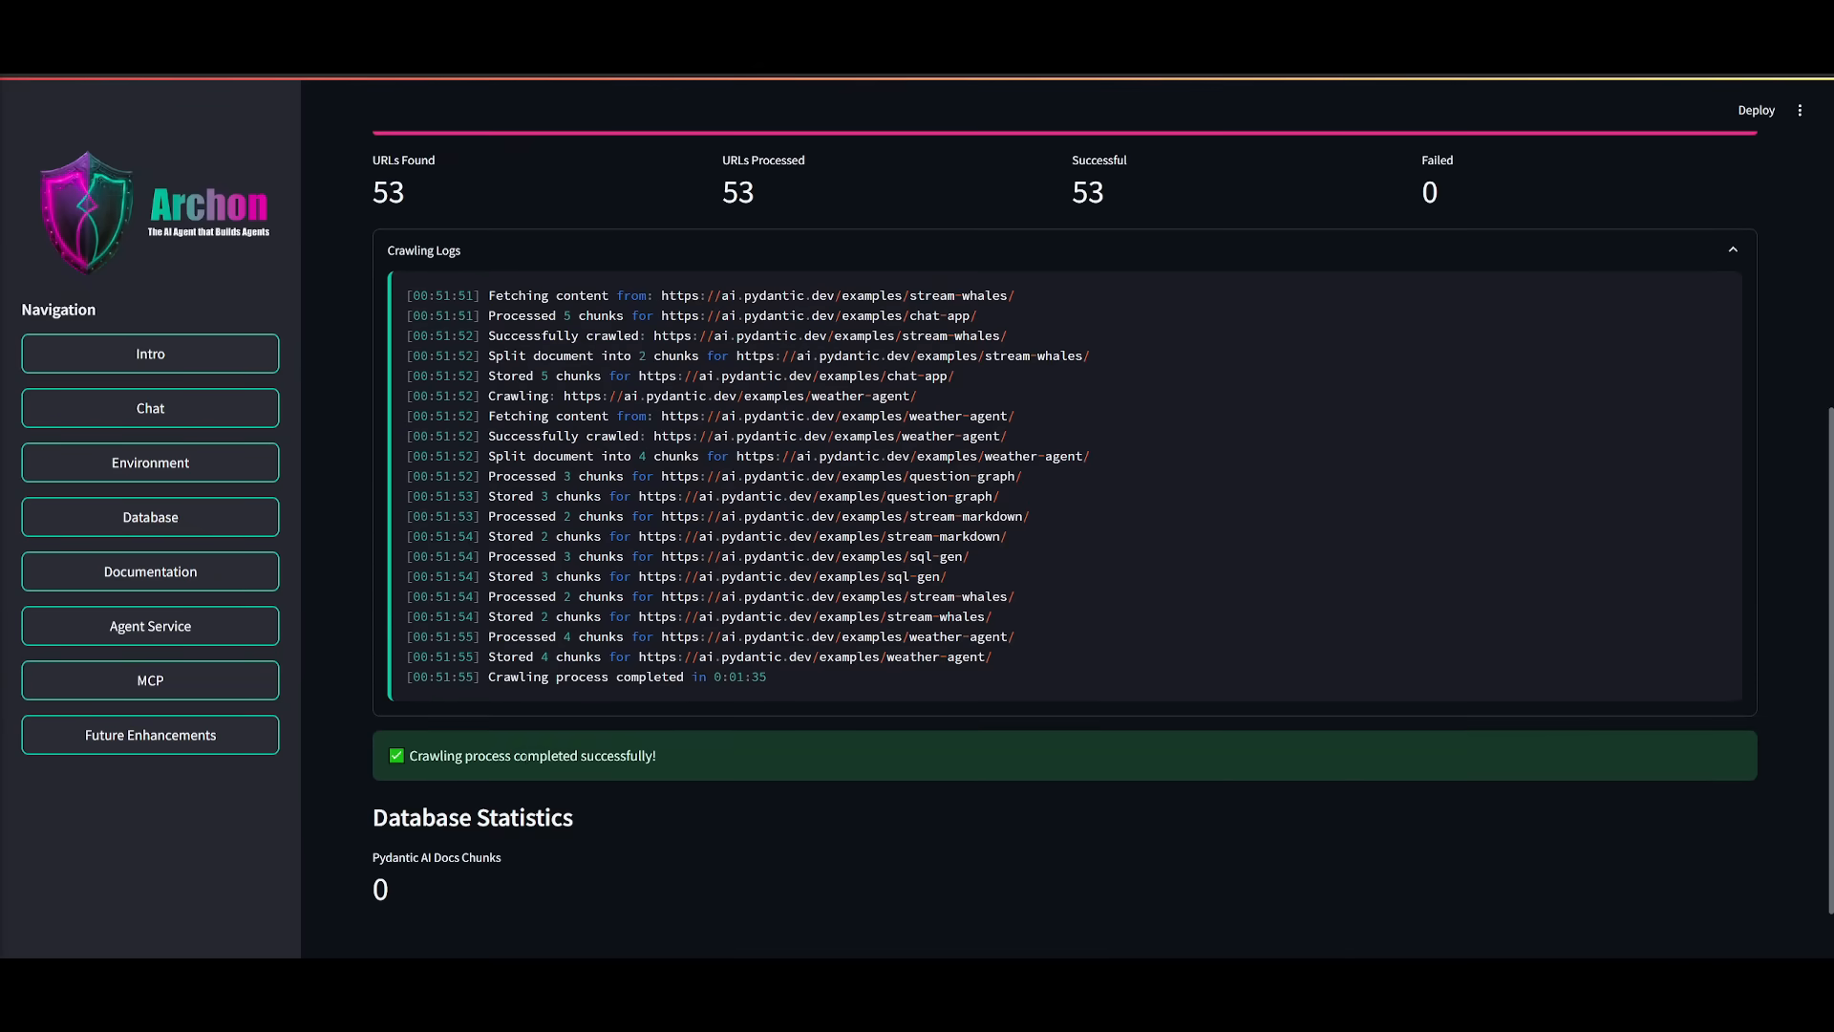
{"action": "left_click", "coordinate": [150, 353]}
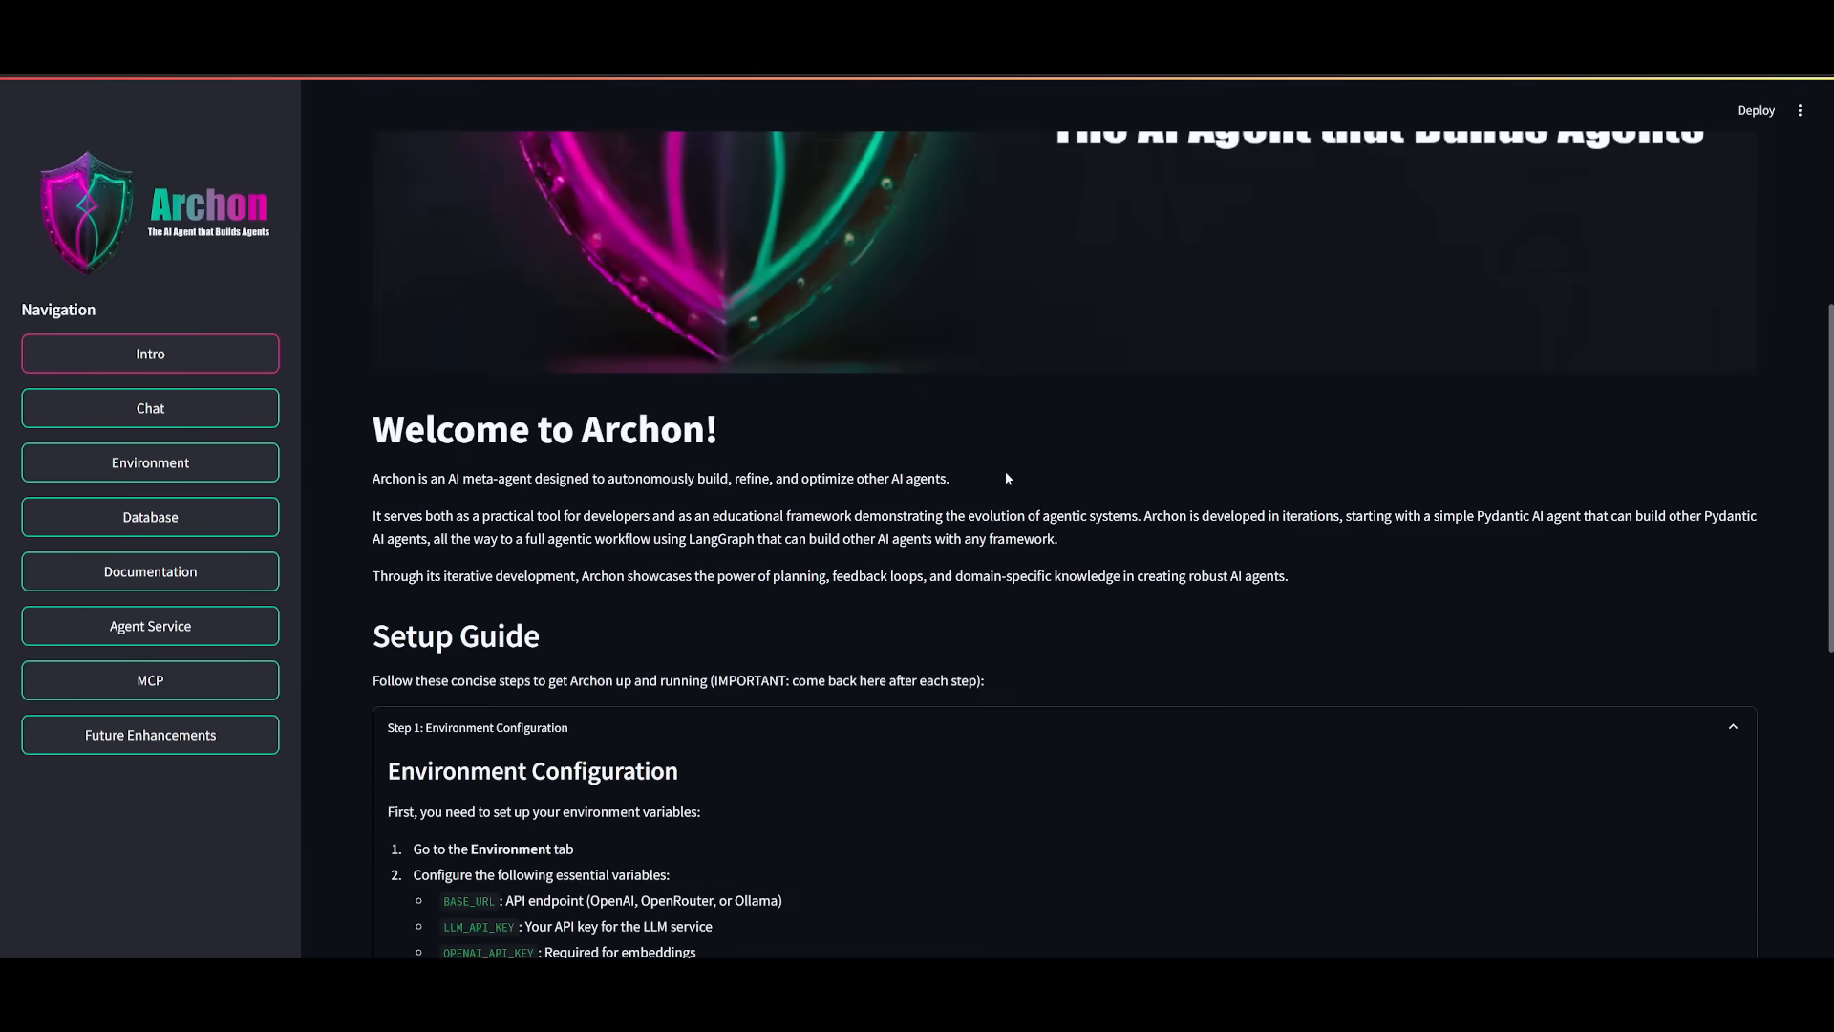
- Start the Archon Agent Service until it shows Running, then return to Intro
{"action": "scroll", "scroll_direction": "down", "scroll_amount": 3}
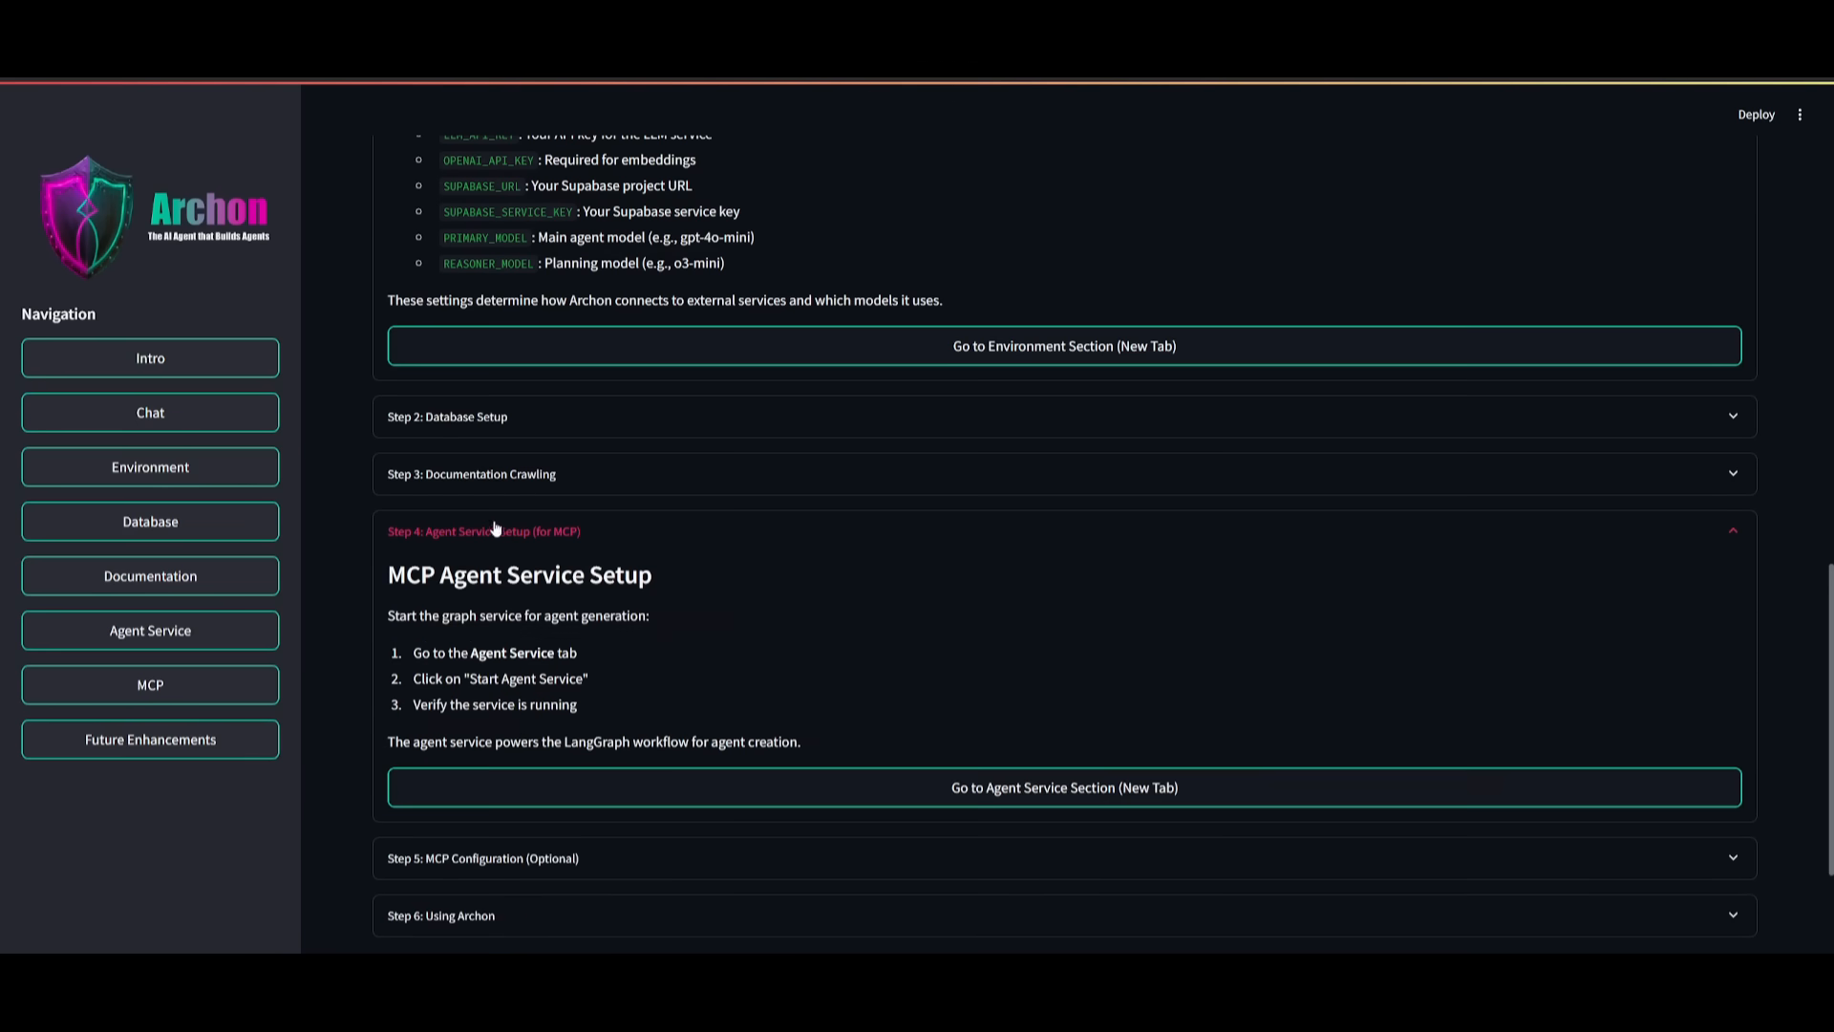
{"action": "mouse_move", "coordinate": [1063, 787]}
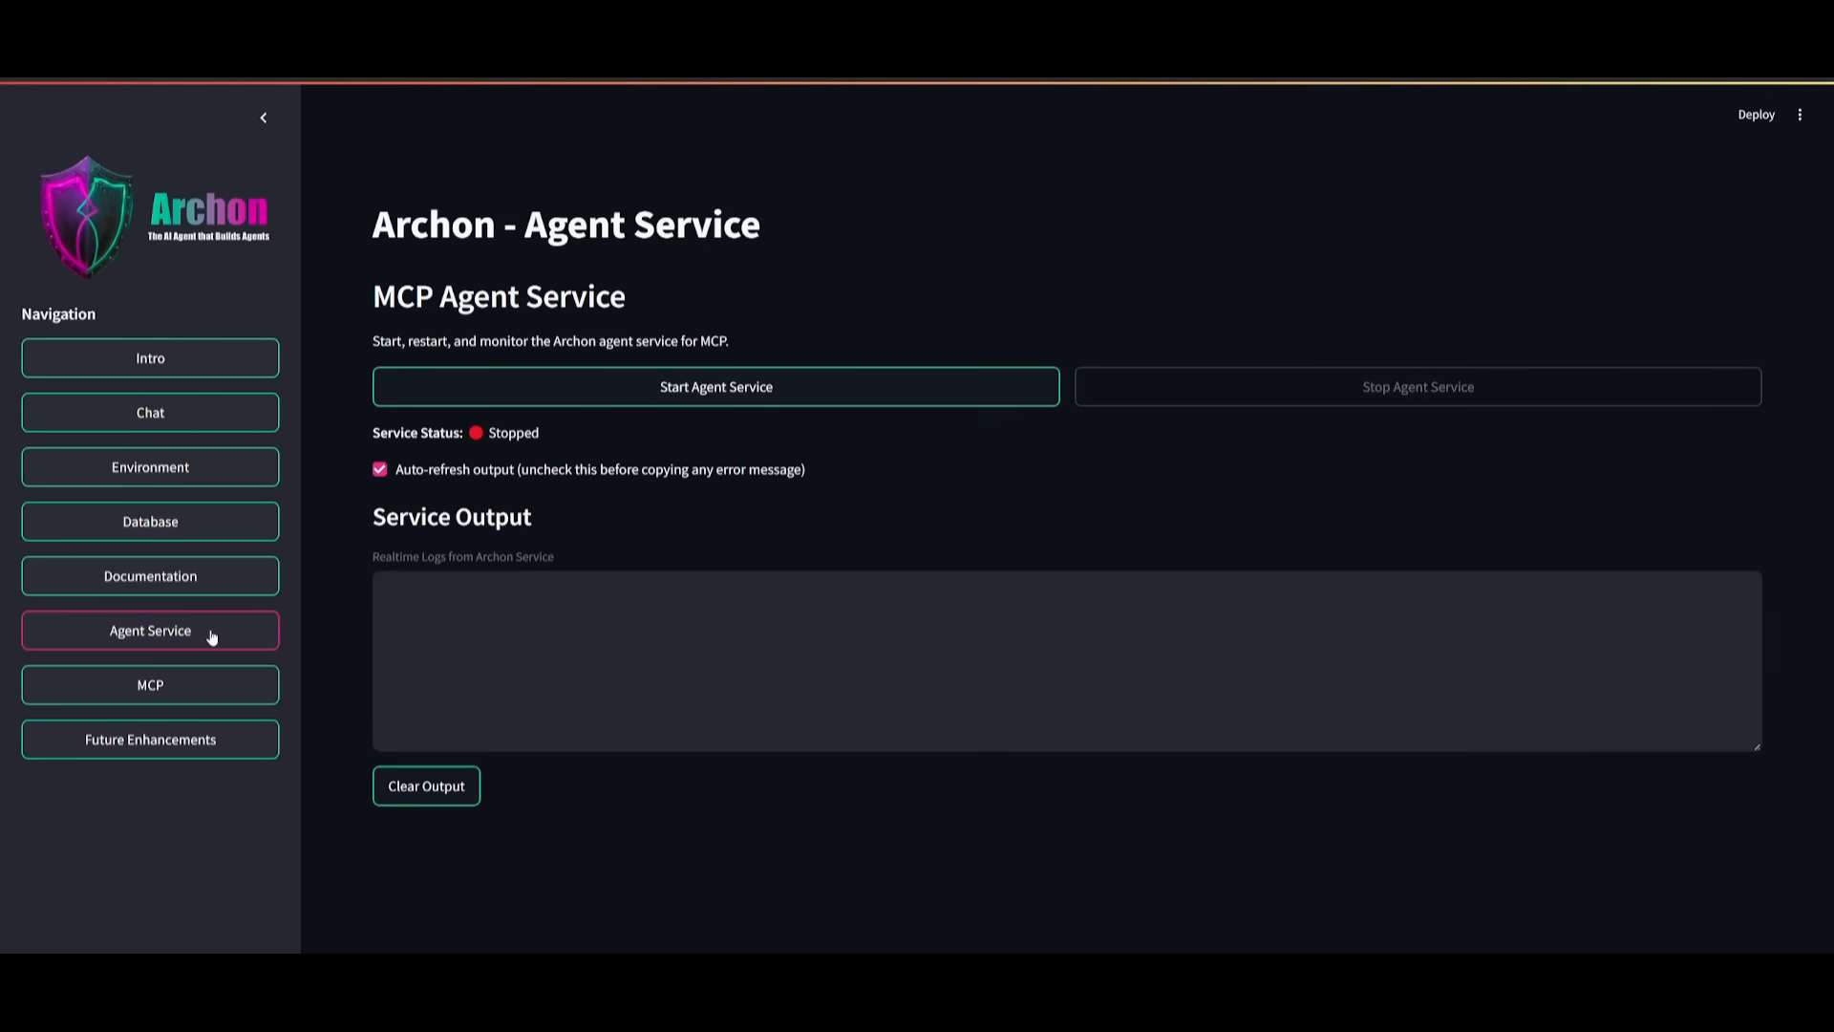
{"action": "mouse_move", "coordinate": [682, 693]}
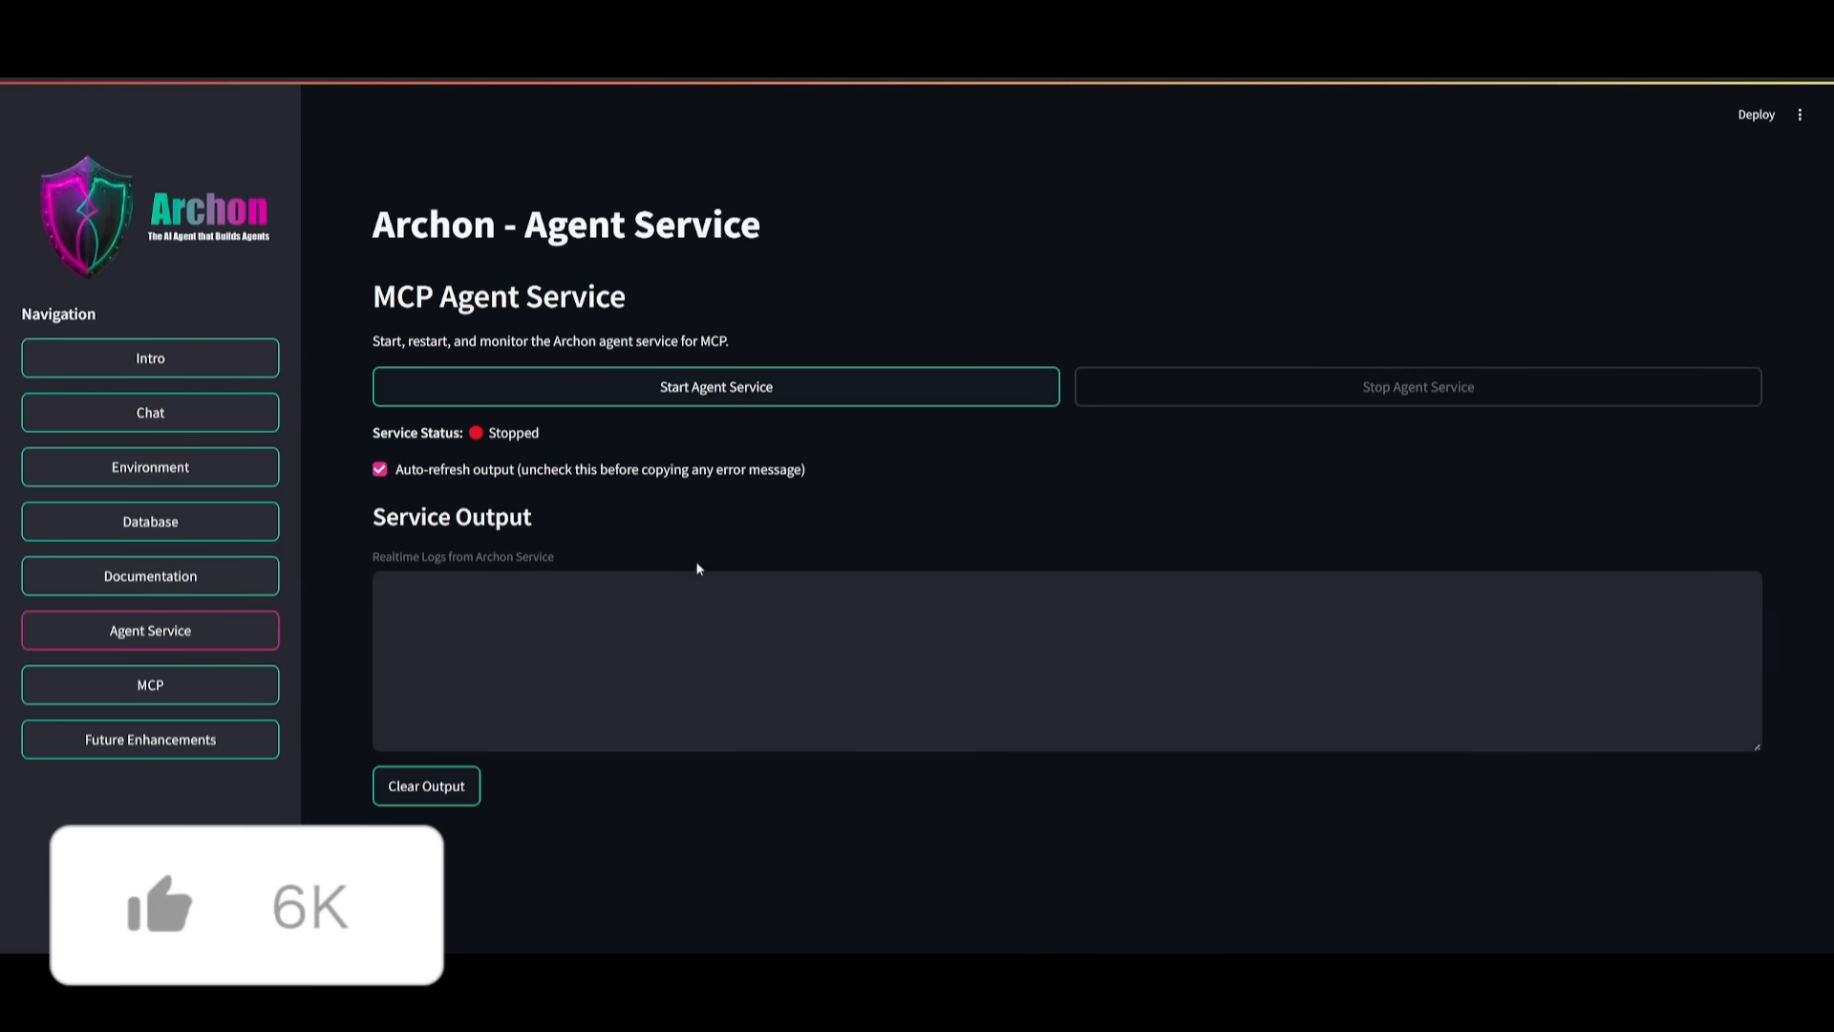
{"action": "left_click", "coordinate": [715, 386]}
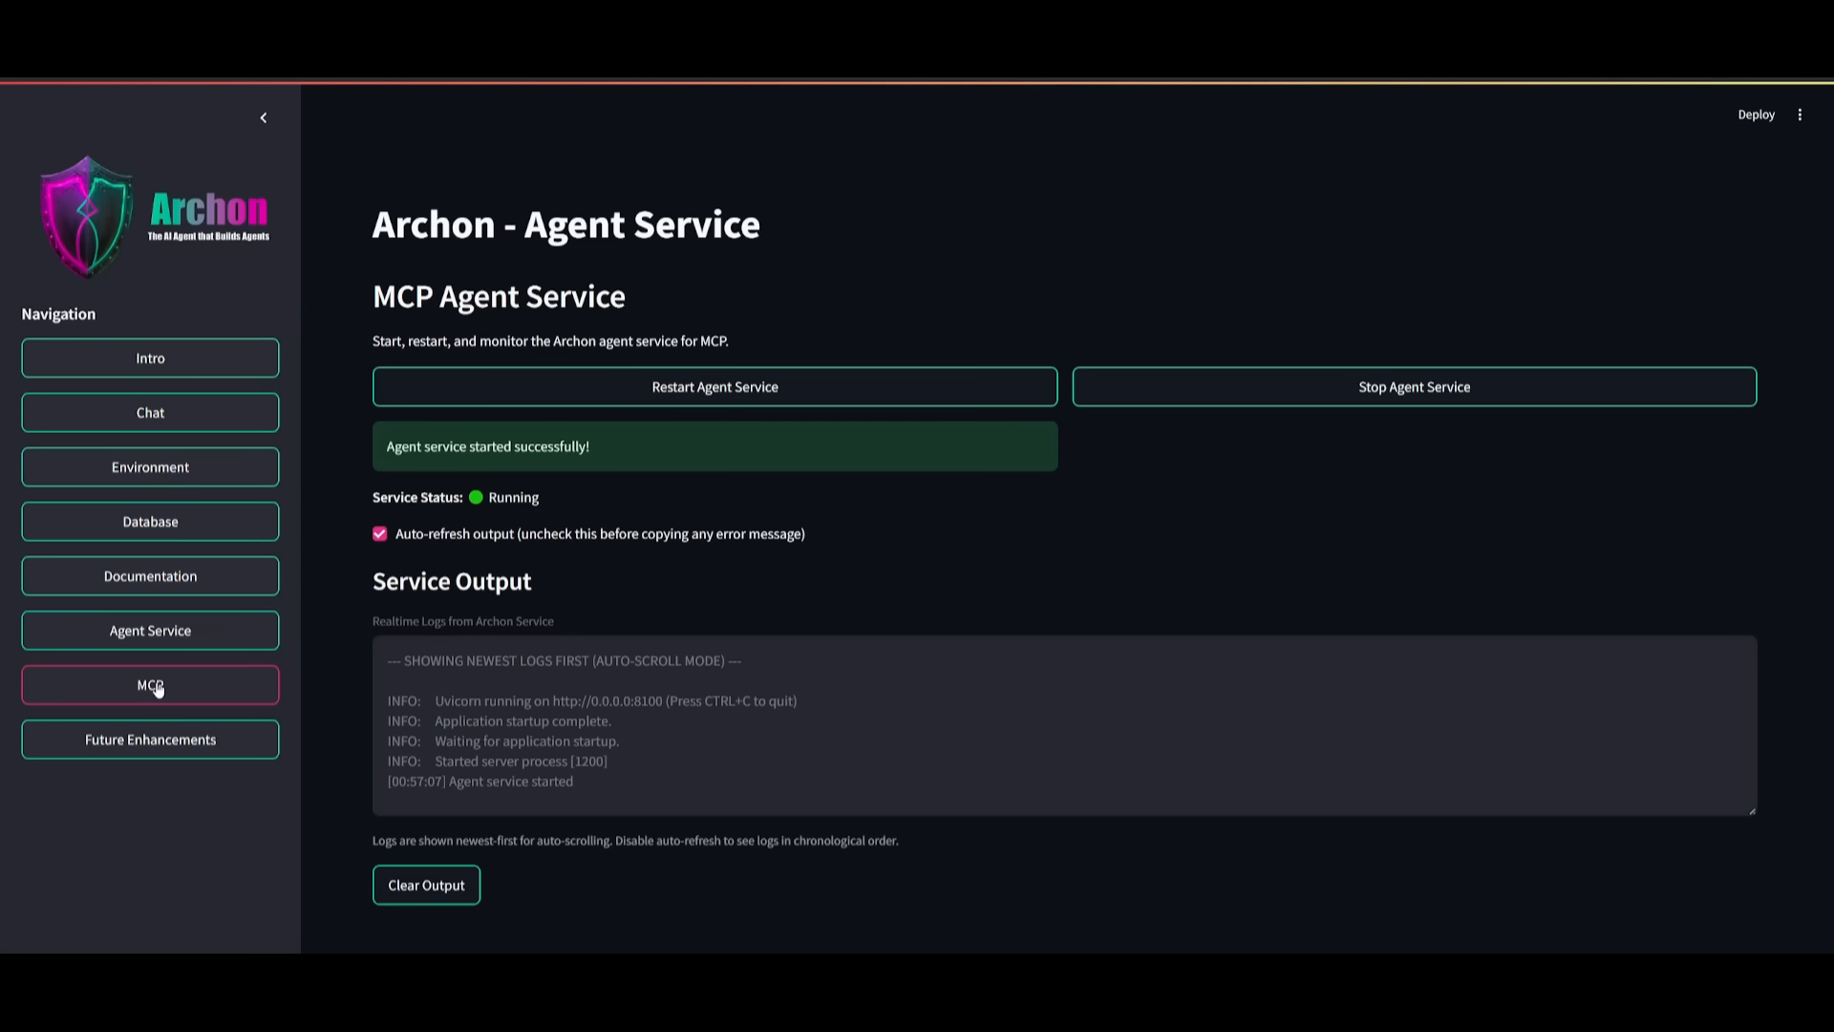
{"action": "mouse_move", "coordinate": [150, 358]}
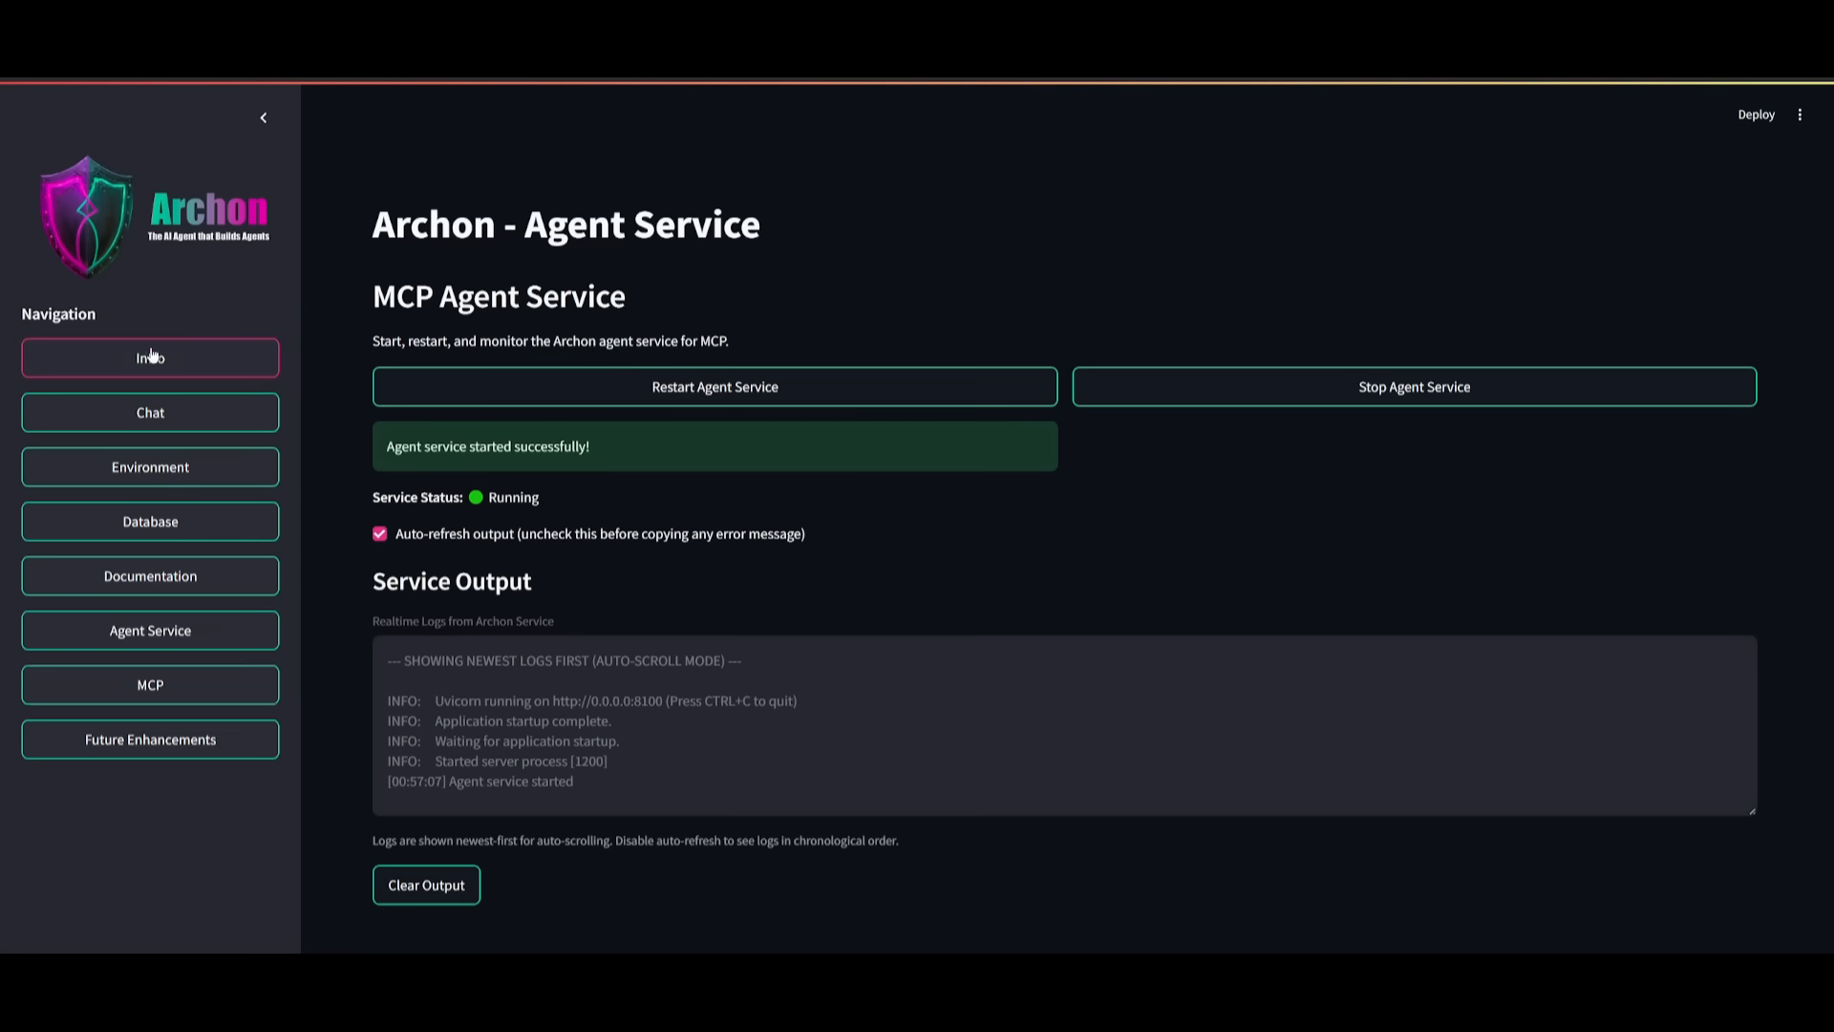
{"action": "left_click", "coordinate": [150, 358]}
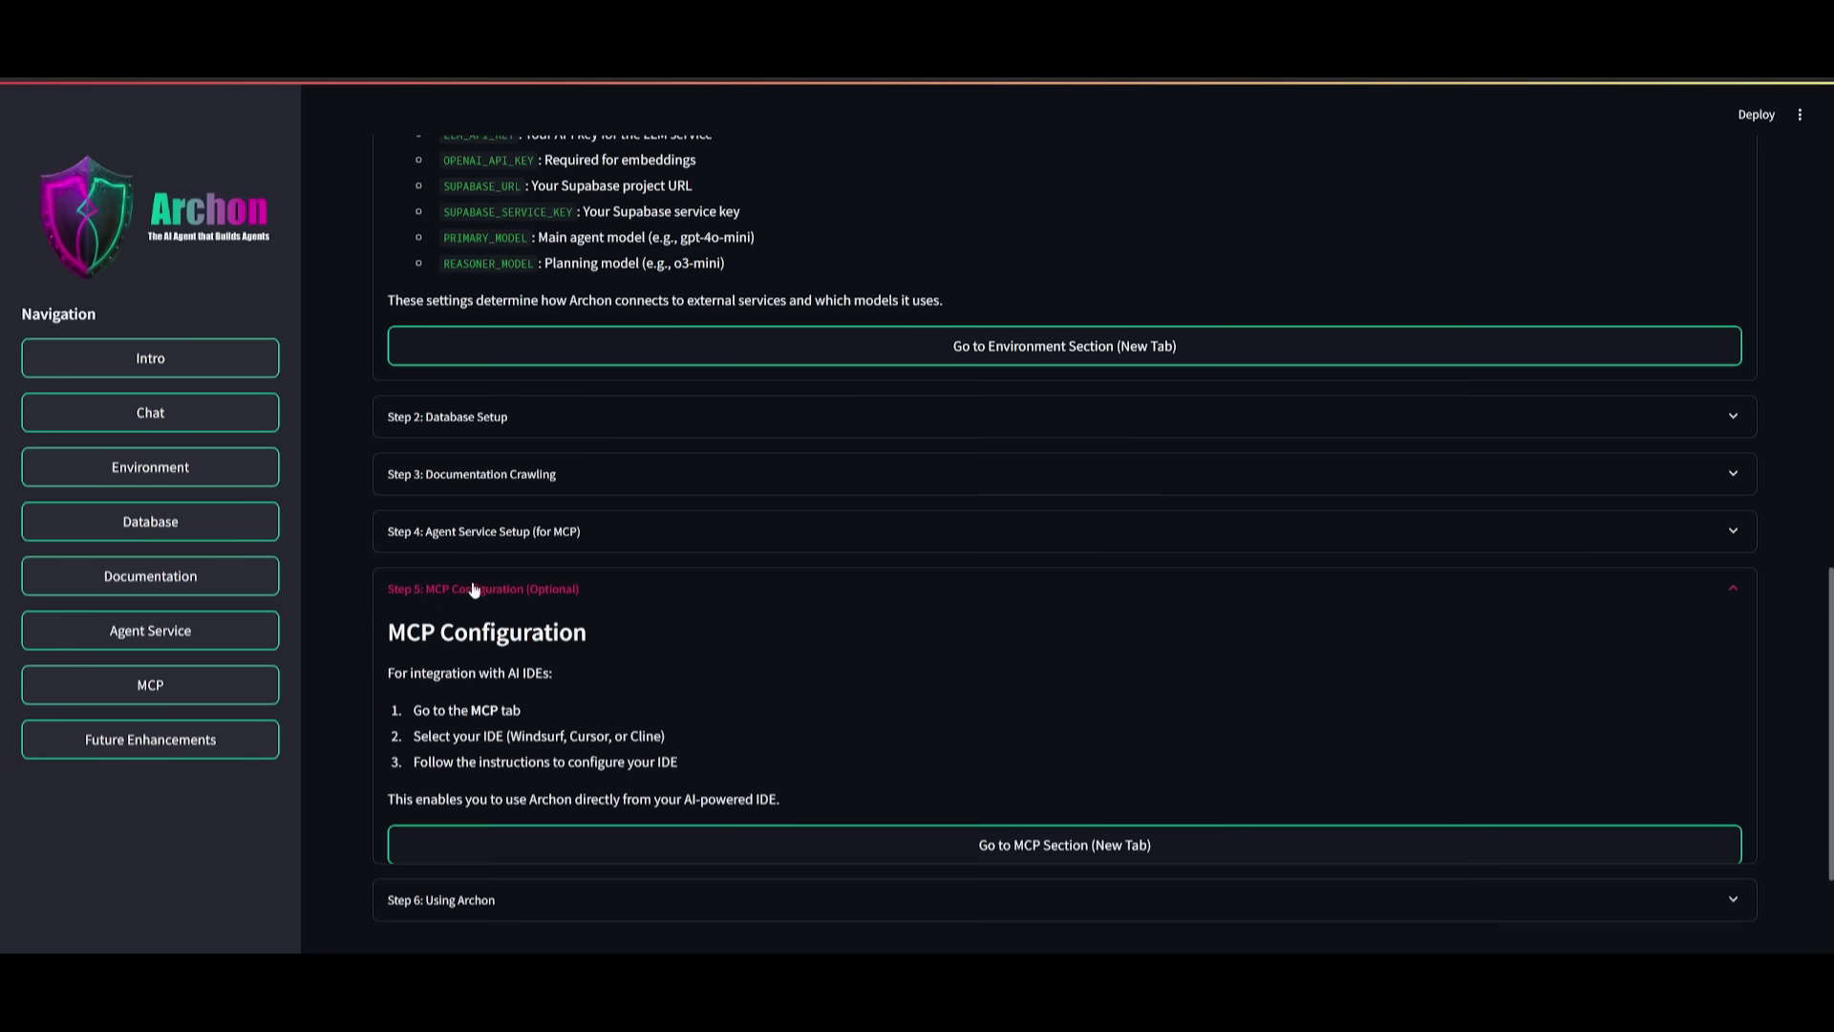
{"action": "mouse_move", "coordinate": [999, 870]}
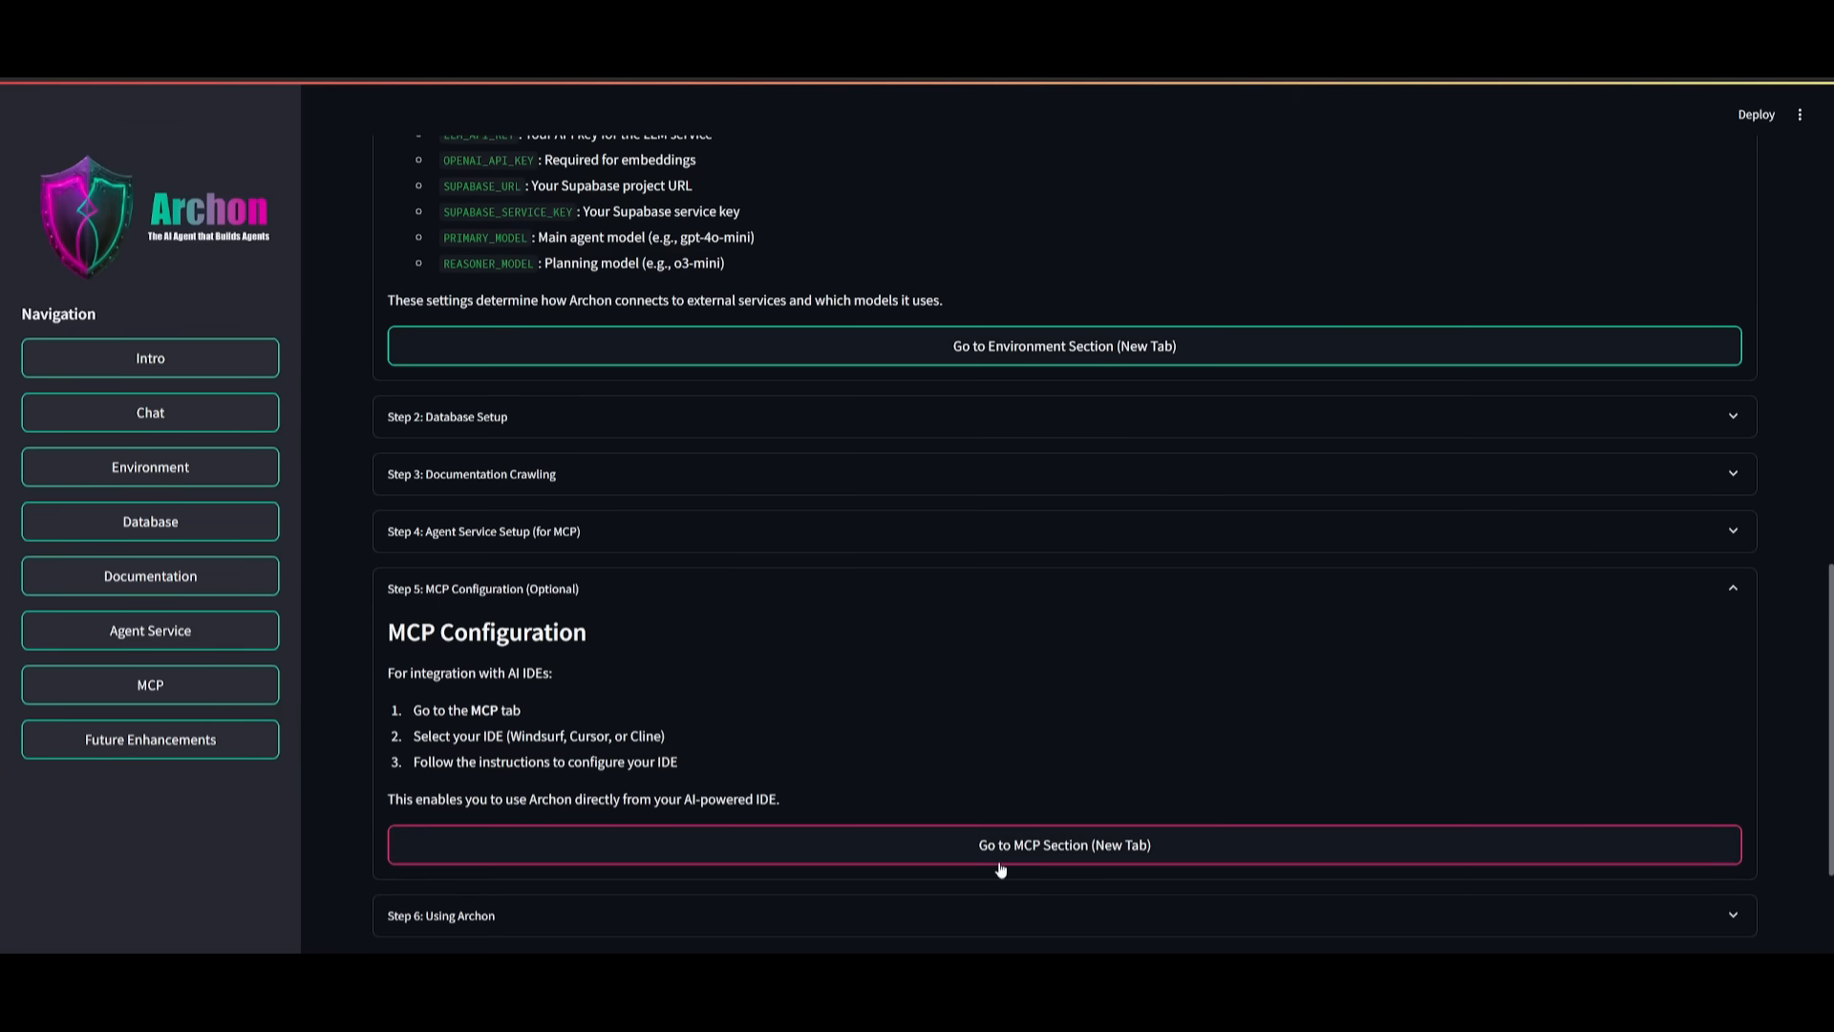
- Select Cline on the MCP page and view its Docker Configuration JSON
{"action": "left_click", "coordinate": [150, 684]}
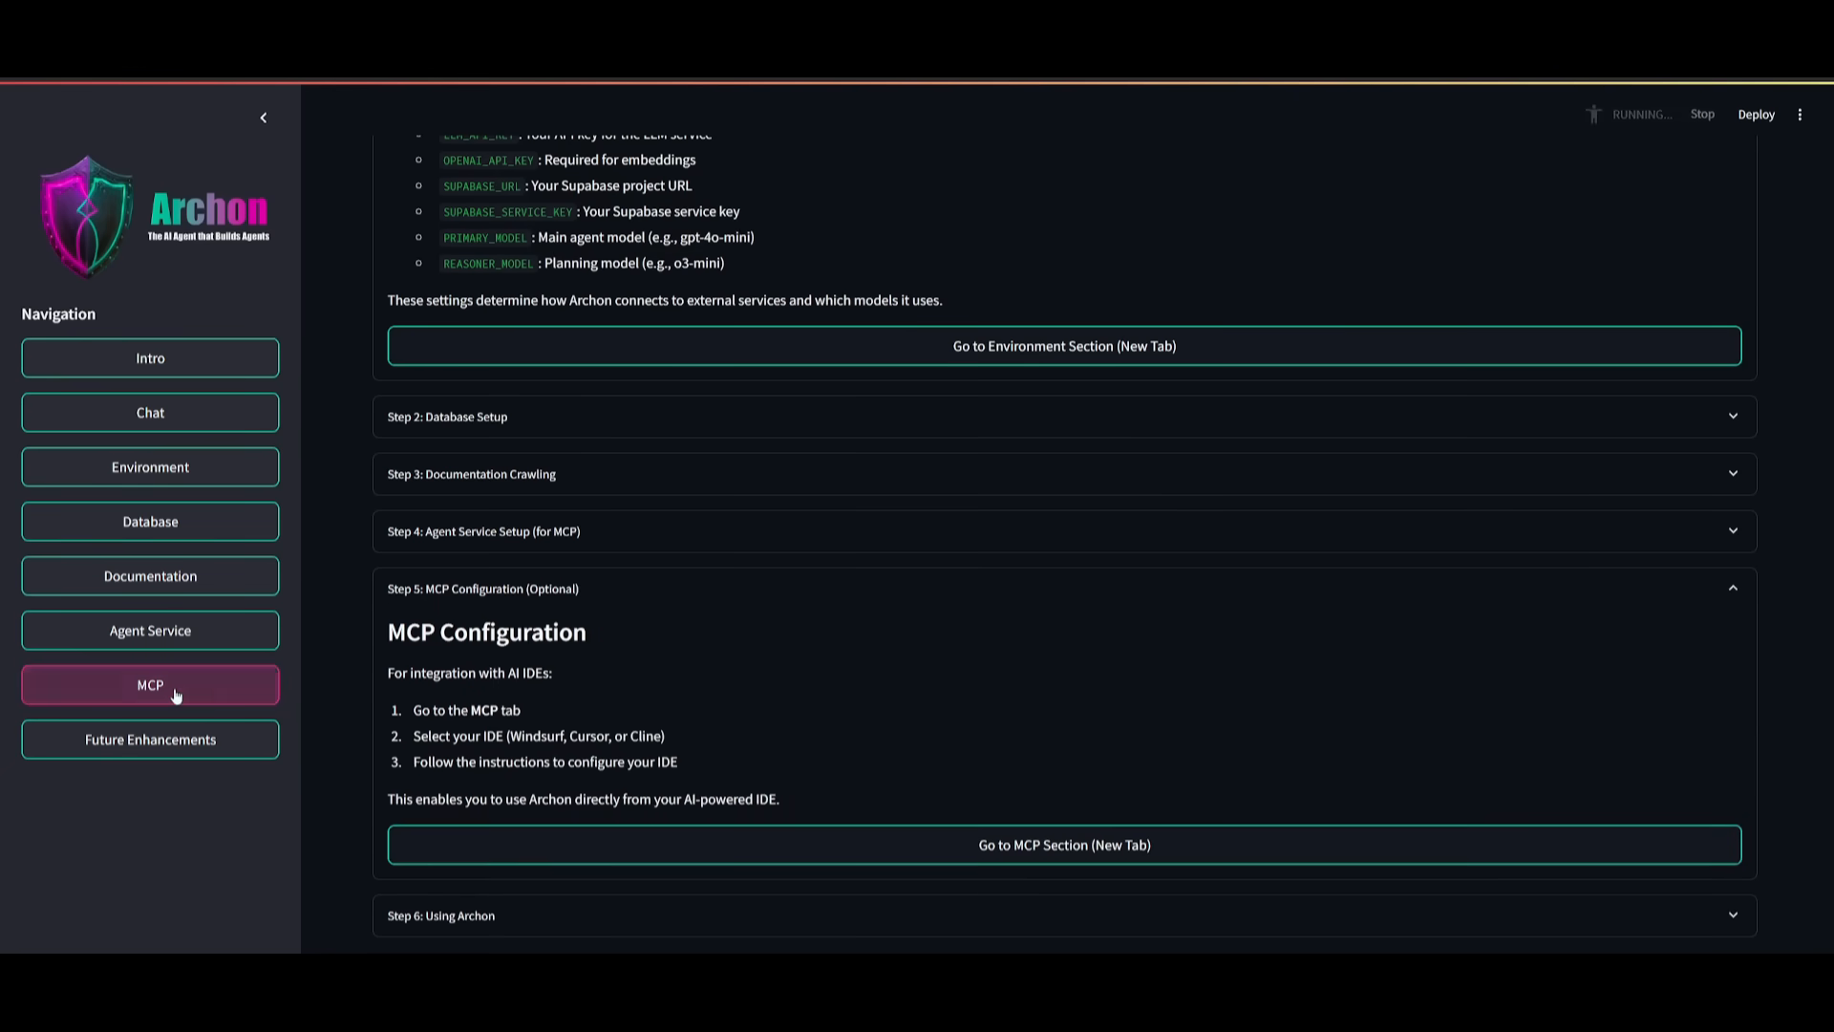
{"action": "left_click", "coordinate": [149, 684]}
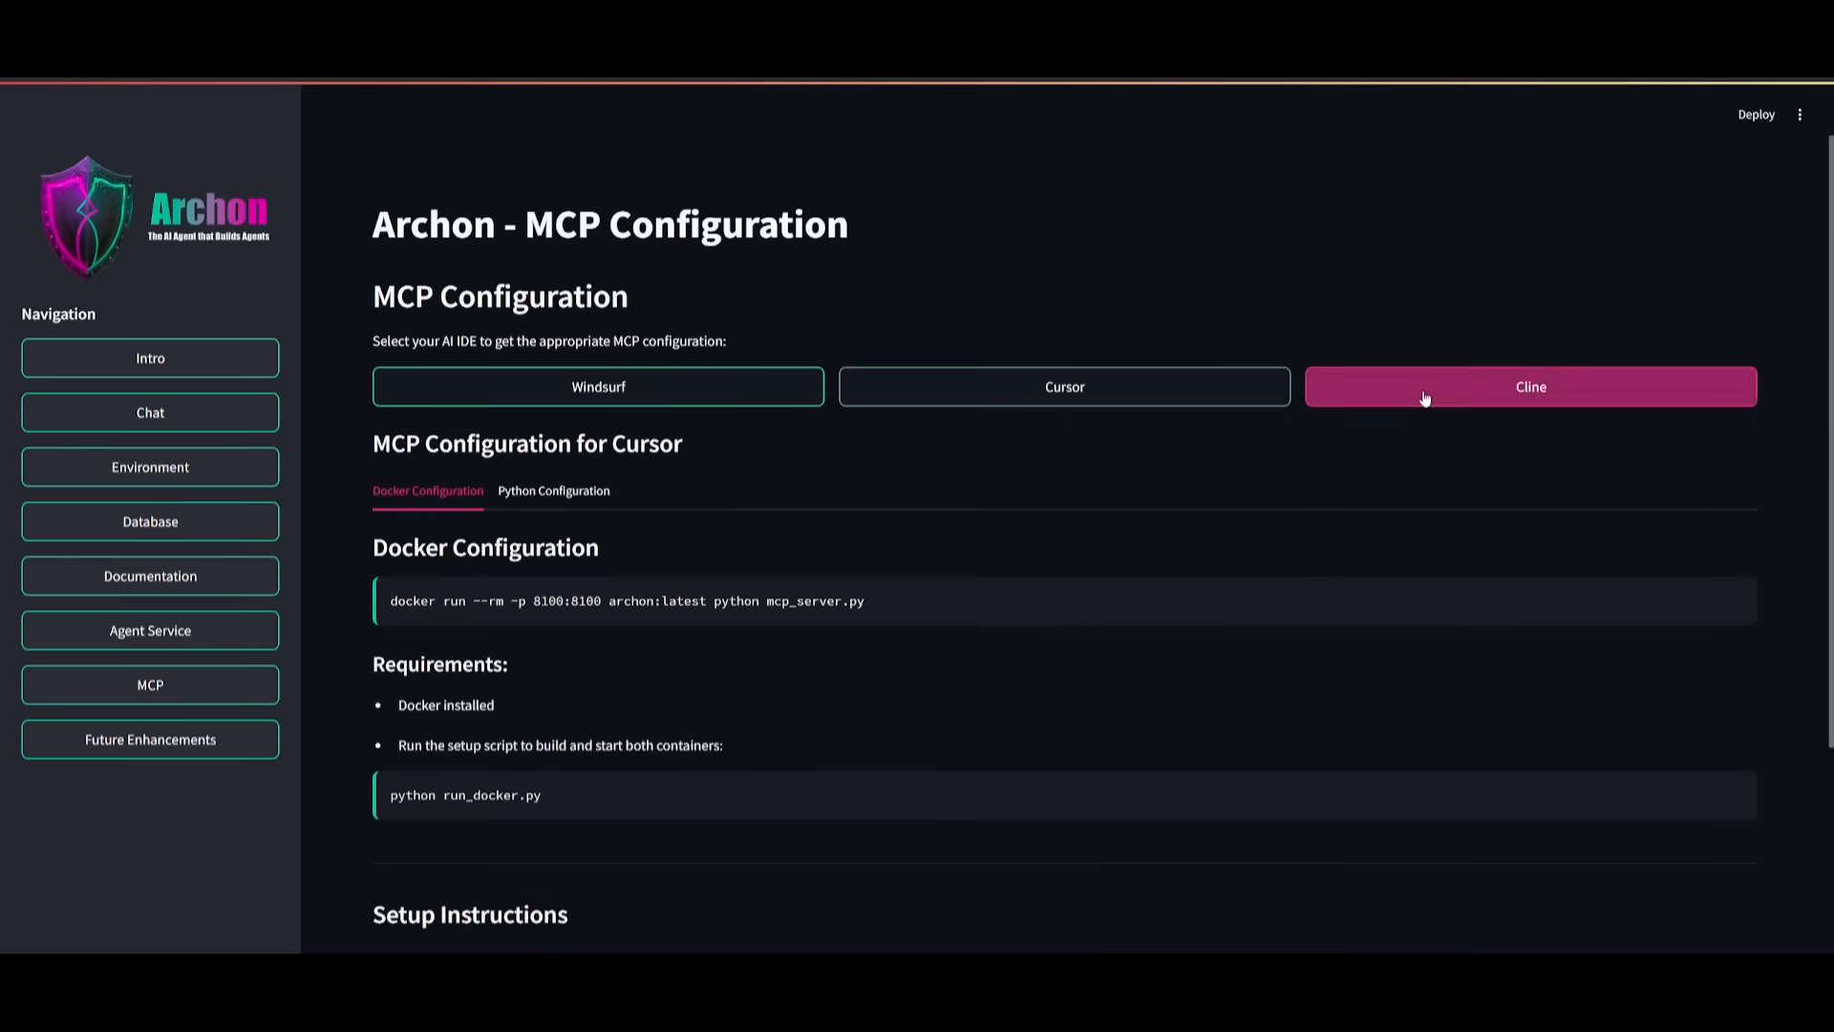
{"action": "left_click", "coordinate": [1529, 386]}
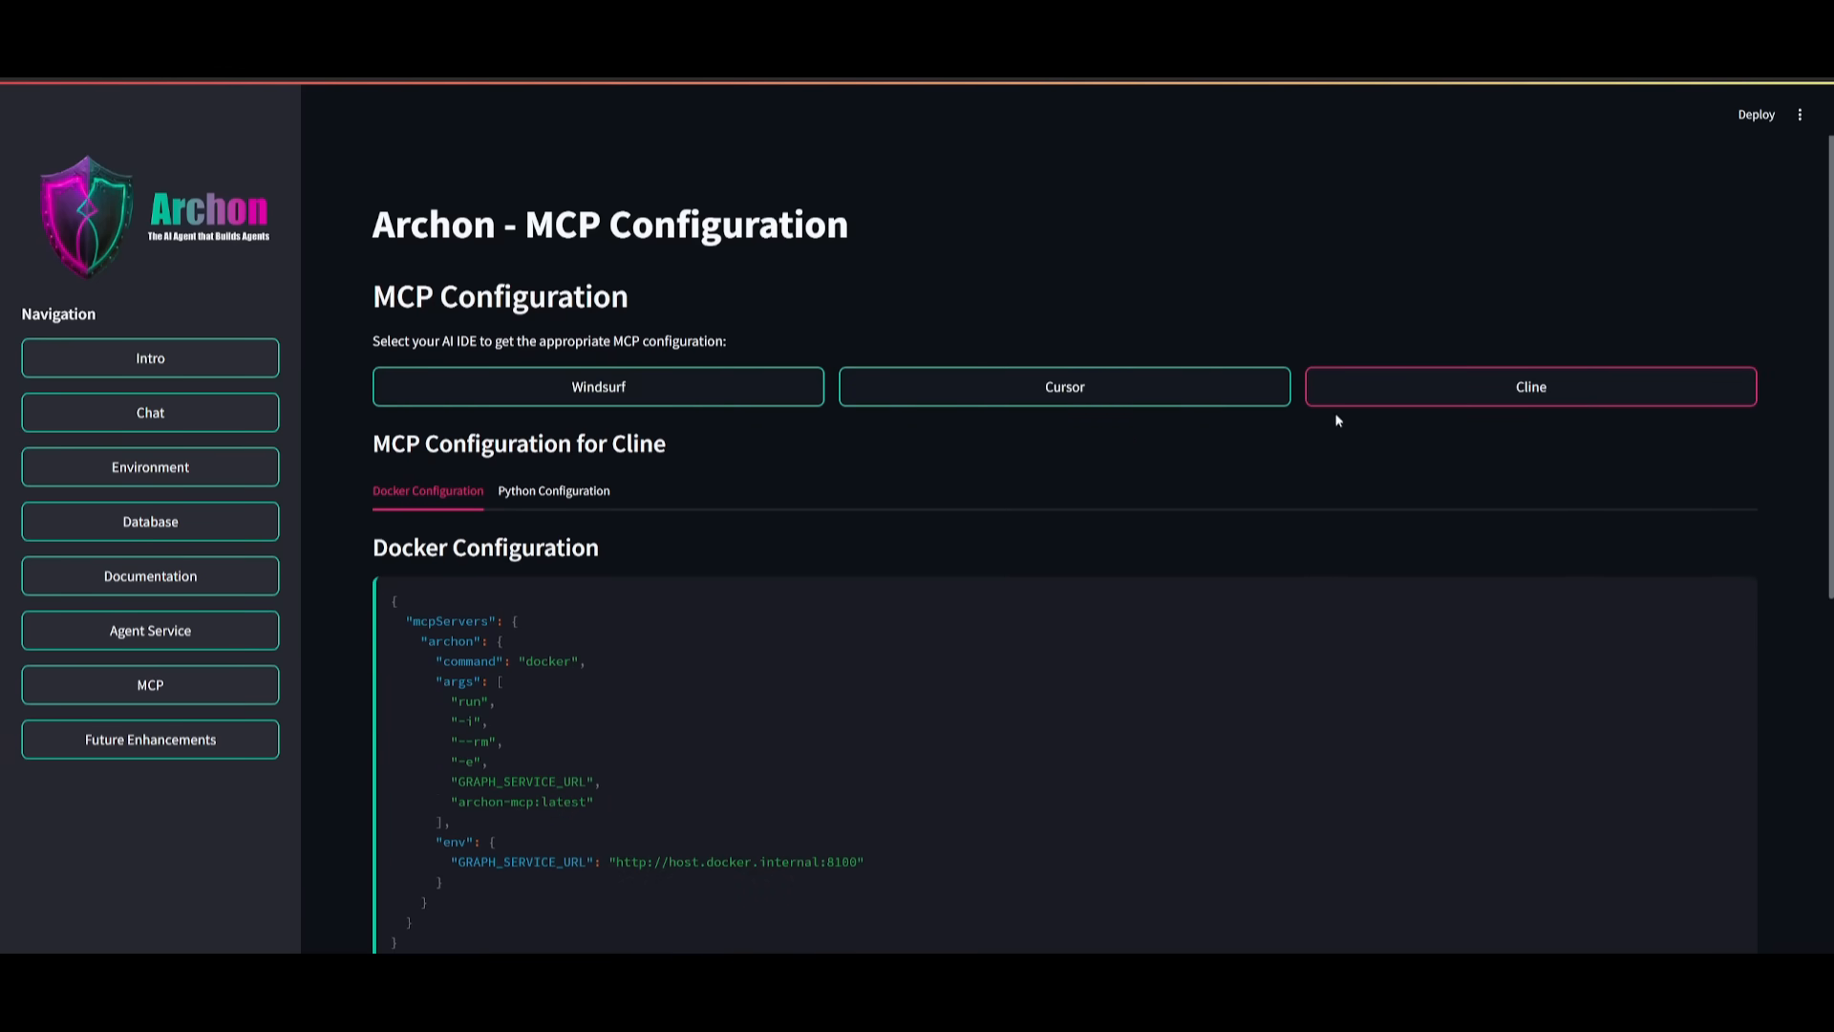
{"action": "scroll", "scroll_direction": "down", "scroll_amount": 3}
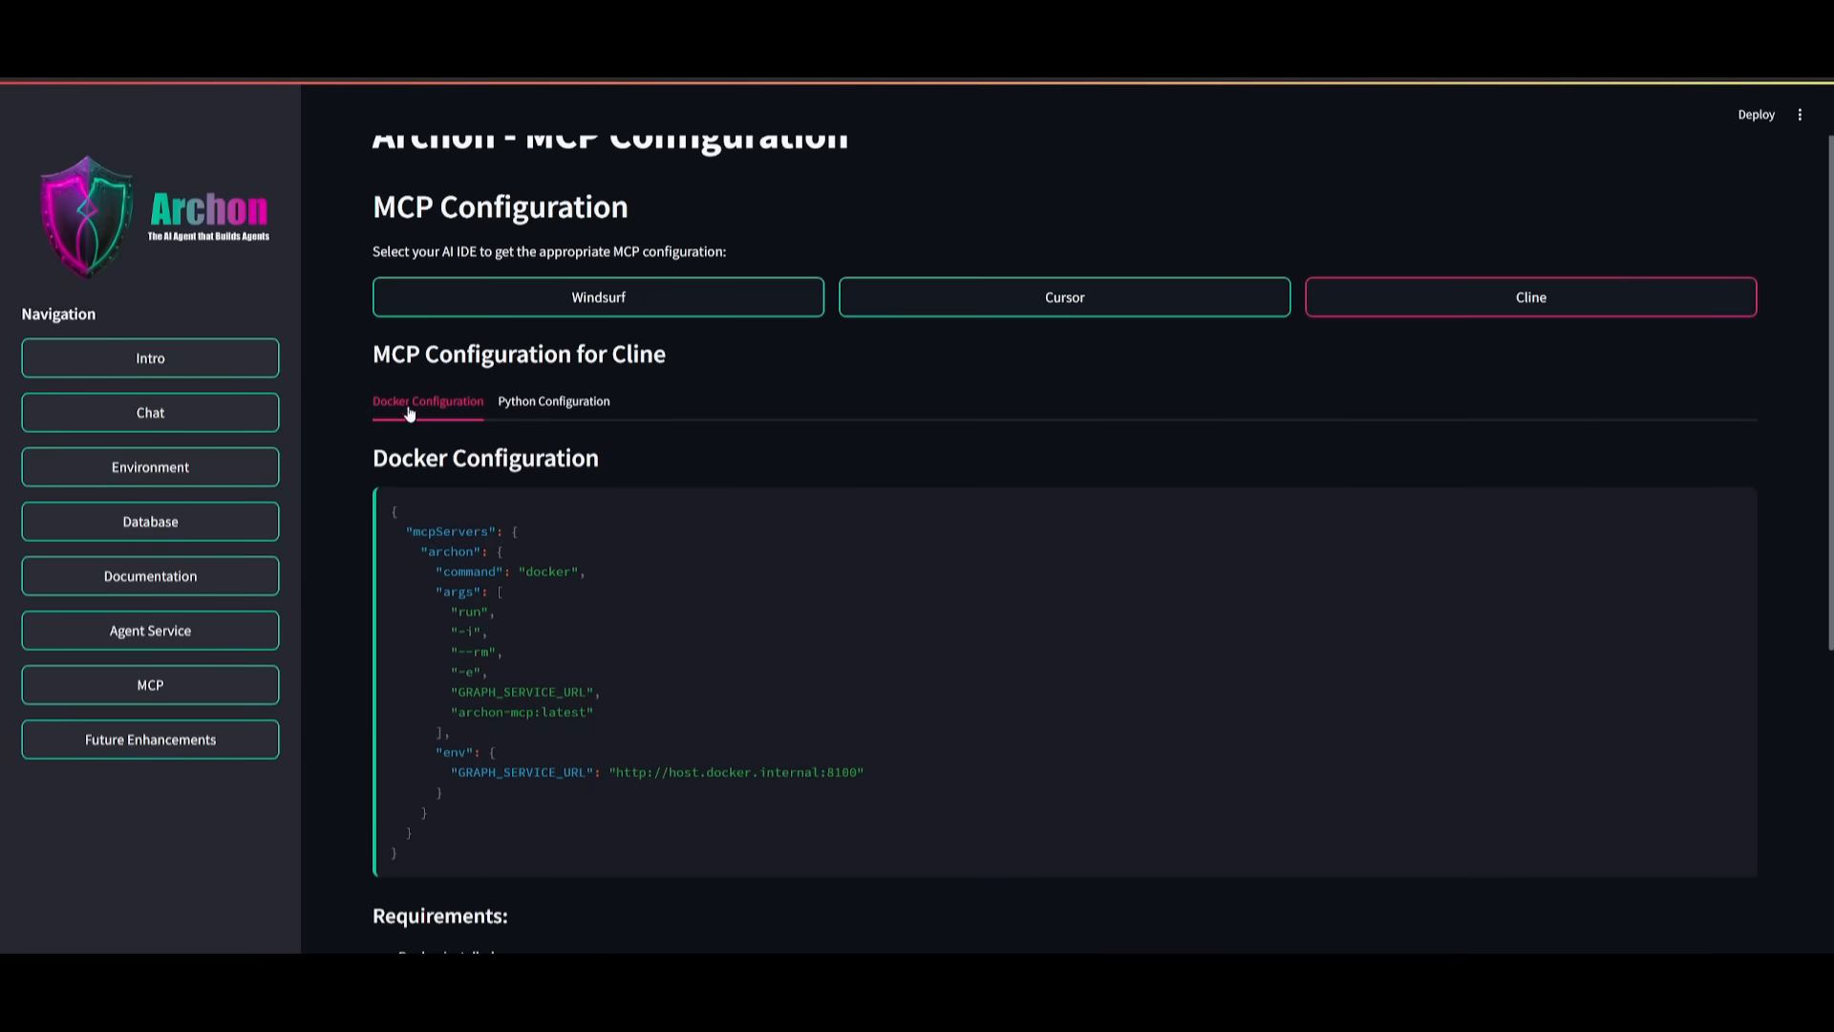
{"action": "mouse_move", "coordinate": [427, 327]}
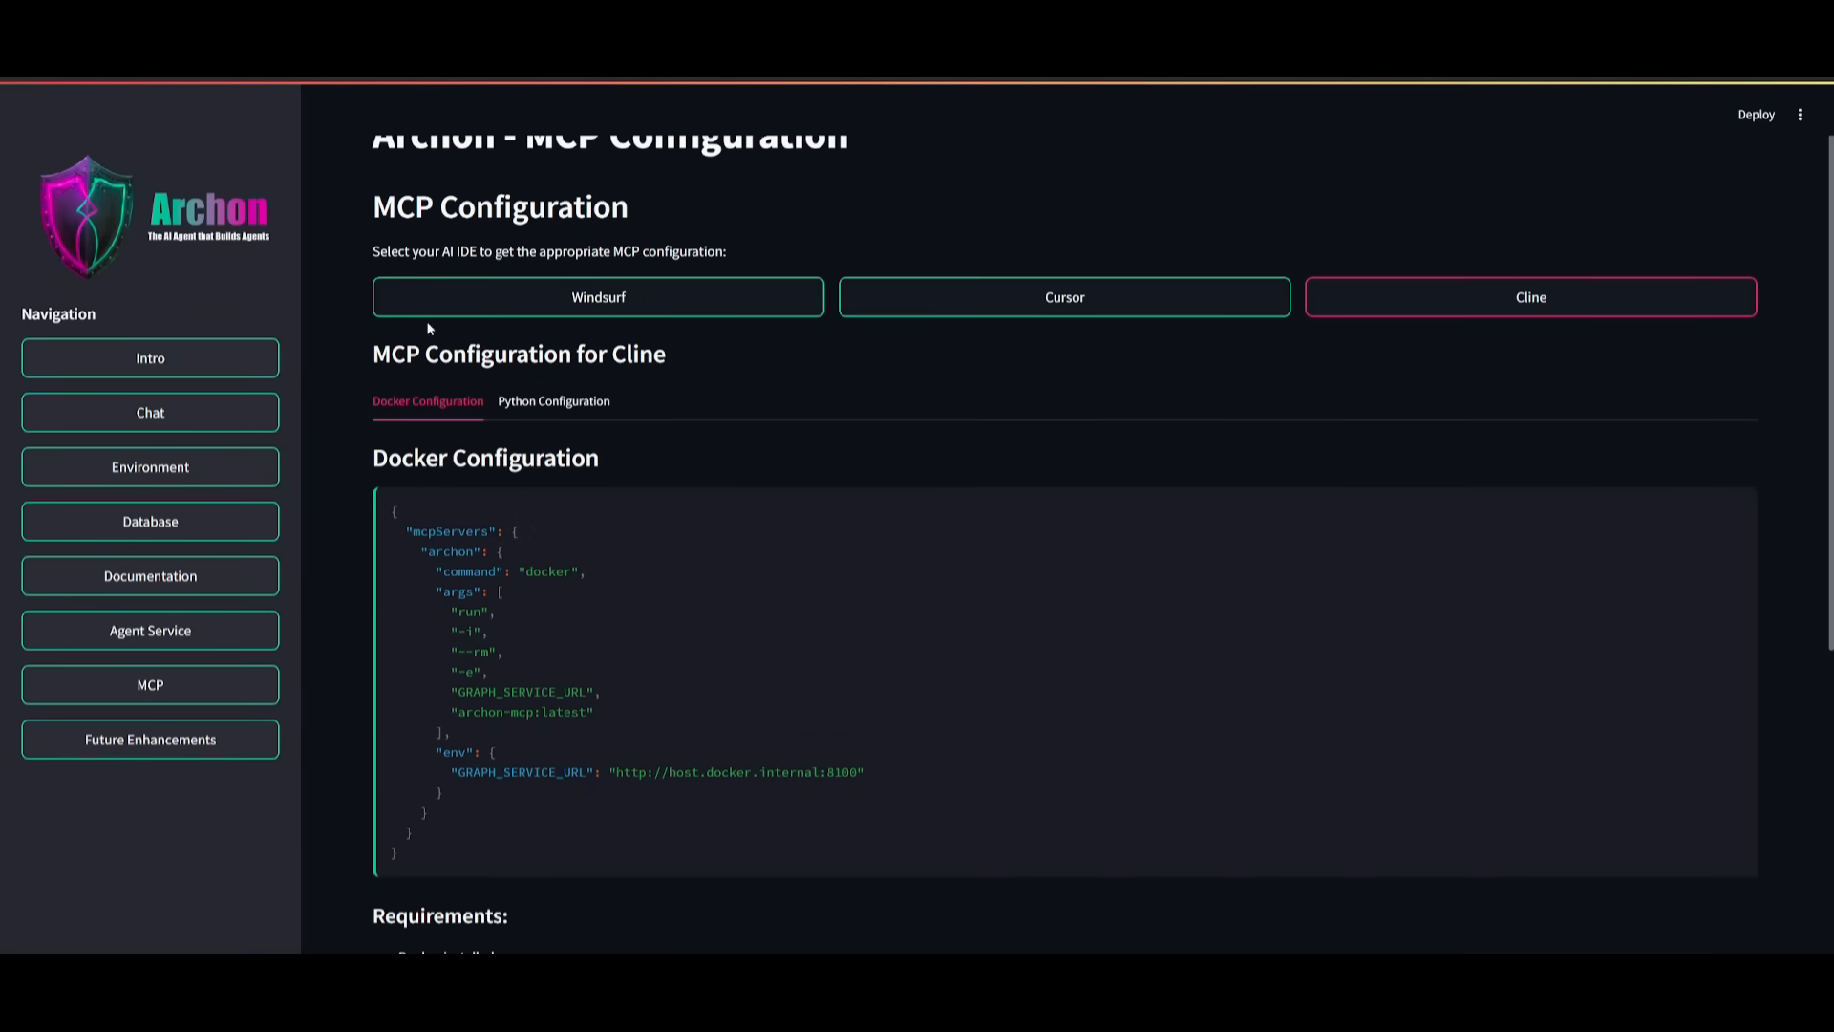
{"action": "mouse_move", "coordinate": [448, 422]}
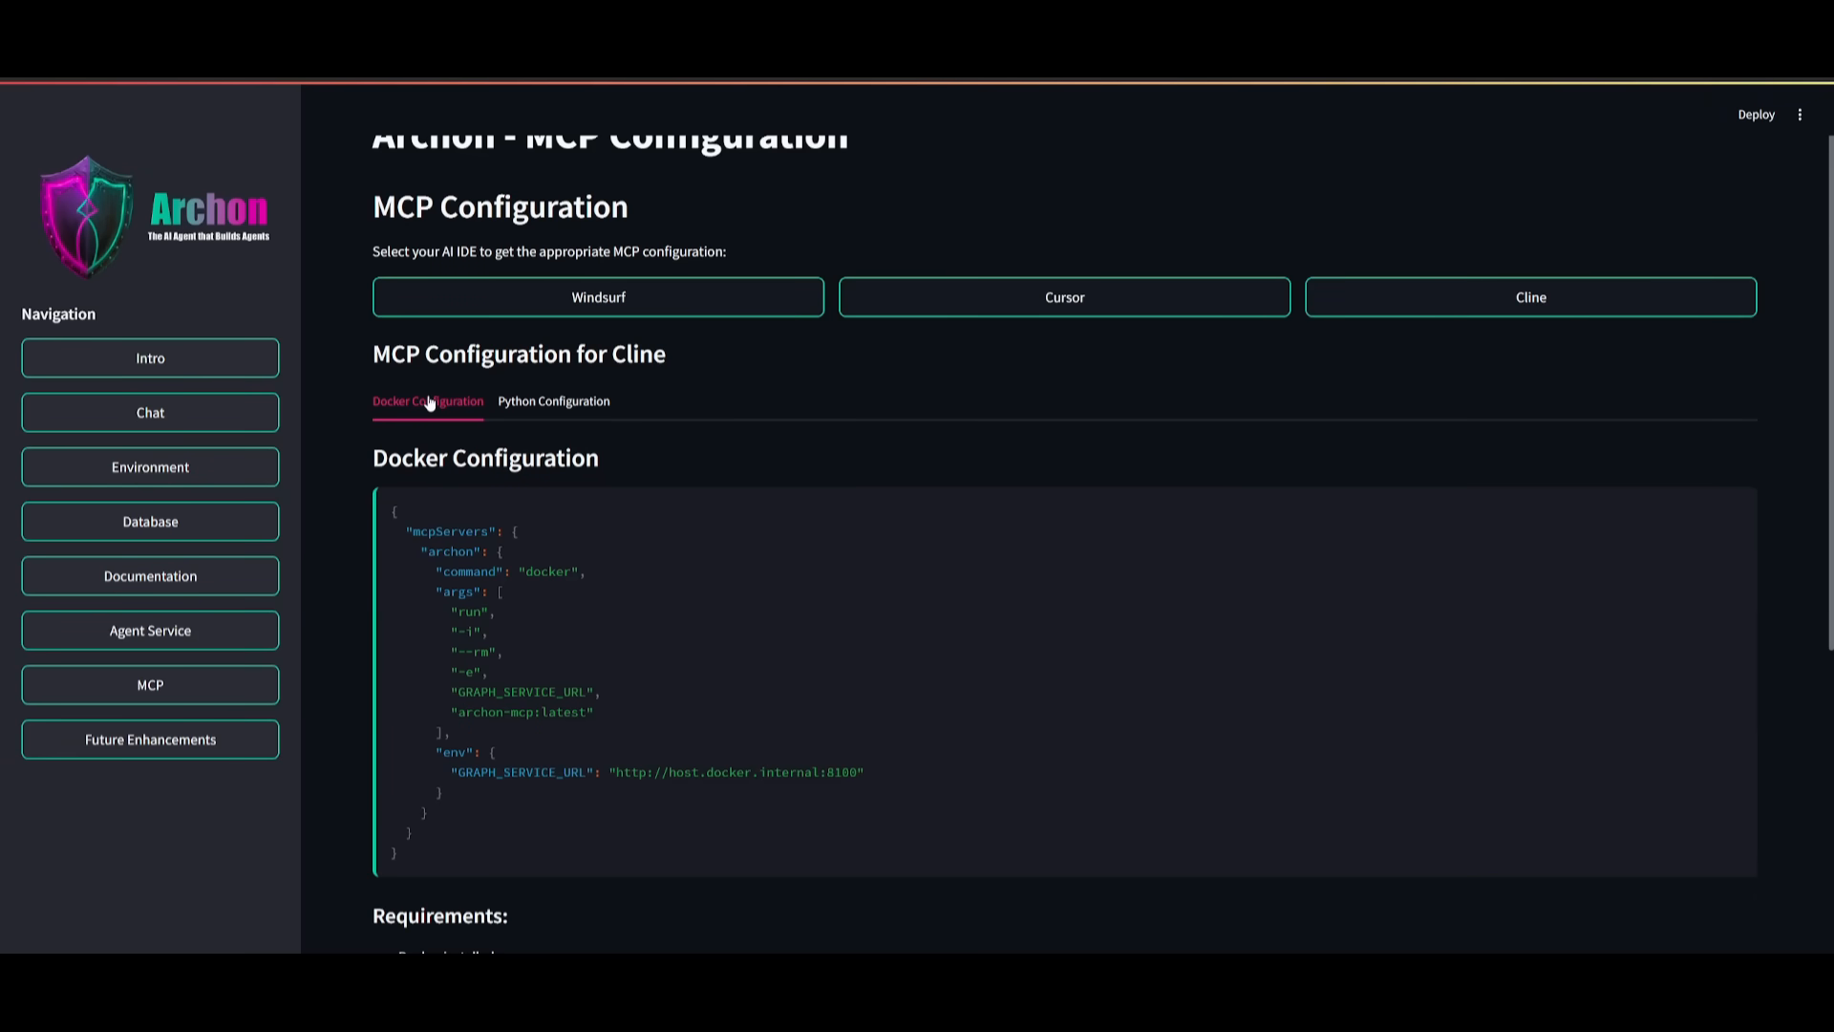
{"action": "scroll", "scroll_direction": "down", "scroll_amount": 3}
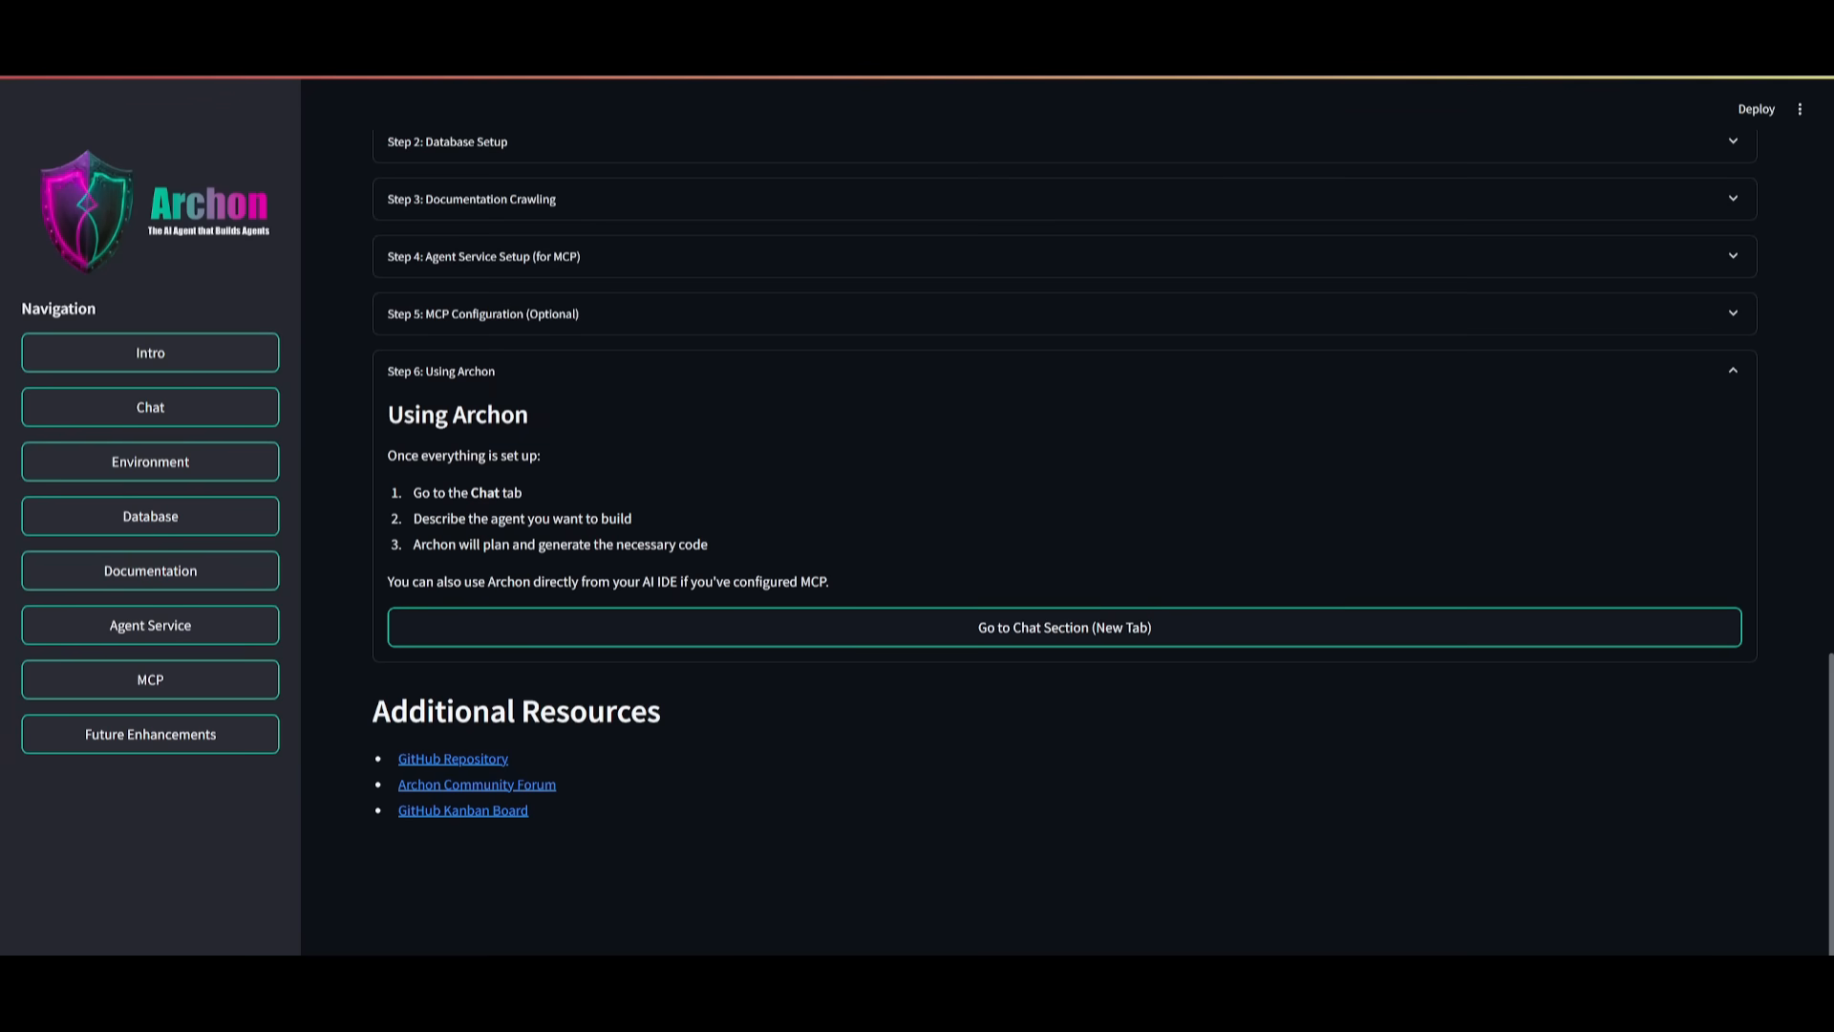
{"action": "mouse_move", "coordinate": [441, 372]}
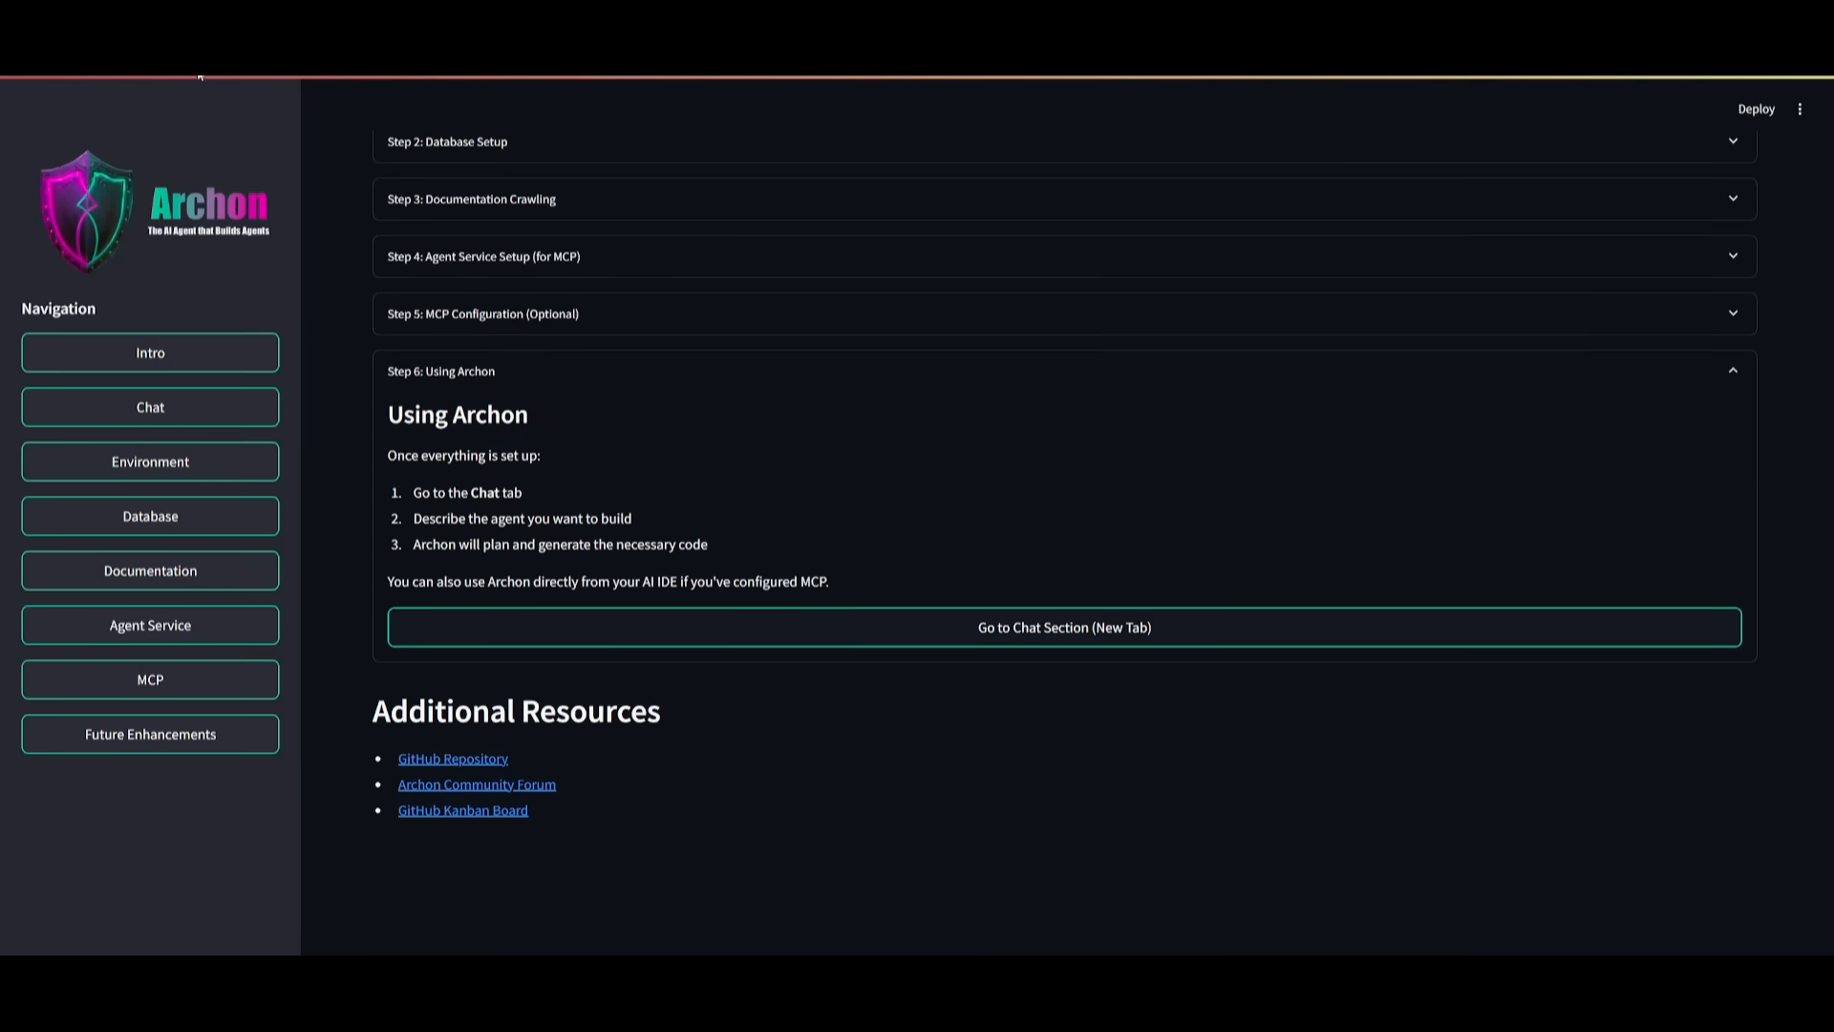
{"action": "mouse_move", "coordinate": [603, 510]}
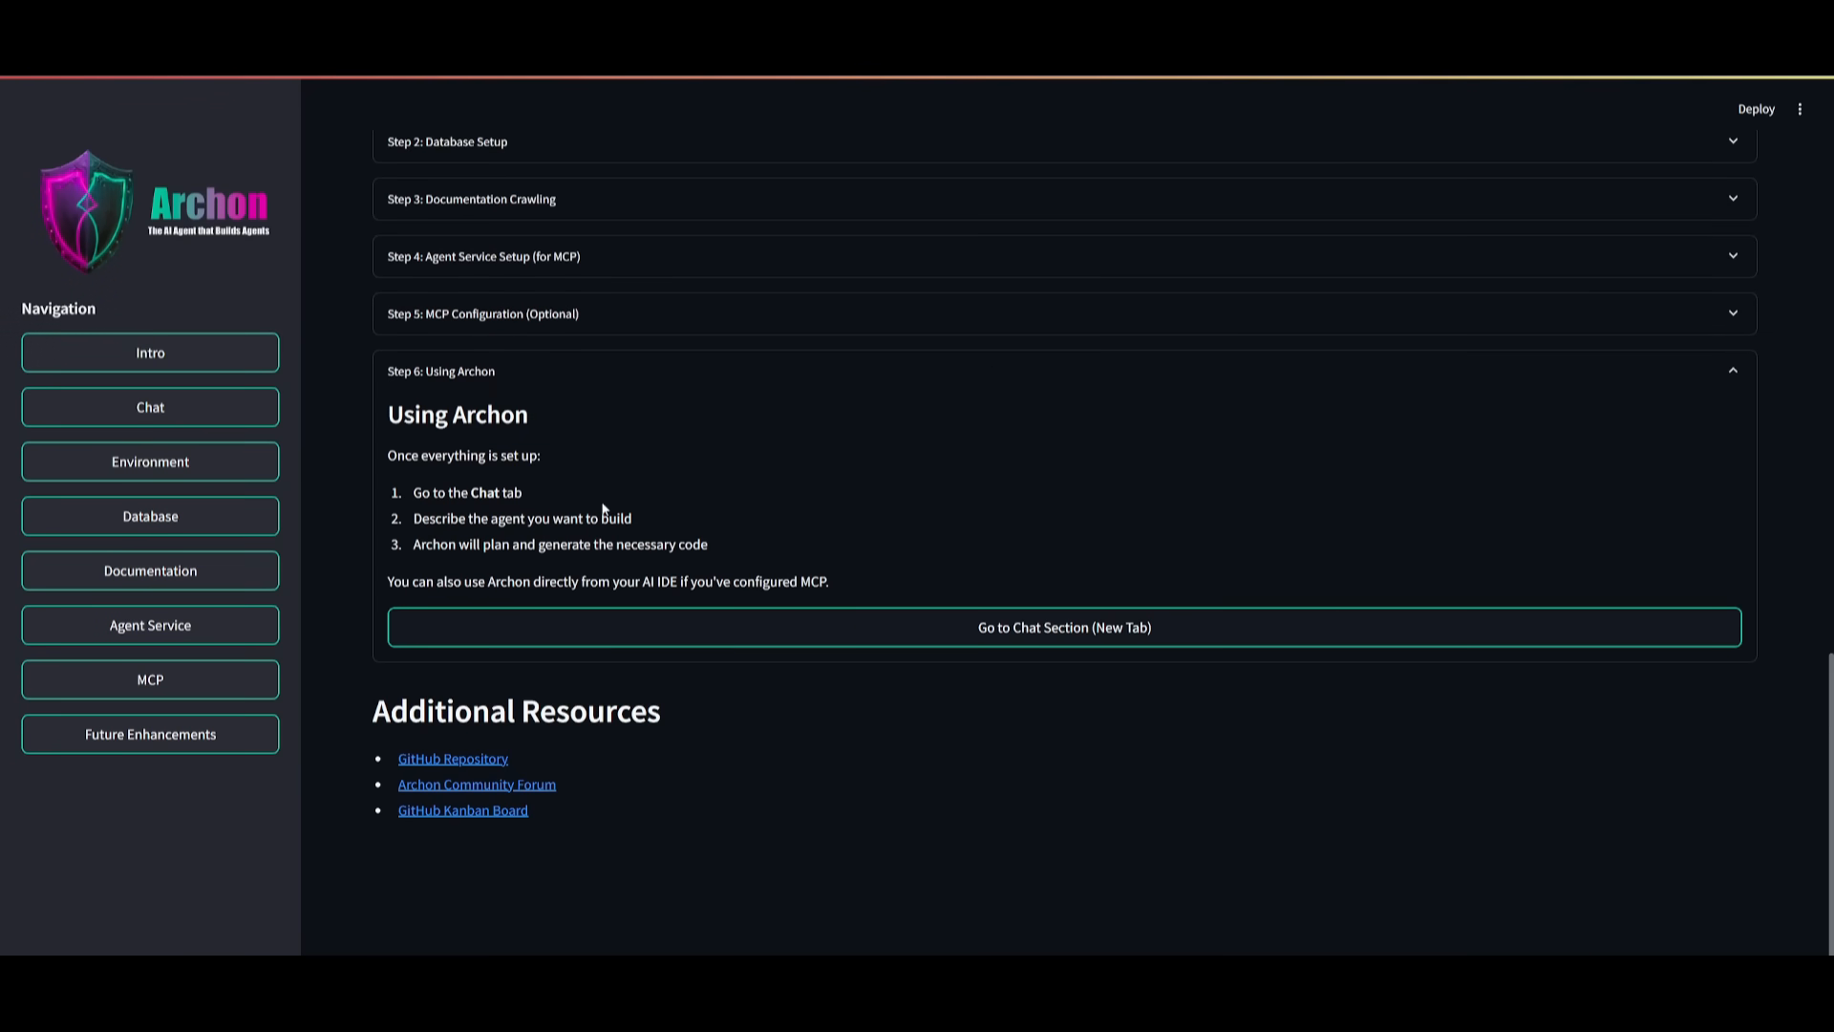
{"action": "mouse_move", "coordinate": [602, 509]}
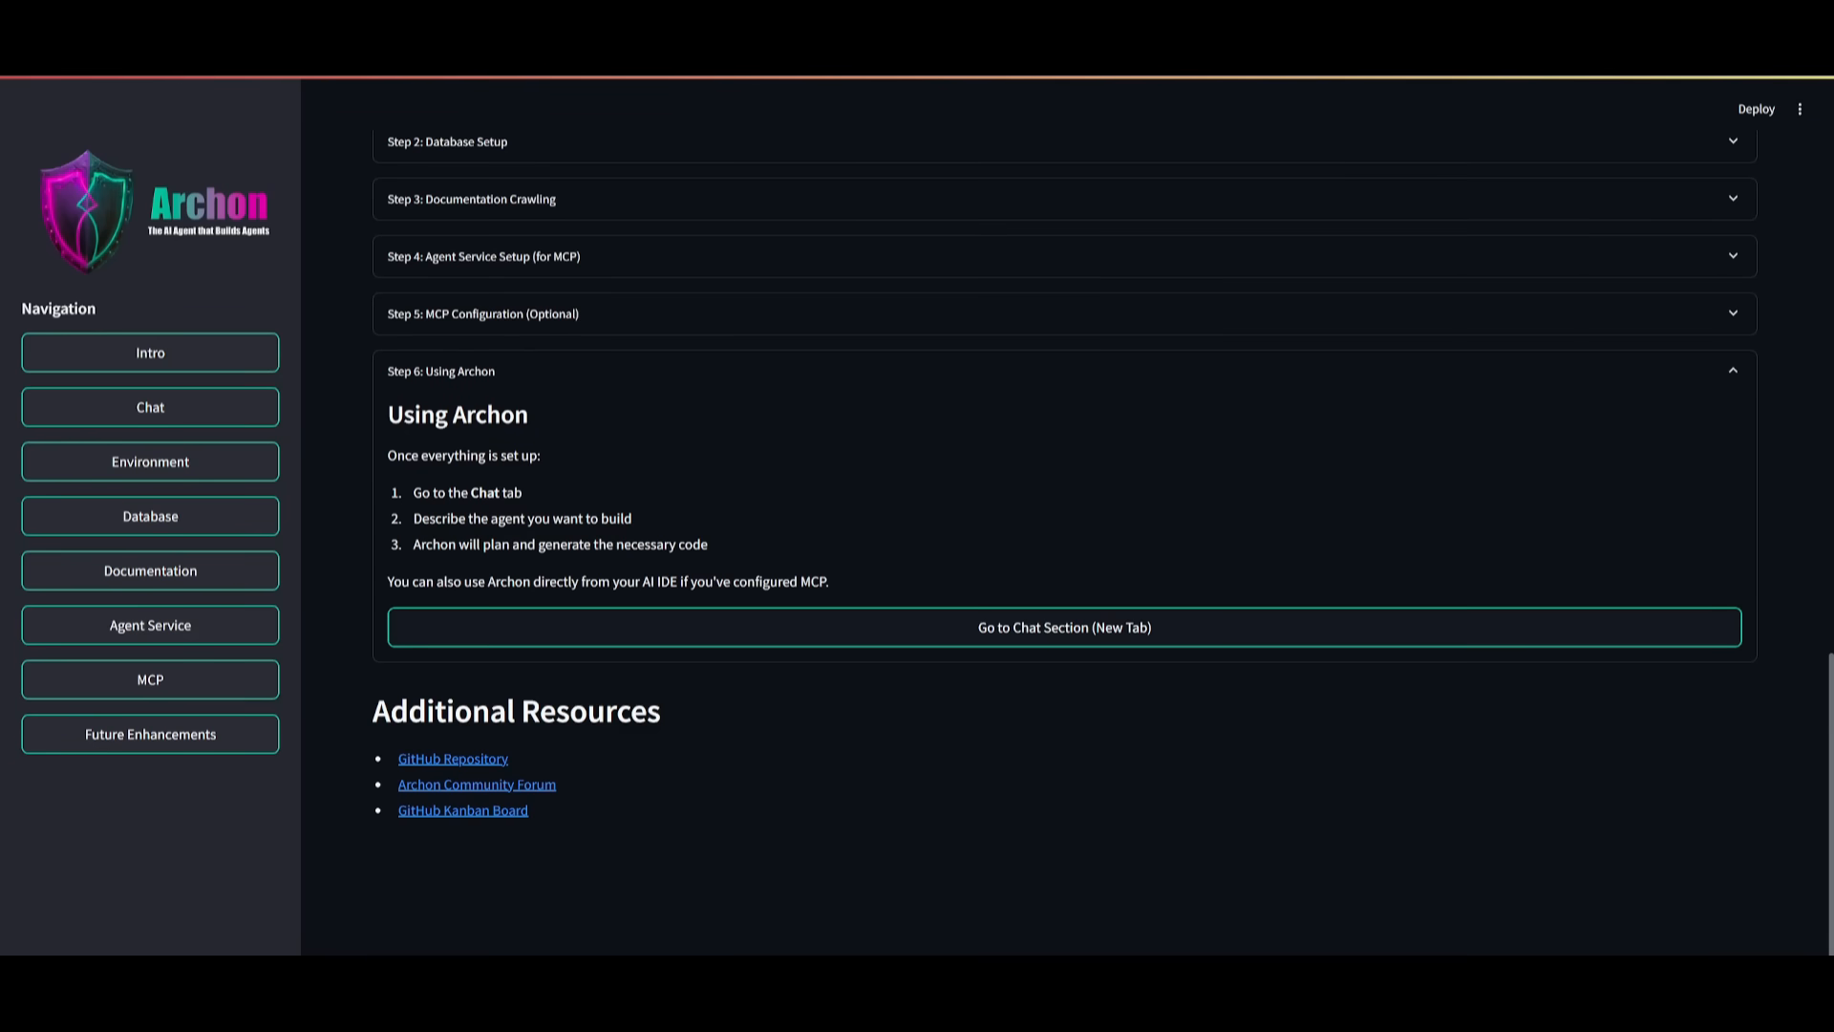
- Ask the agent builder chat for an AI agent that searches the web with the Brave API
{"action": "left_click", "coordinate": [150, 407]}
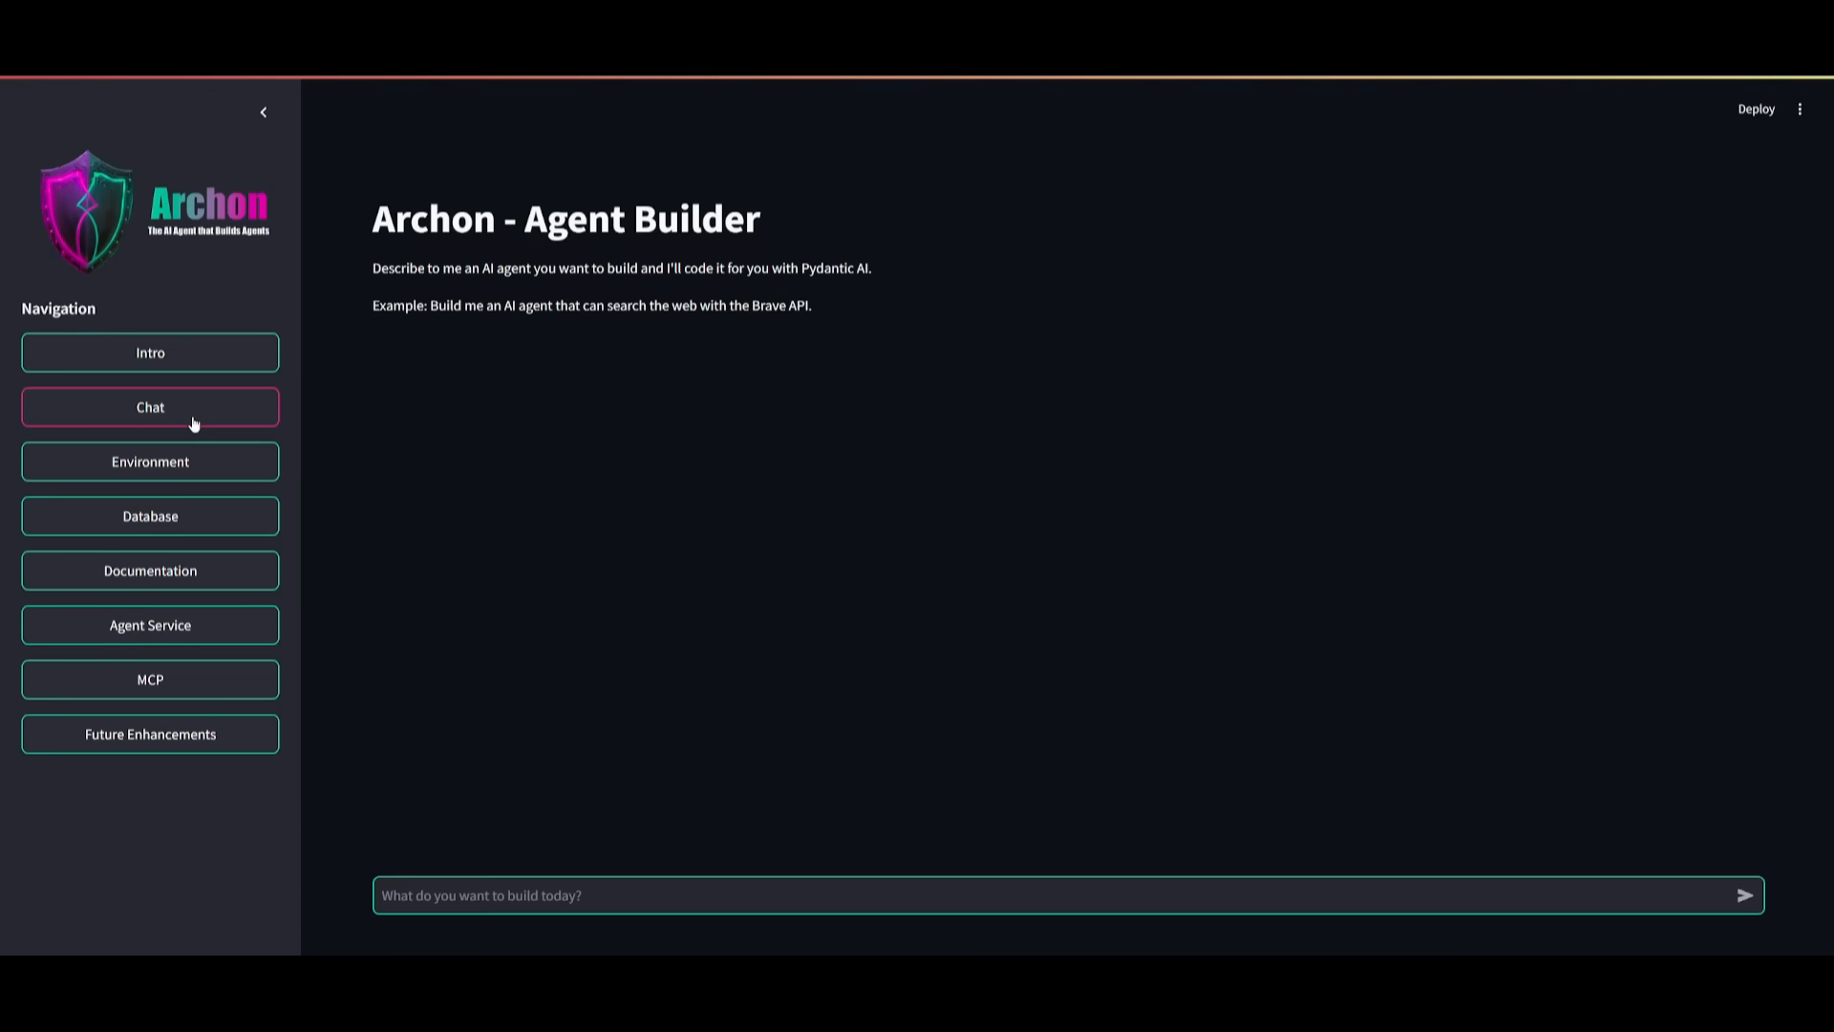
{"action": "mouse_move", "coordinate": [771, 333]}
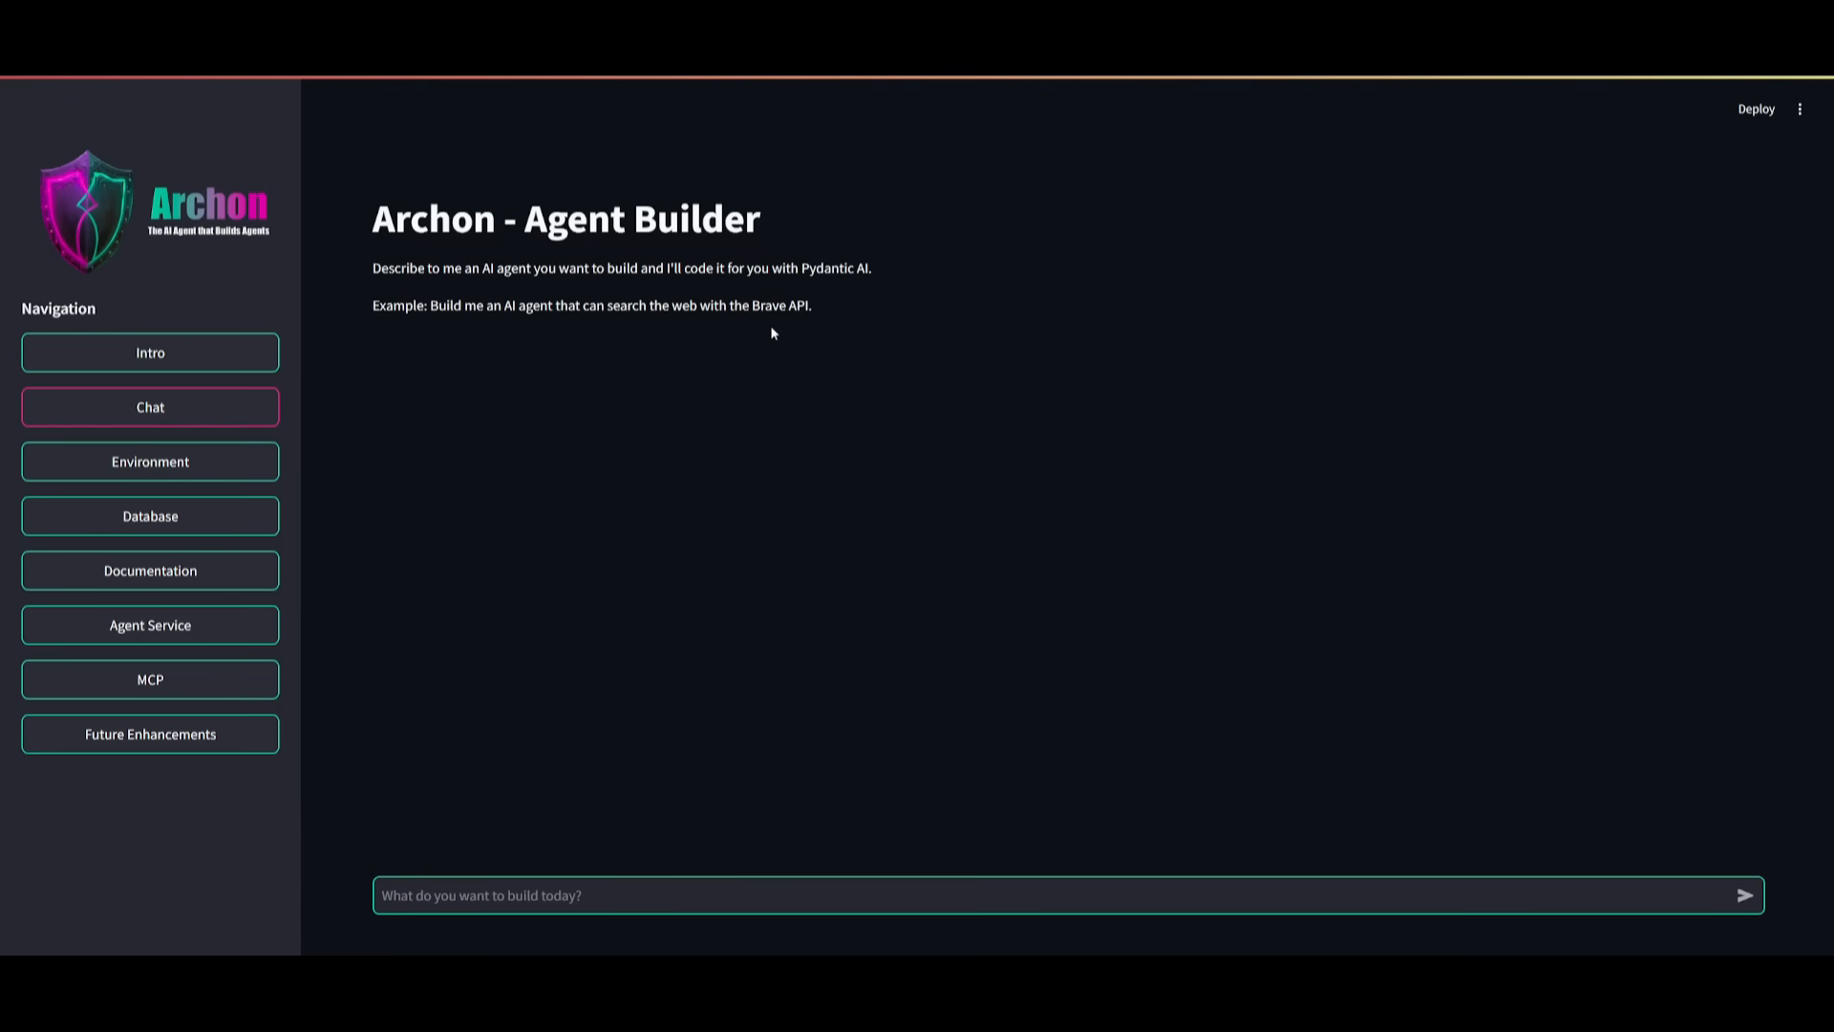
{"action": "left_click_drag", "start_coordinate": [429, 305], "coordinate": [697, 306]}
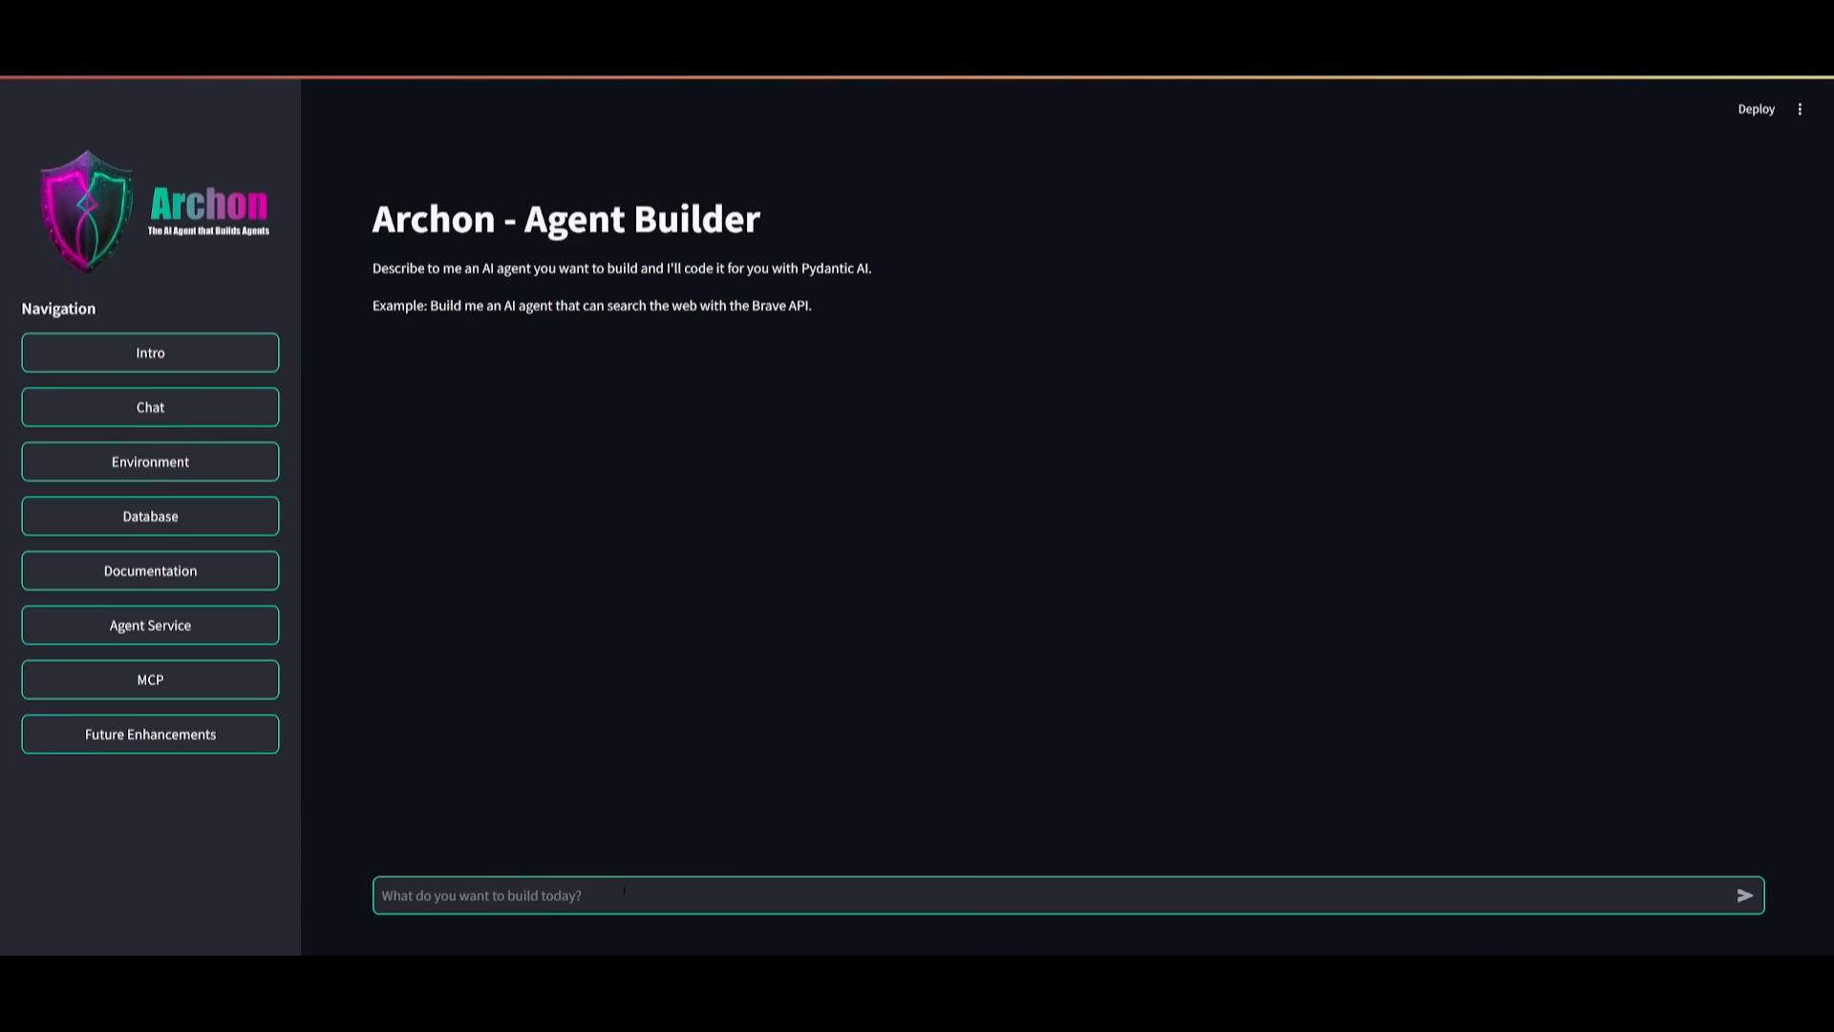
{"action": "left_click", "coordinate": [1742, 895]}
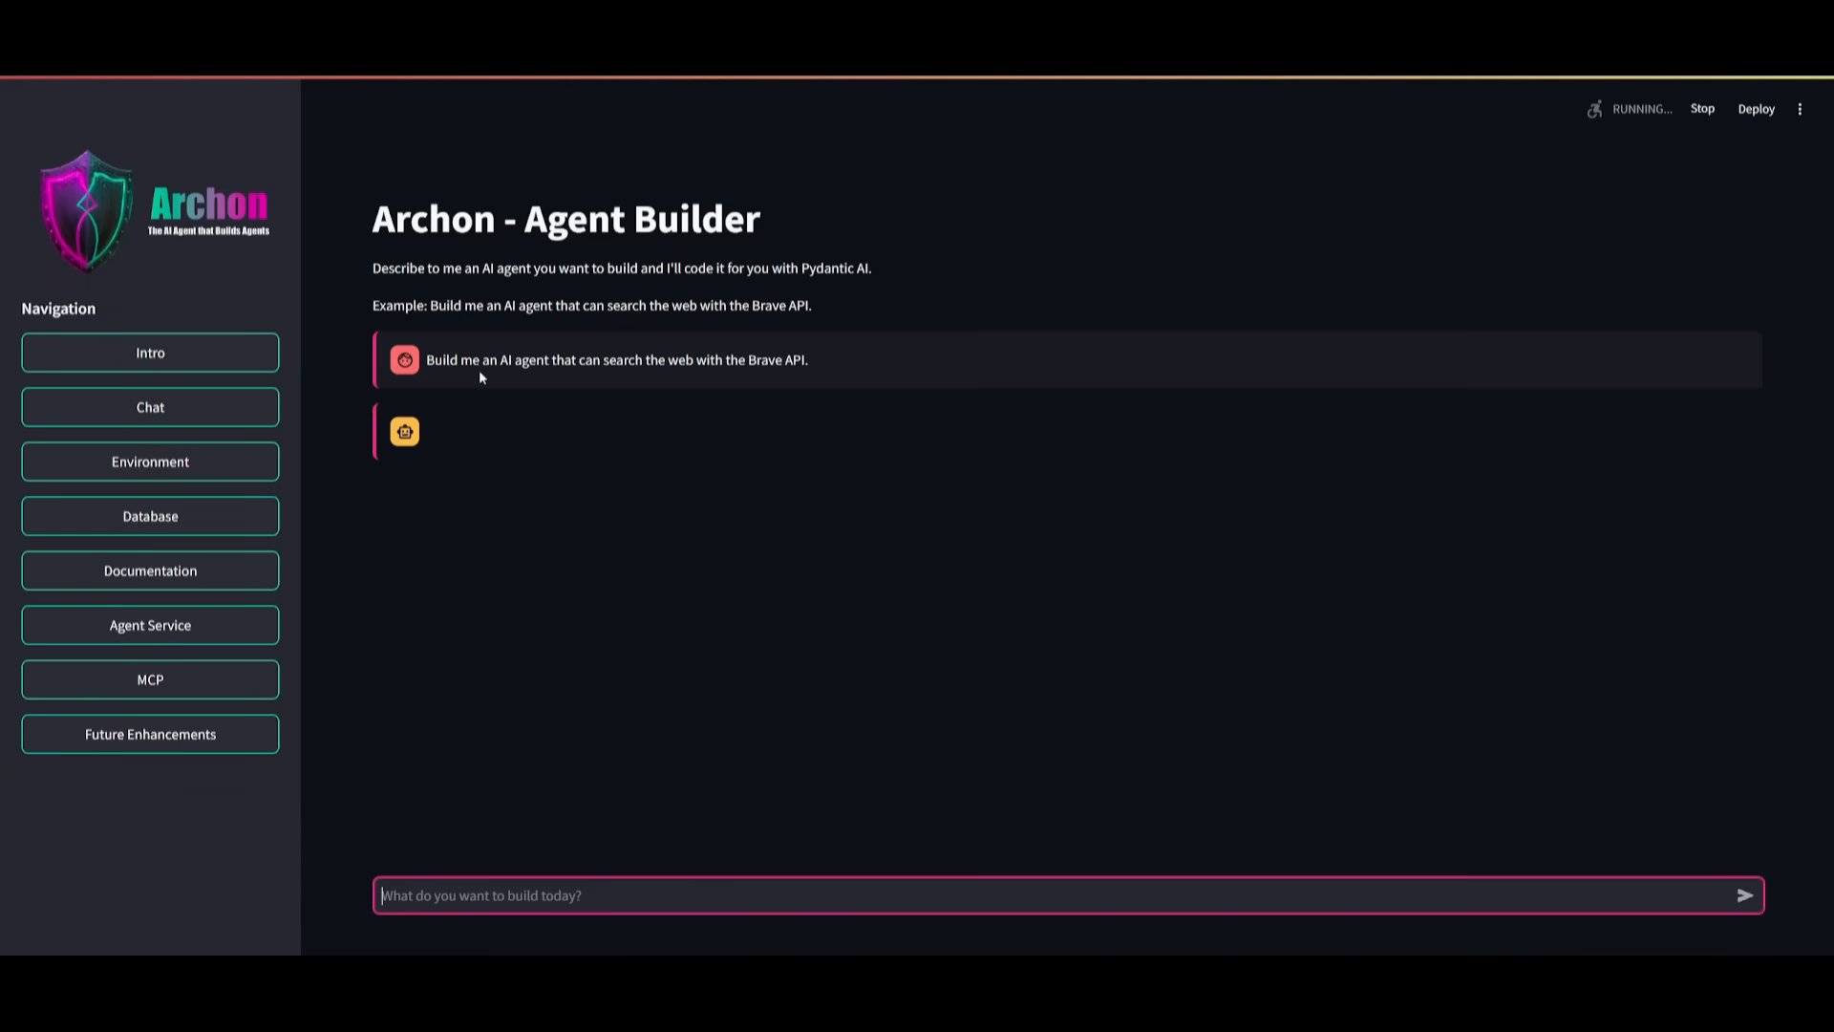
{"action": "mouse_move", "coordinate": [527, 428]}
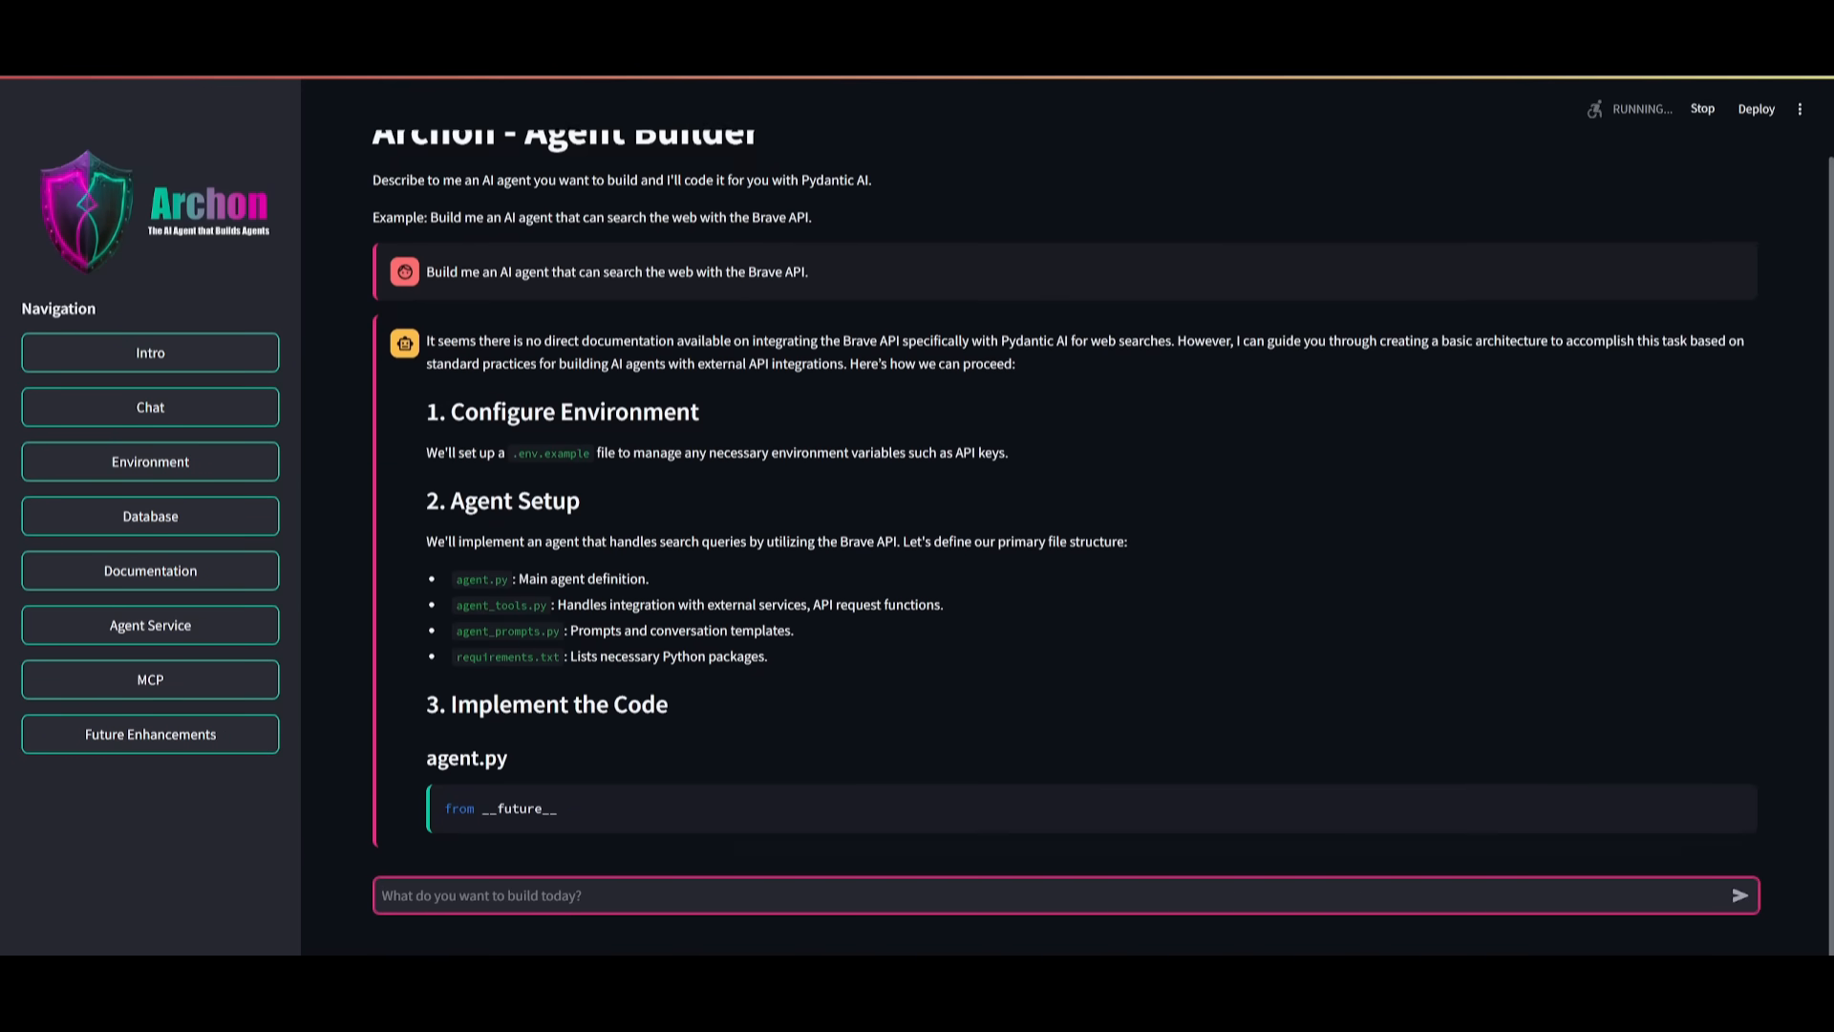
- Review the generated Brave search agent code, then return to the MCP configuration page
{"action": "scroll", "scroll_direction": "down", "scroll_amount": 3}
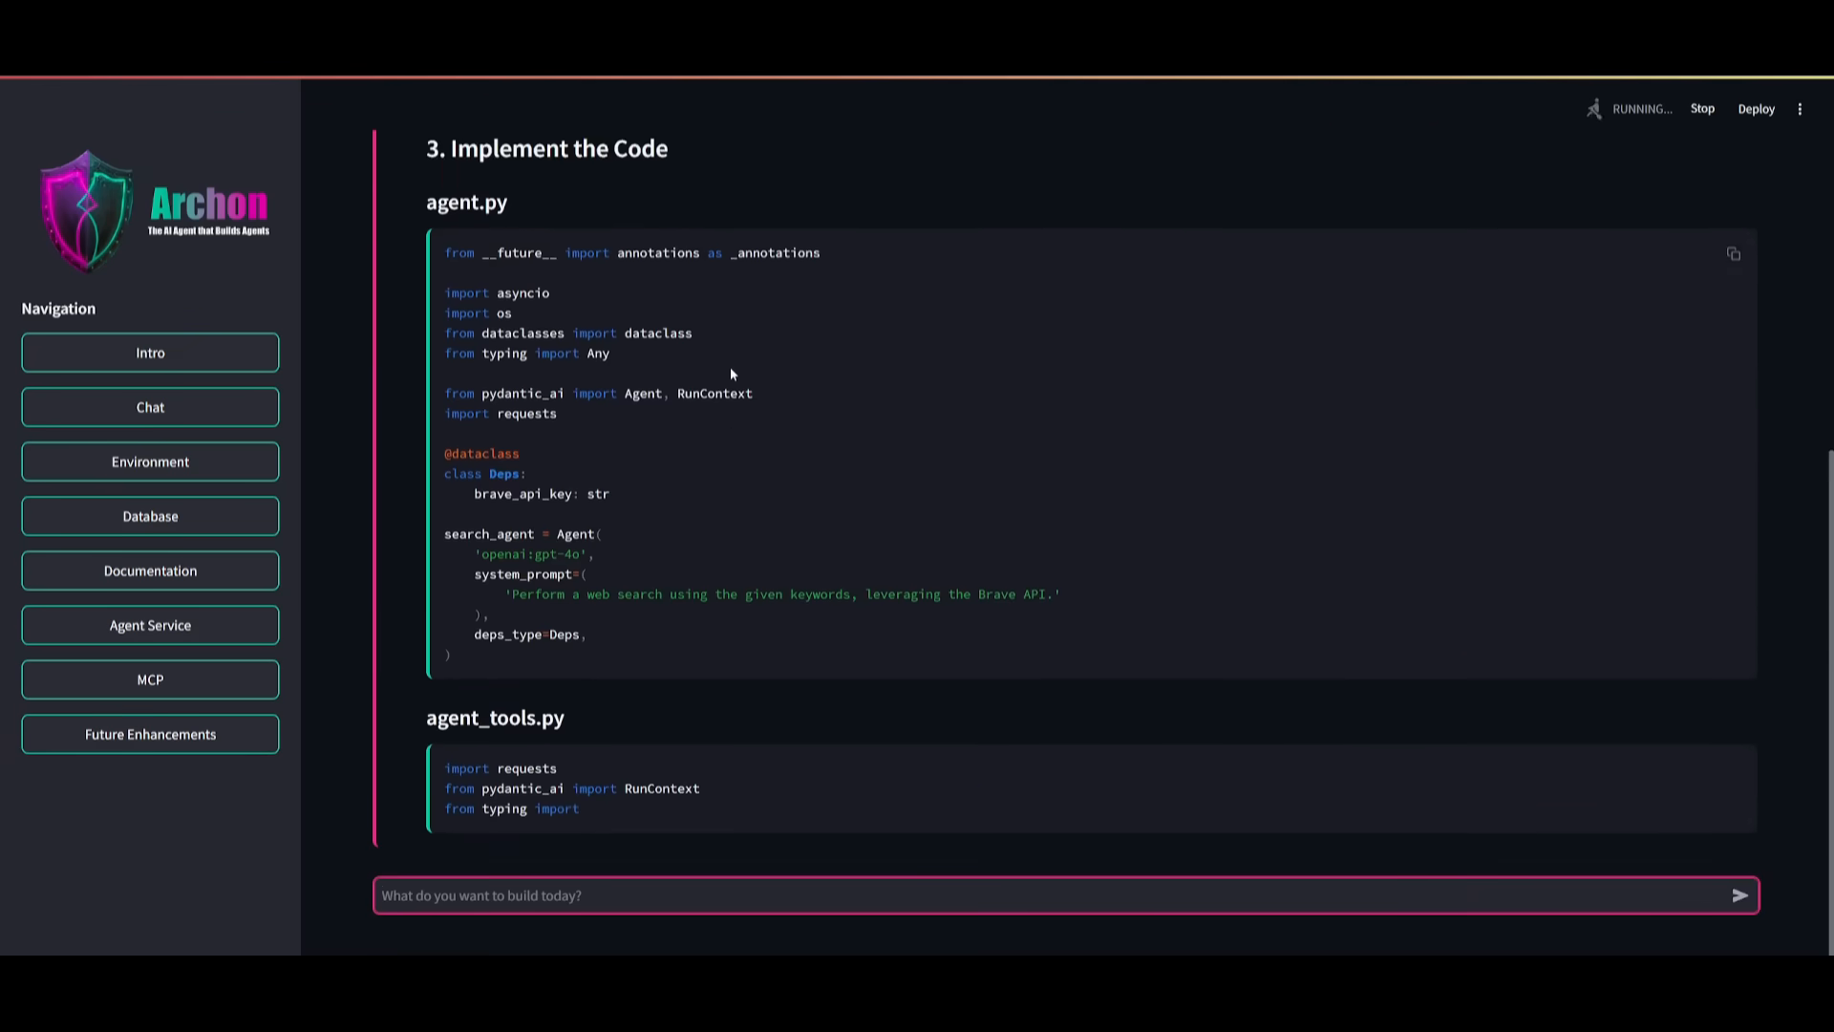
{"action": "scroll", "scroll_direction": "down", "scroll_amount": 3}
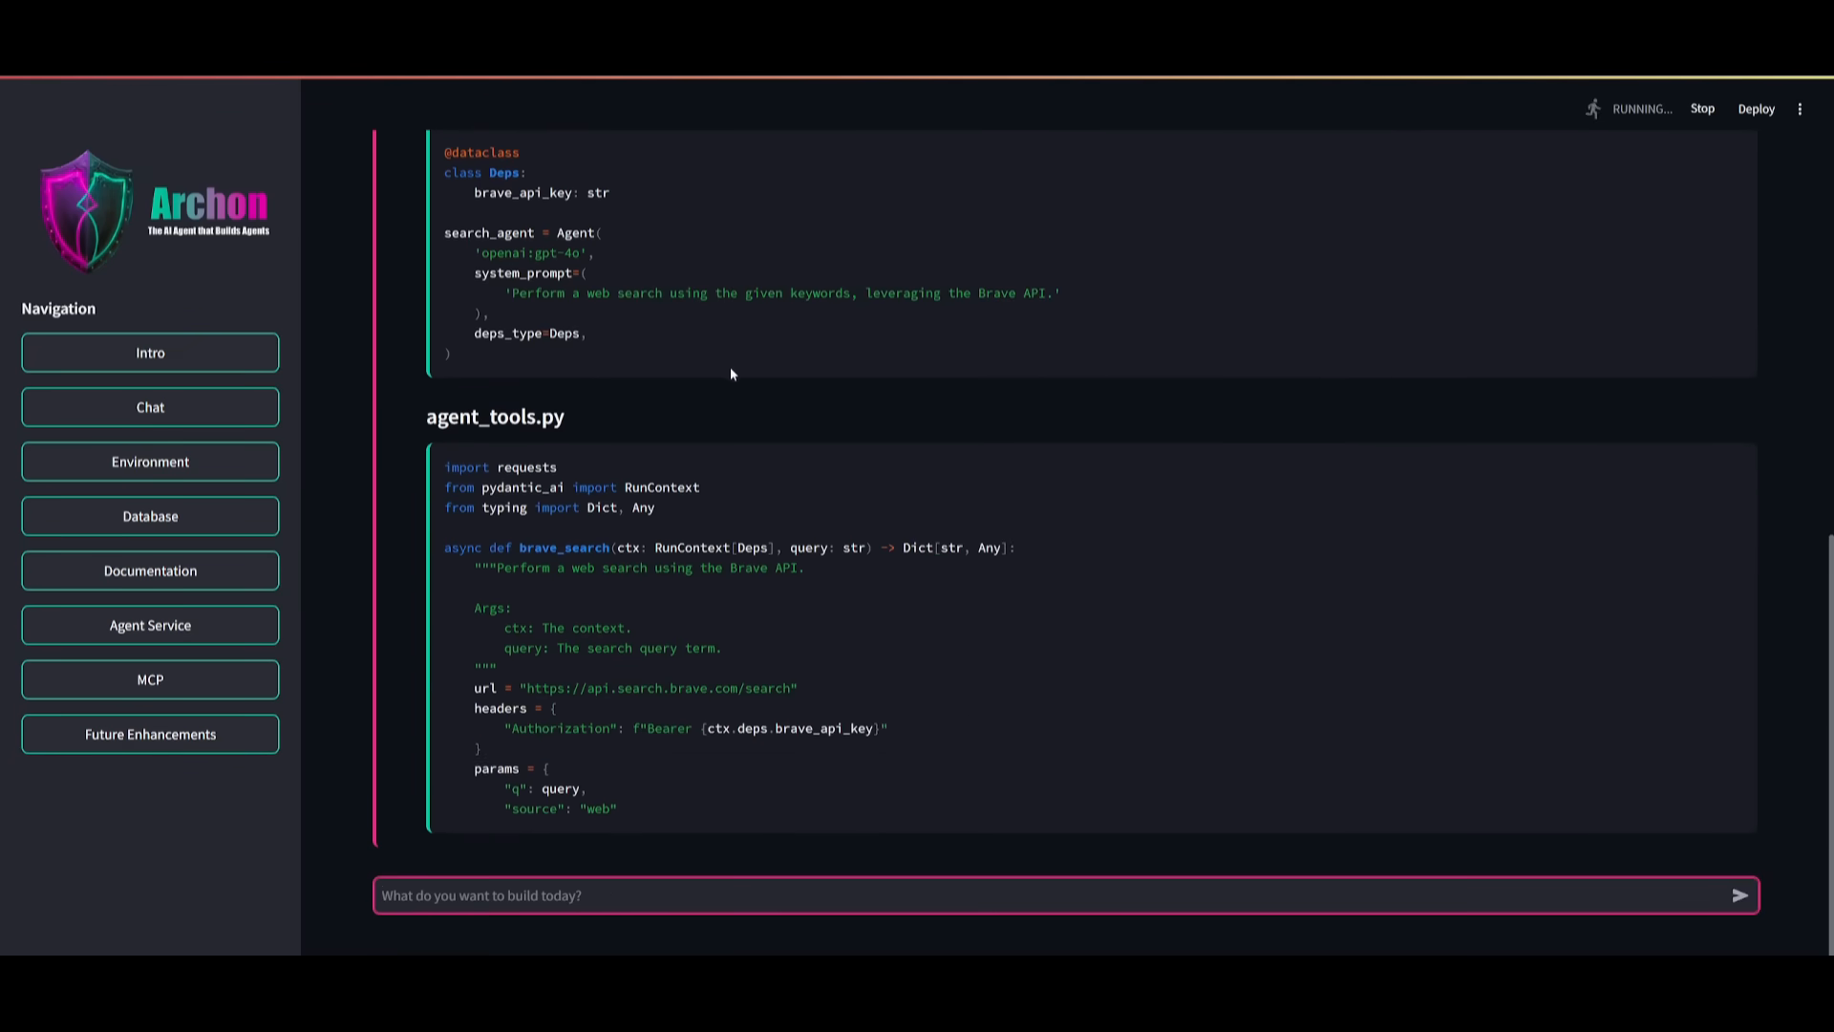
{"action": "scroll", "scroll_direction": "down", "scroll_amount": 3}
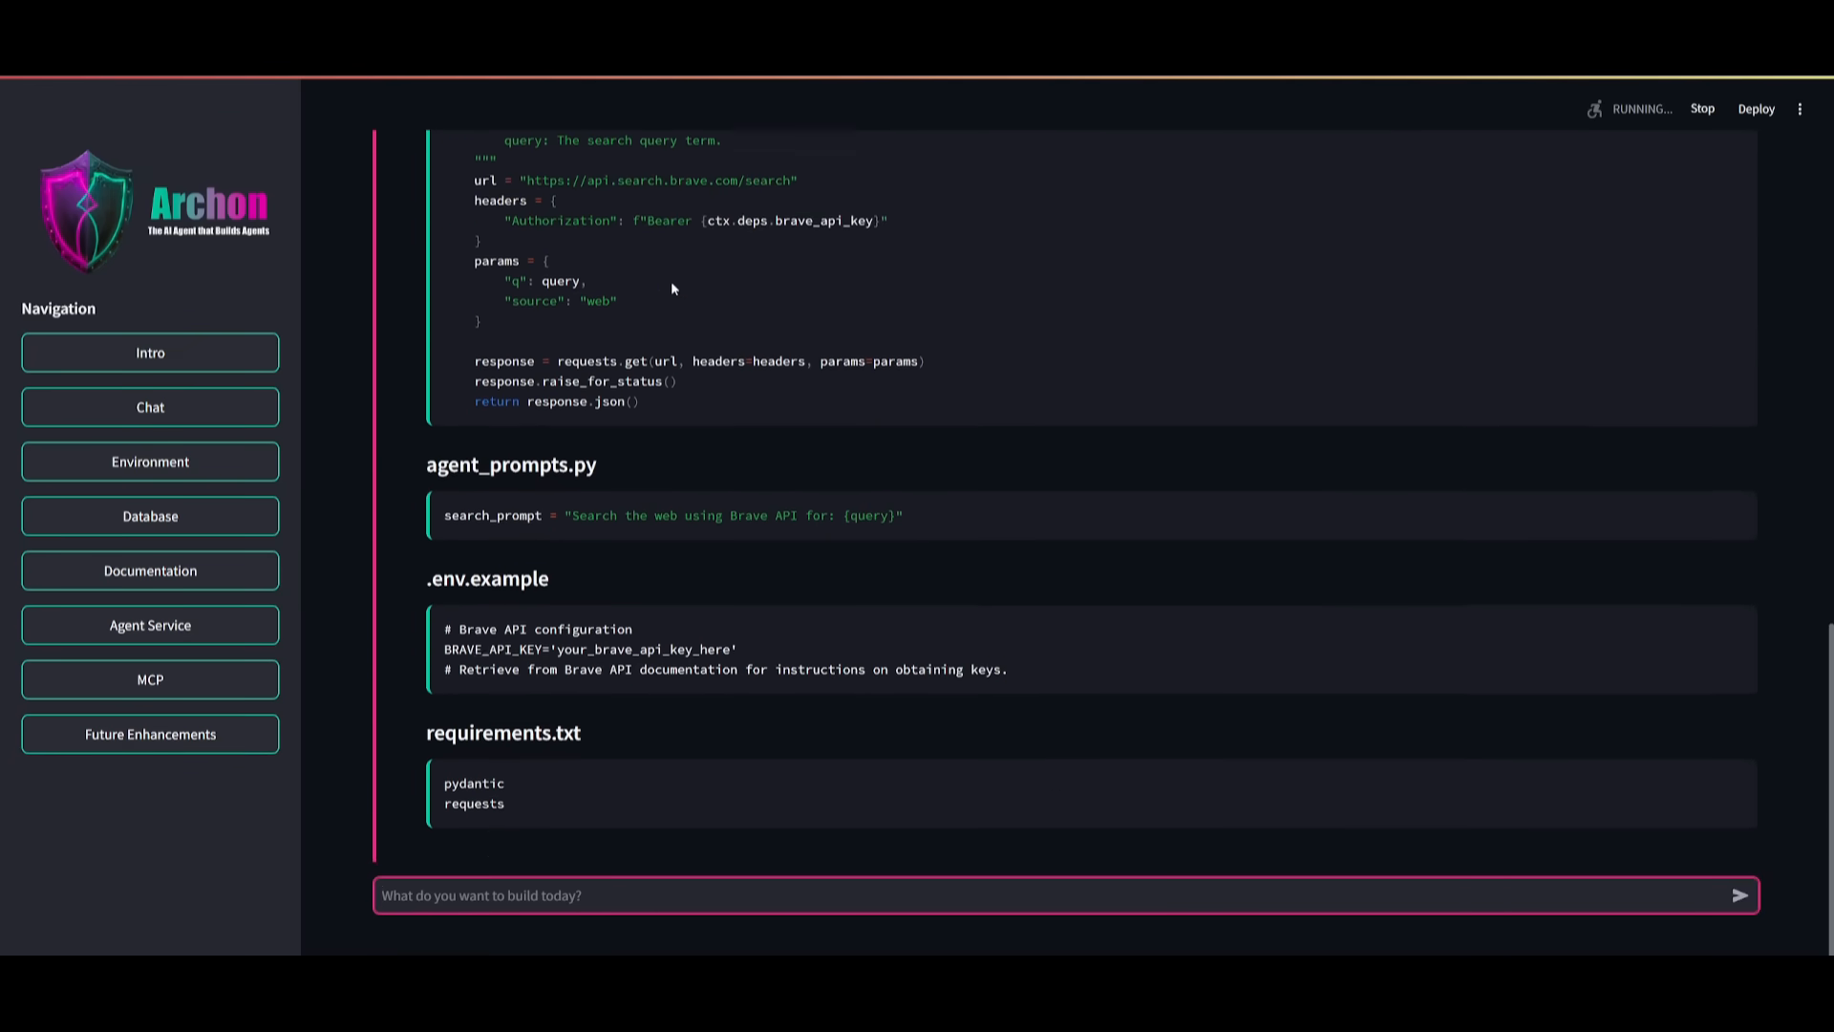
{"action": "scroll", "scroll_direction": "down", "scroll_amount": 3}
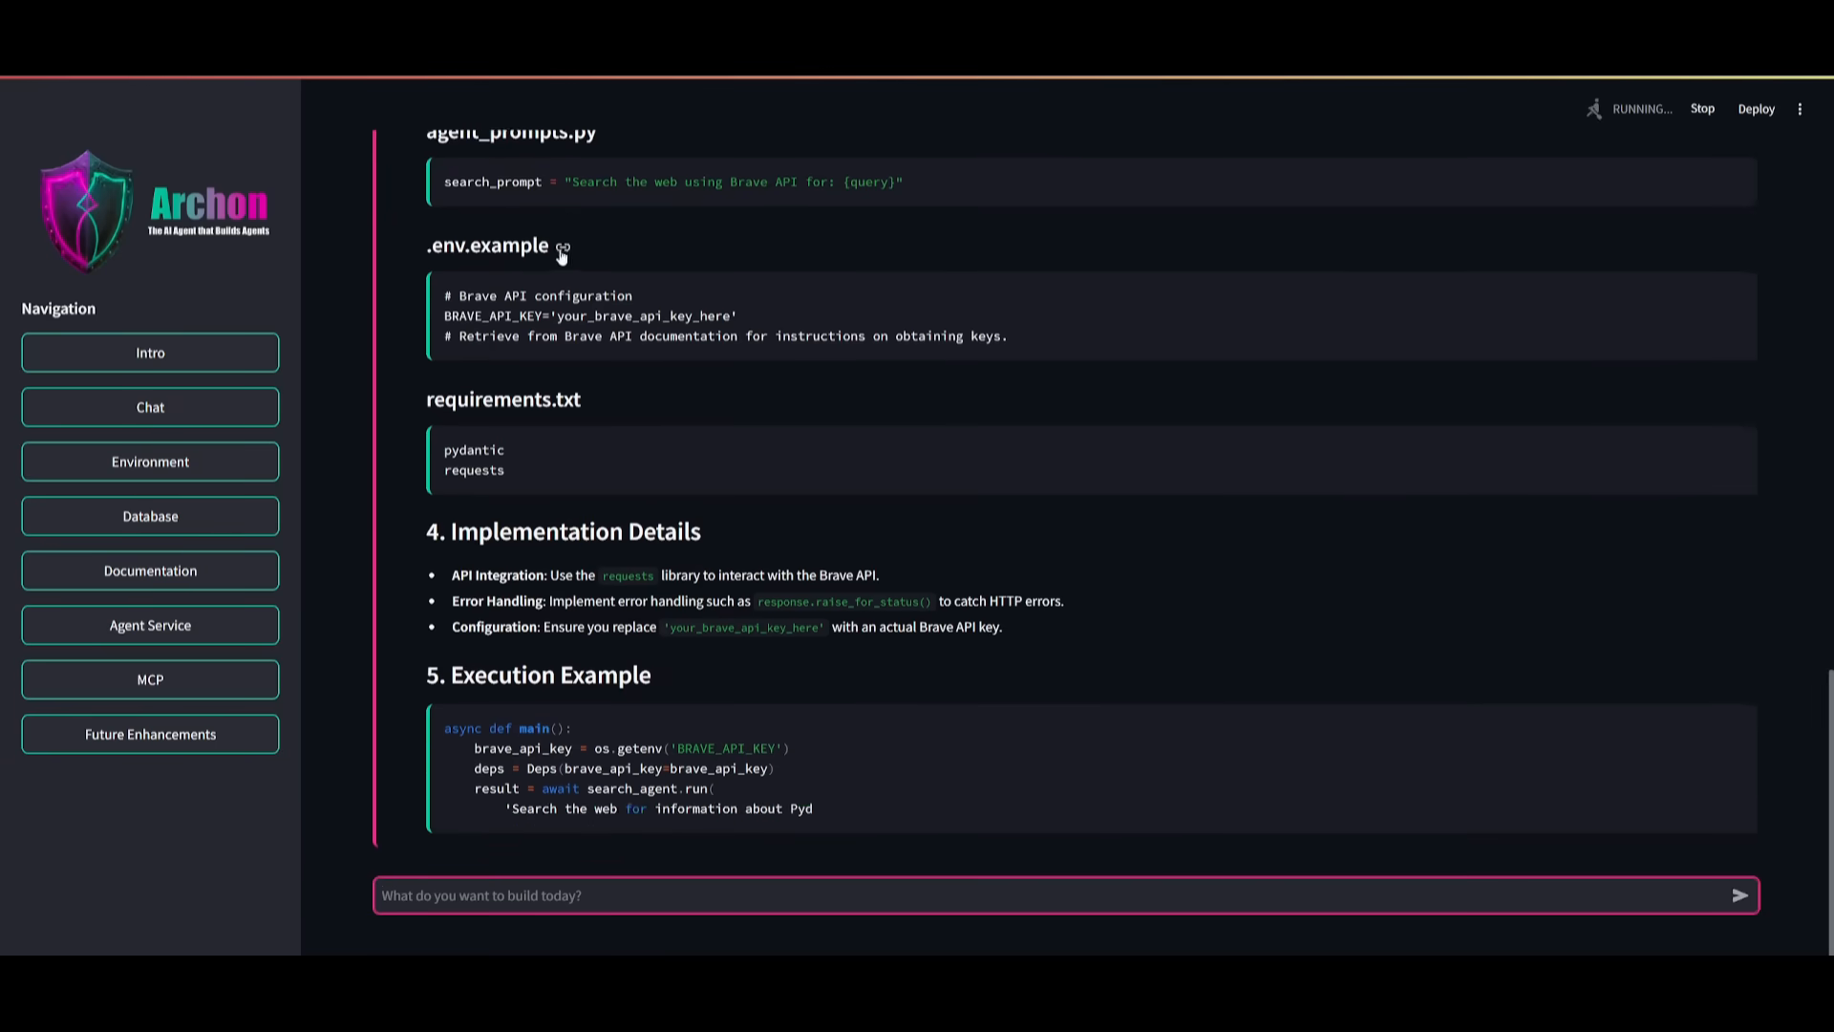
{"action": "scroll", "scroll_direction": "down", "scroll_amount": 3}
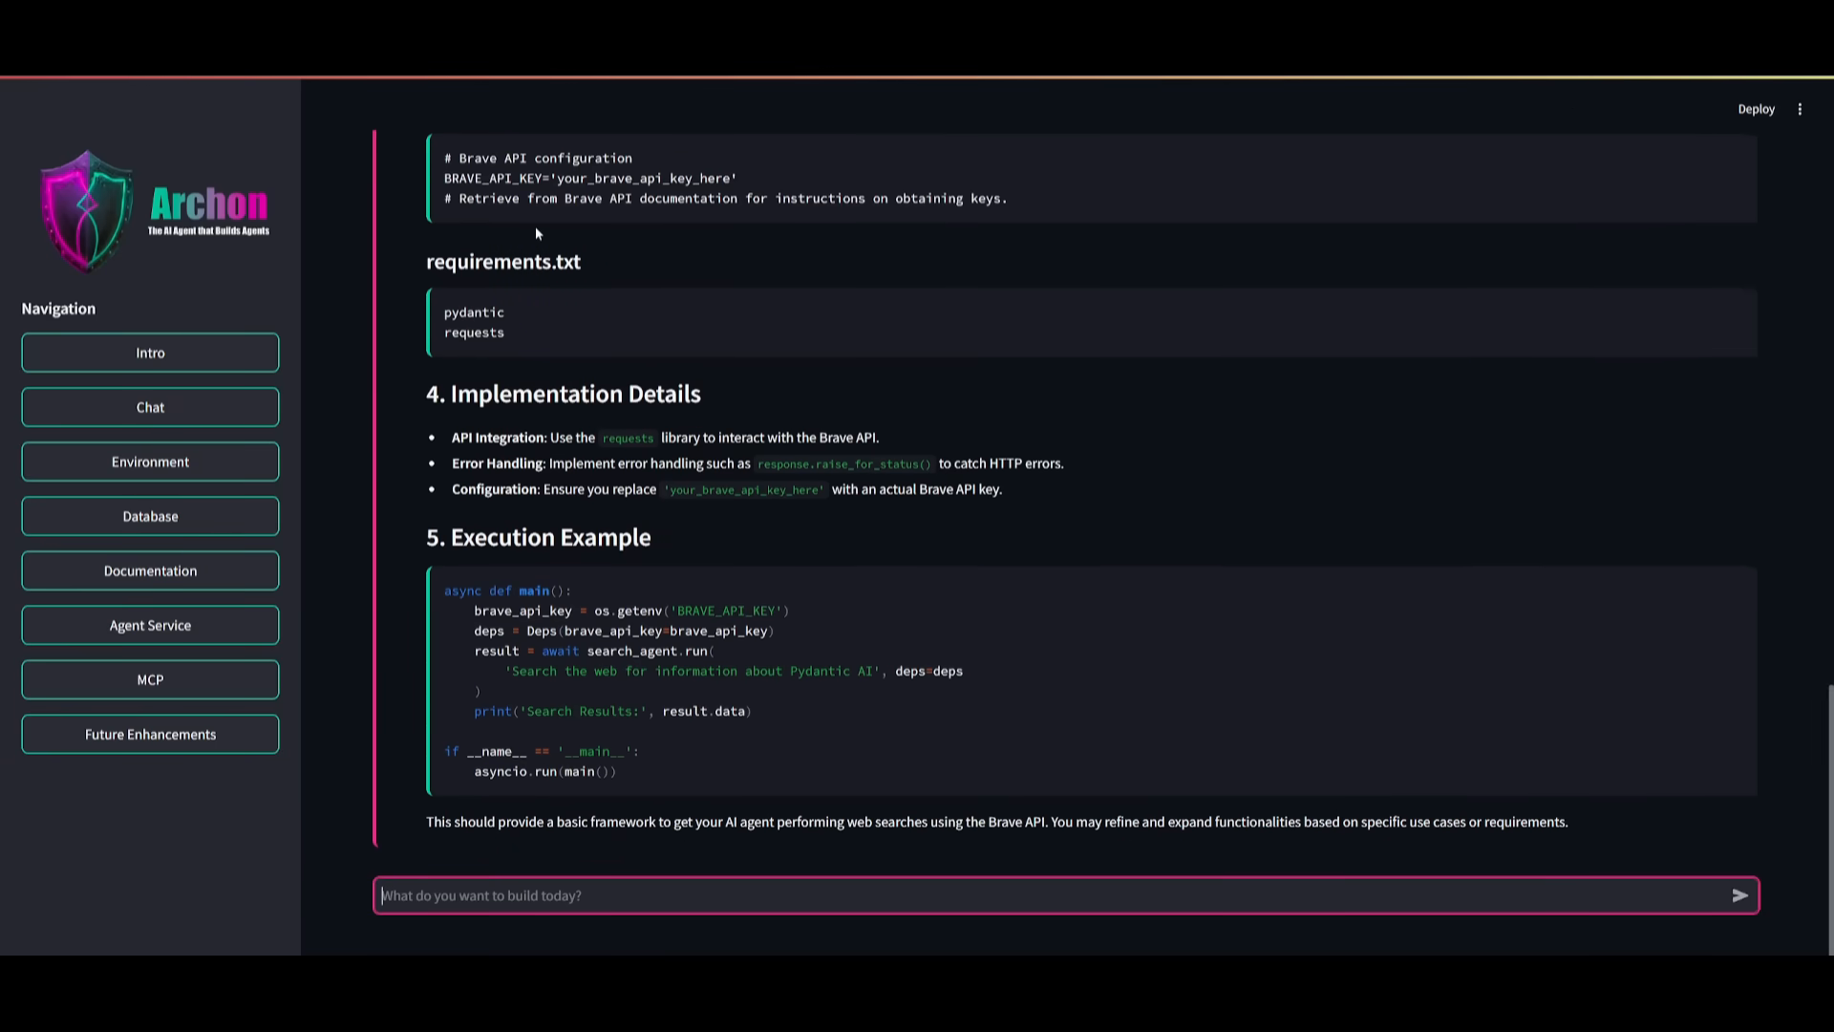
{"action": "mouse_move", "coordinate": [1732, 160]}
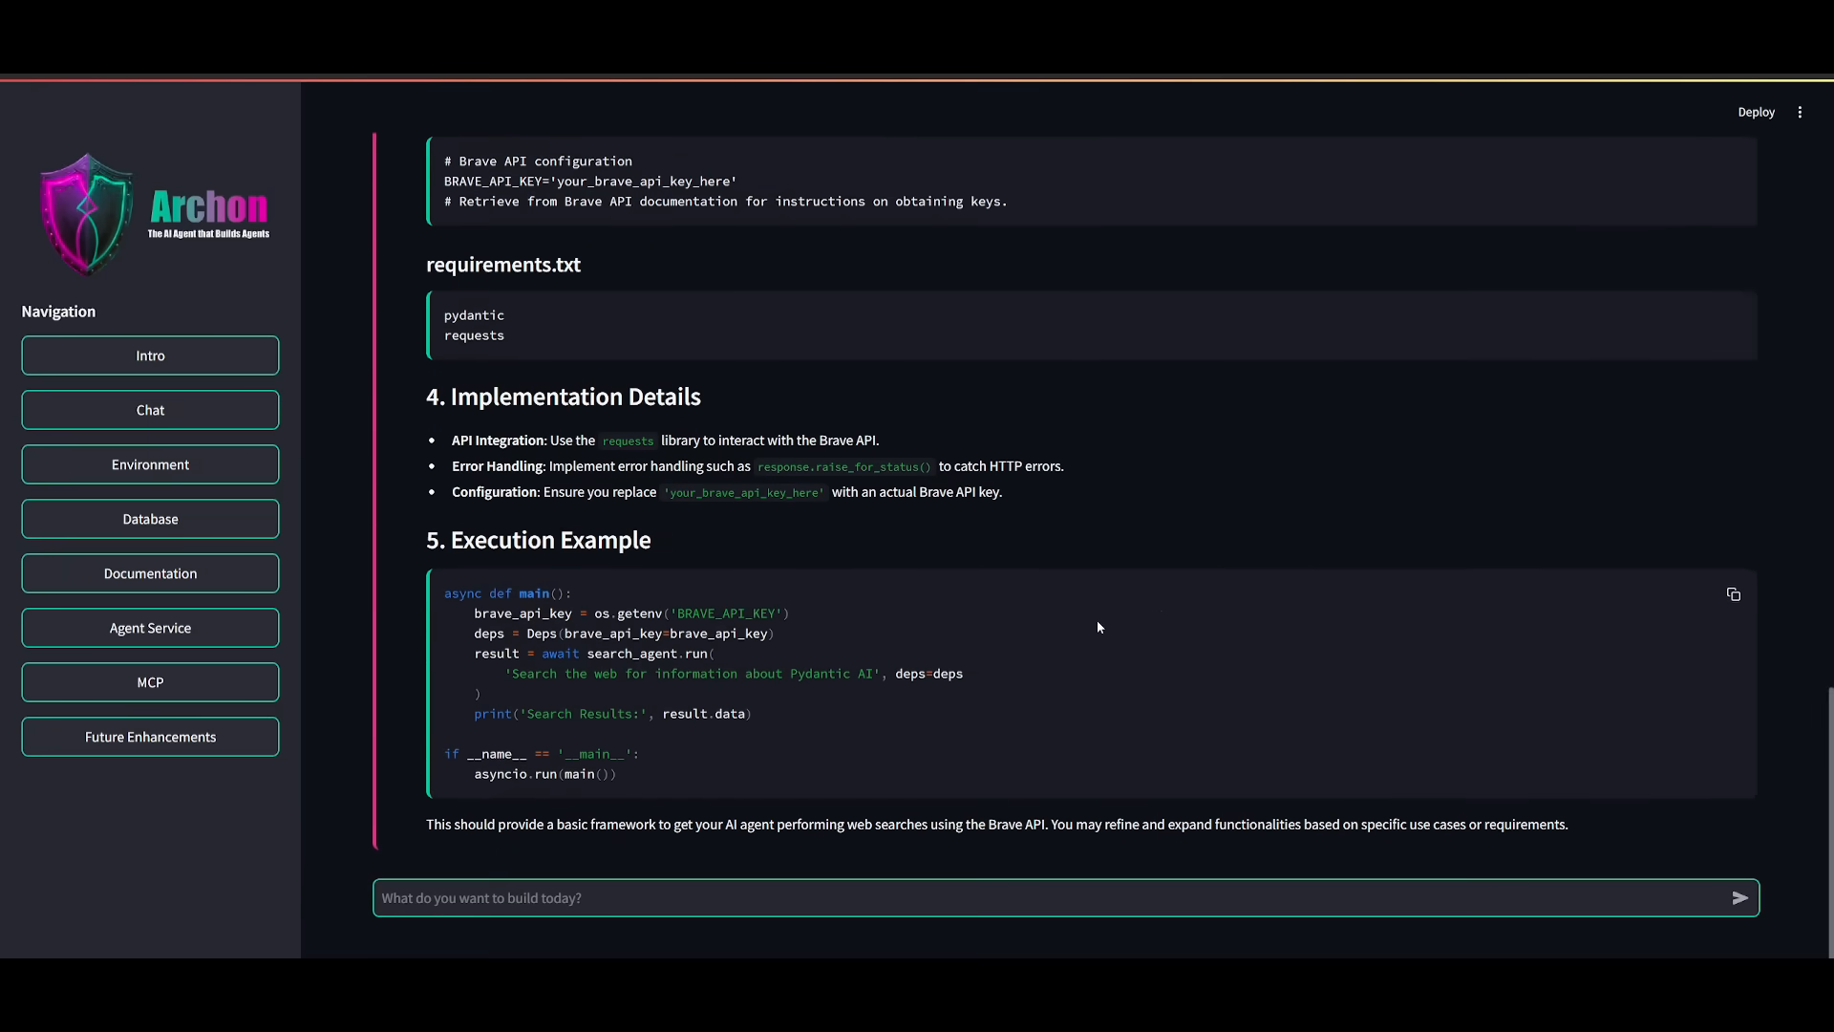
{"action": "scroll", "scroll_direction": "up", "scroll_amount": 3}
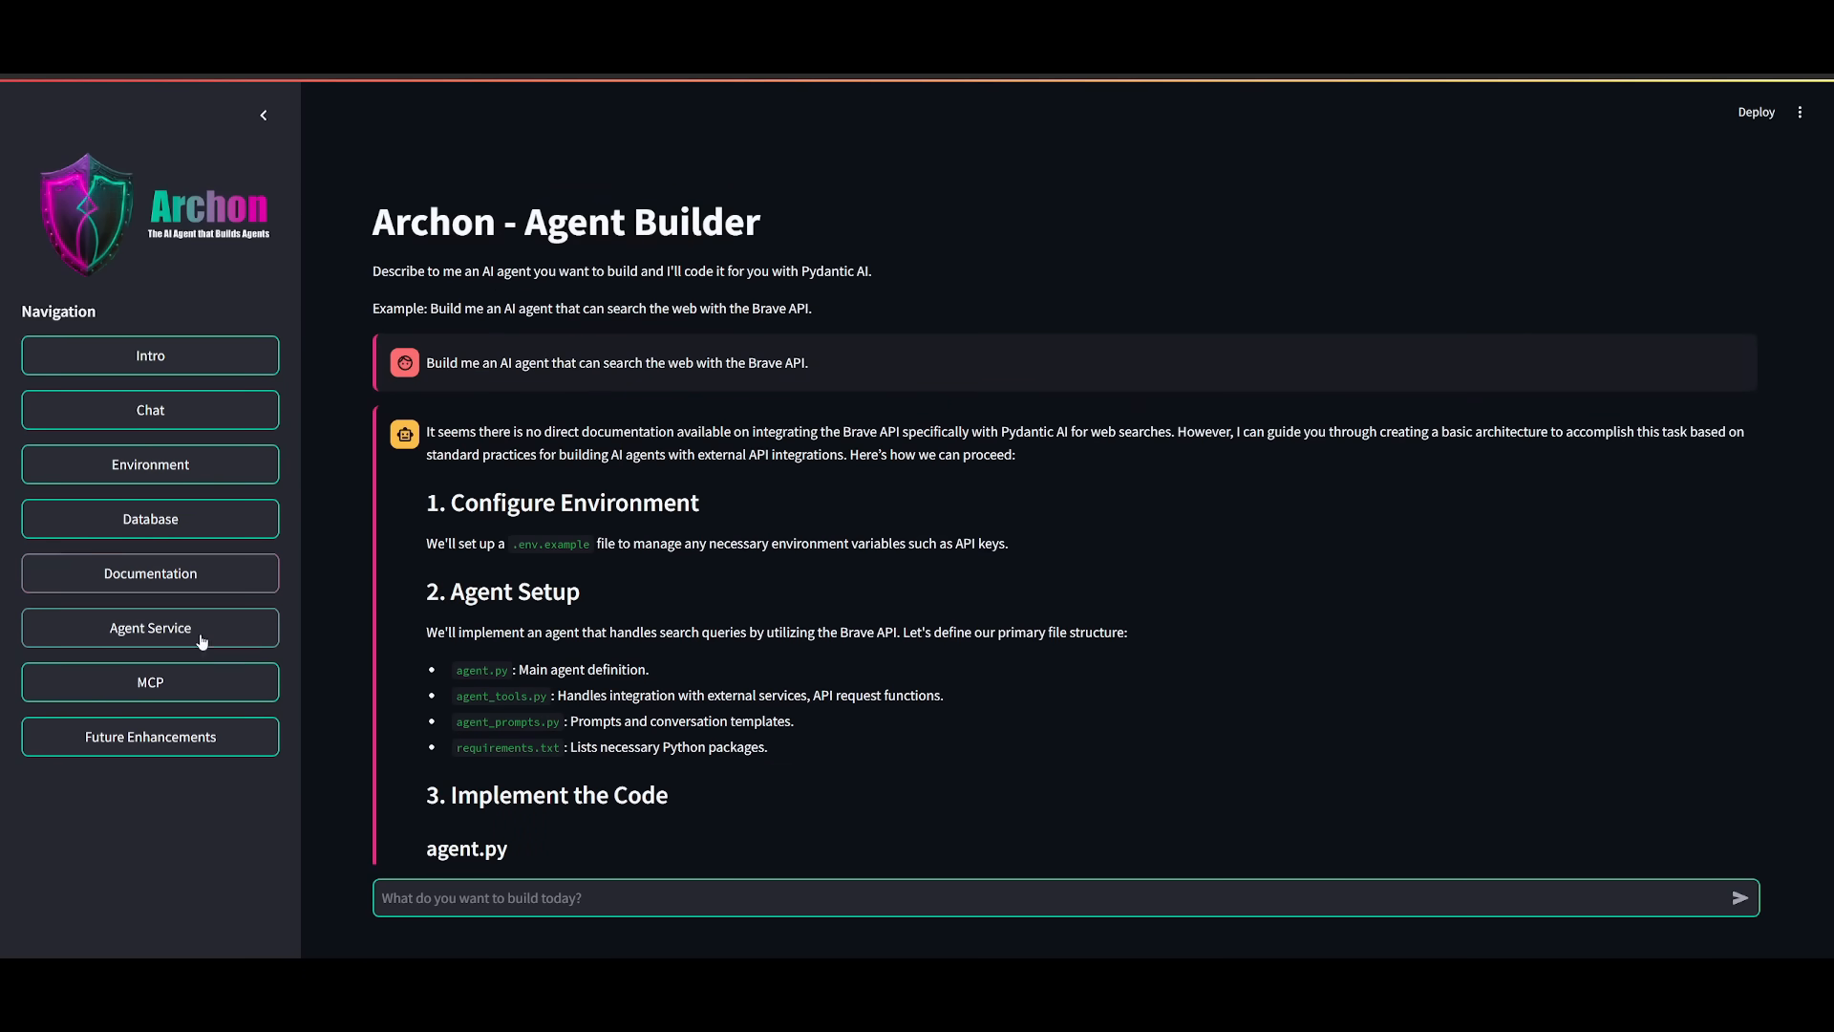
{"action": "left_click", "coordinate": [150, 682]}
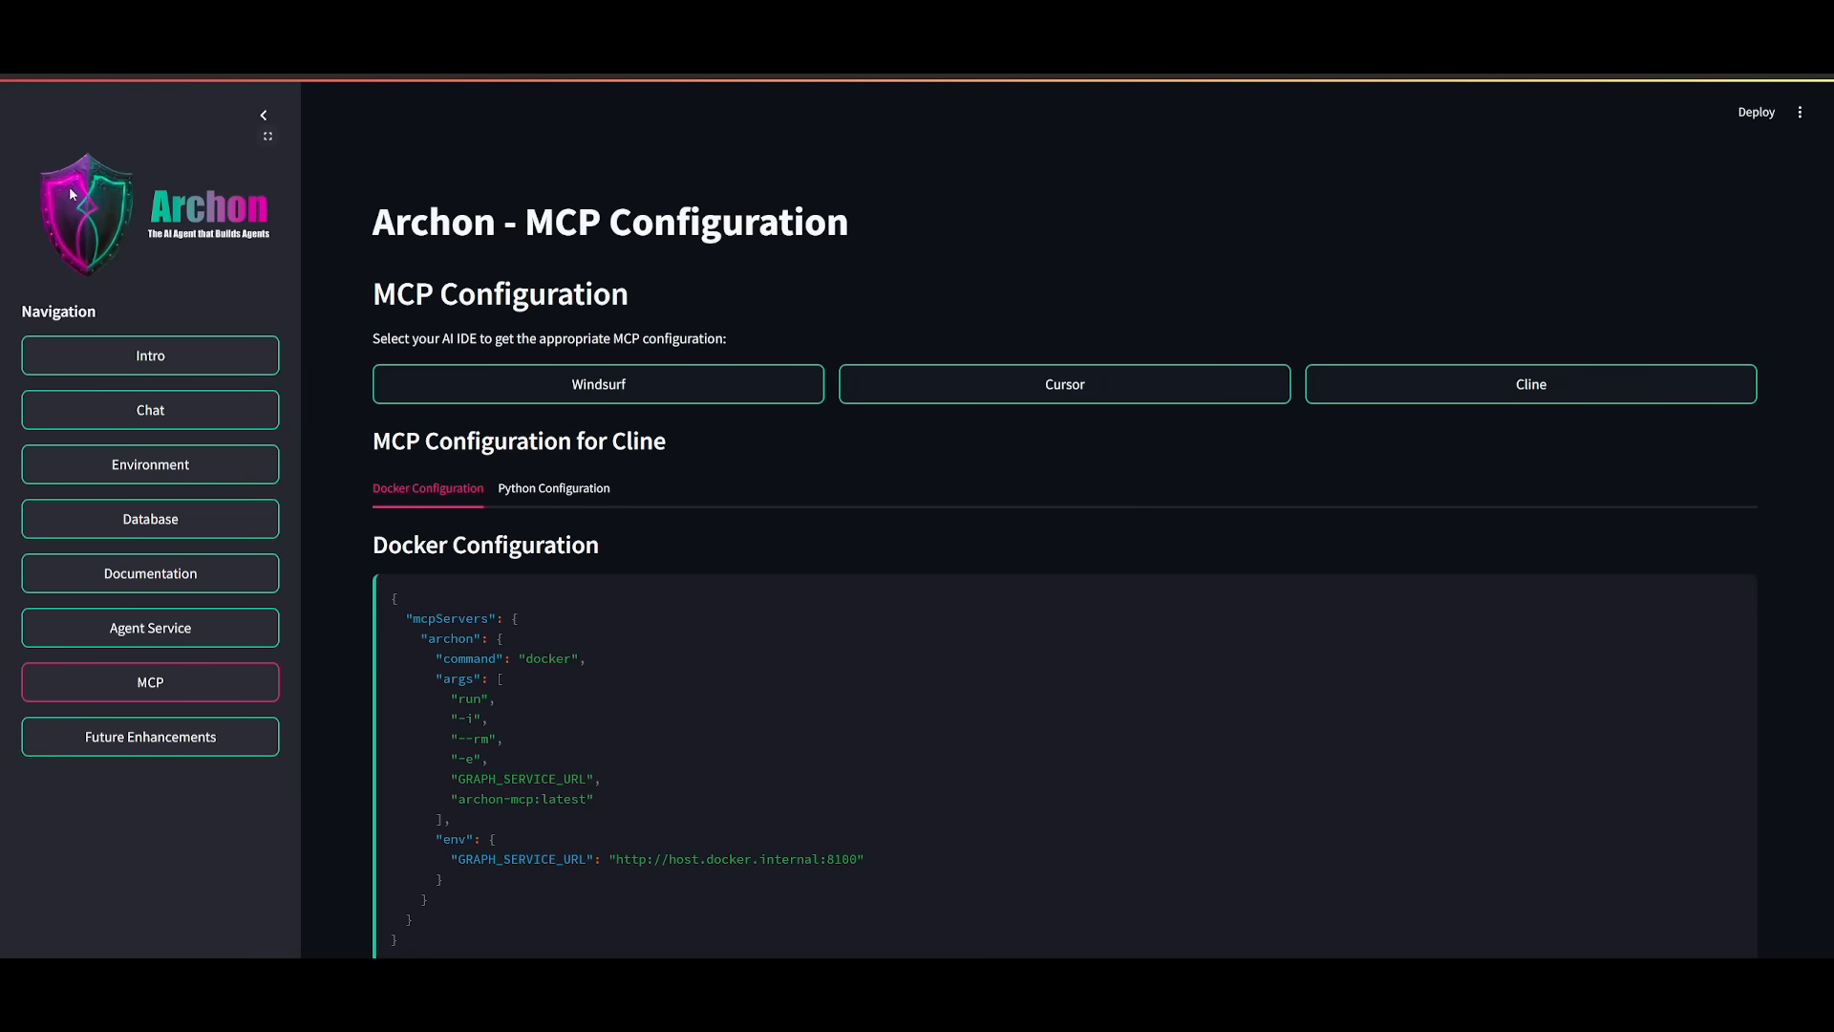
{"action": "mouse_move", "coordinate": [1093, 618]}
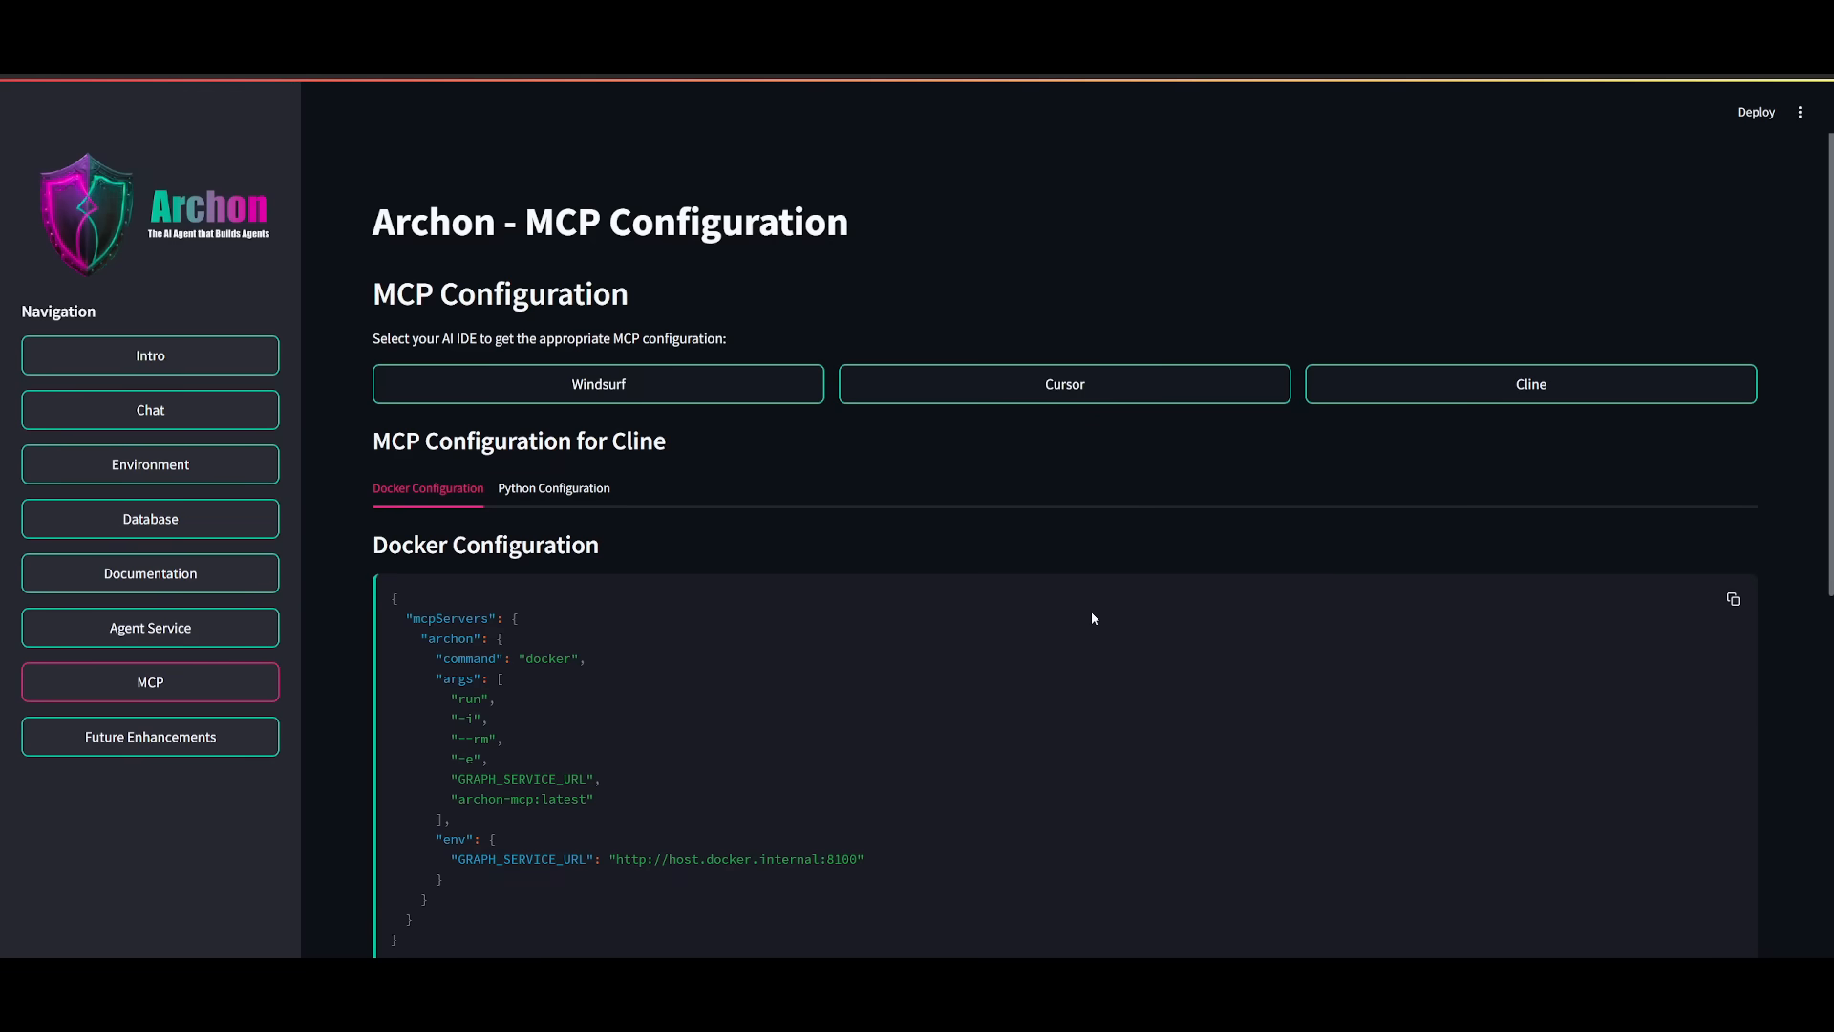
{"action": "mouse_move", "coordinate": [1143, 547]}
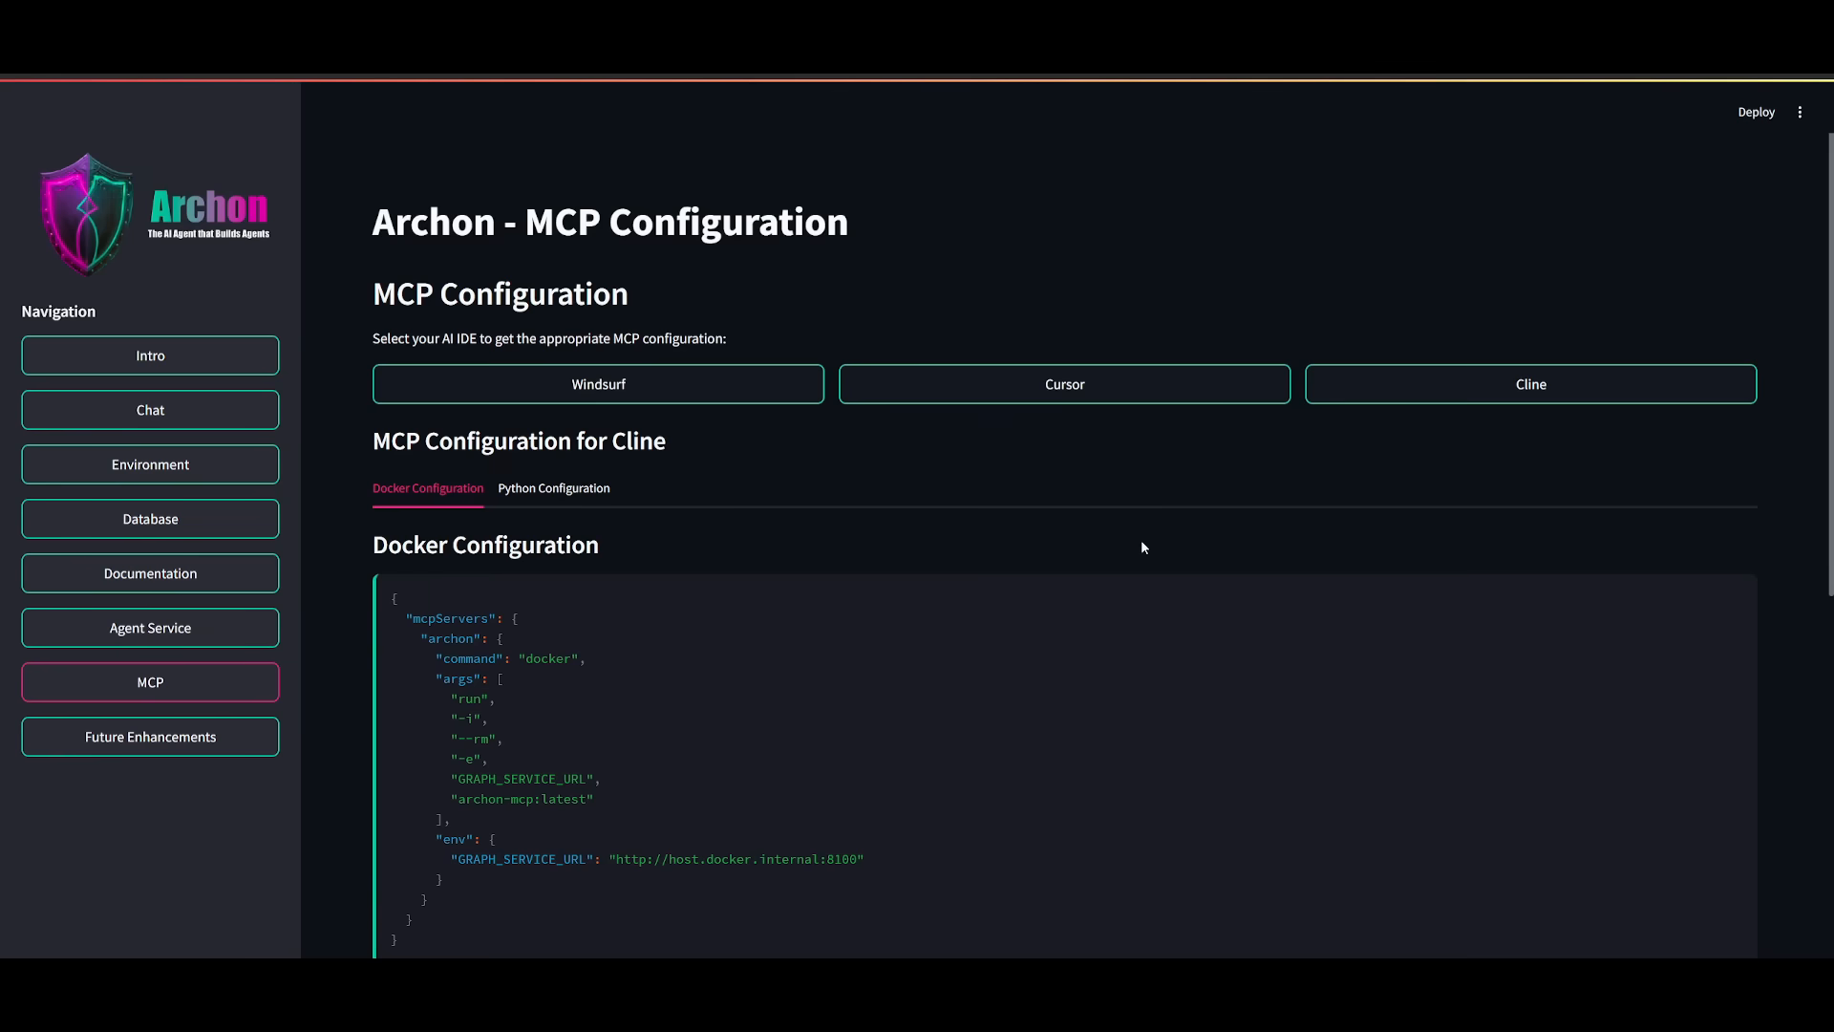
{"action": "mouse_move", "coordinate": [815, 433]}
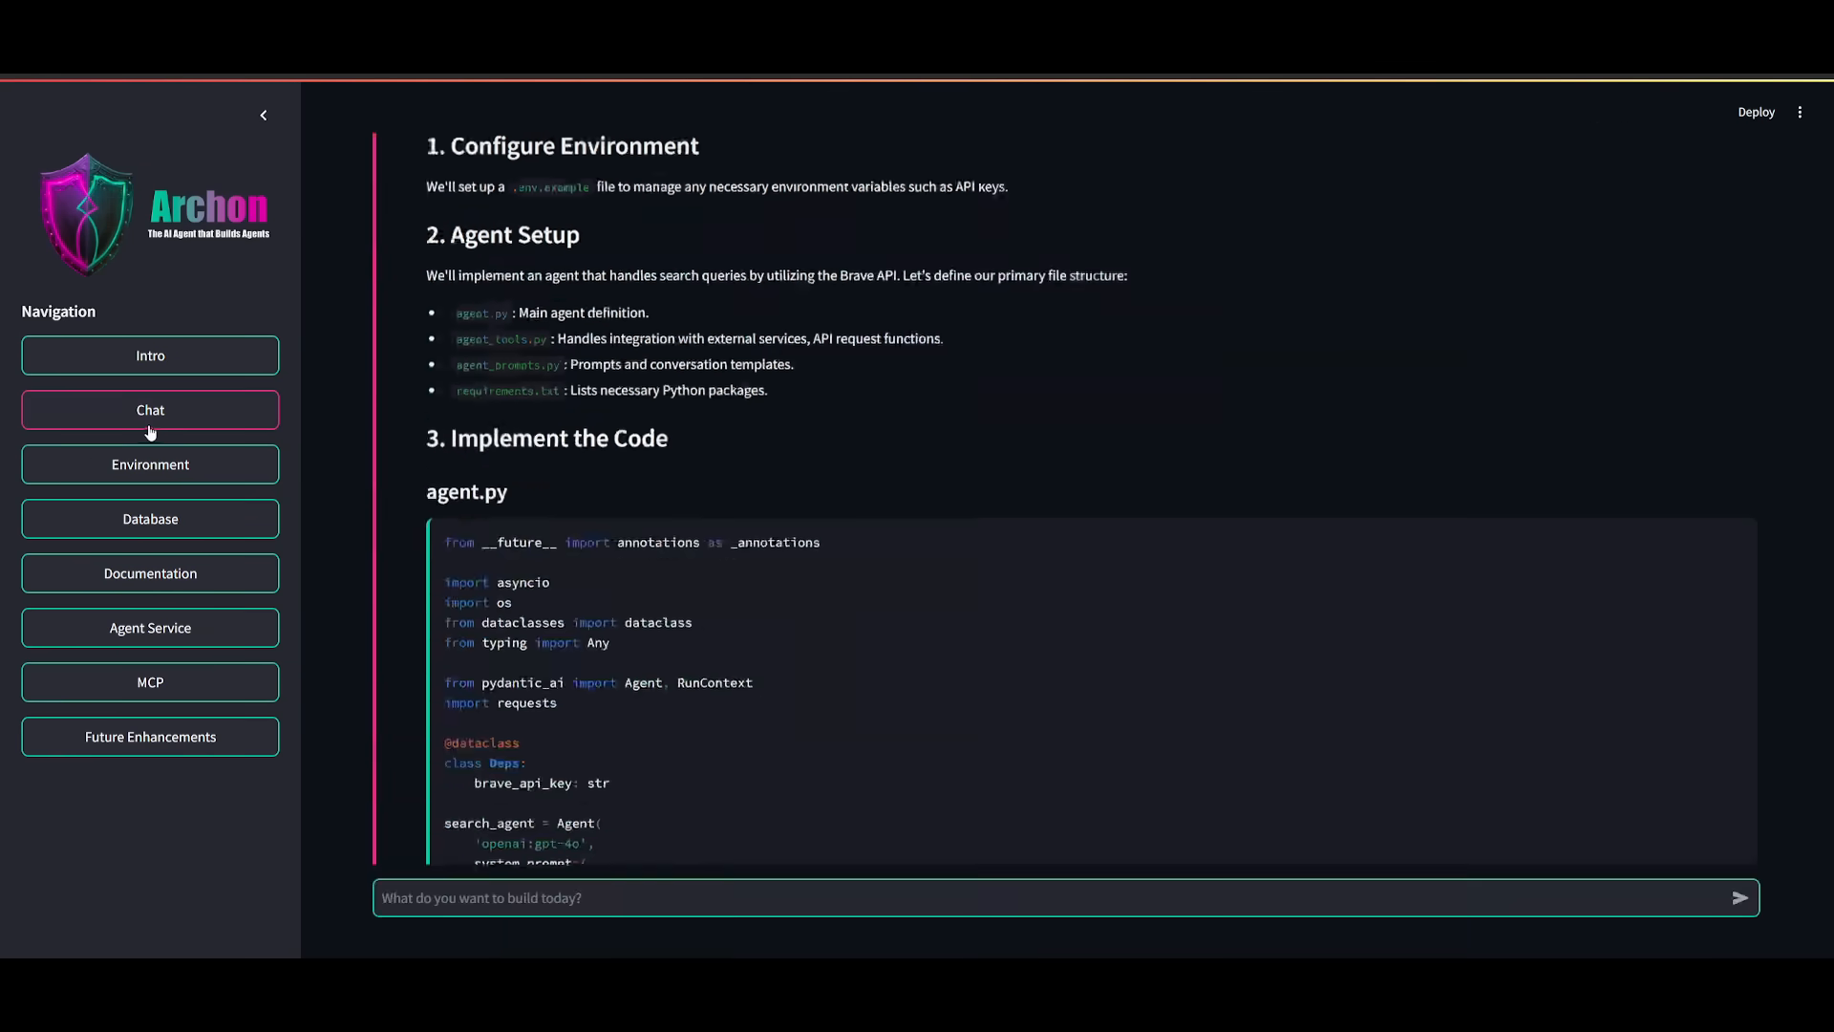
- Open the Future Enhancements roadmap showing iterations V5 through V13
{"action": "scroll", "scroll_direction": "up", "scroll_amount": 3}
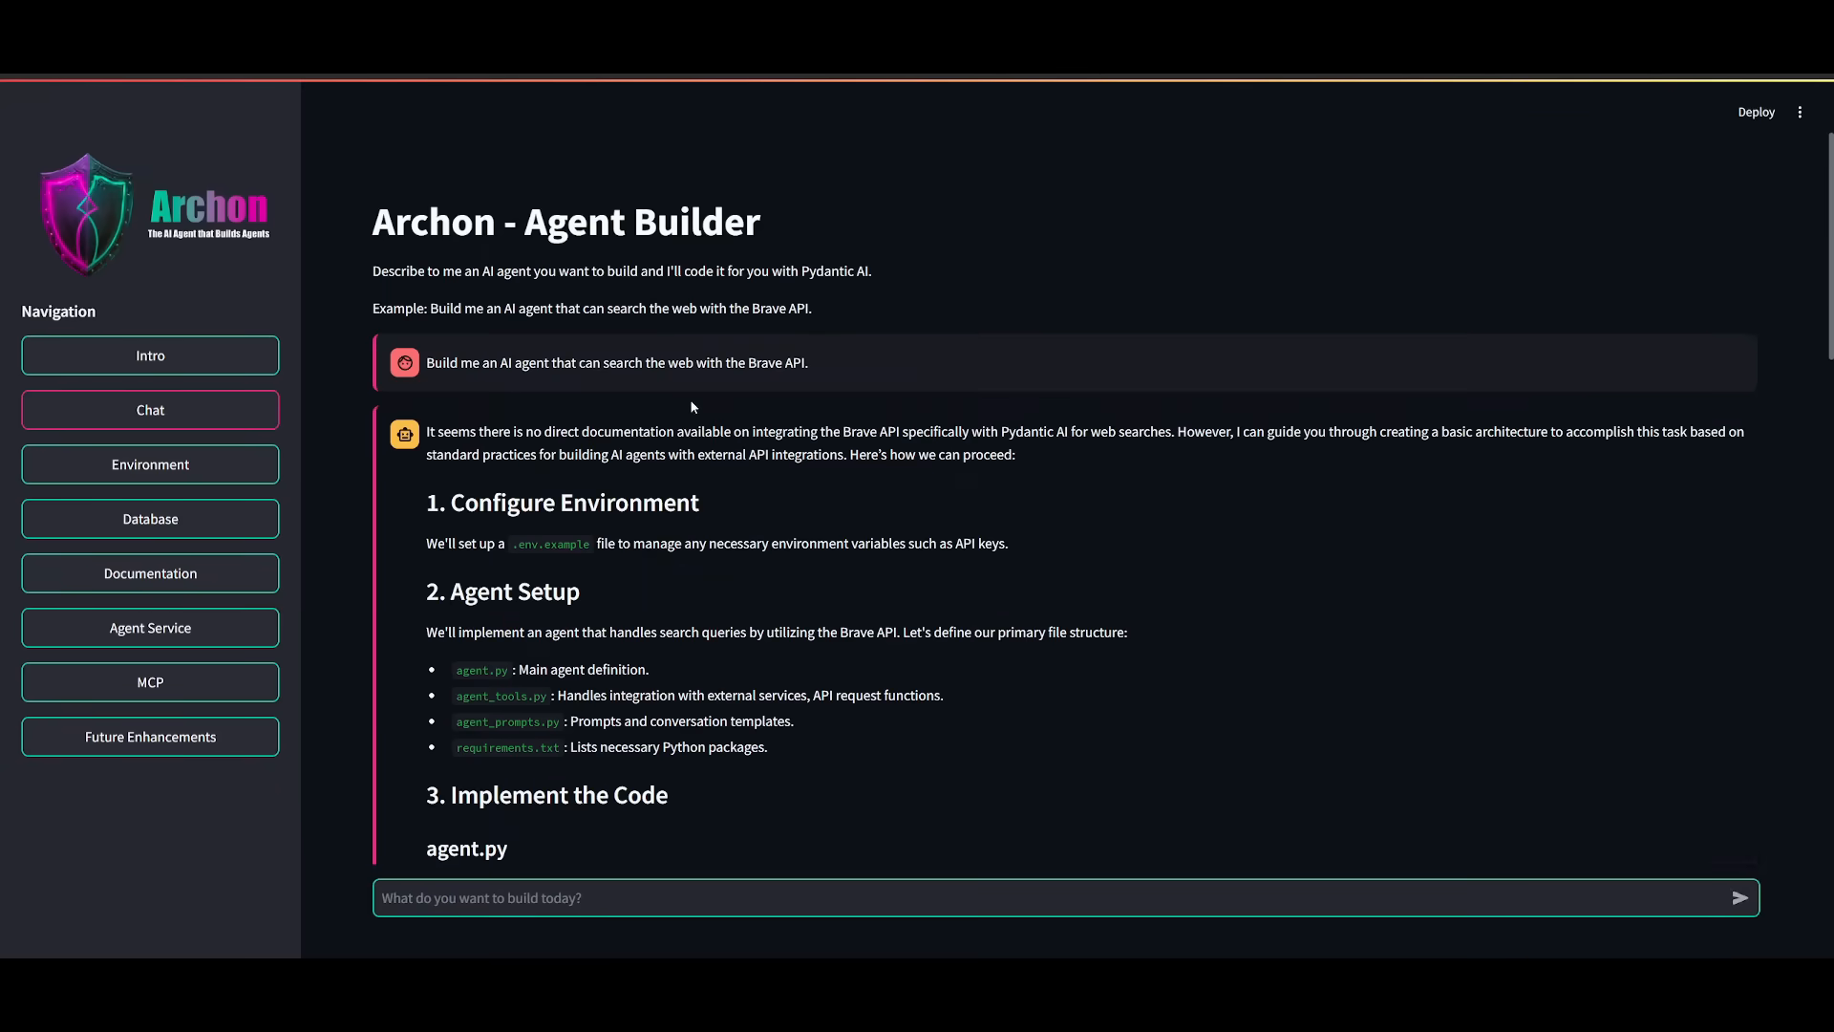
{"action": "mouse_move", "coordinate": [458, 384]}
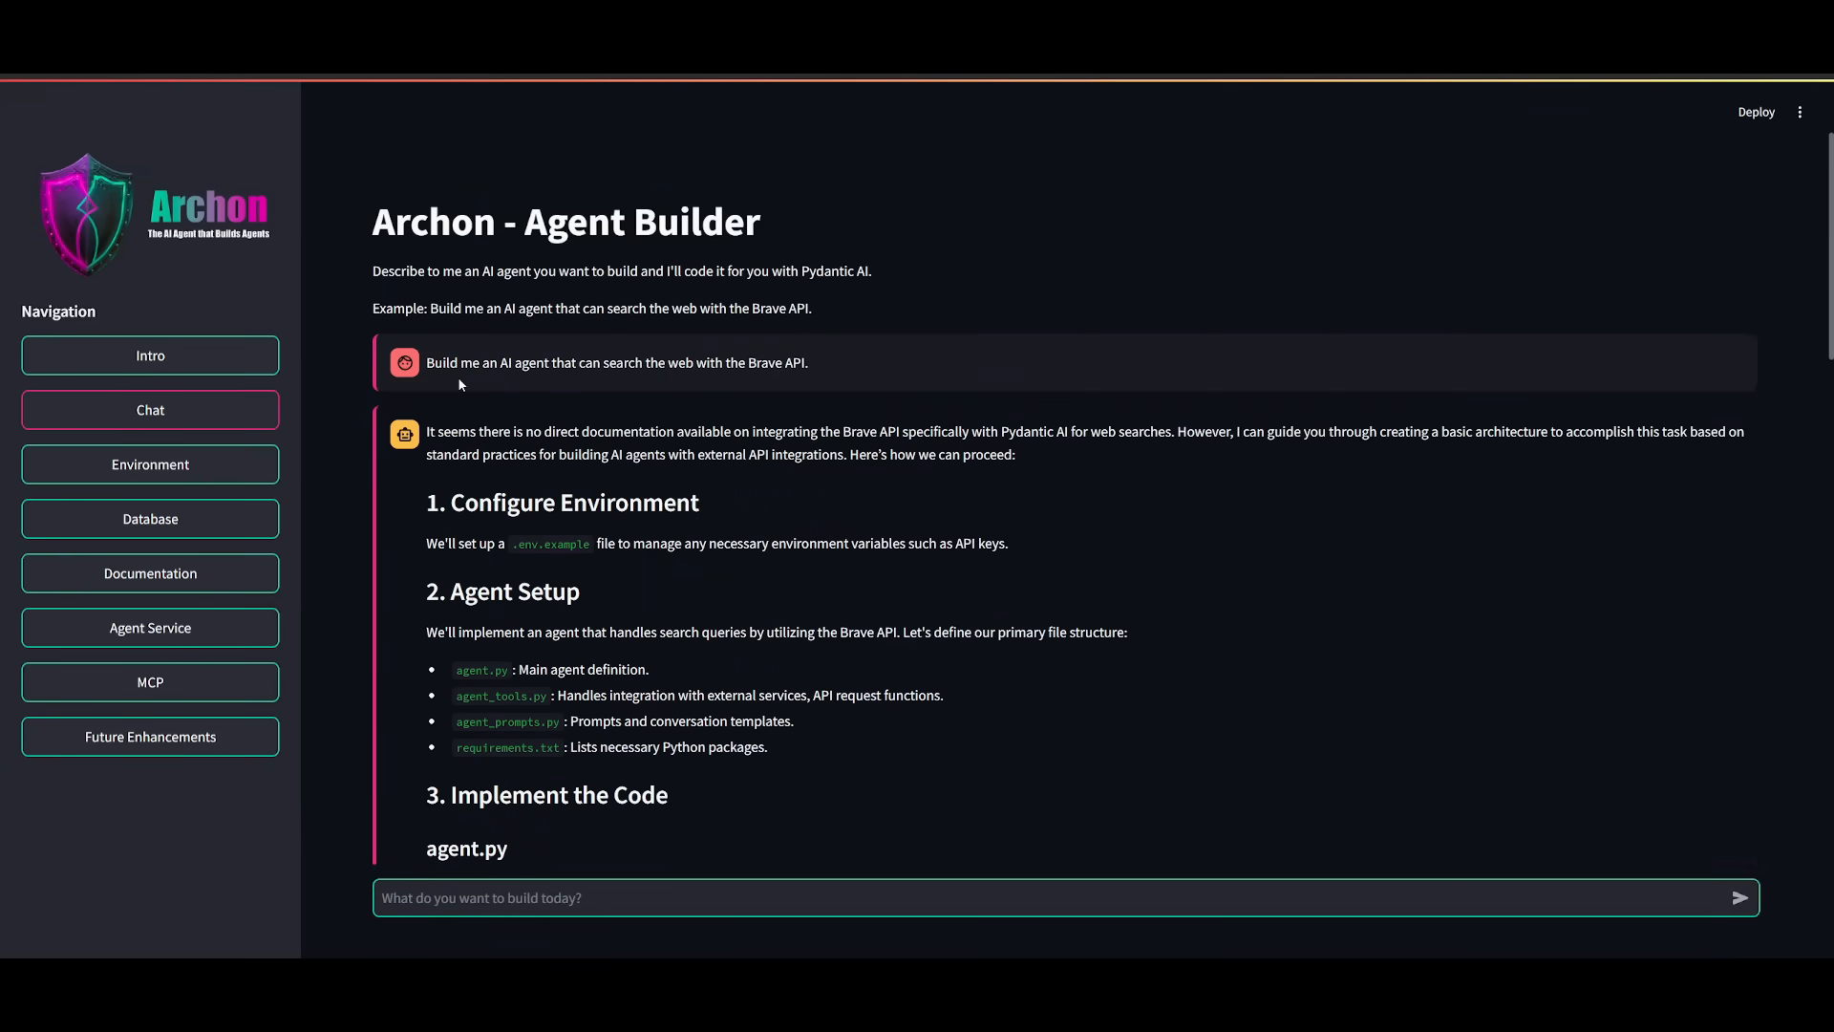
{"action": "mouse_move", "coordinate": [990, 552]}
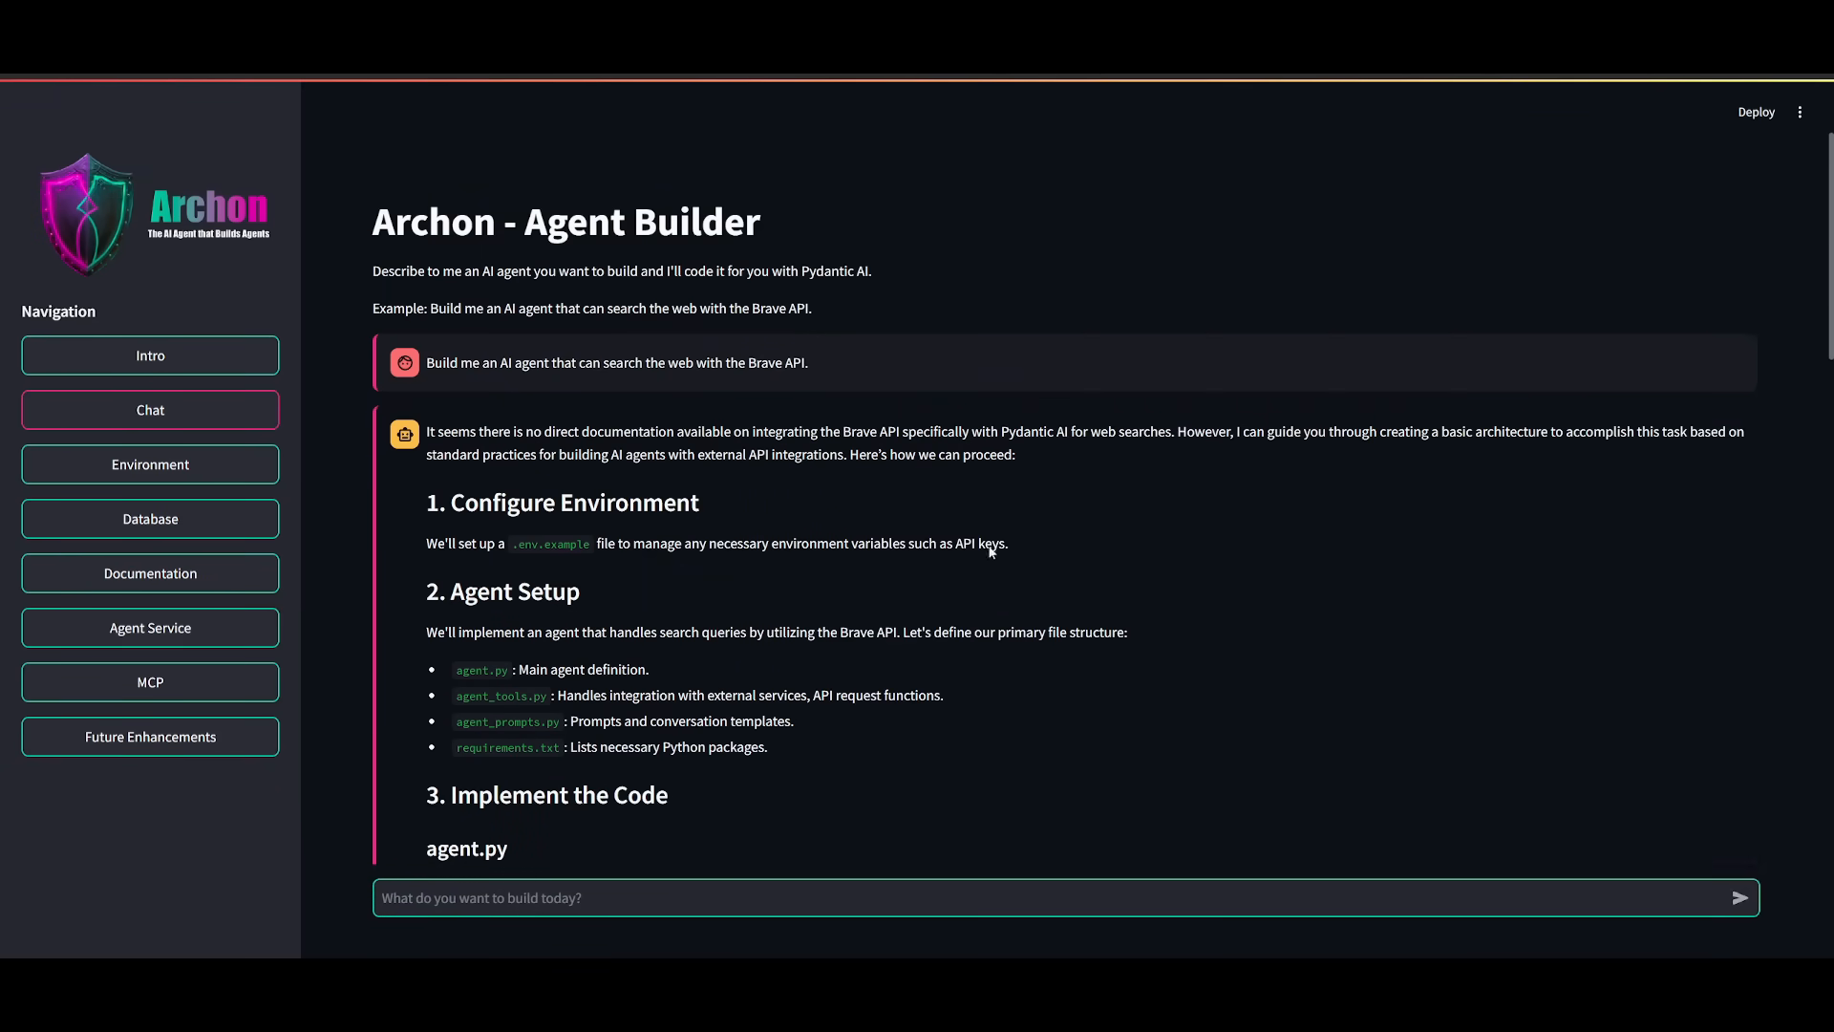
{"action": "left_click", "coordinate": [150, 736]}
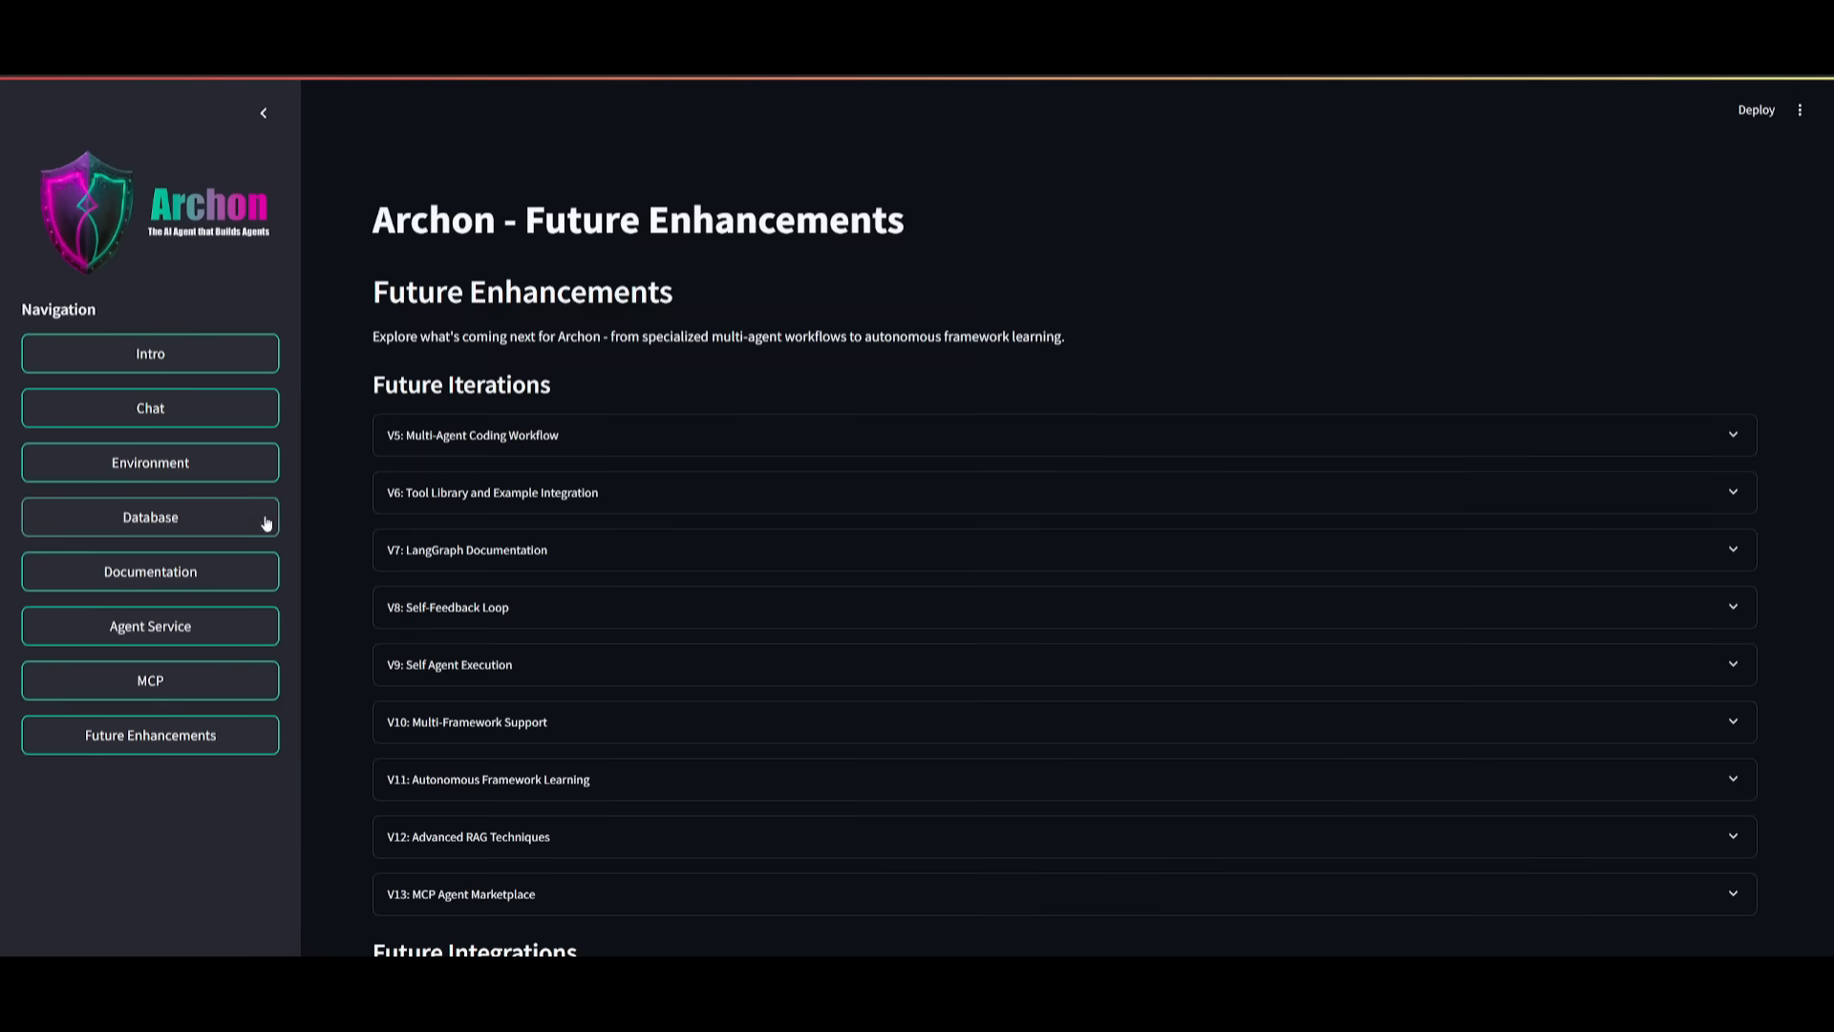
{"action": "mouse_move", "coordinate": [511, 354]}
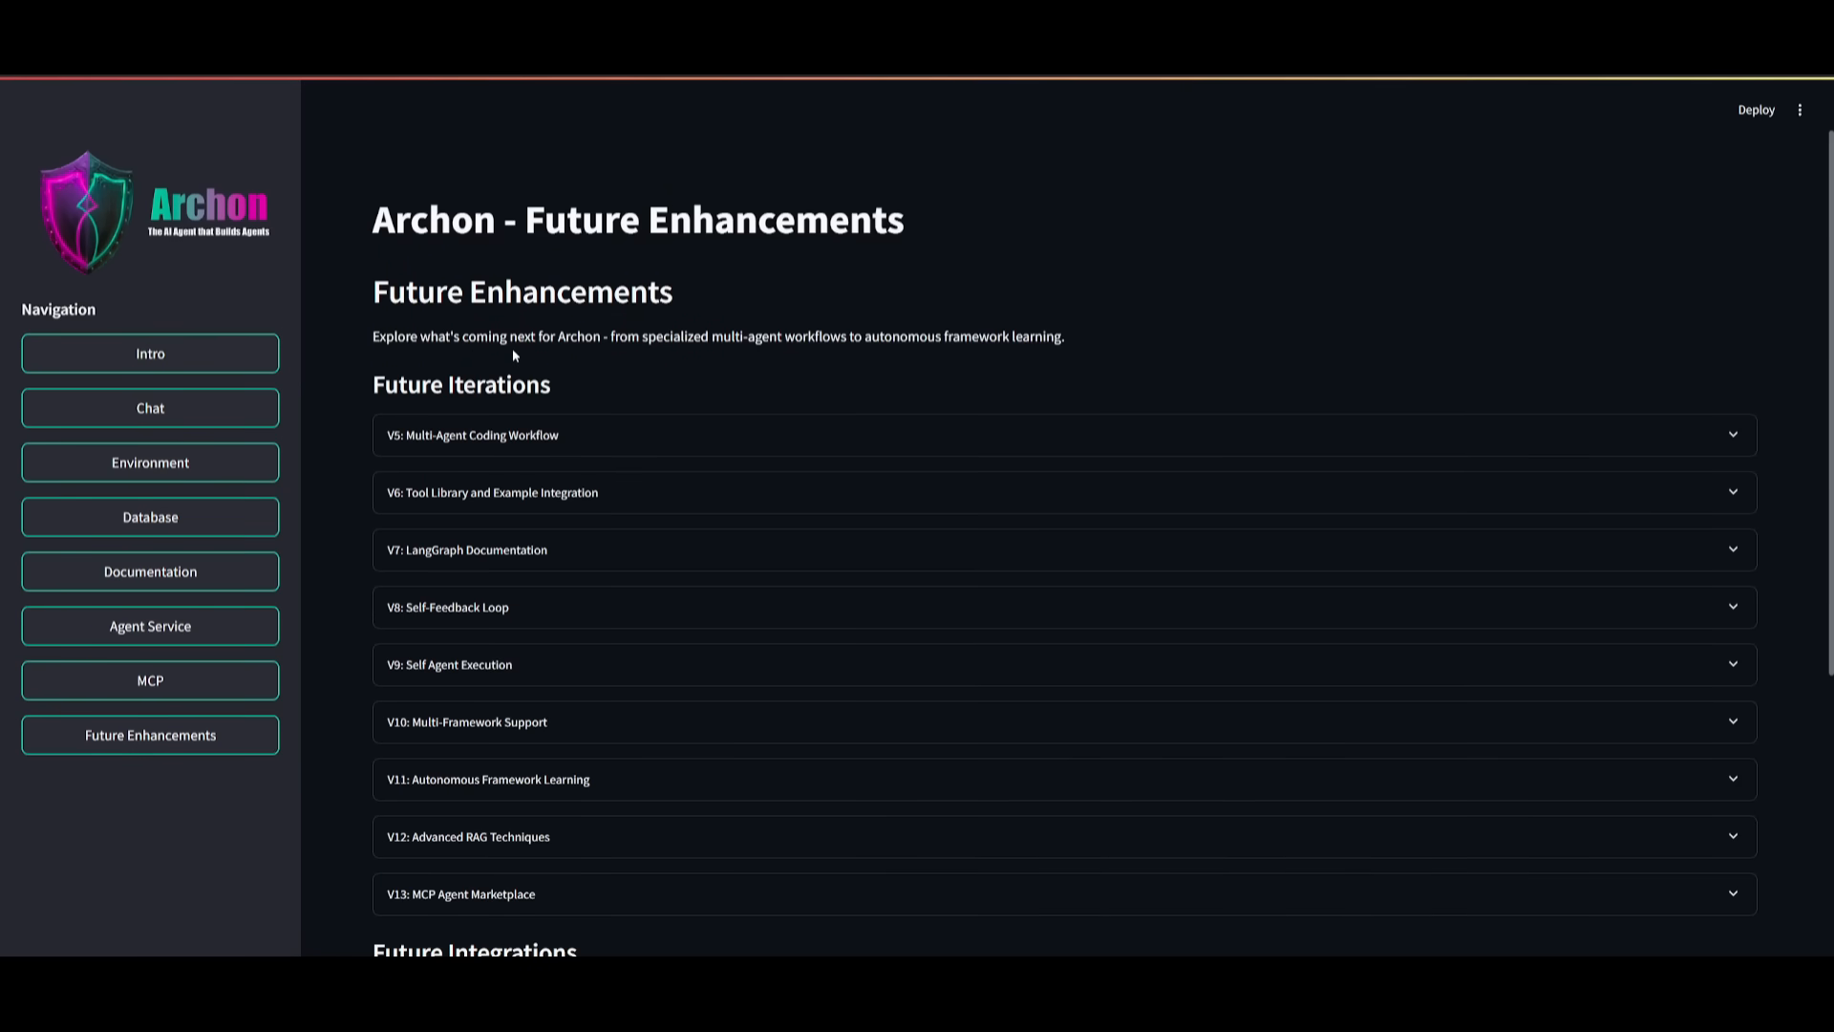
{"action": "mouse_move", "coordinate": [475, 436]}
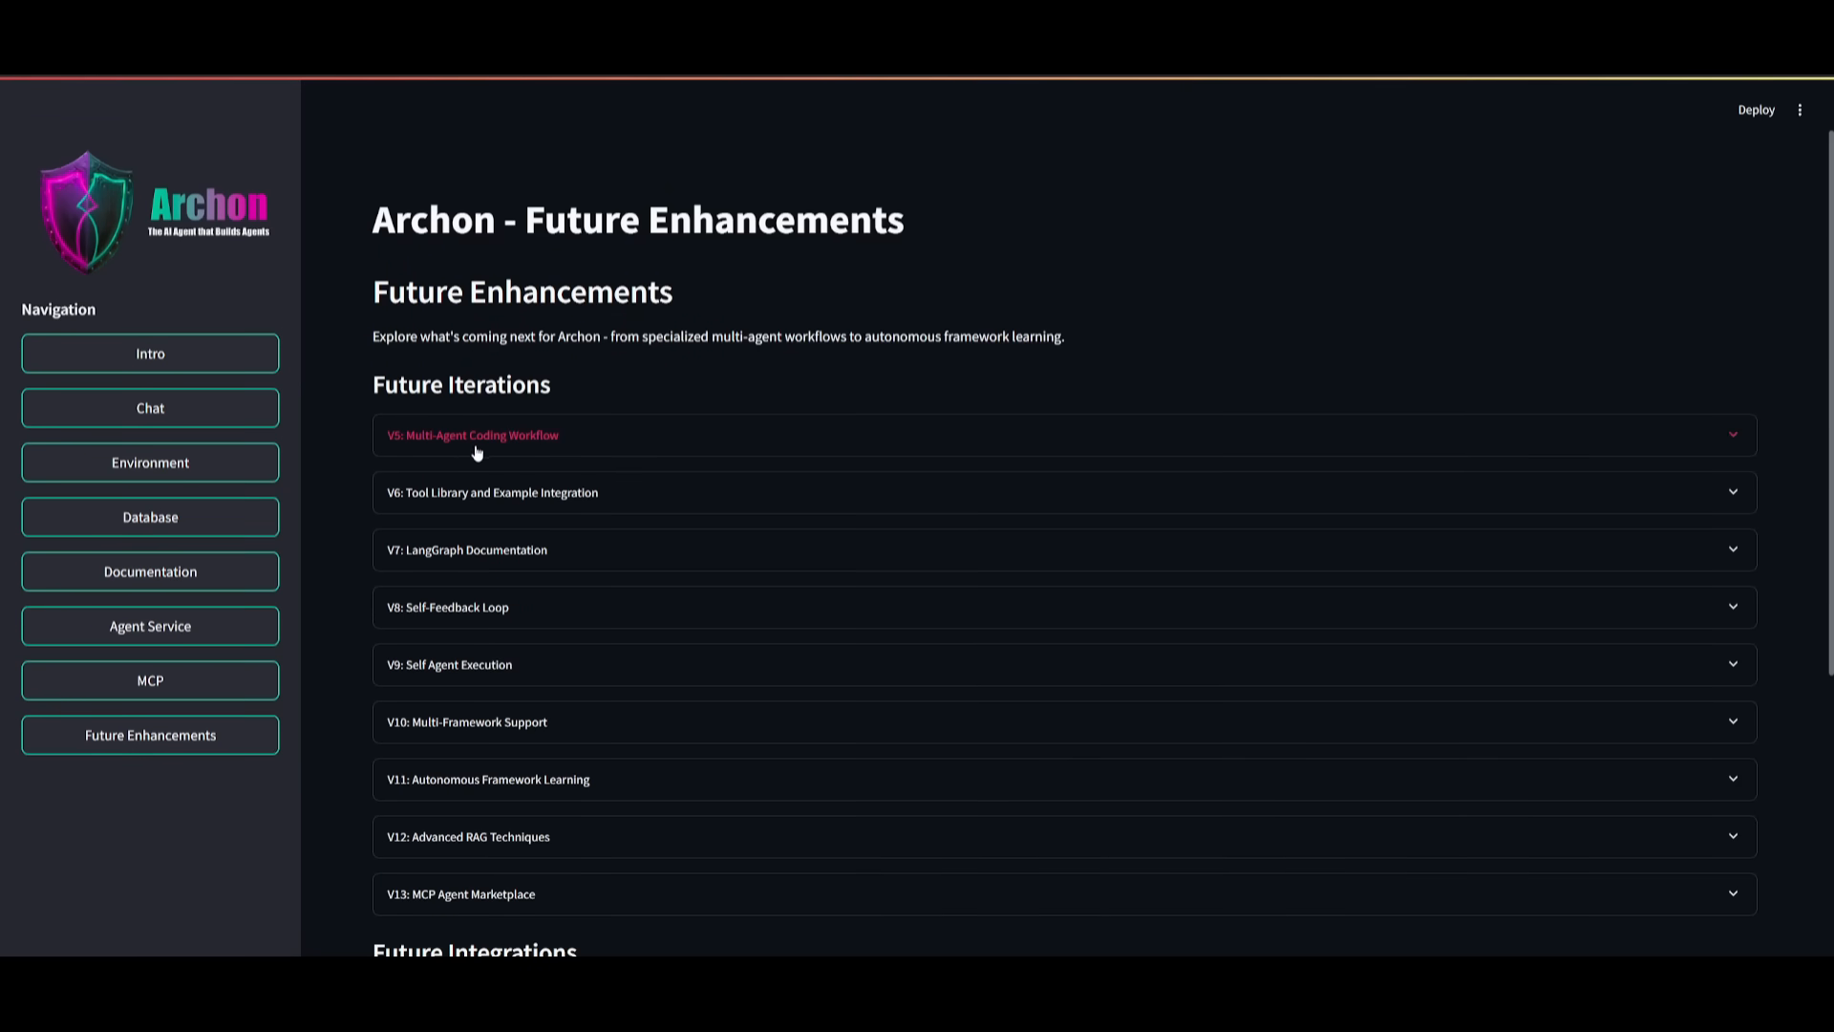
{"action": "scroll", "scroll_direction": "down", "scroll_amount": 3}
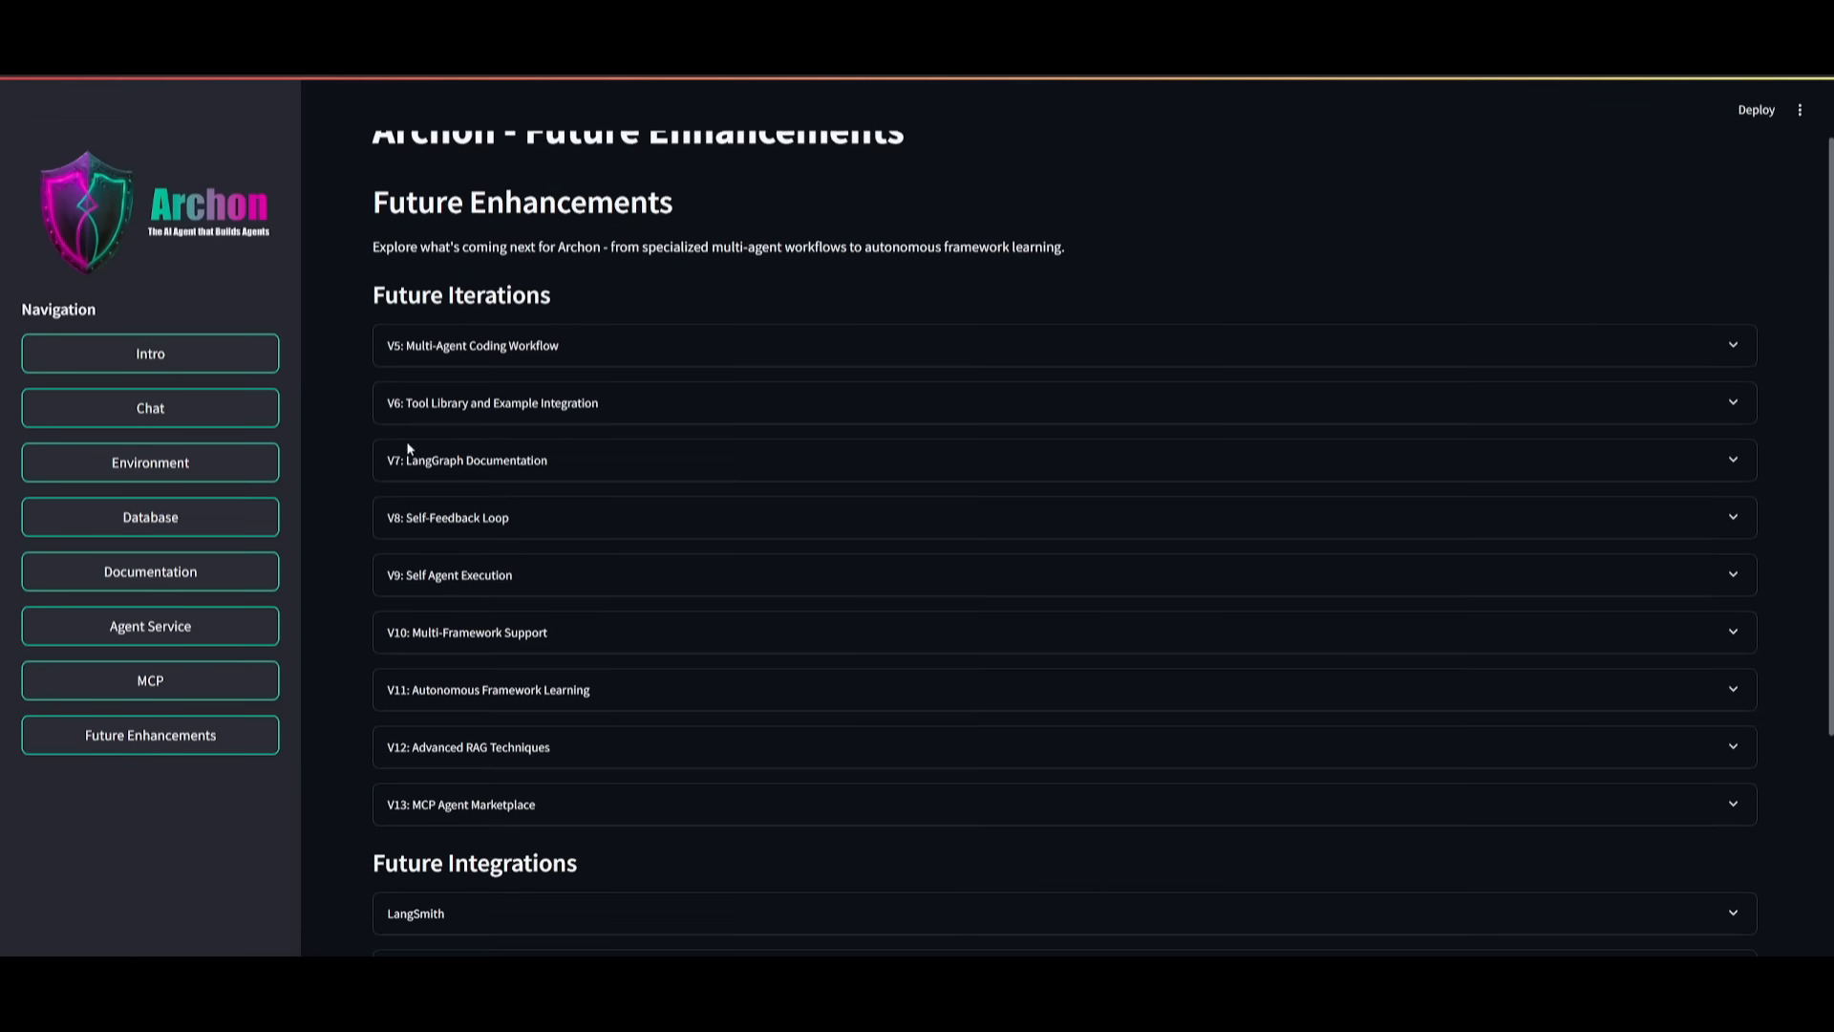
{"action": "mouse_move", "coordinate": [709, 840]}
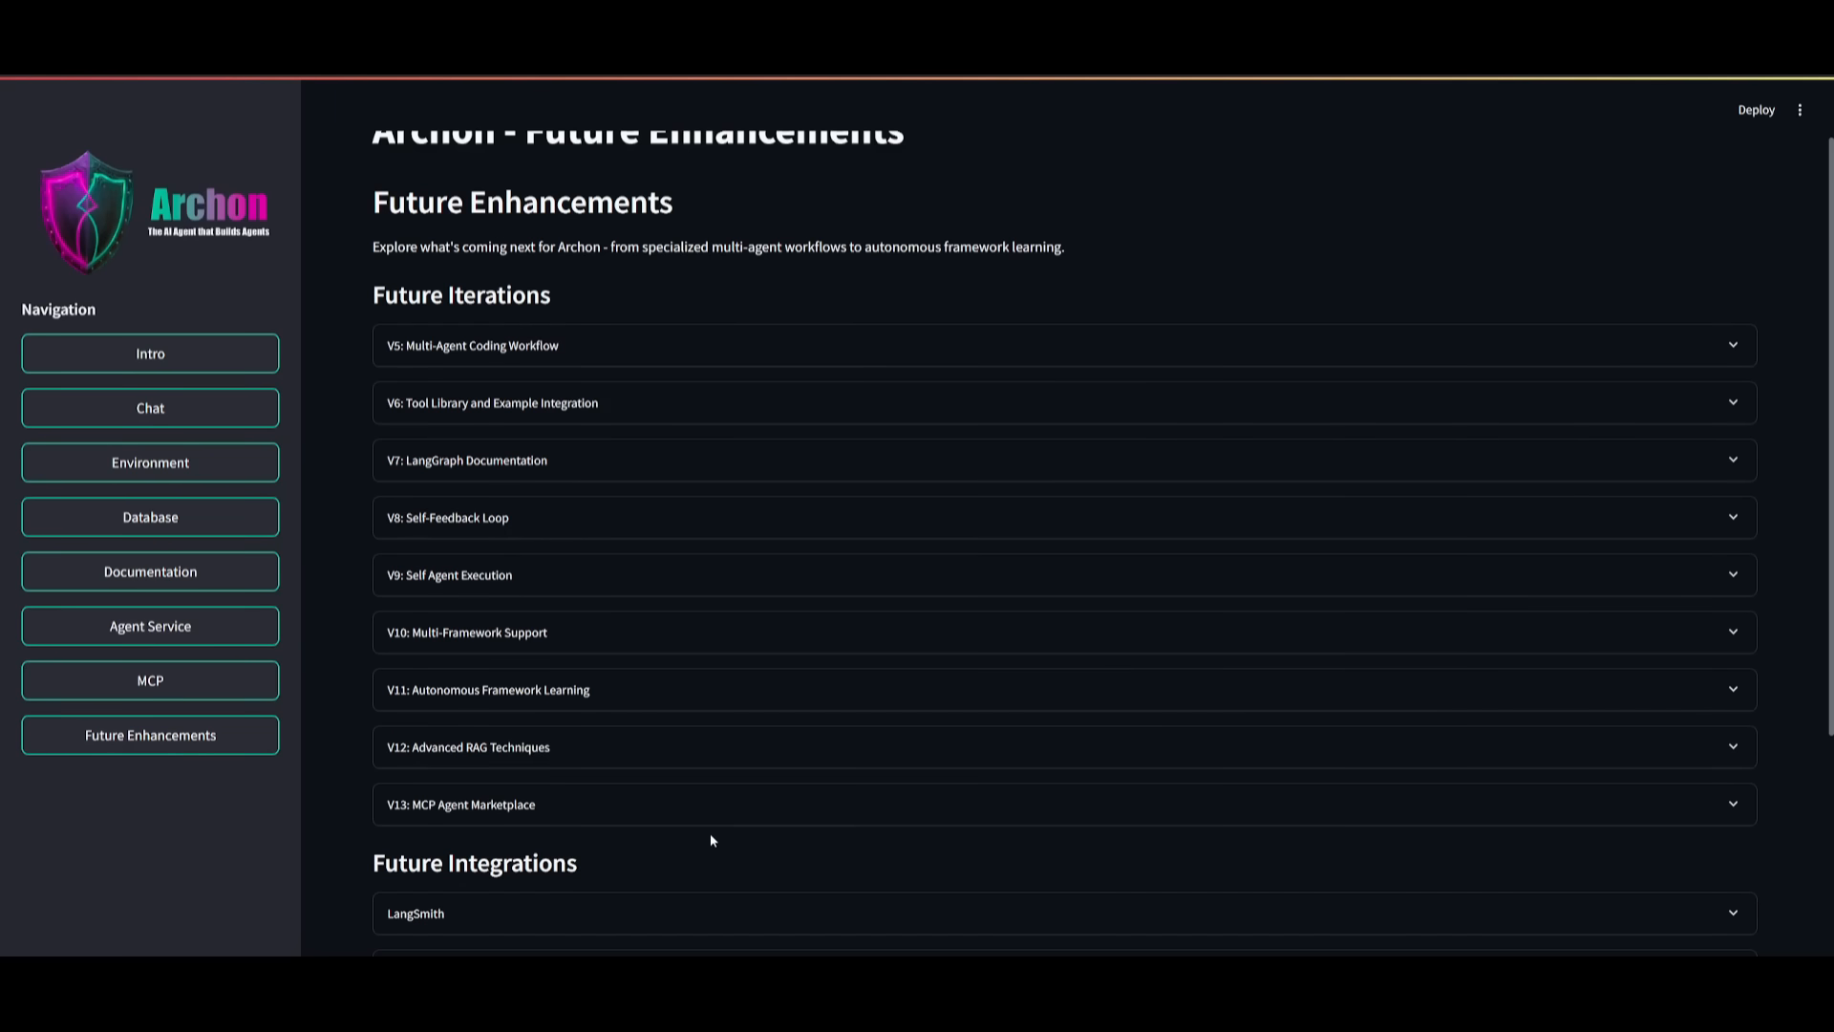
{"action": "scroll", "scroll_direction": "up", "scroll_amount": 3}
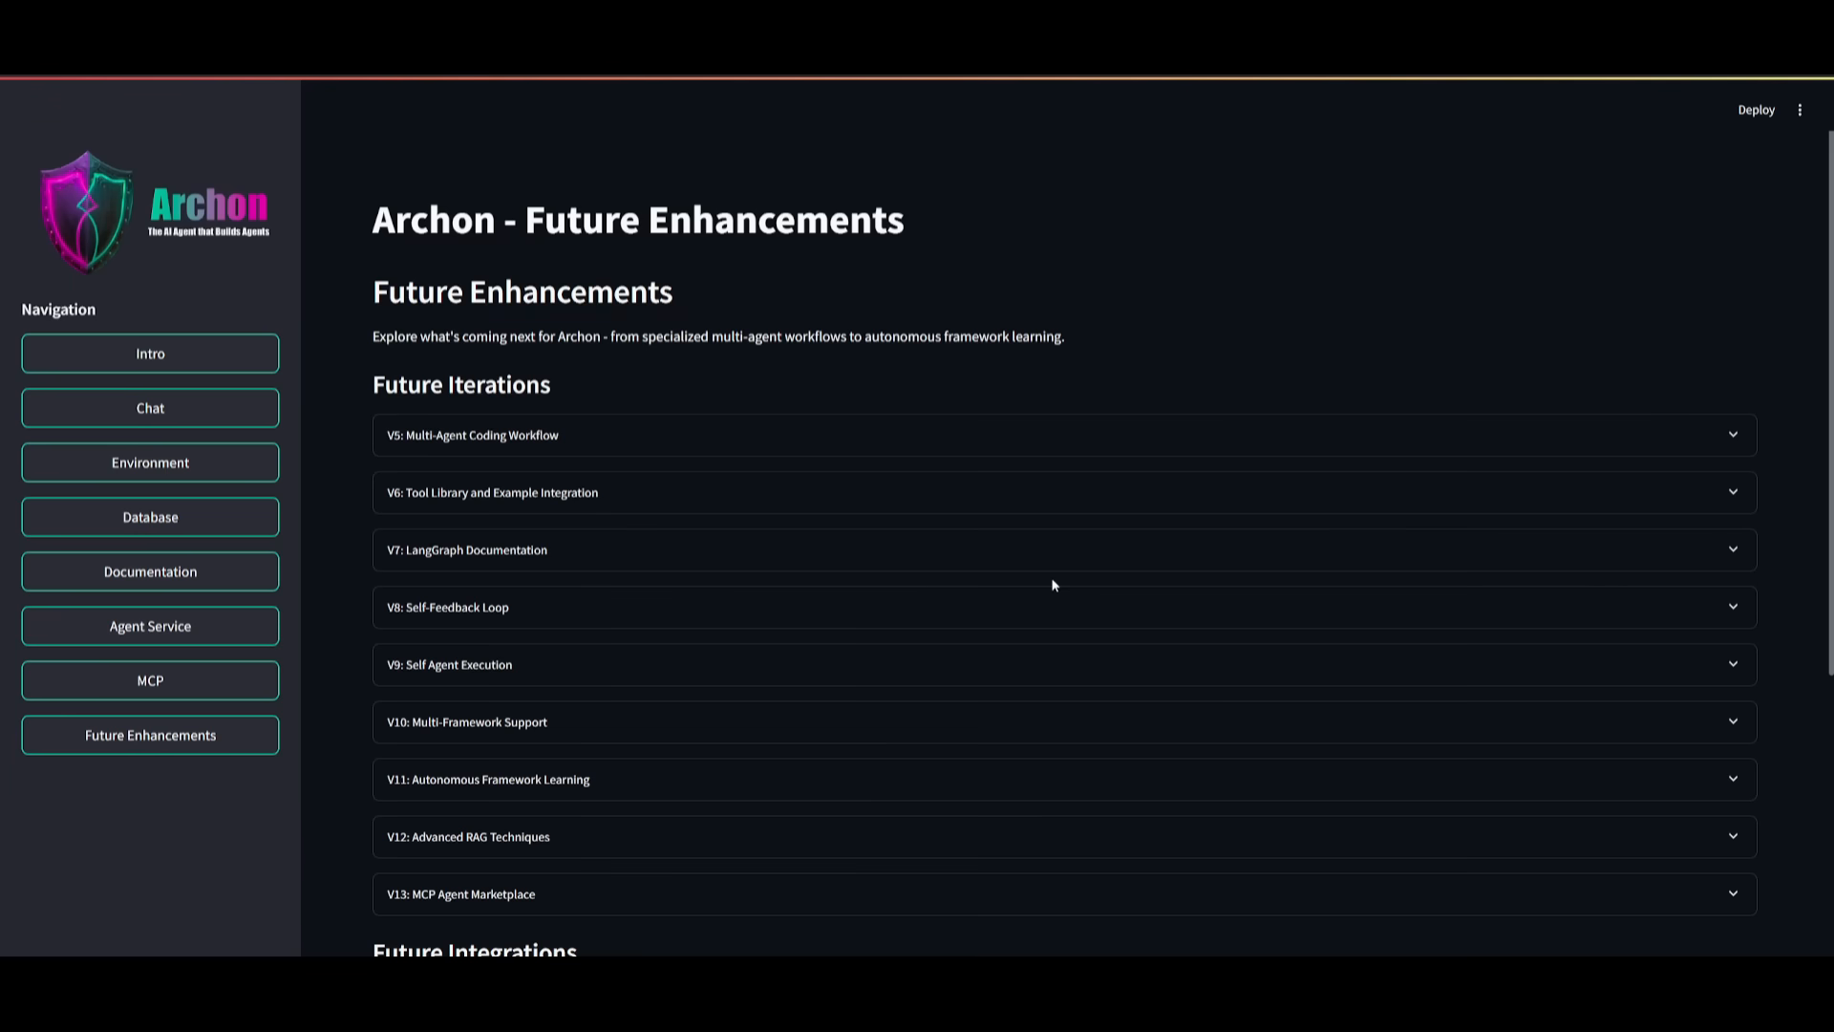
{"action": "mouse_move", "coordinate": [541, 156]}
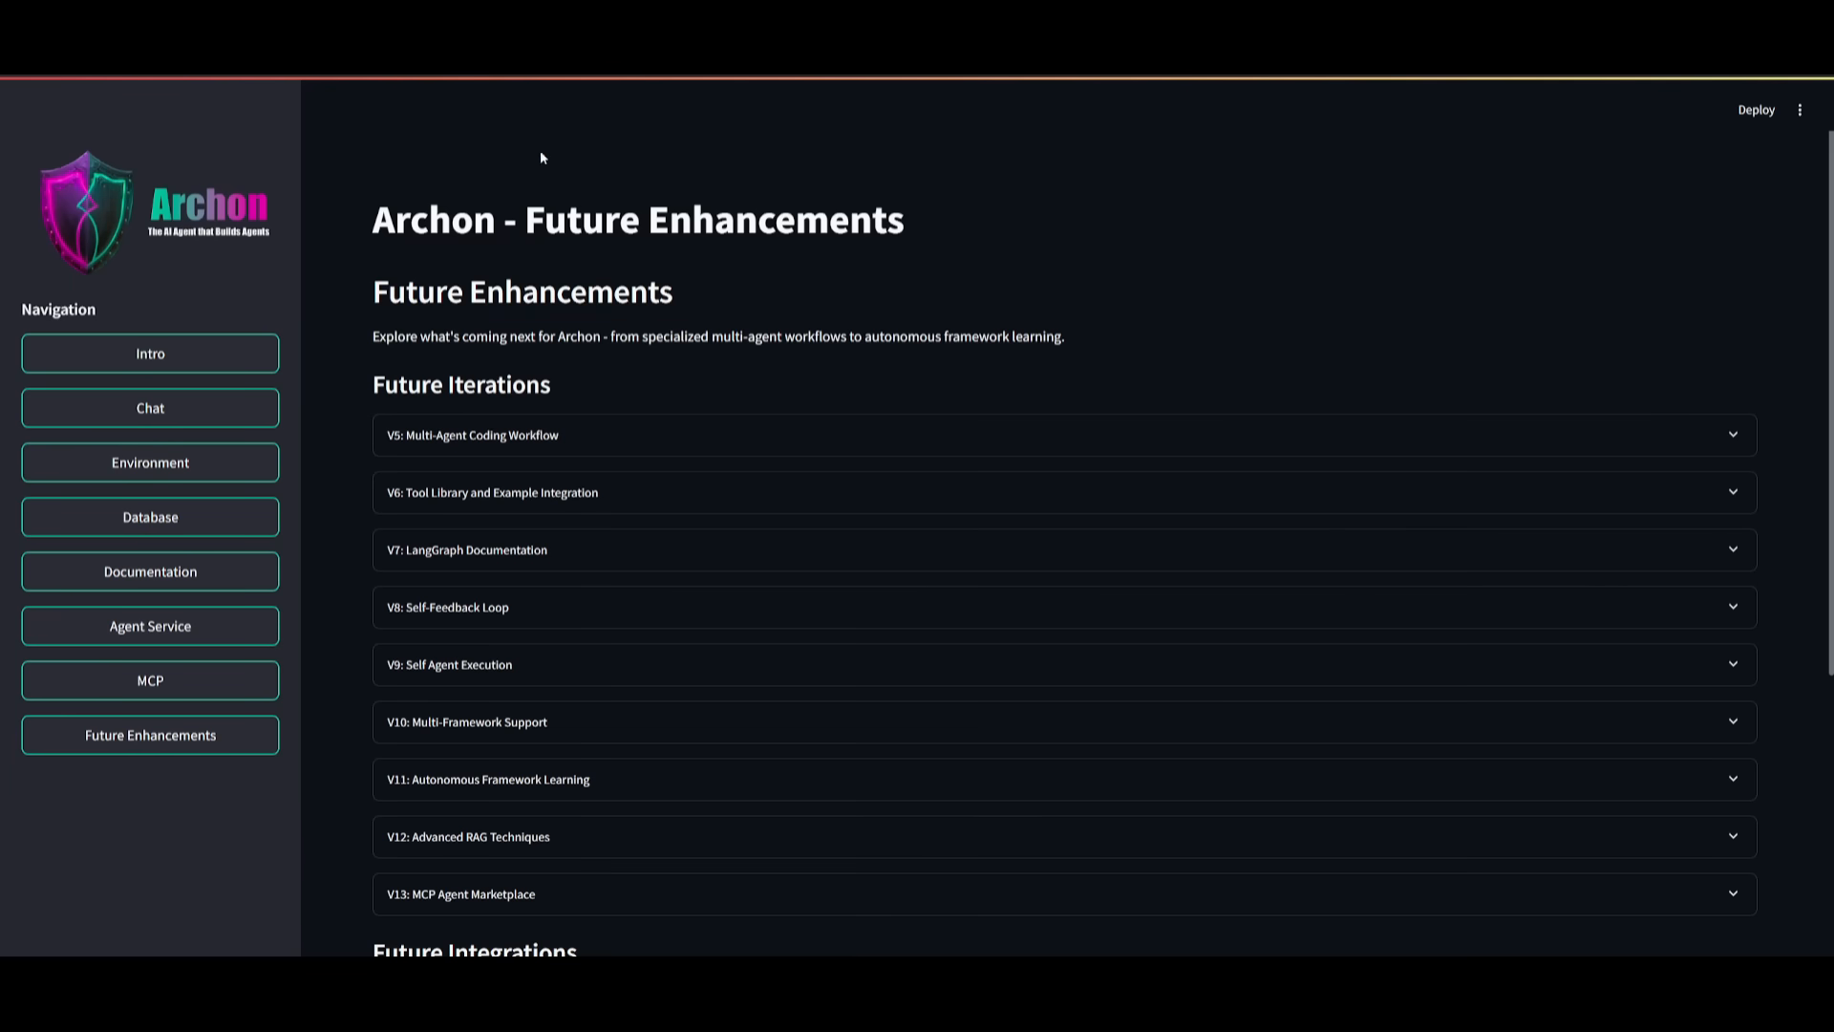
{"action": "mouse_move", "coordinate": [454, 262]}
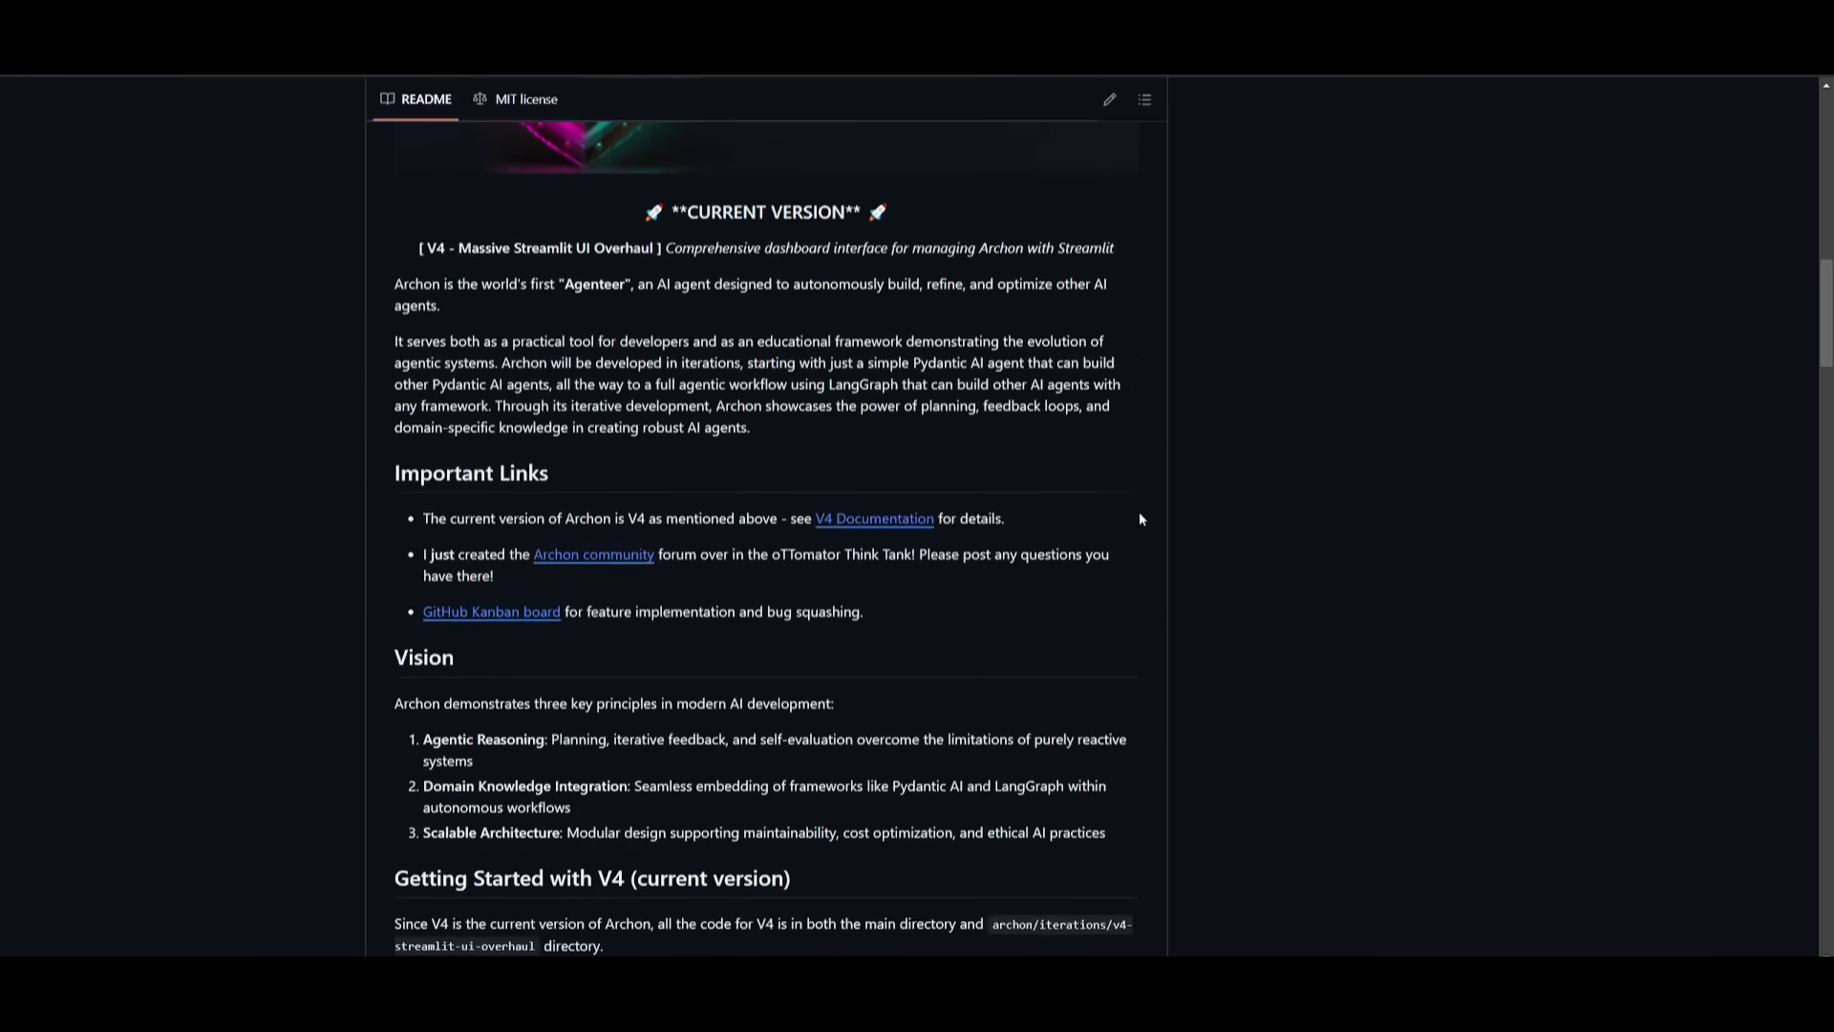
{"action": "scroll", "scroll_direction": "up", "scroll_amount": 3}
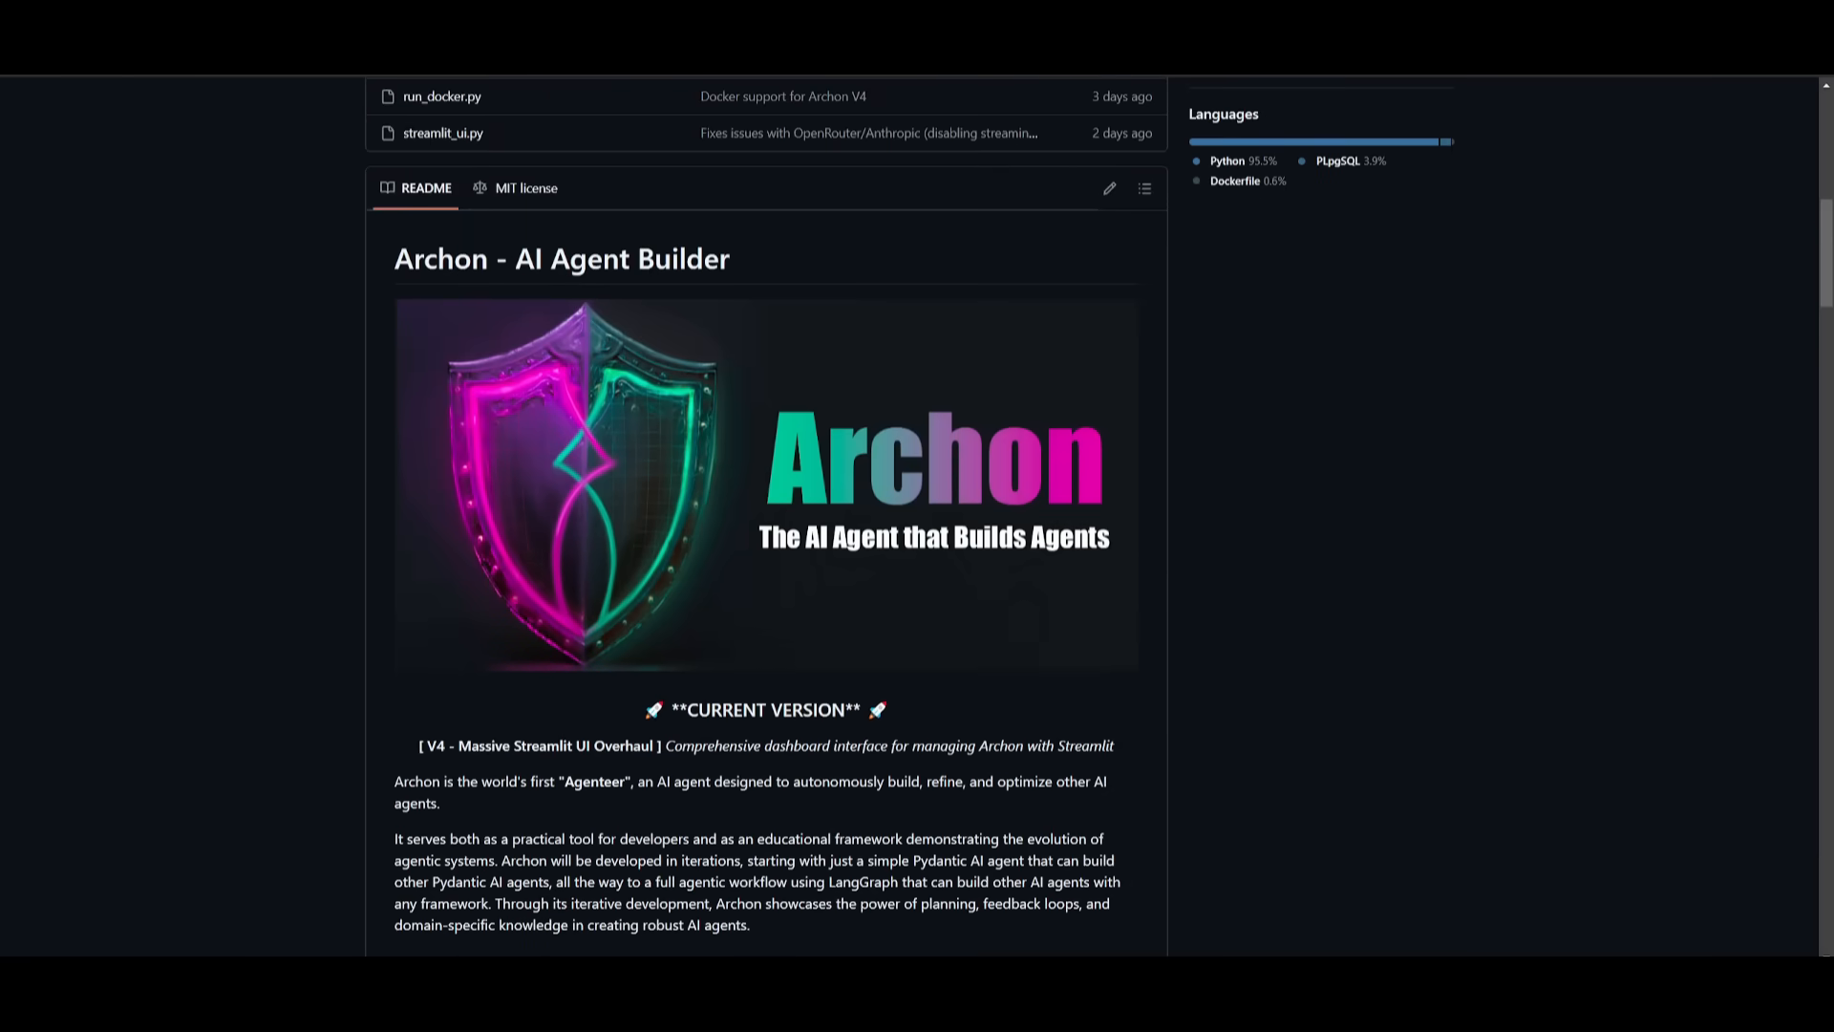
{"action": "mouse_move", "coordinate": [1079, 665]}
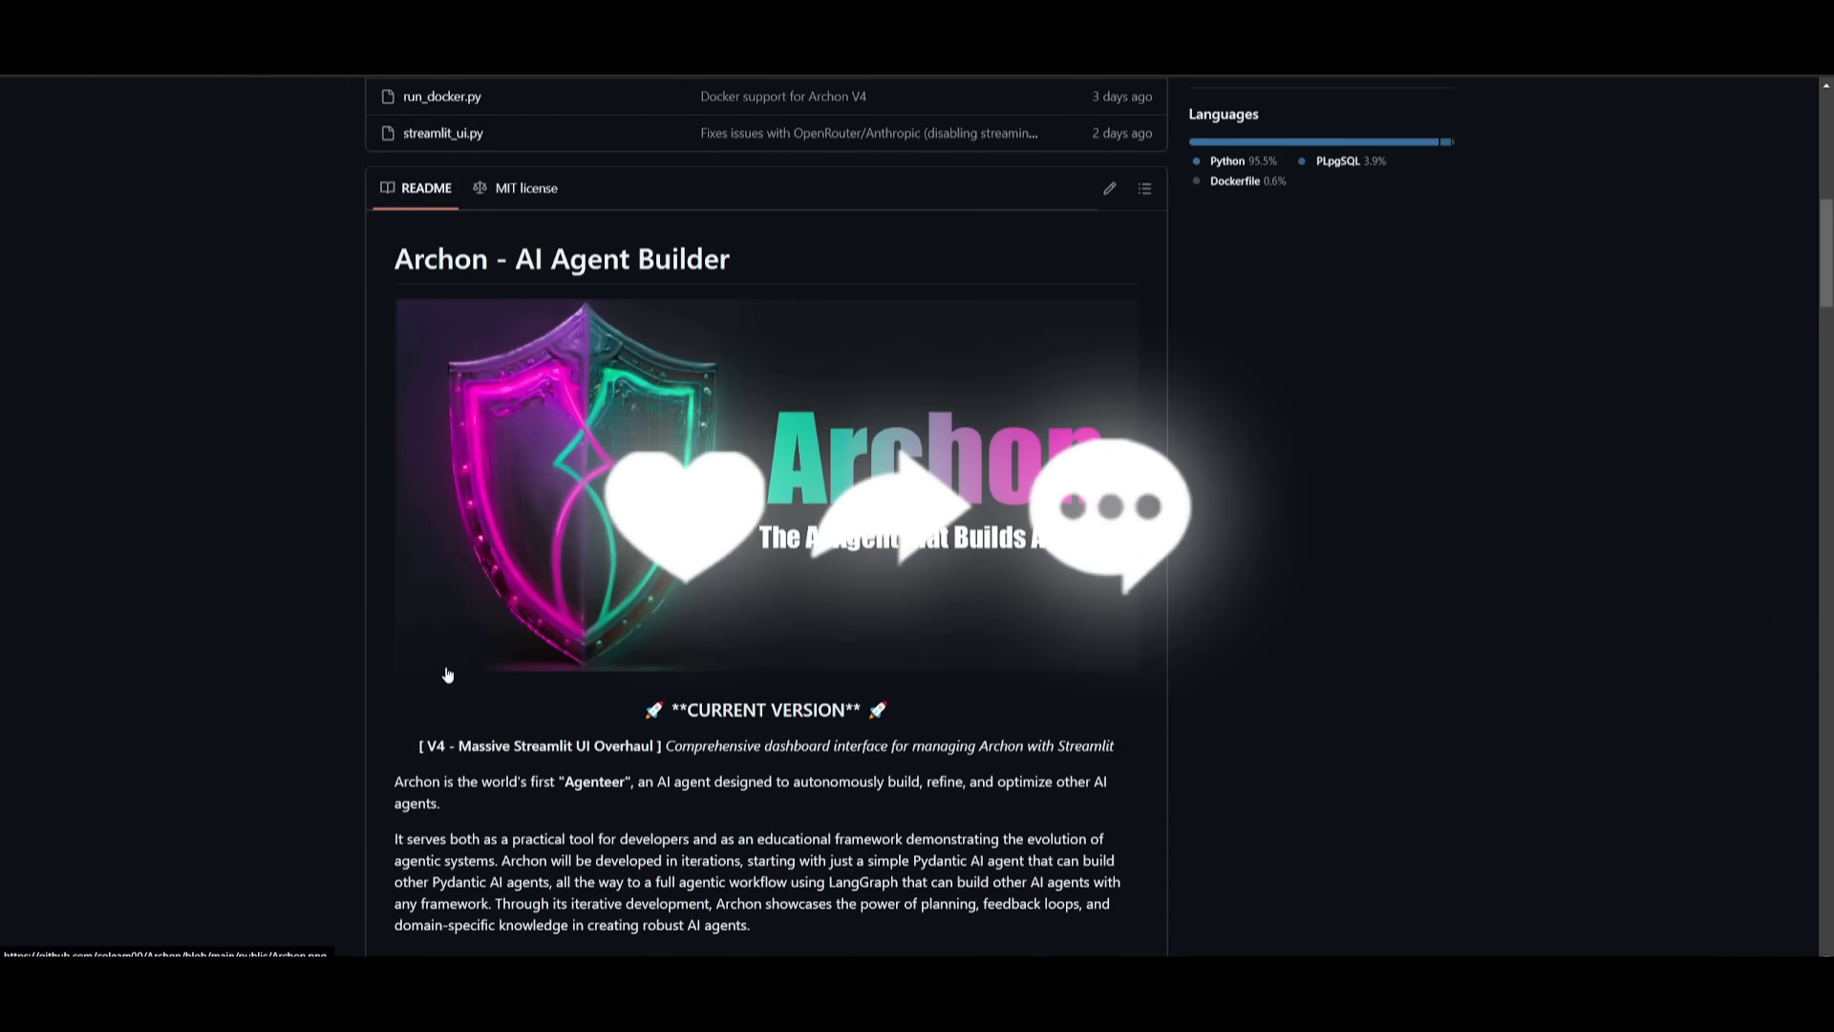
{"action": "mouse_move", "coordinate": [261, 628]}
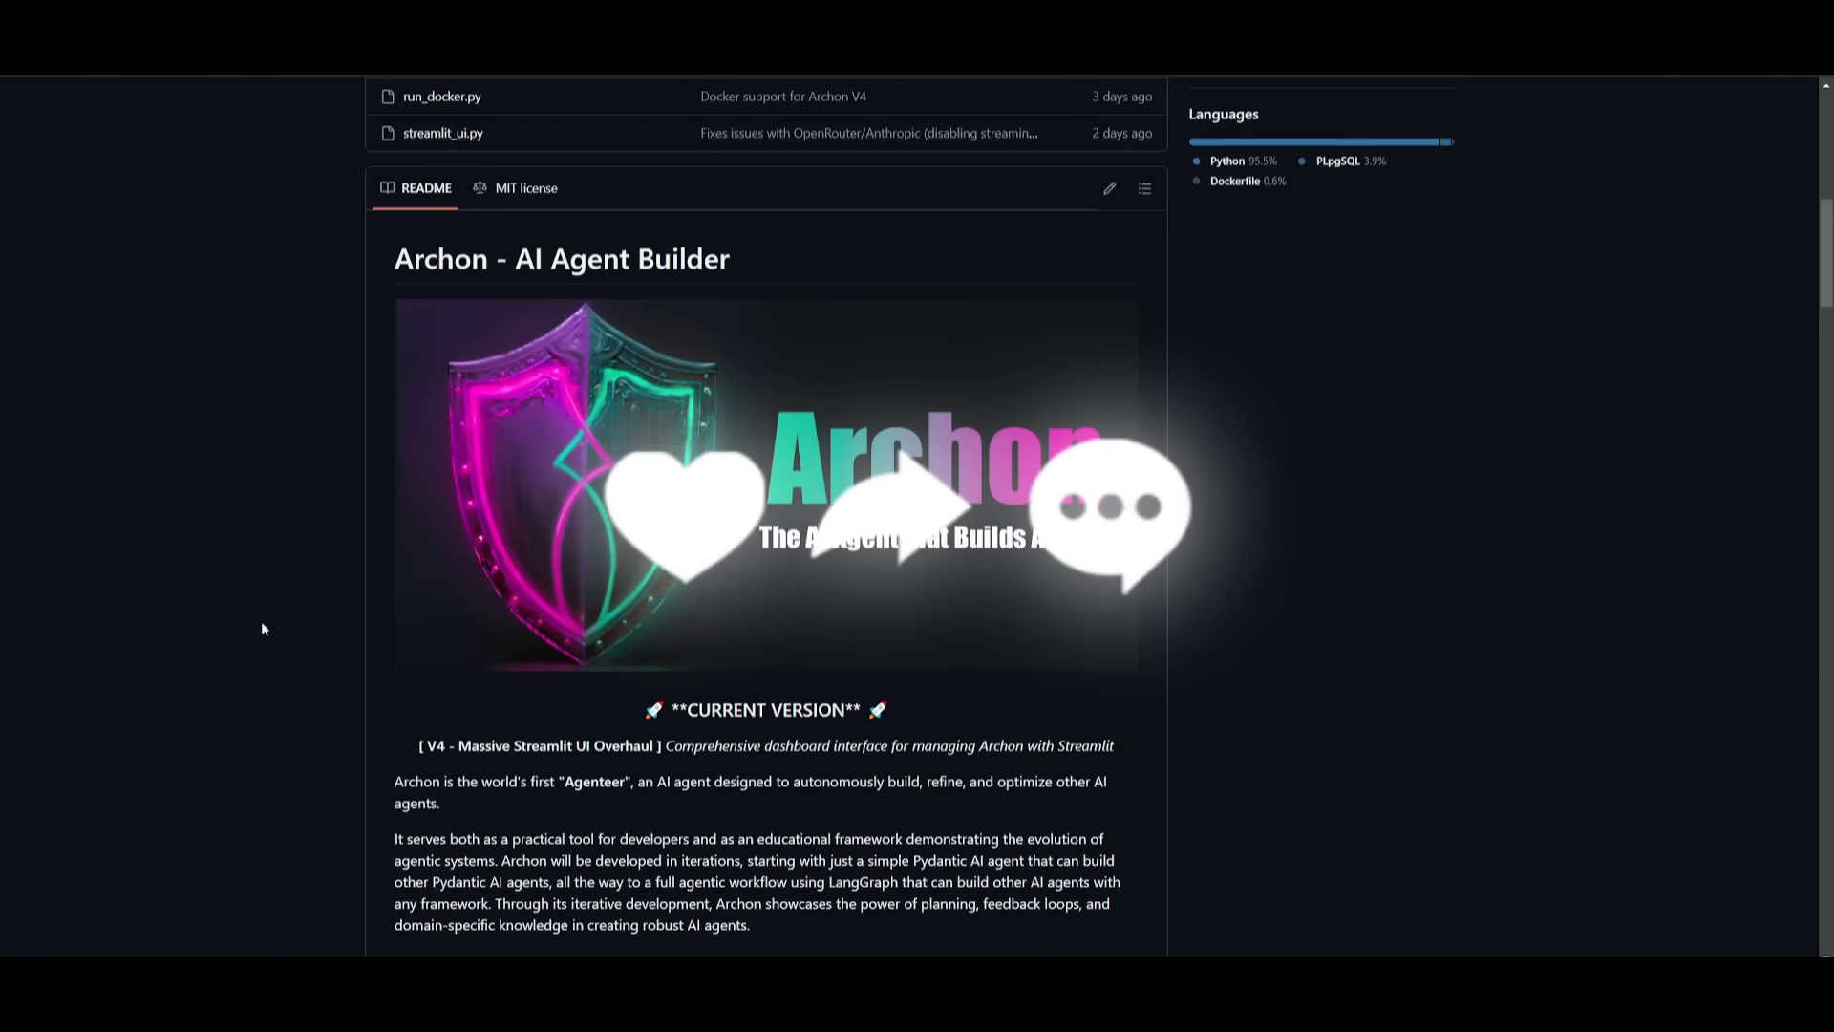
{"action": "mouse_move", "coordinate": [178, 561]}
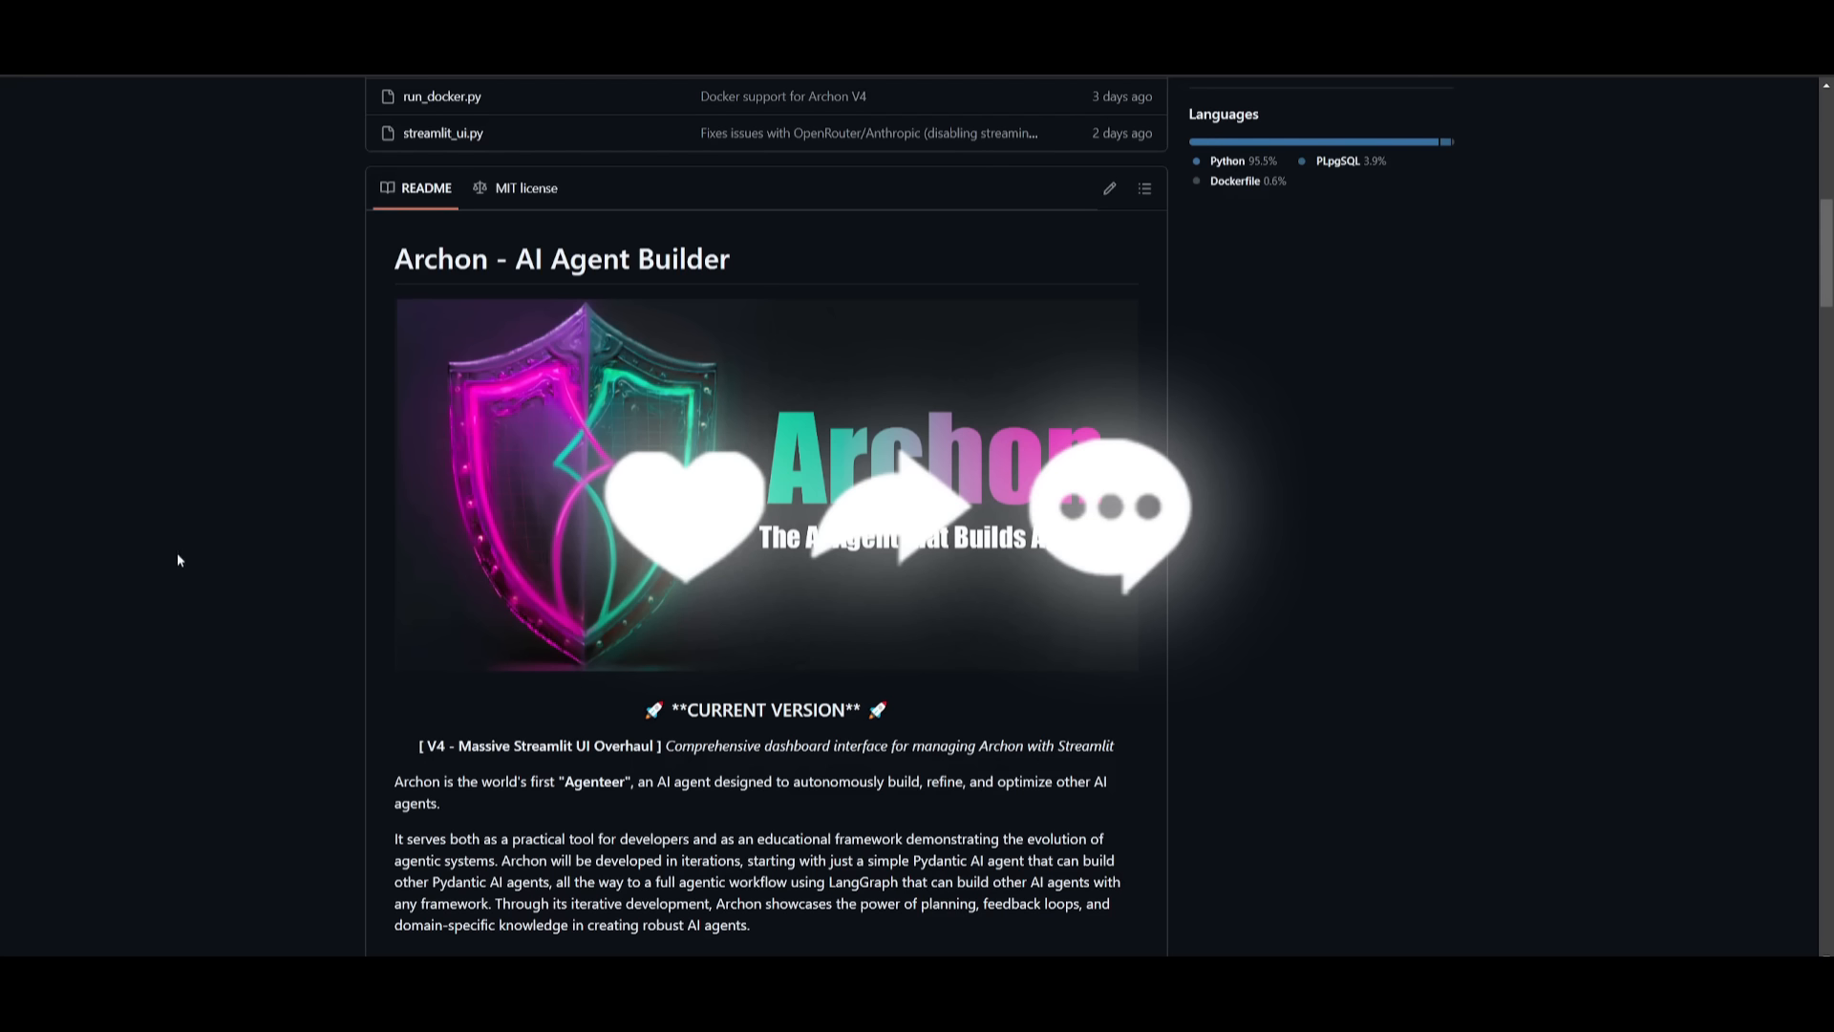
{"action": "mouse_move", "coordinate": [195, 642]}
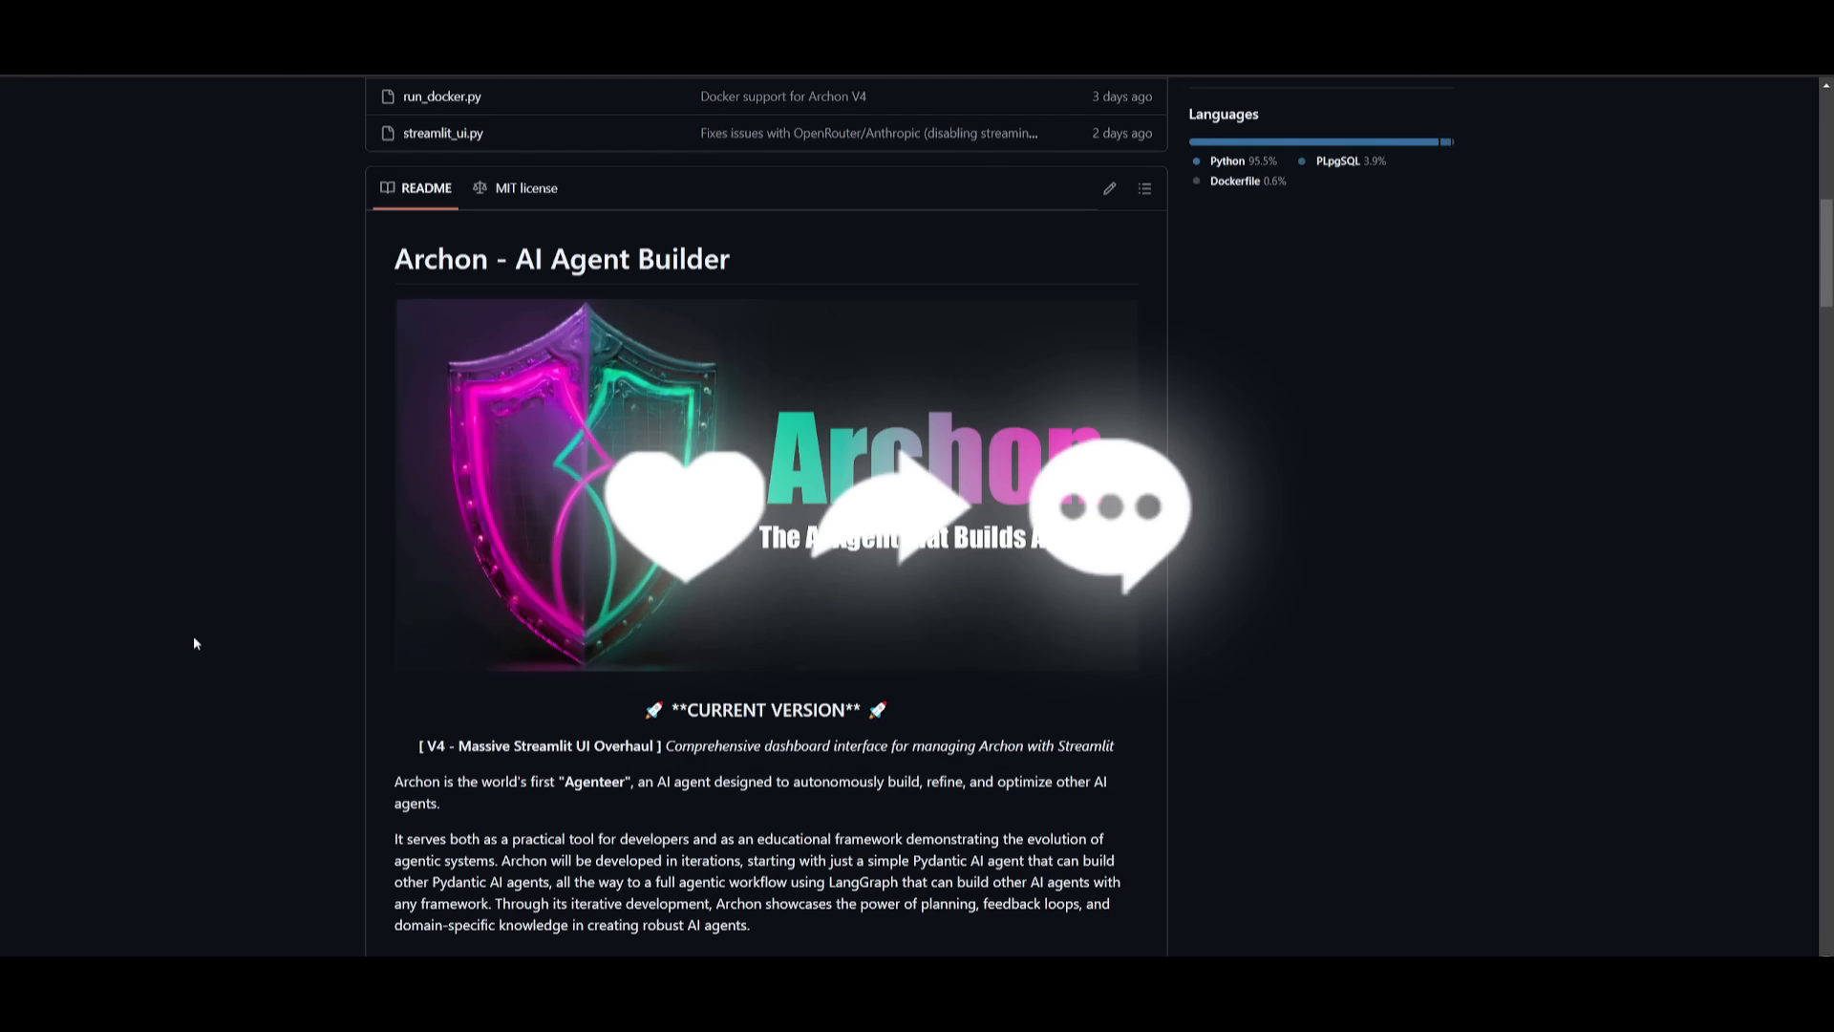
{"action": "mouse_move", "coordinate": [262, 562]}
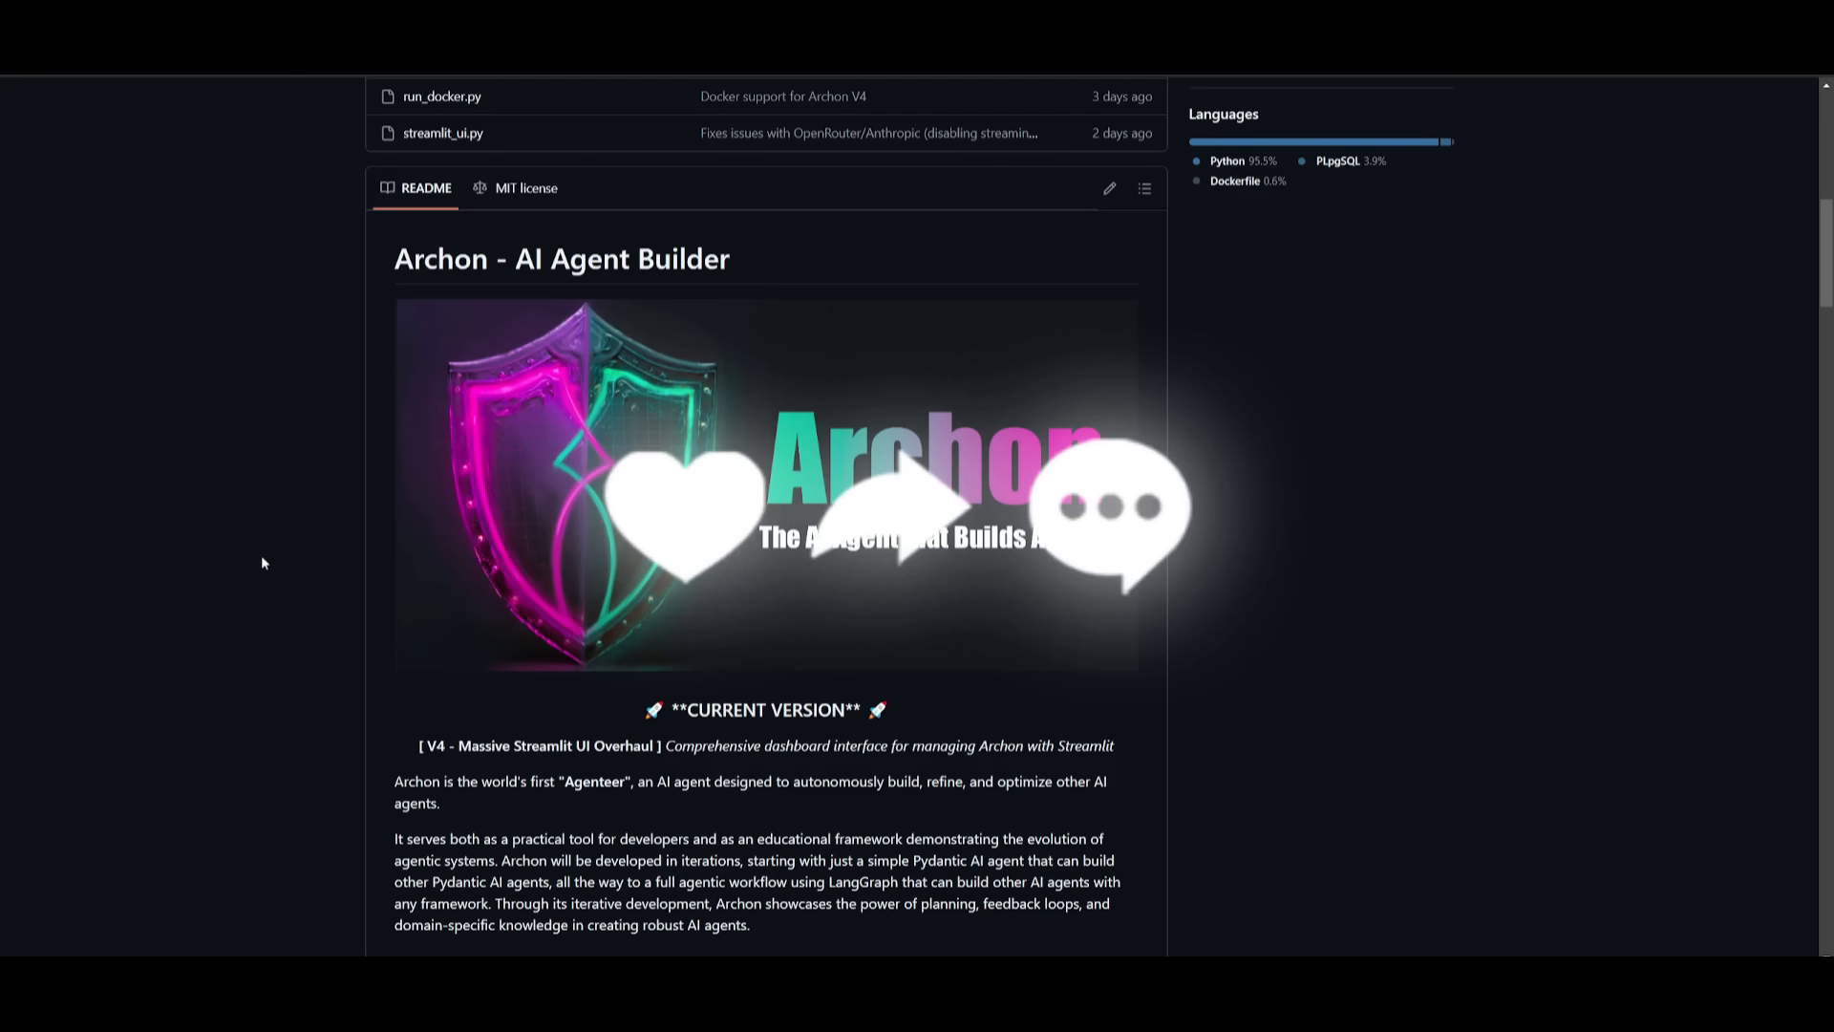
{"action": "mouse_move", "coordinate": [210, 536]}
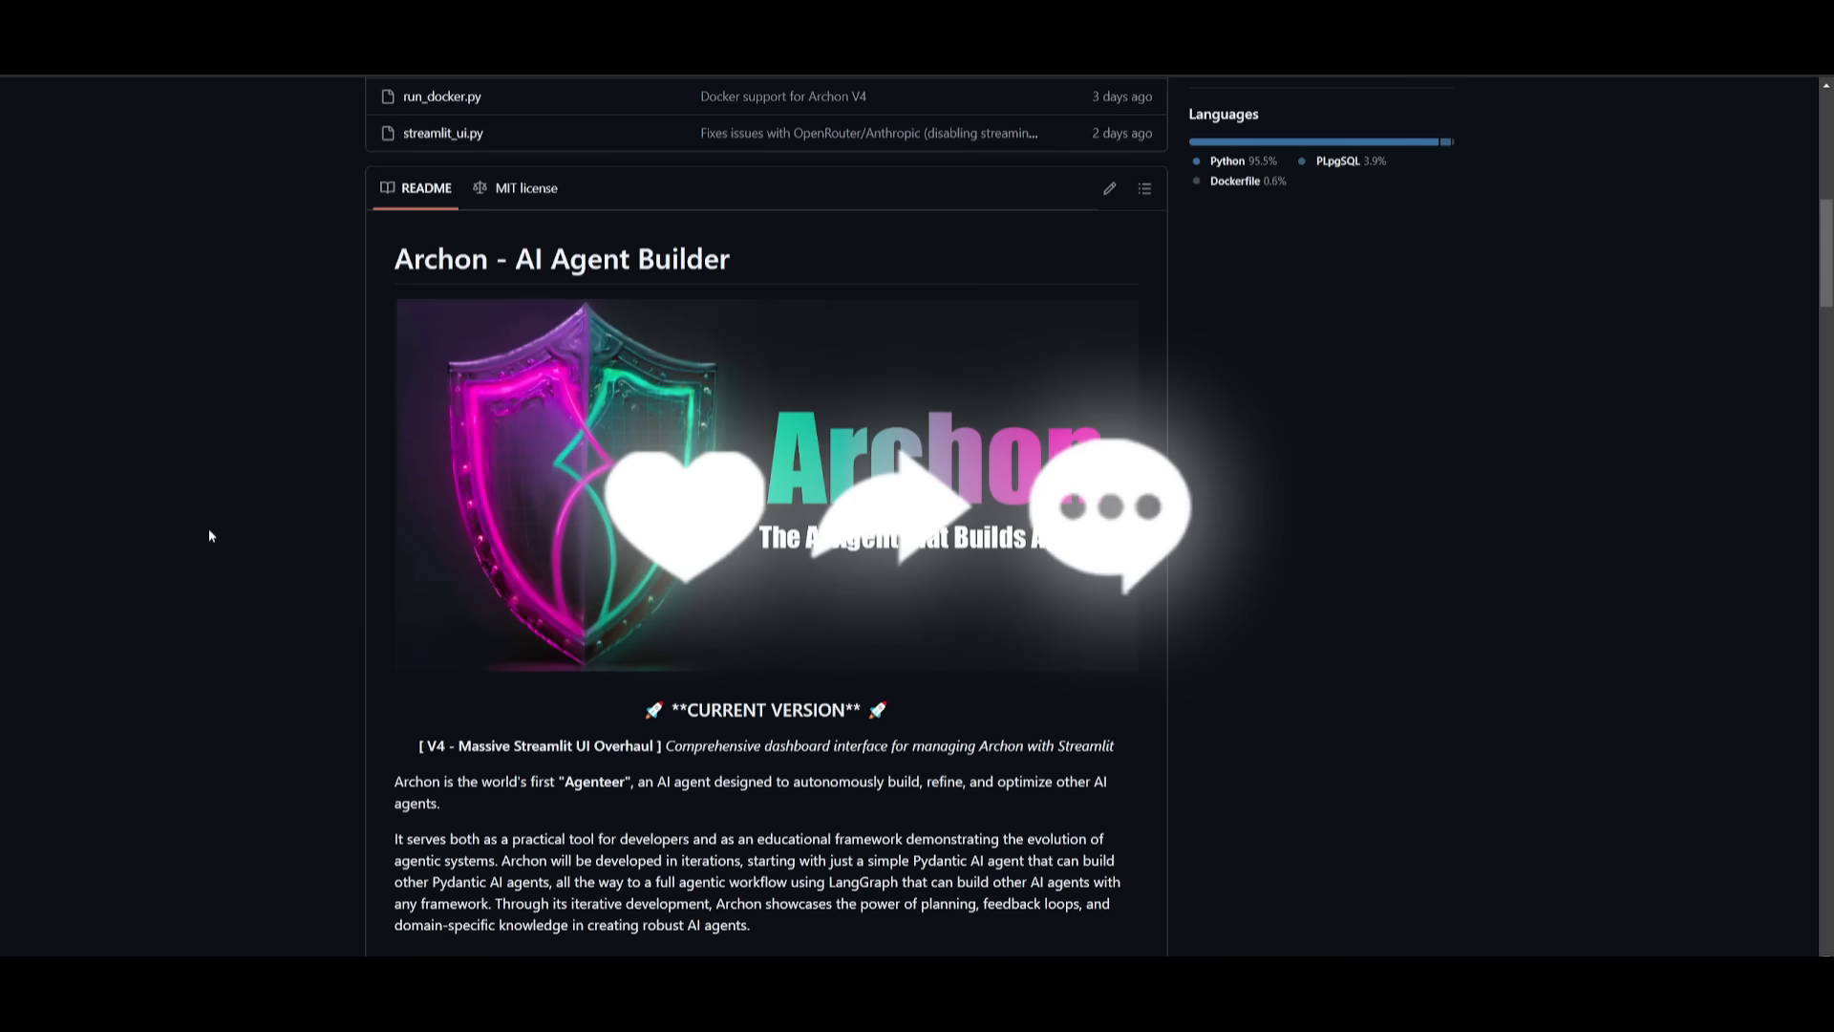
{"action": "mouse_move", "coordinate": [590, 506]}
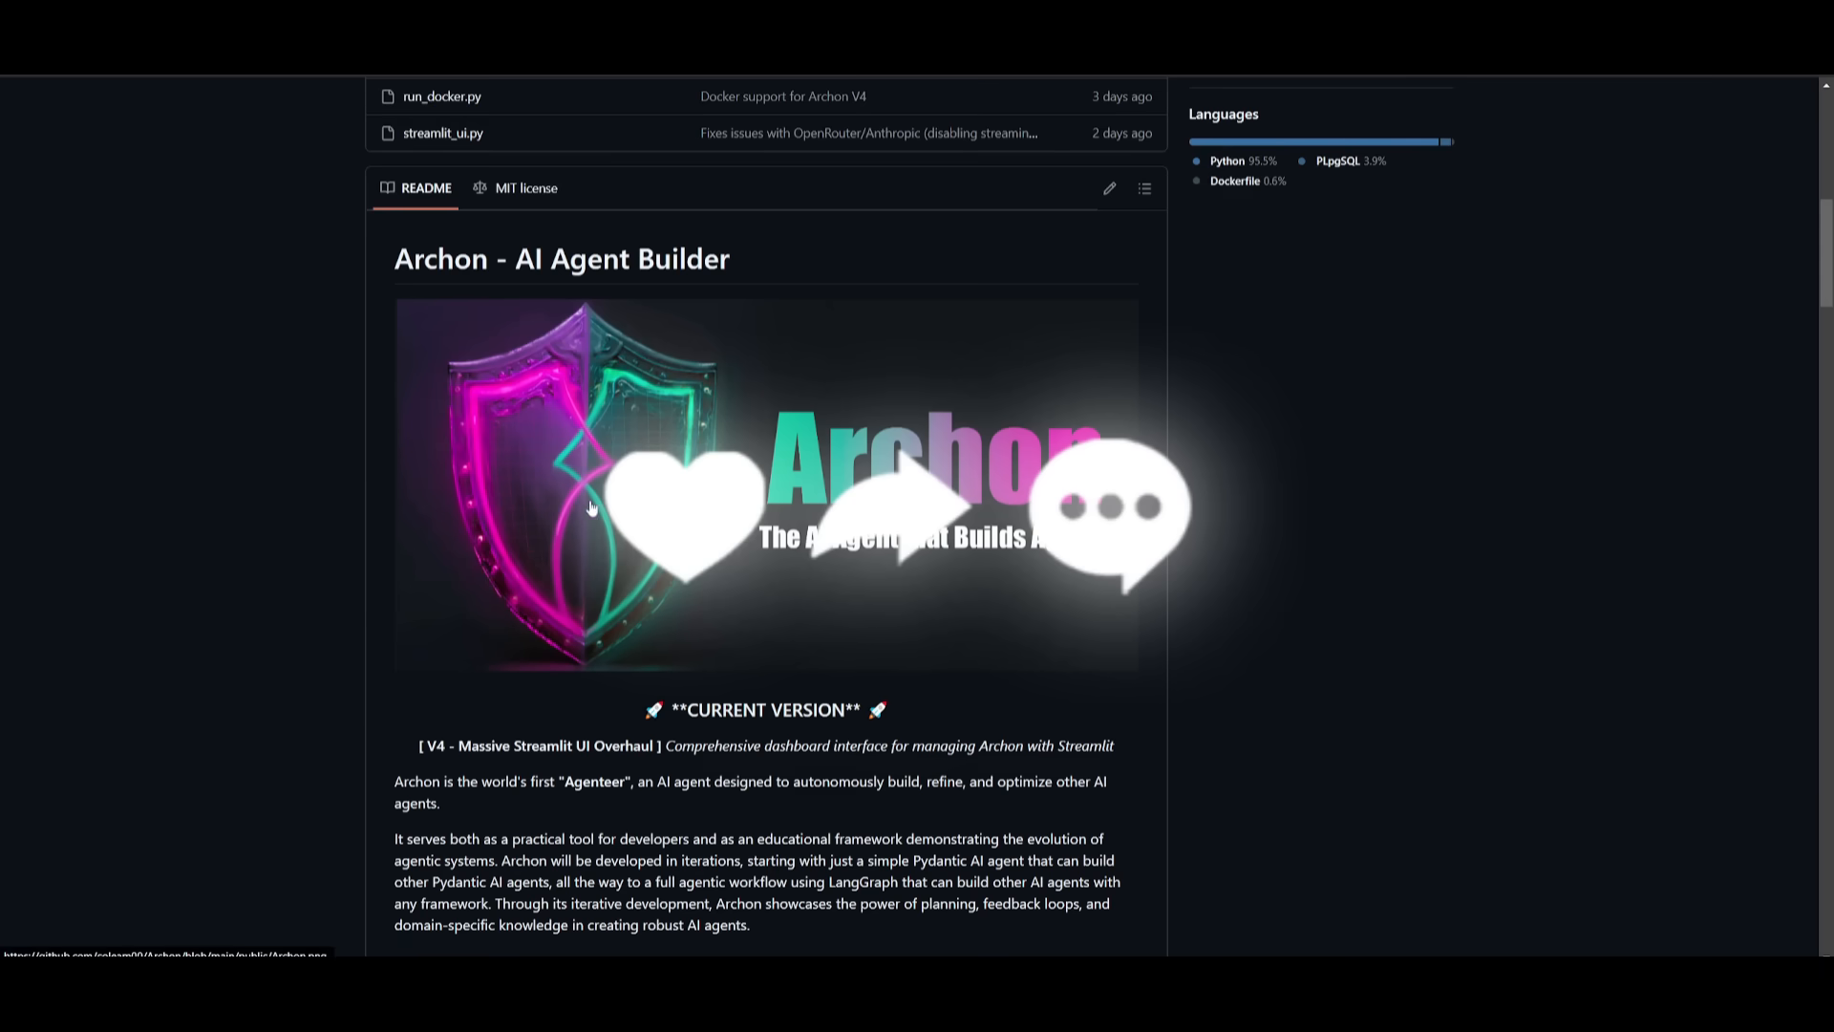
{"action": "mouse_move", "coordinate": [591, 542]}
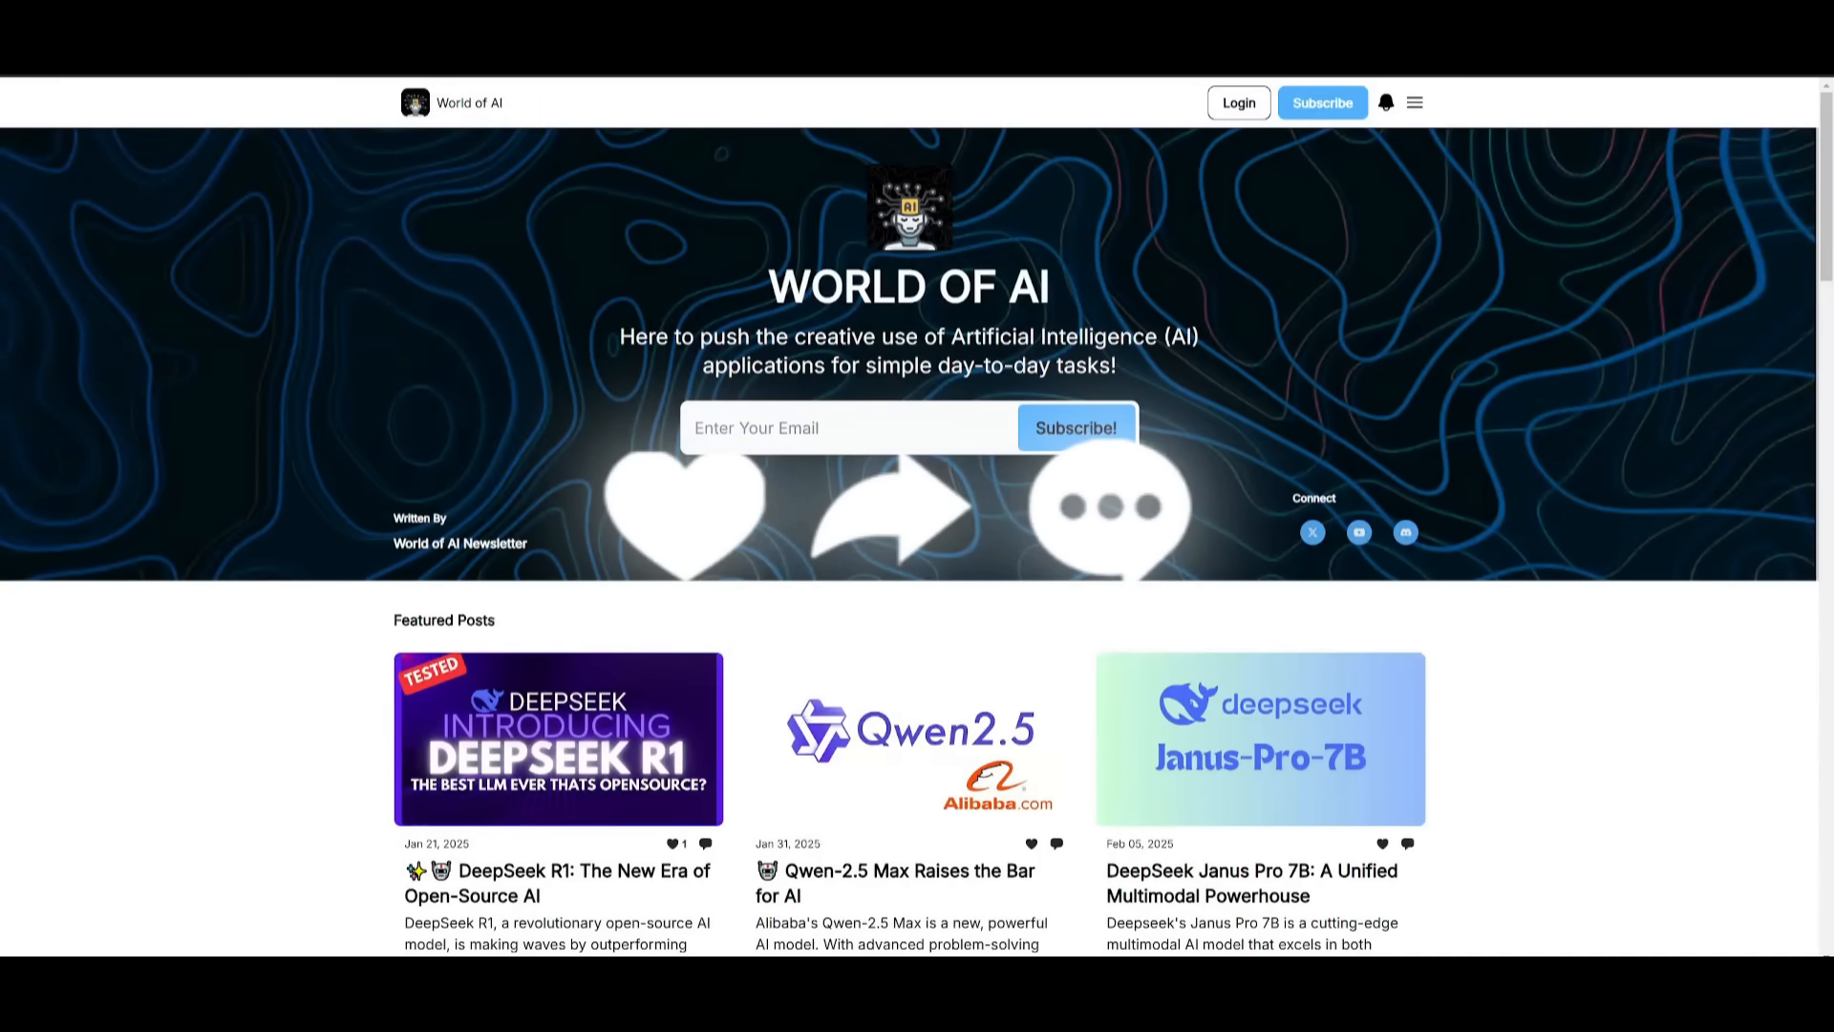
- Open WorldofAI's Videos tab and scroll down through its older AI coding uploads
{"action": "left_click", "coordinate": [1311, 532]}
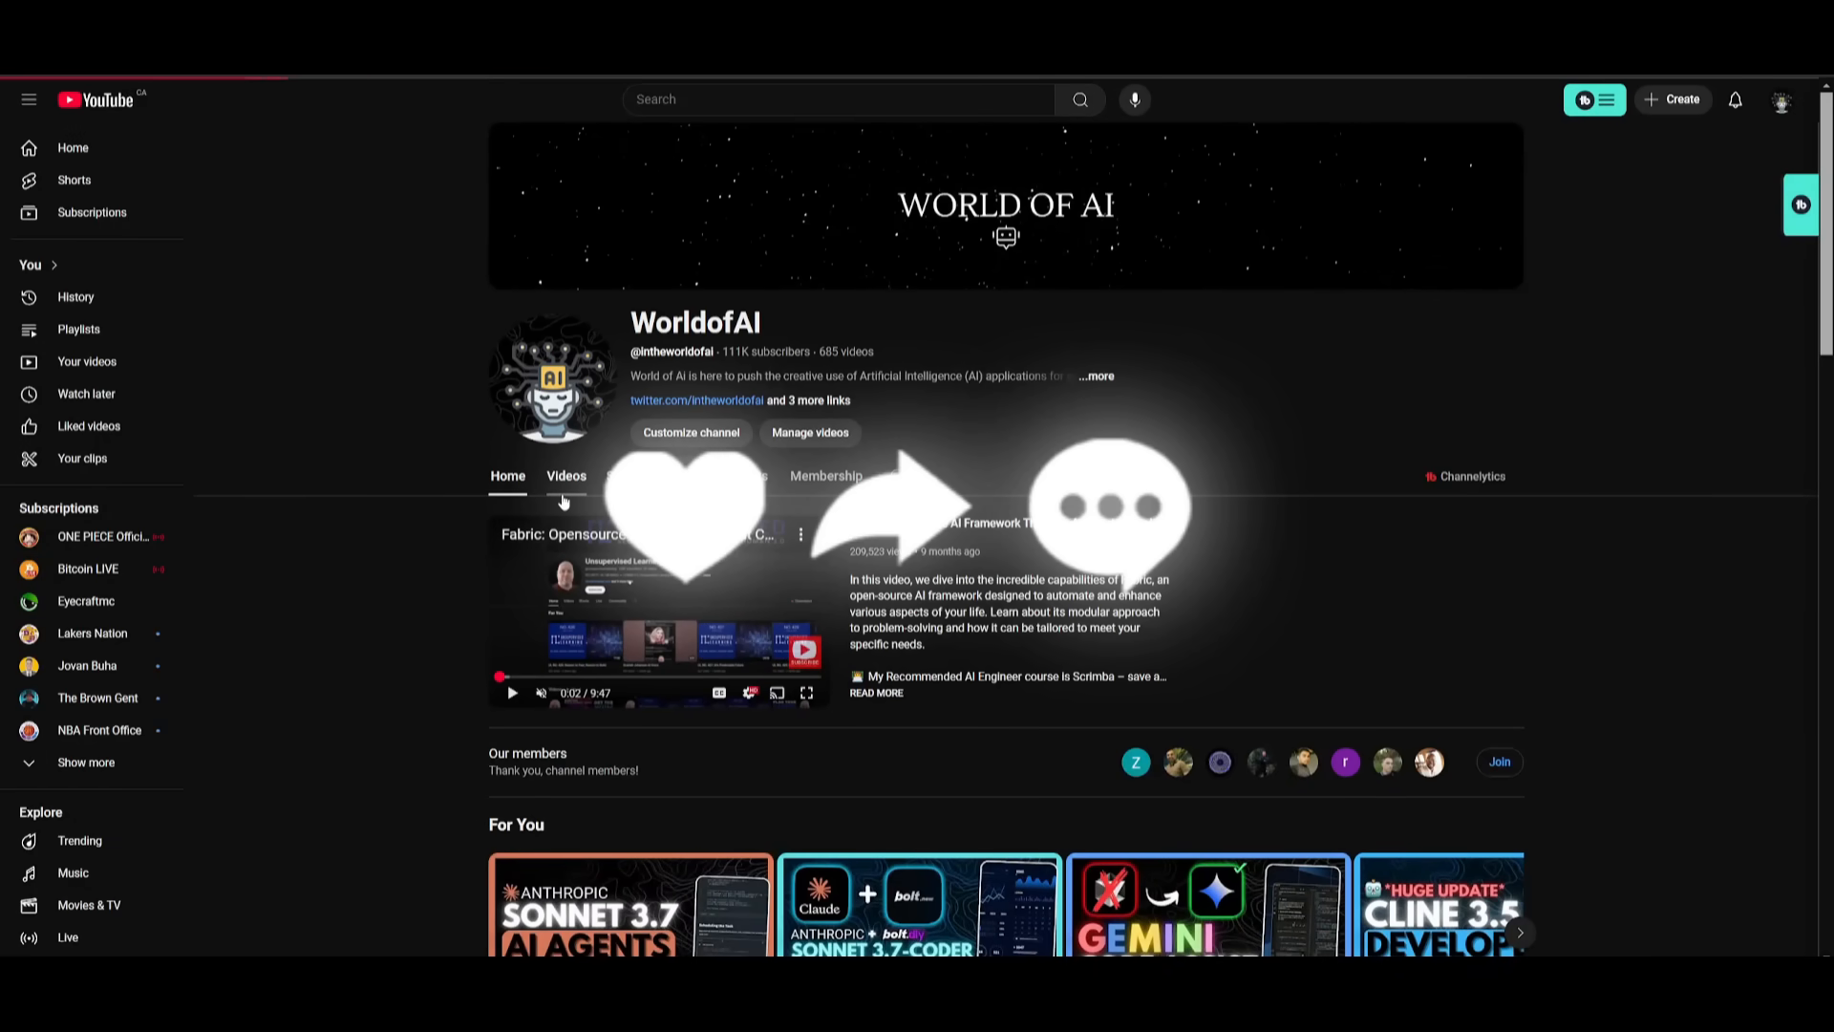
{"action": "left_click", "coordinate": [567, 476]}
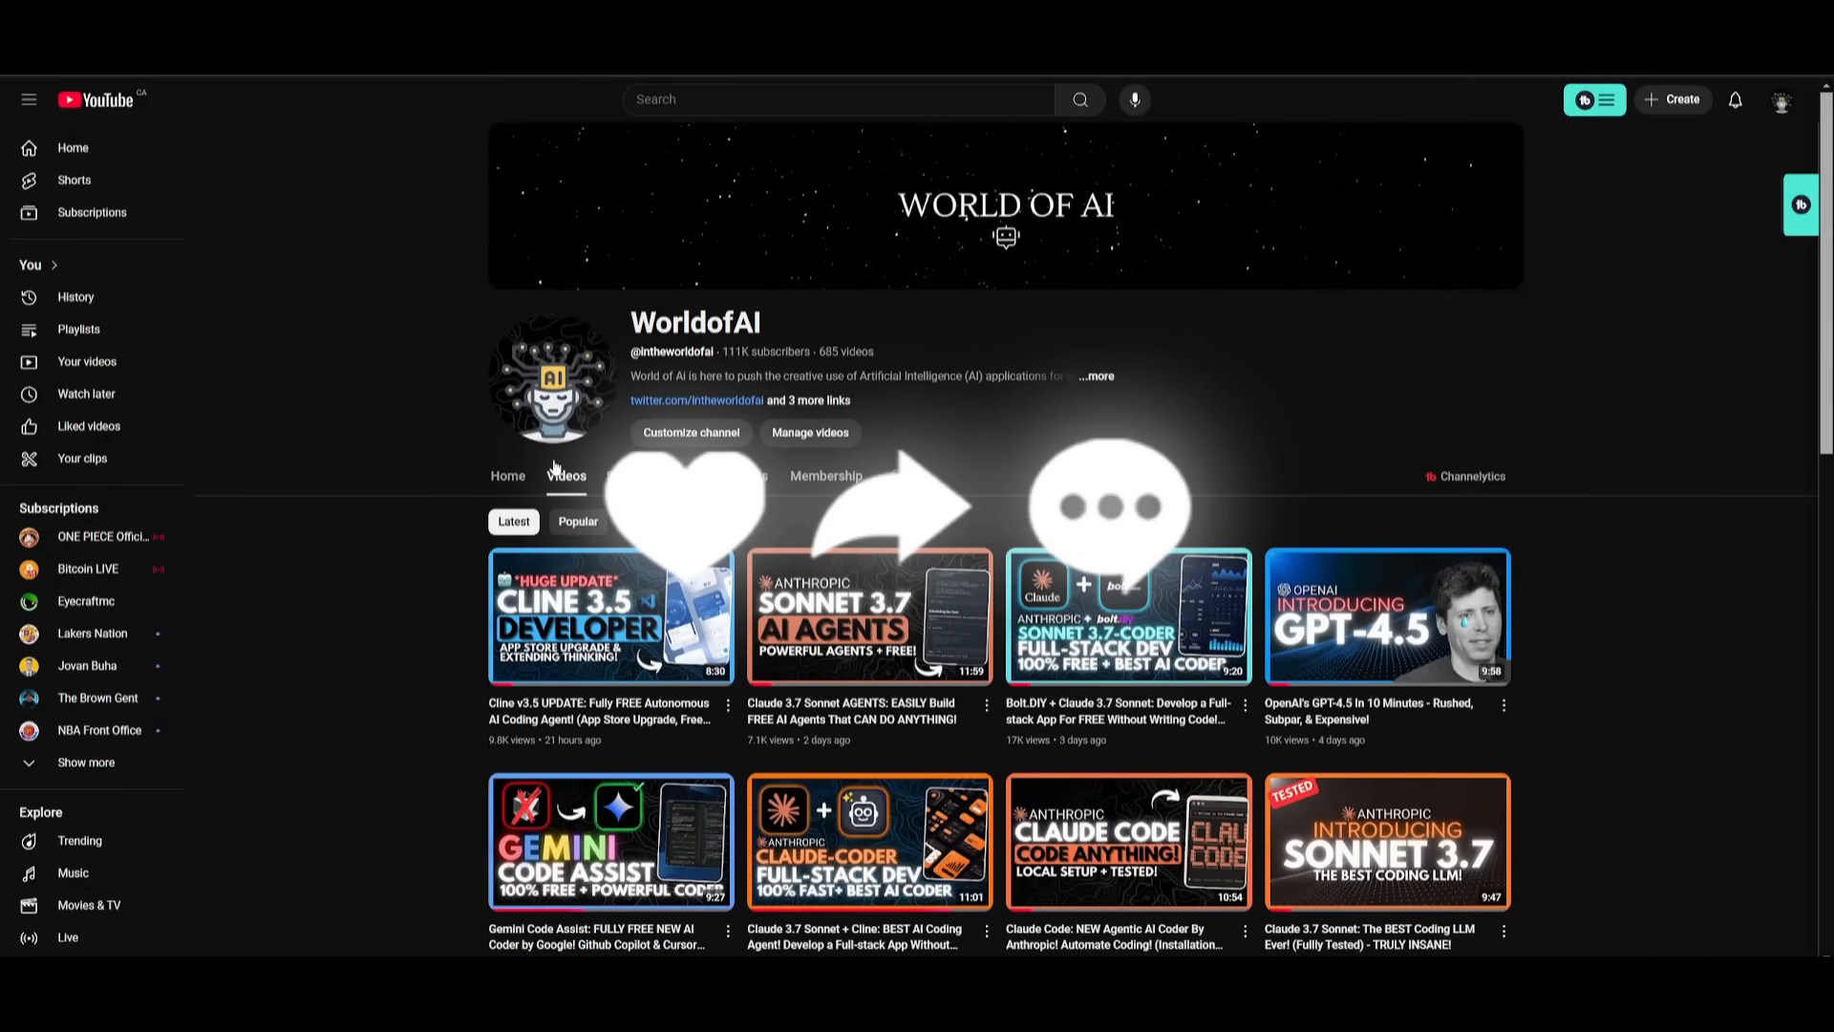
{"action": "scroll", "scroll_direction": "down", "scroll_amount": 3}
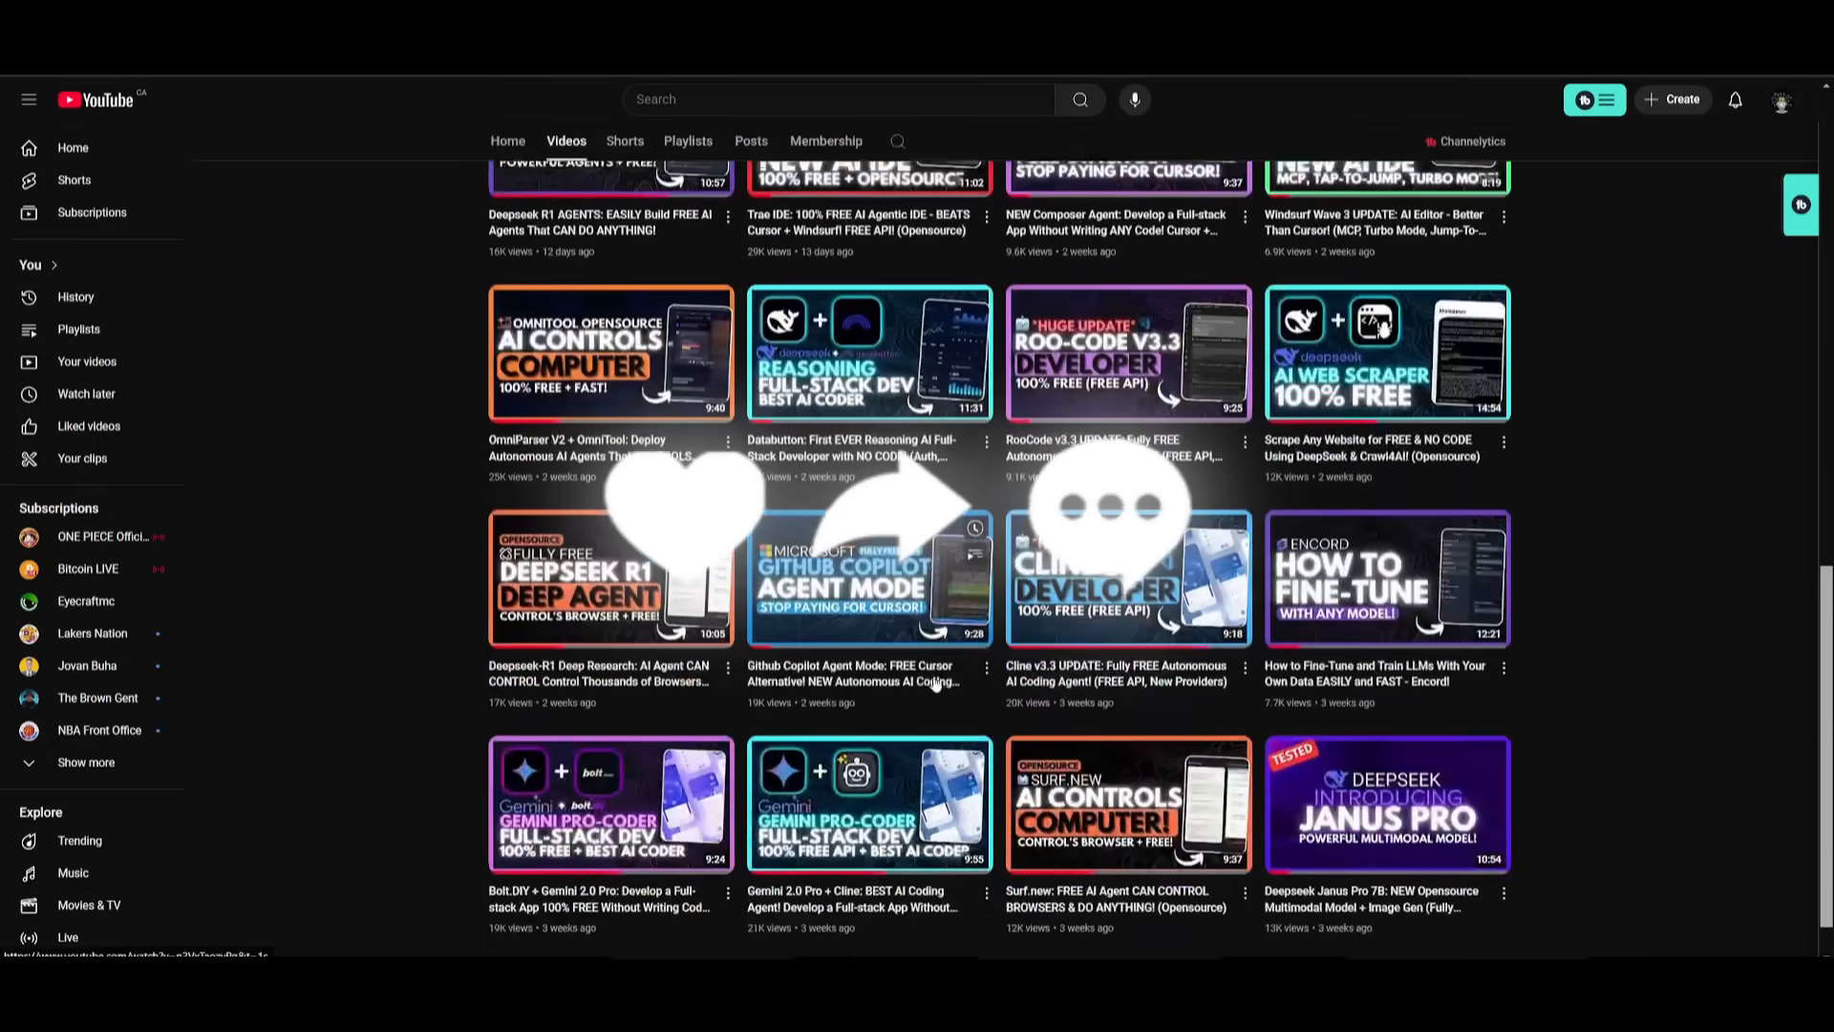
{"action": "scroll", "scroll_direction": "down", "scroll_amount": 3}
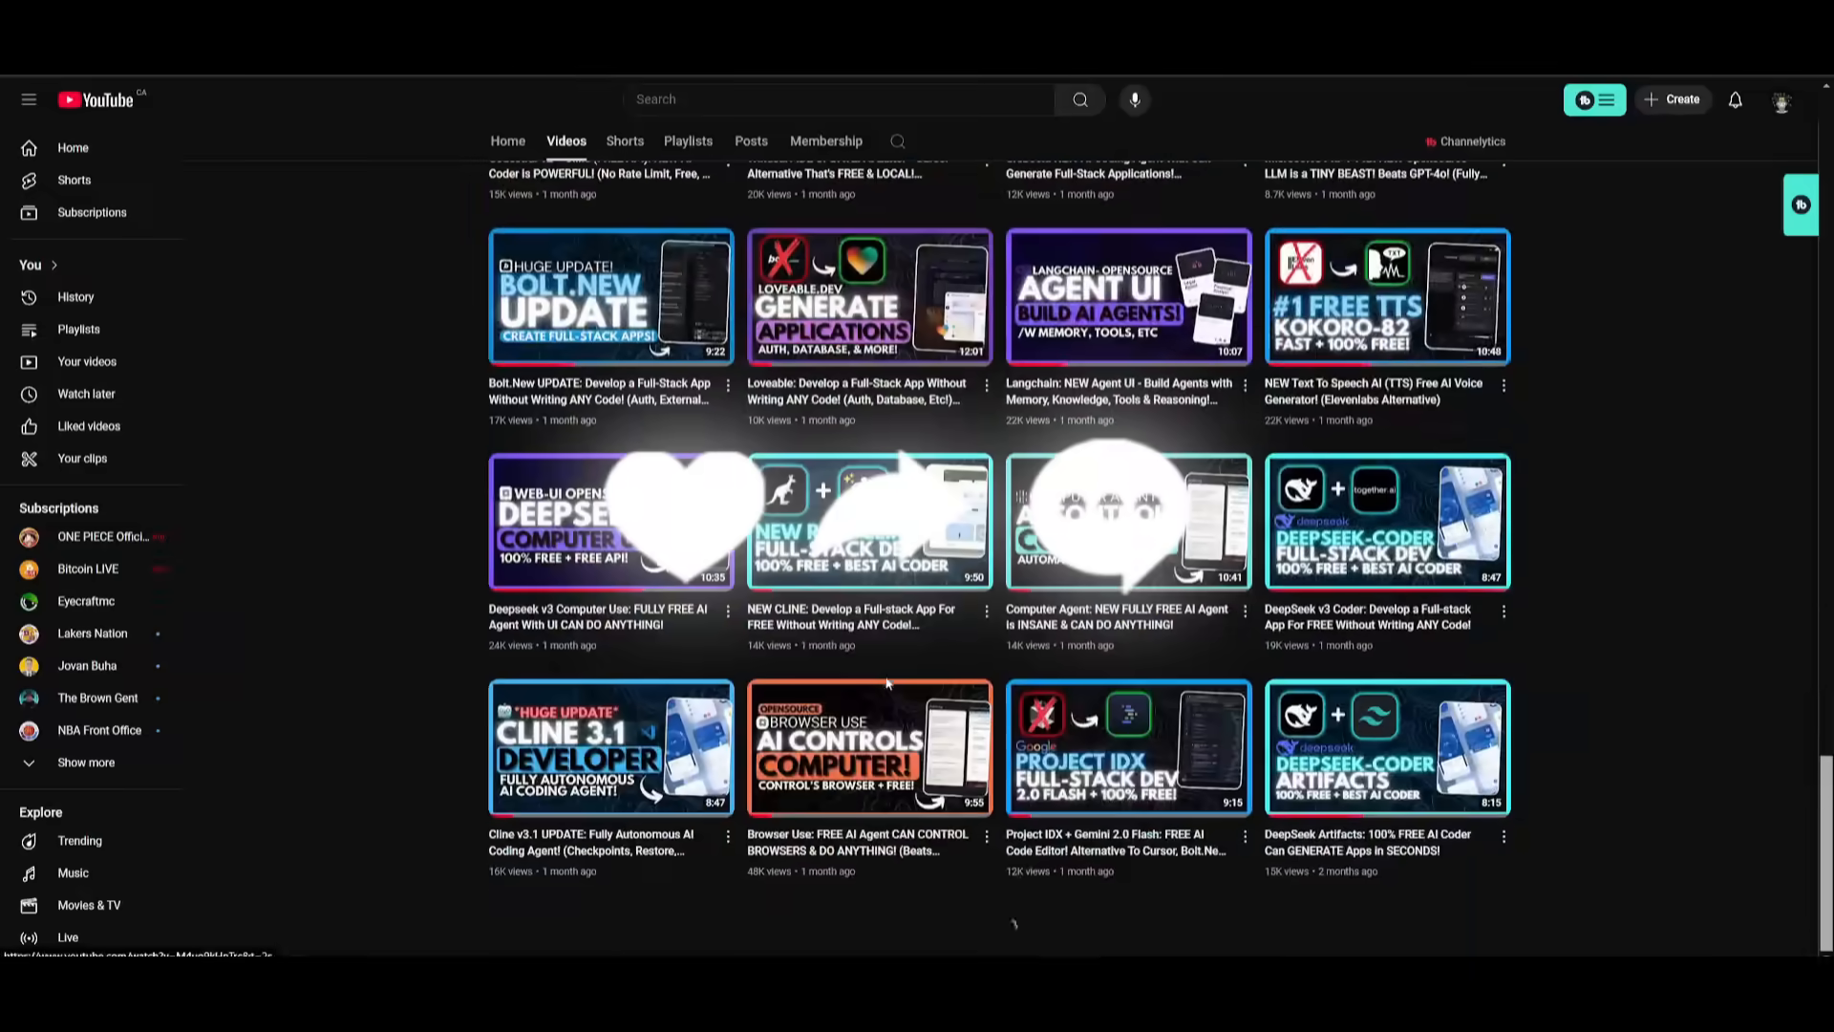
{"action": "scroll", "scroll_direction": "down", "scroll_amount": 3}
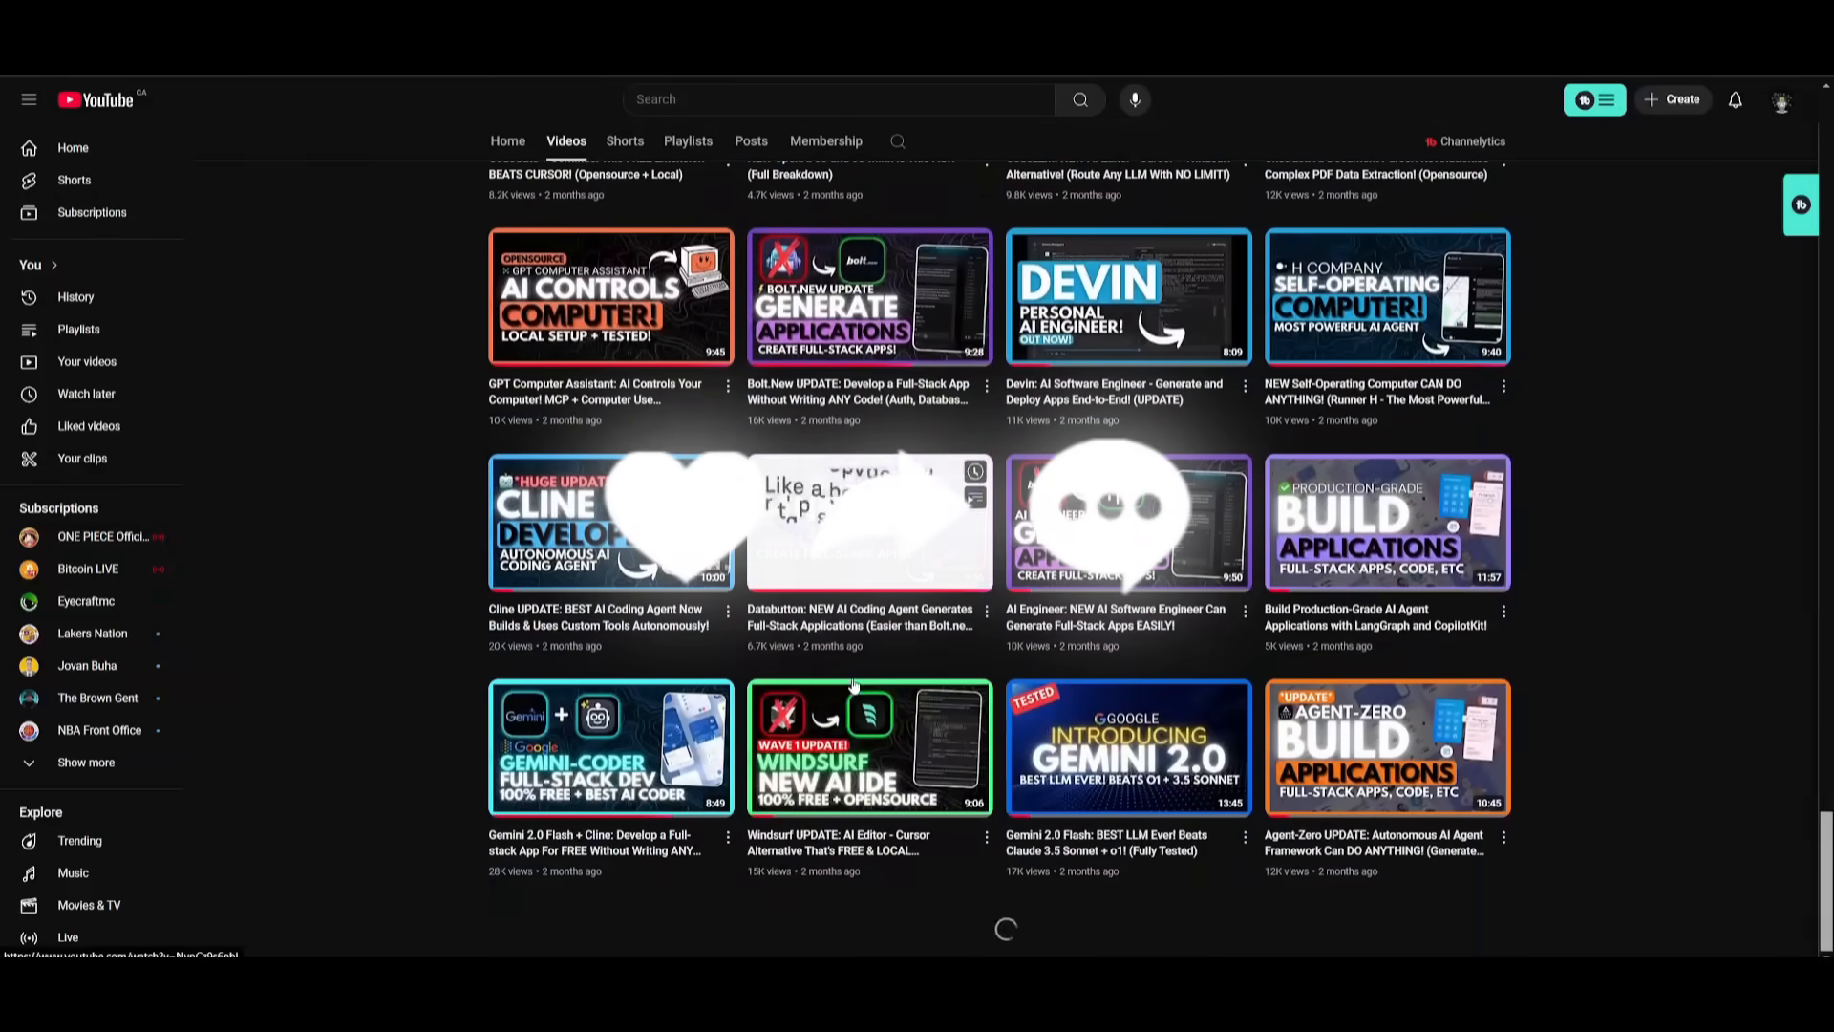
{"action": "scroll", "scroll_direction": "down", "scroll_amount": 3}
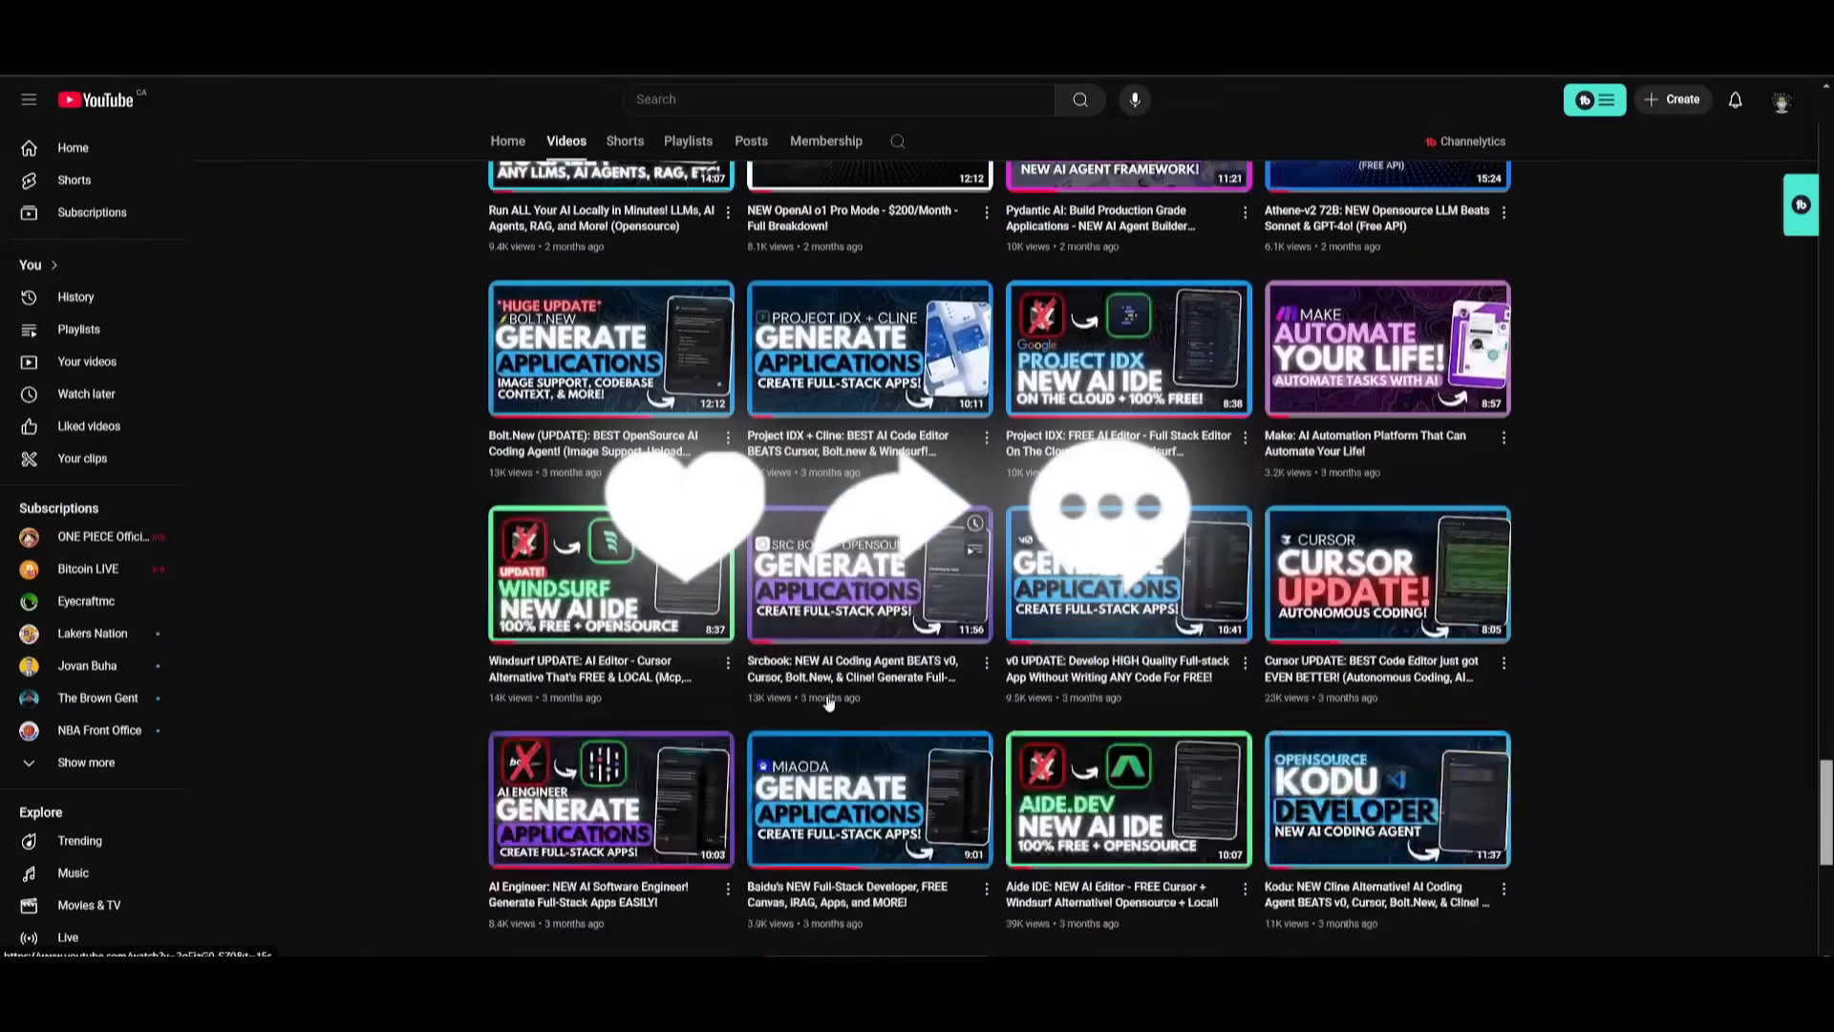
{"action": "scroll", "scroll_direction": "down", "scroll_amount": 3}
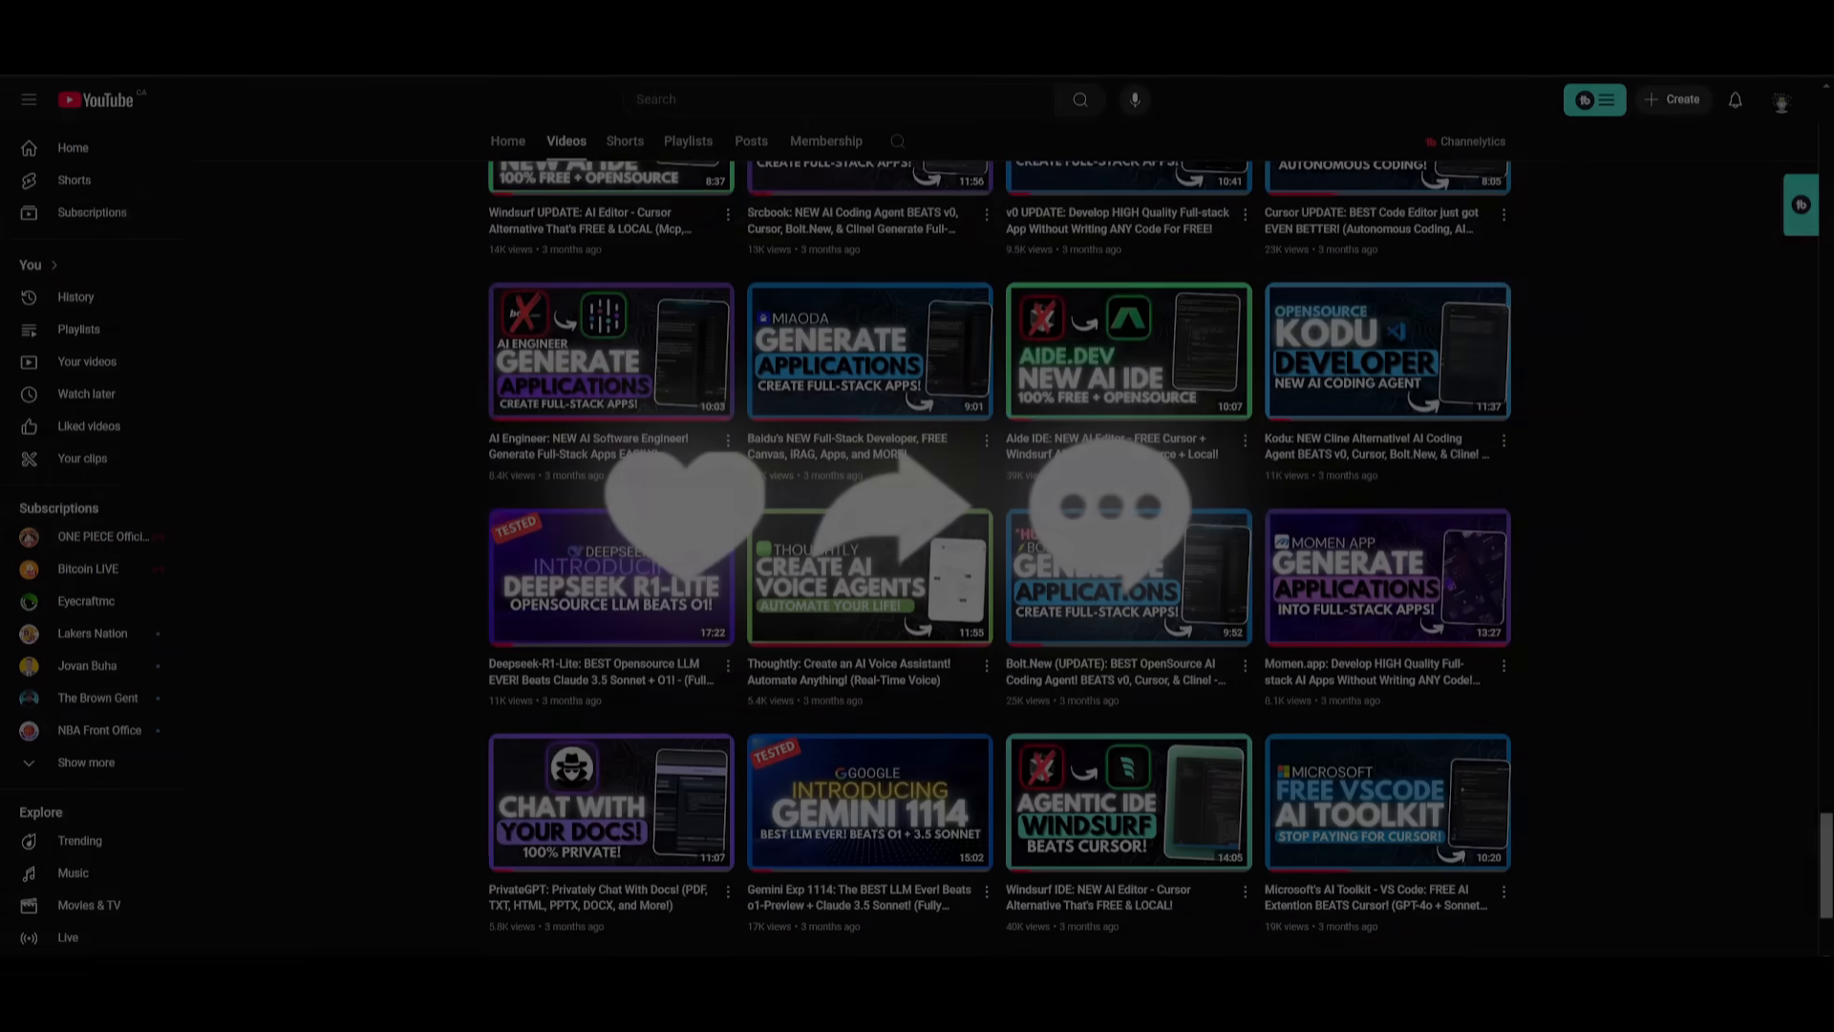